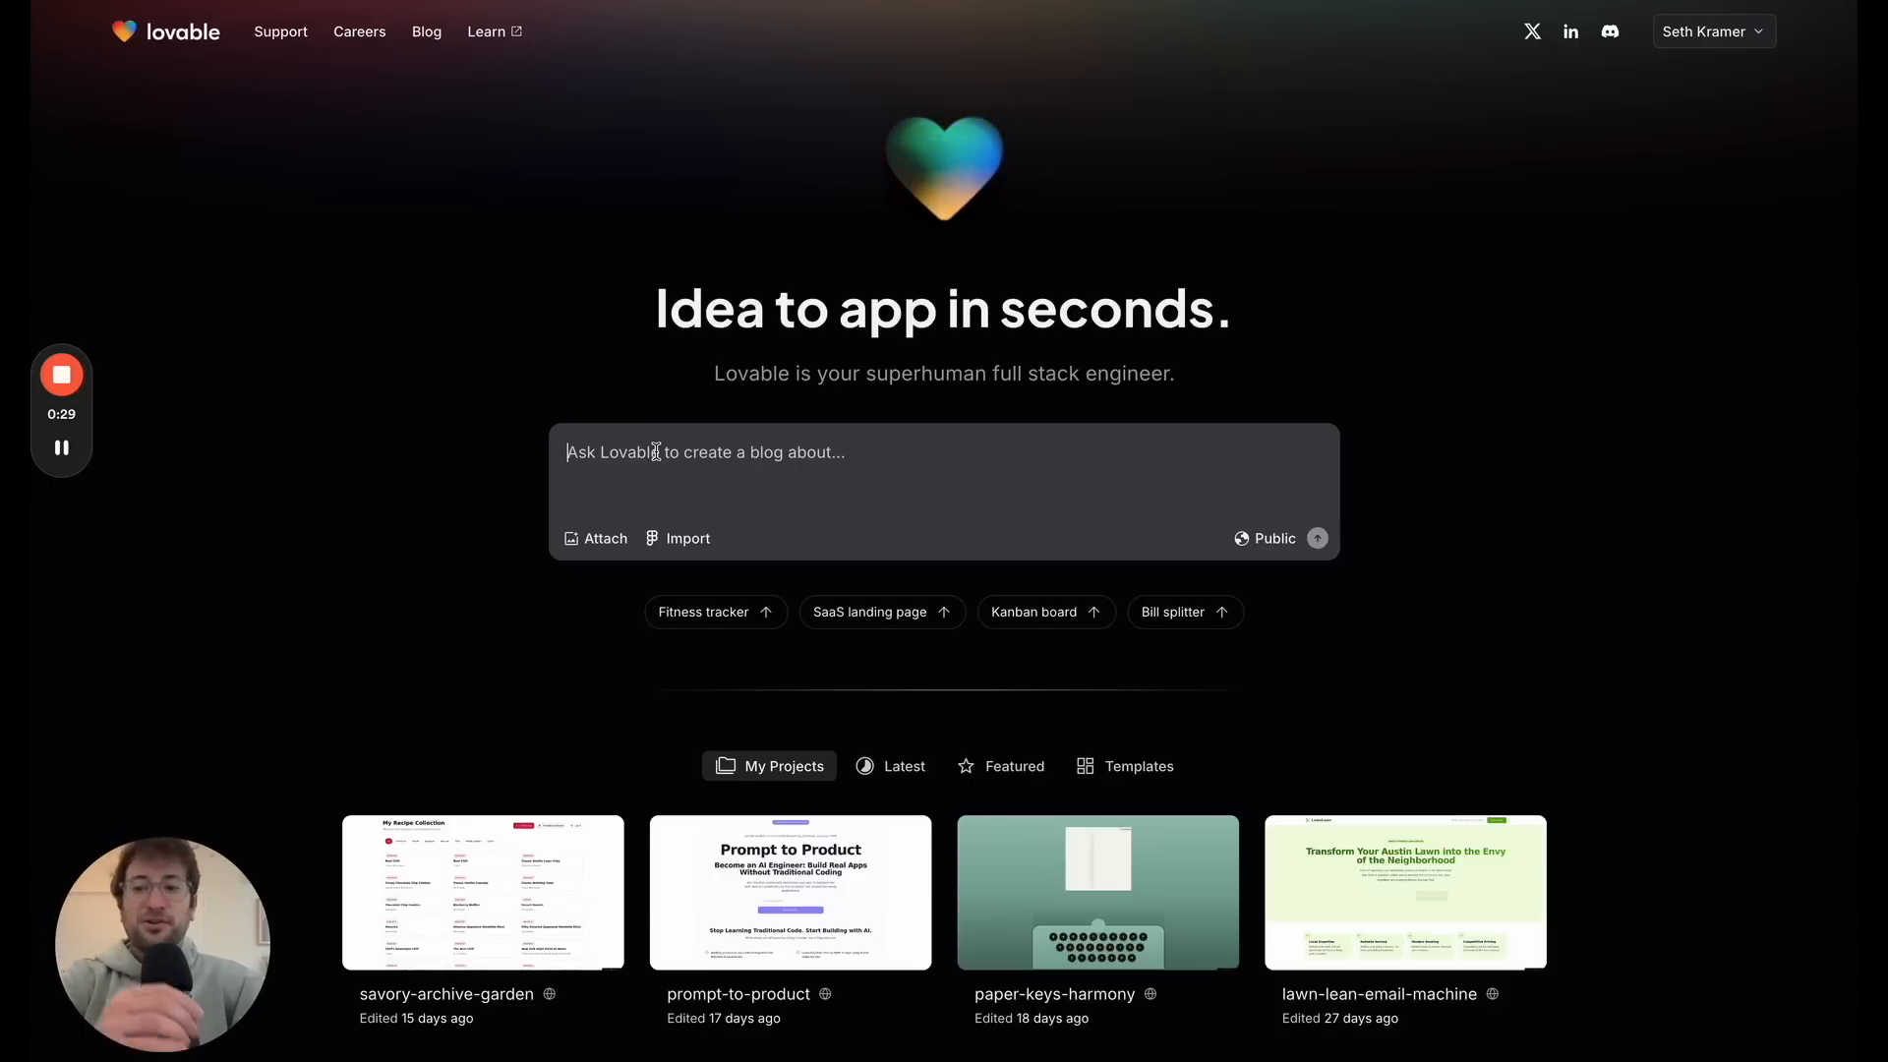
Step: Begin drafting a request in Lovable's prompt box
{"action": "type", "text": "portfolio we"}
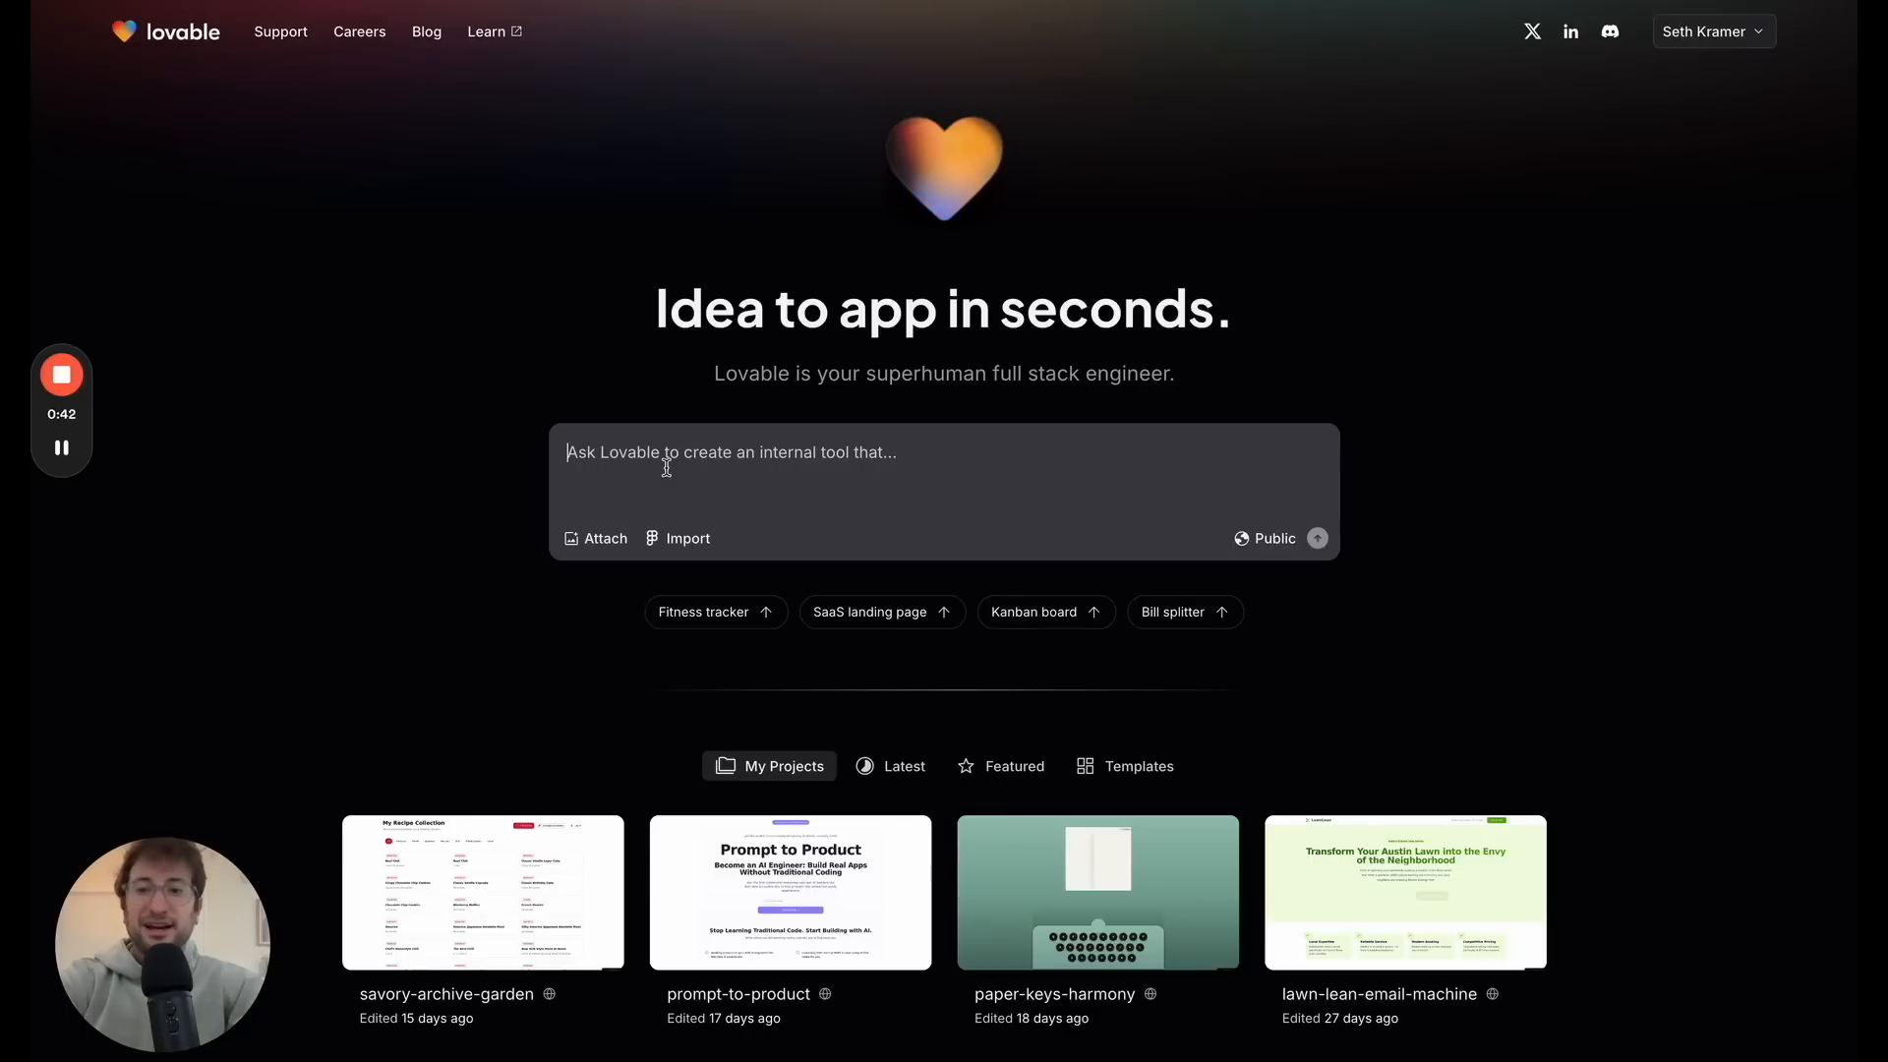
Step: Submit the request 'a simple to do task app' so Lovable generates the simple-todo-guru project
{"action": "type", "text": "a simple to do"}
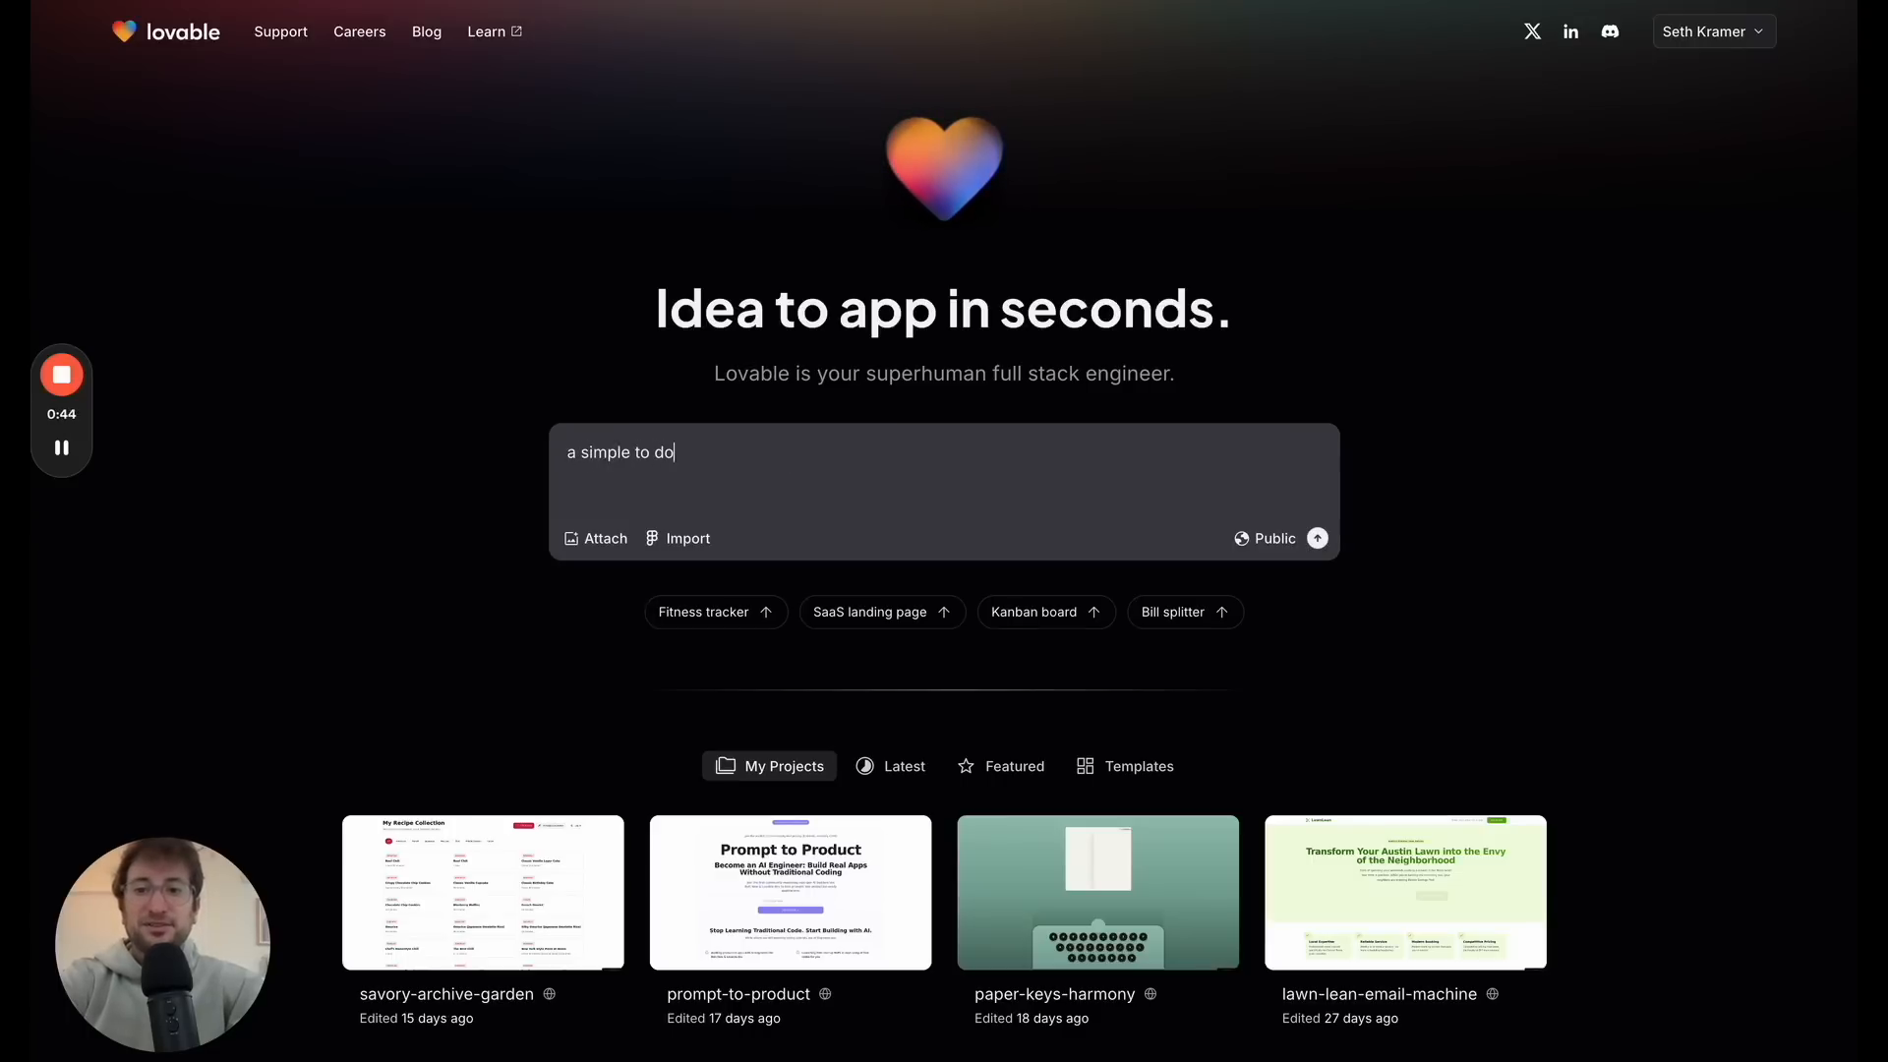
{"action": "type", "text": "task app"}
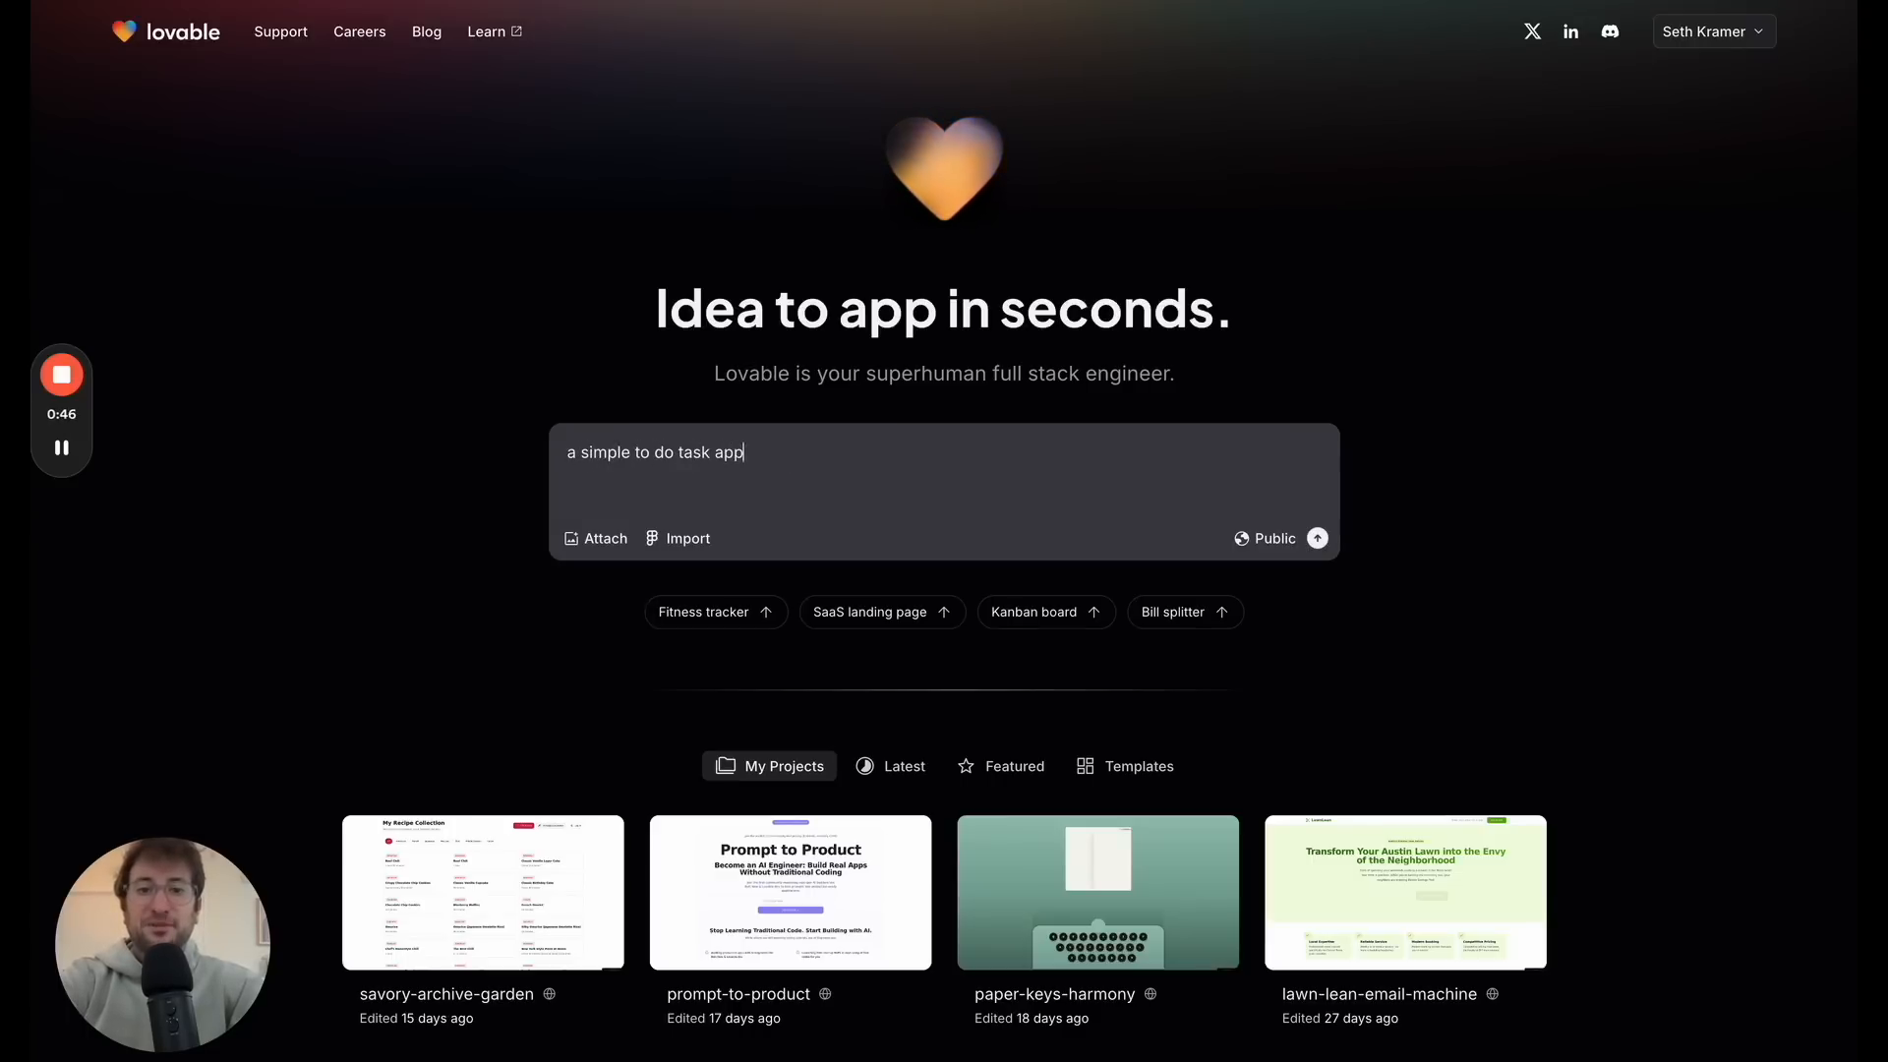
{"action": "left_click", "coordinate": [1316, 539]}
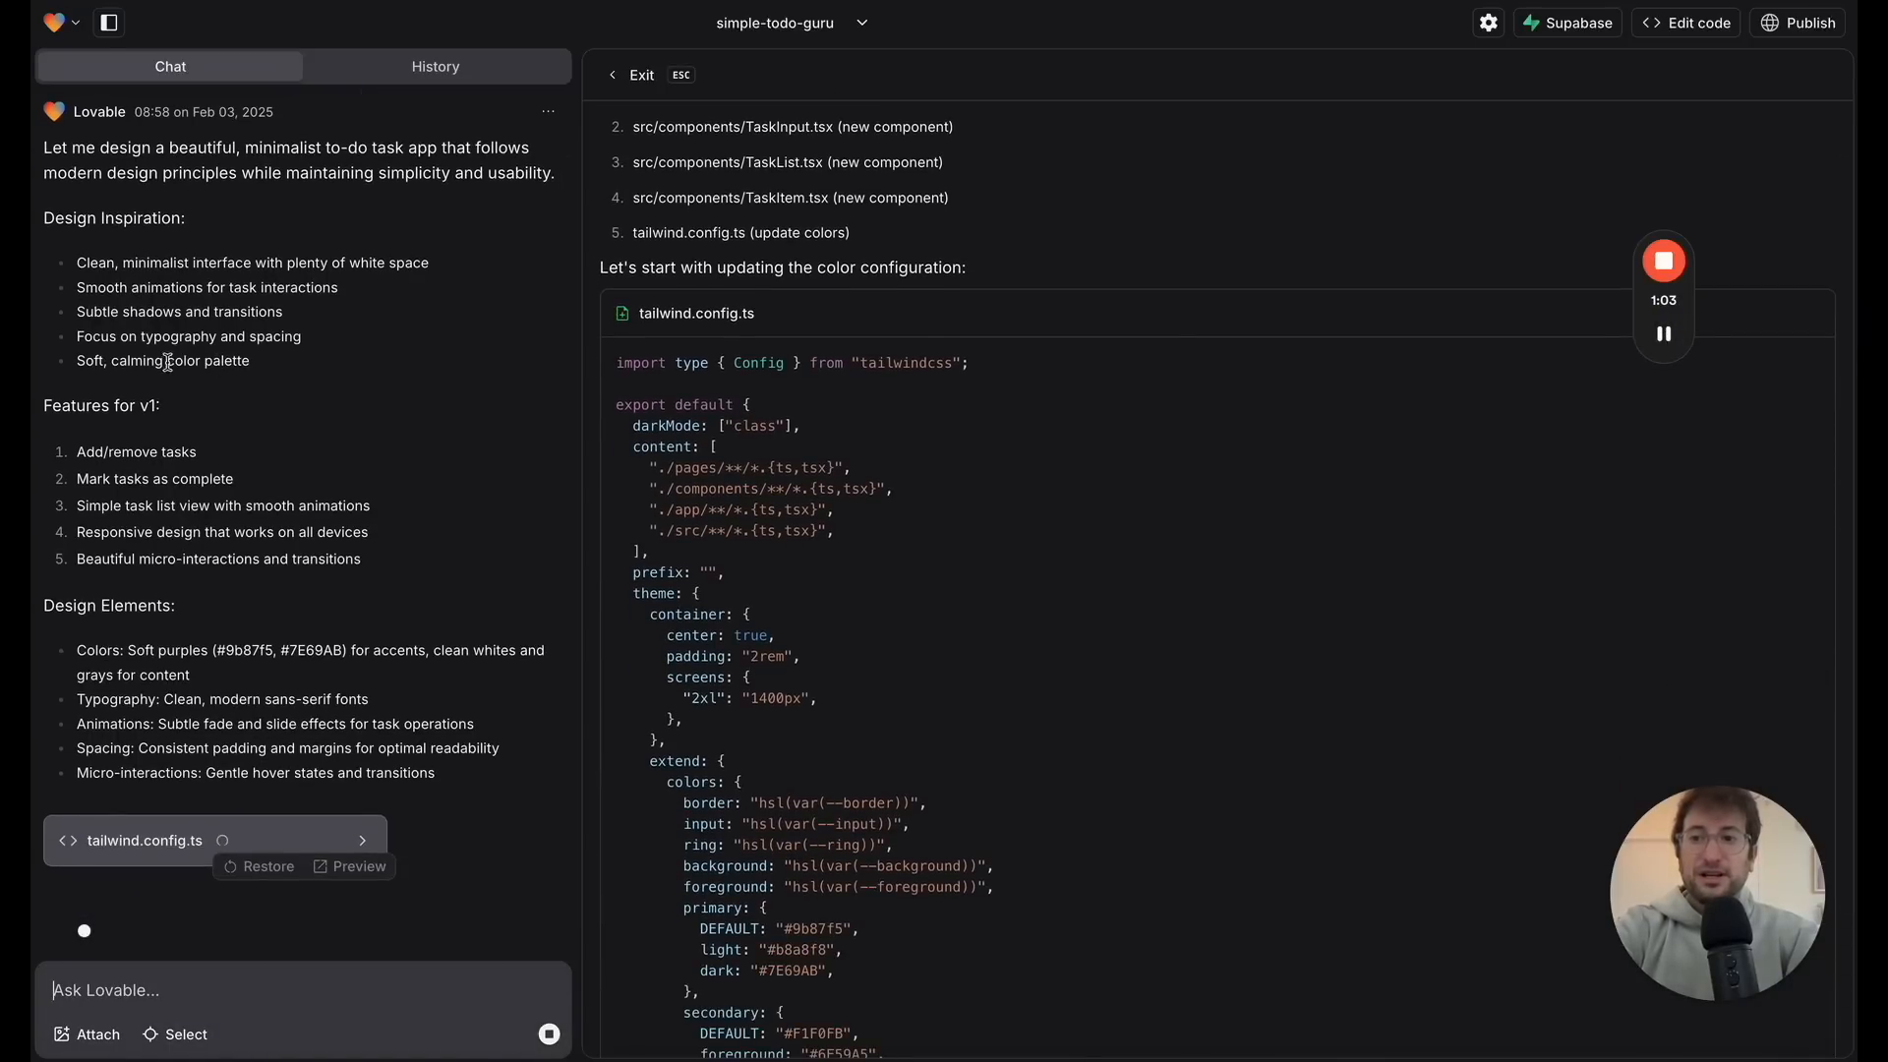
{"action": "mouse_move", "coordinate": [169, 287]}
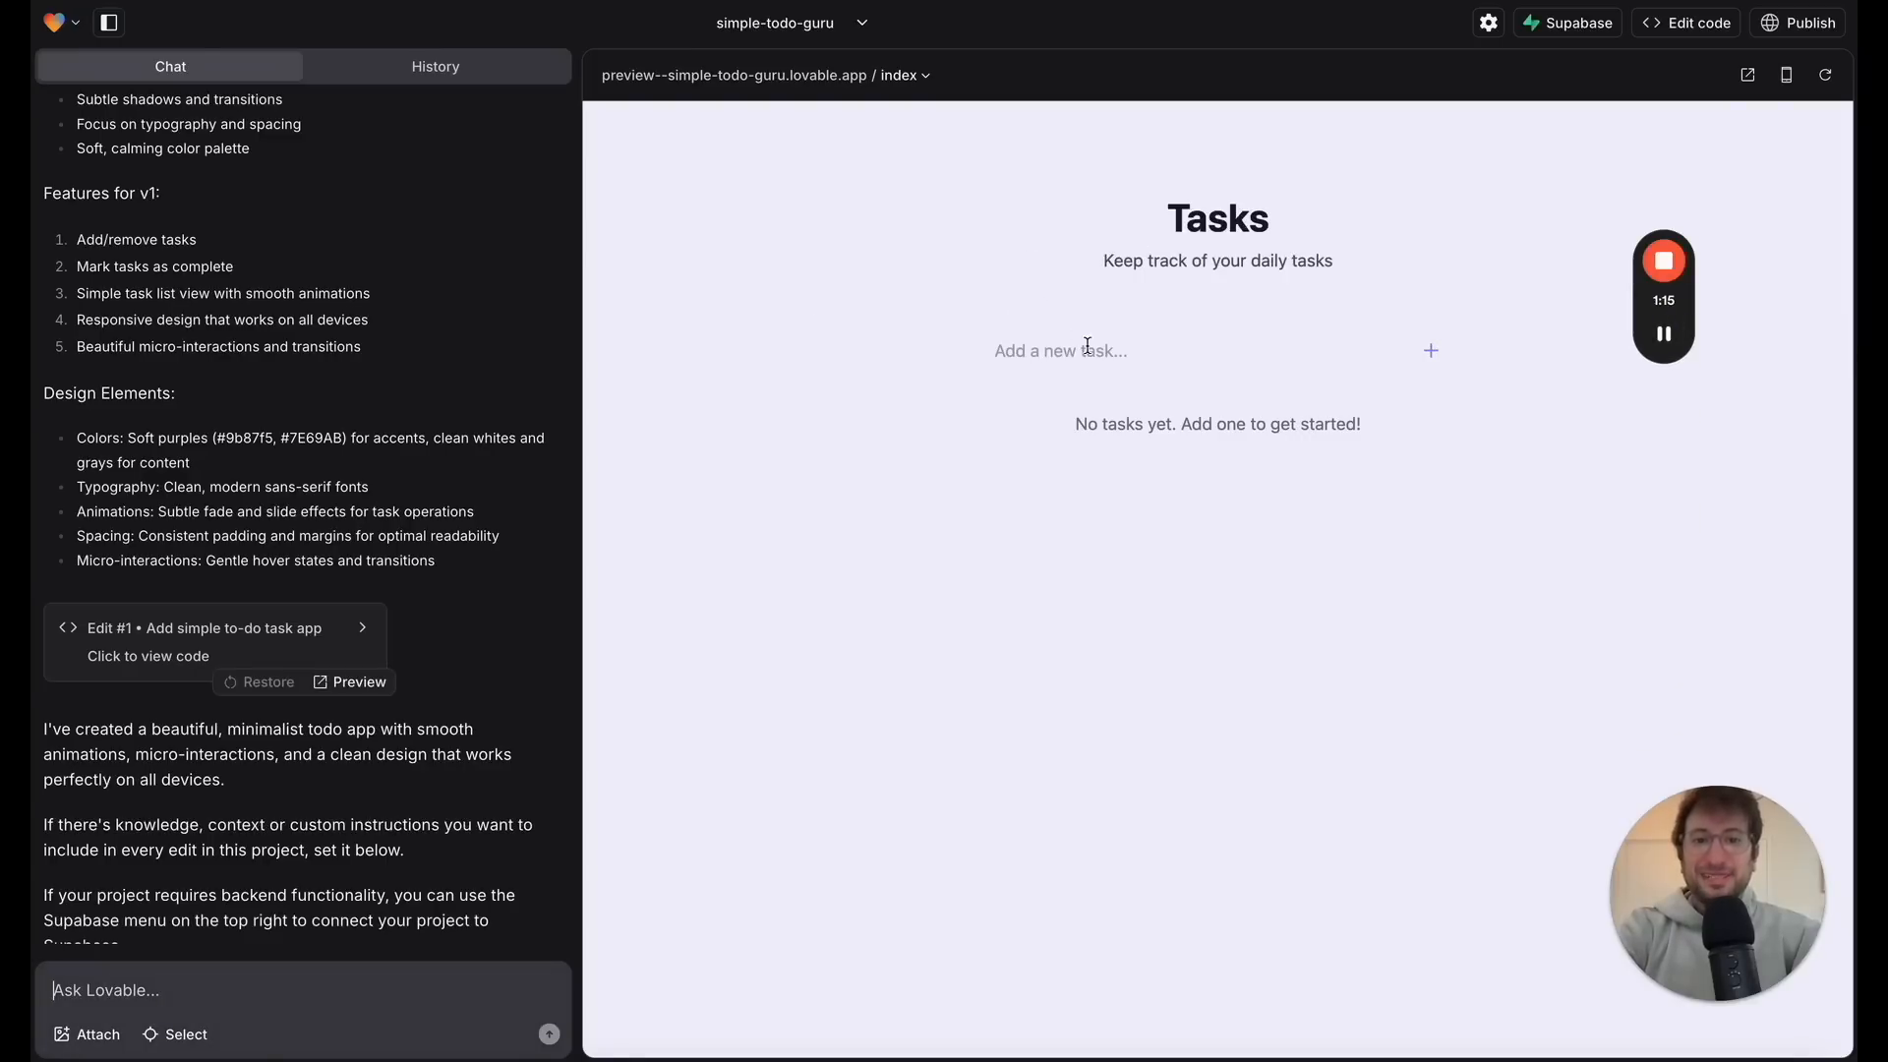
Step: Add a 'go to the gym' task in the preview and mark it complete
{"action": "scroll", "scroll_direction": "down", "scroll_amount": 3}
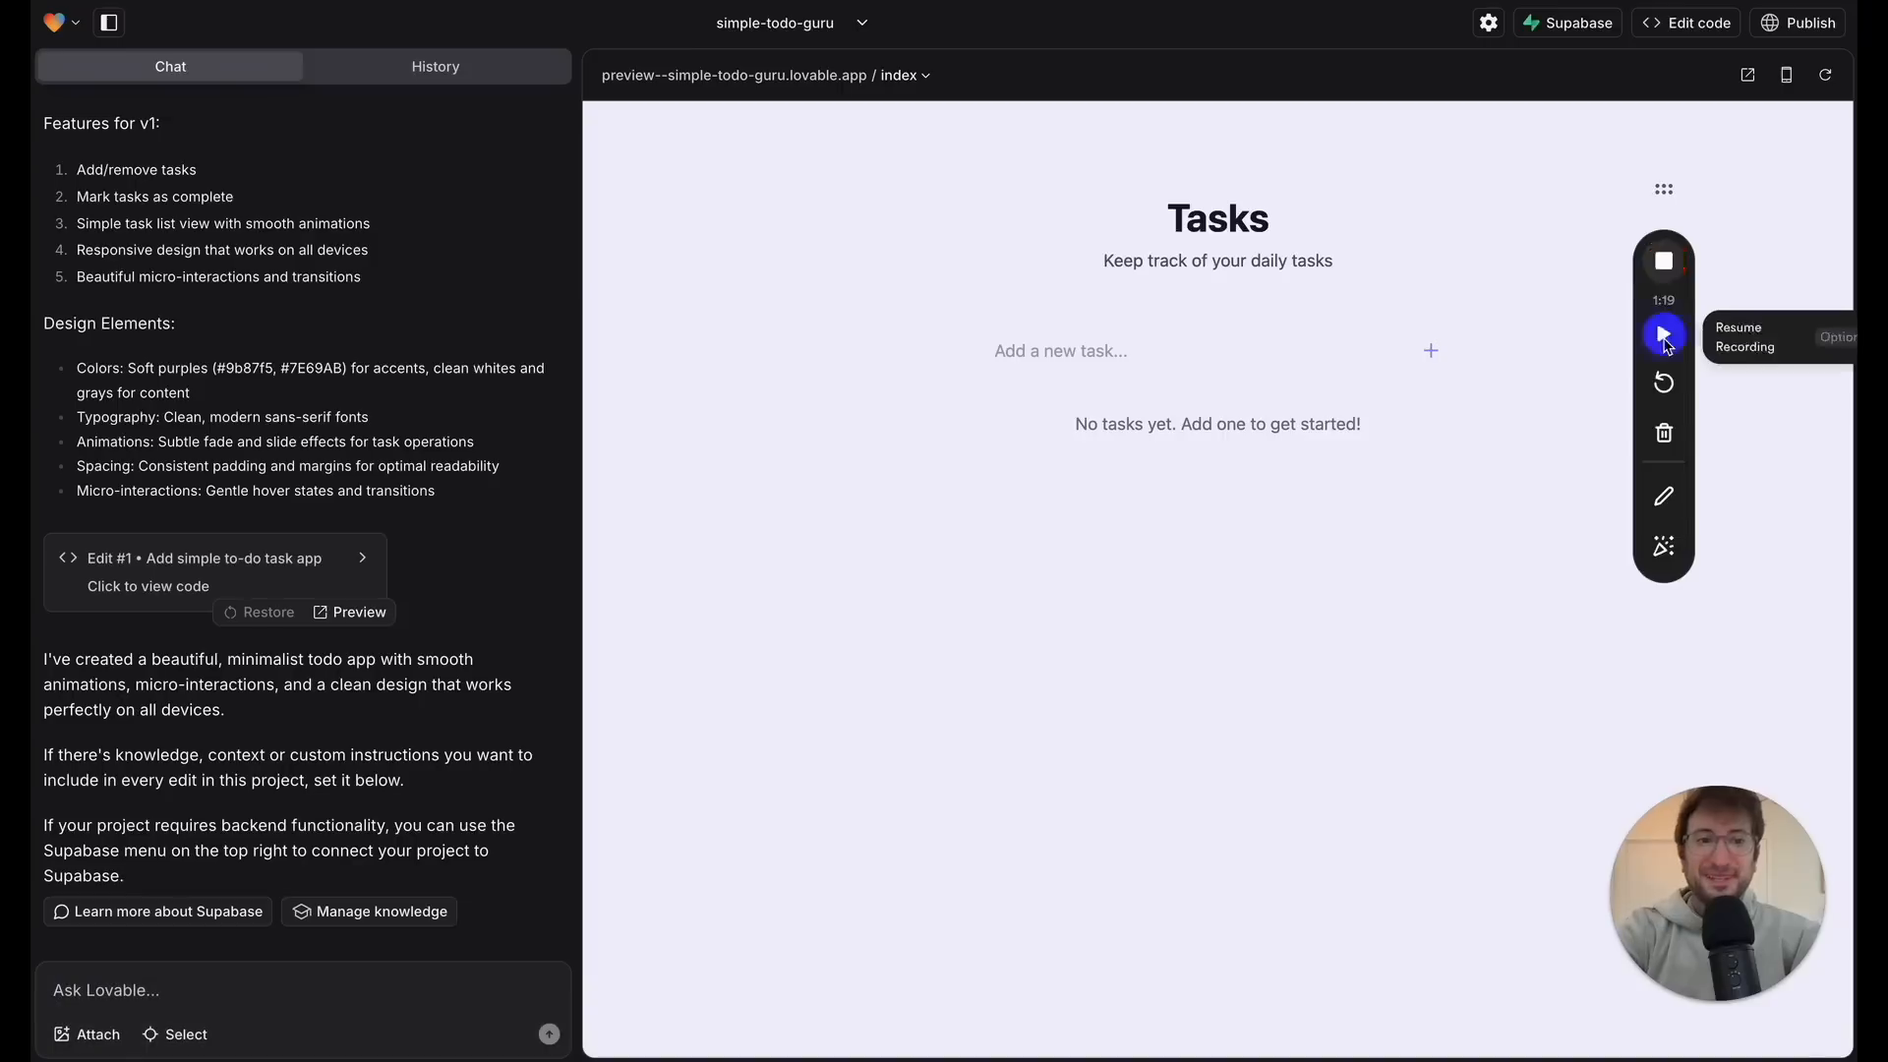
{"action": "left_click", "coordinate": [1664, 335]}
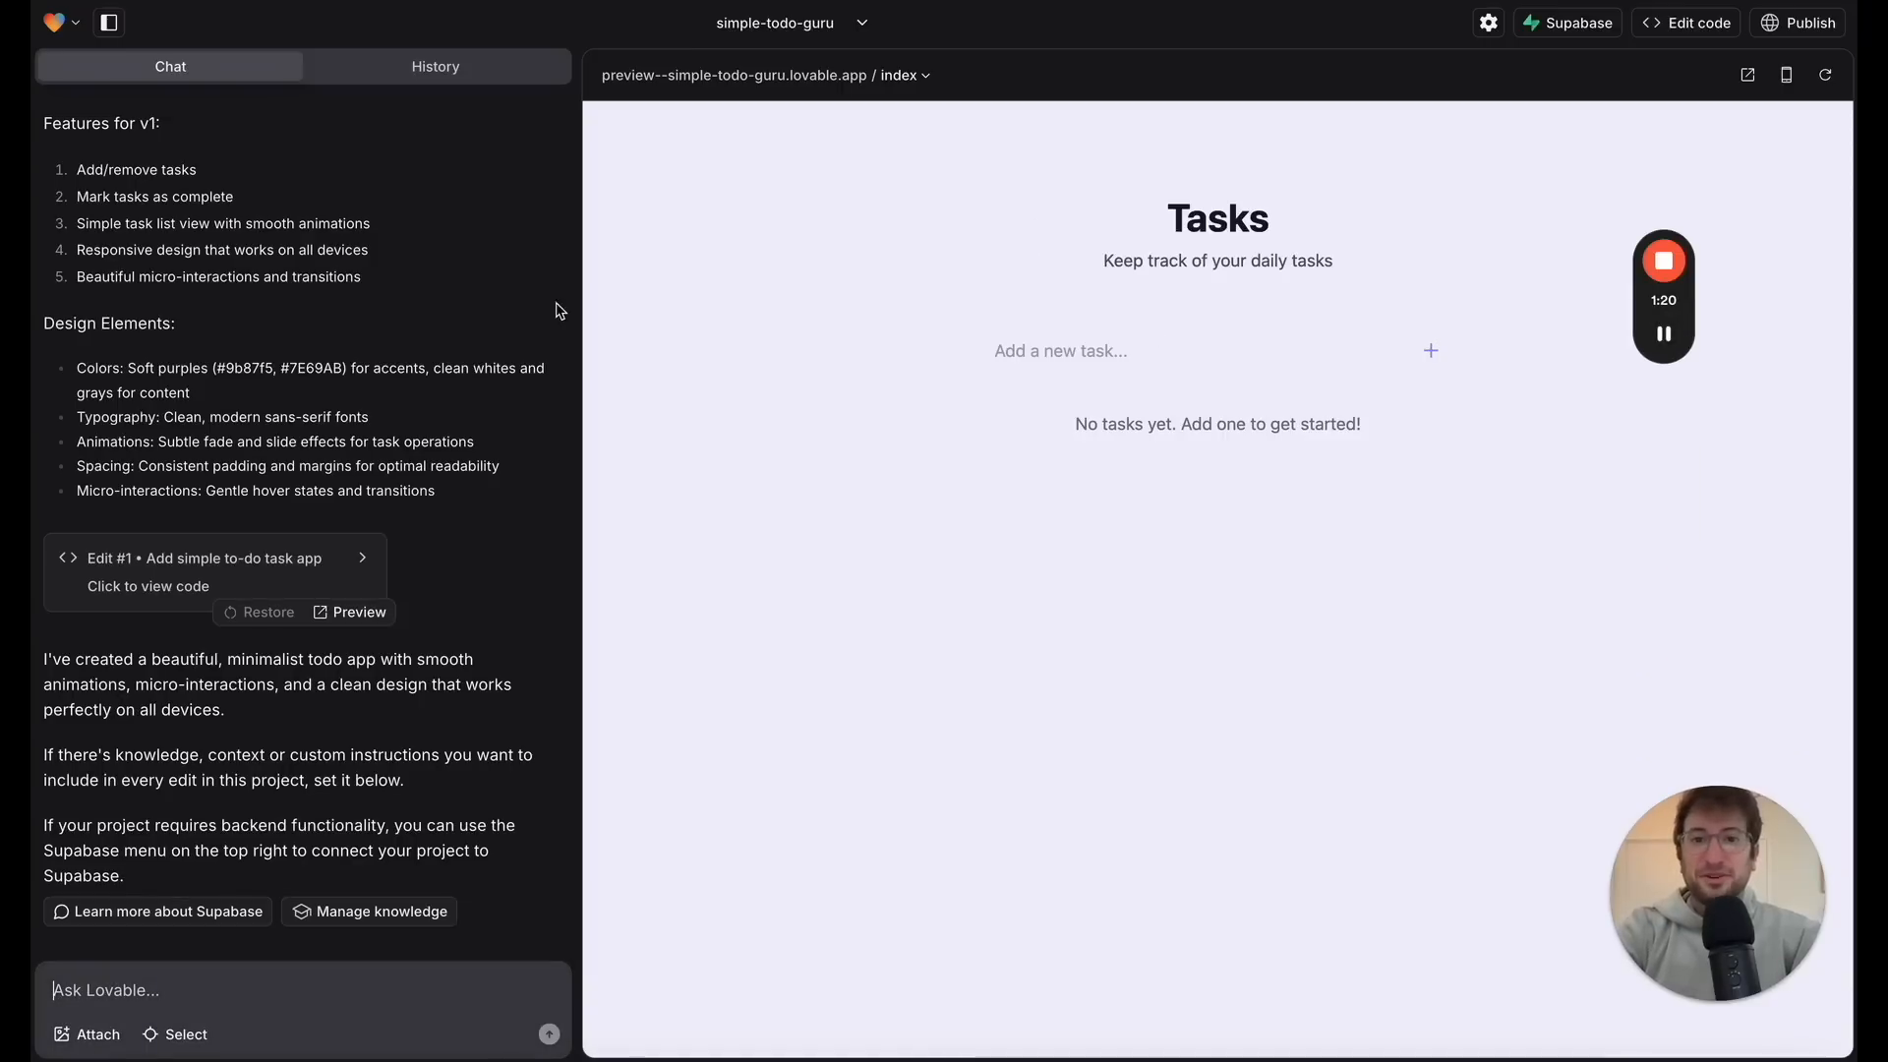
{"action": "left_click", "coordinate": [1204, 350]}
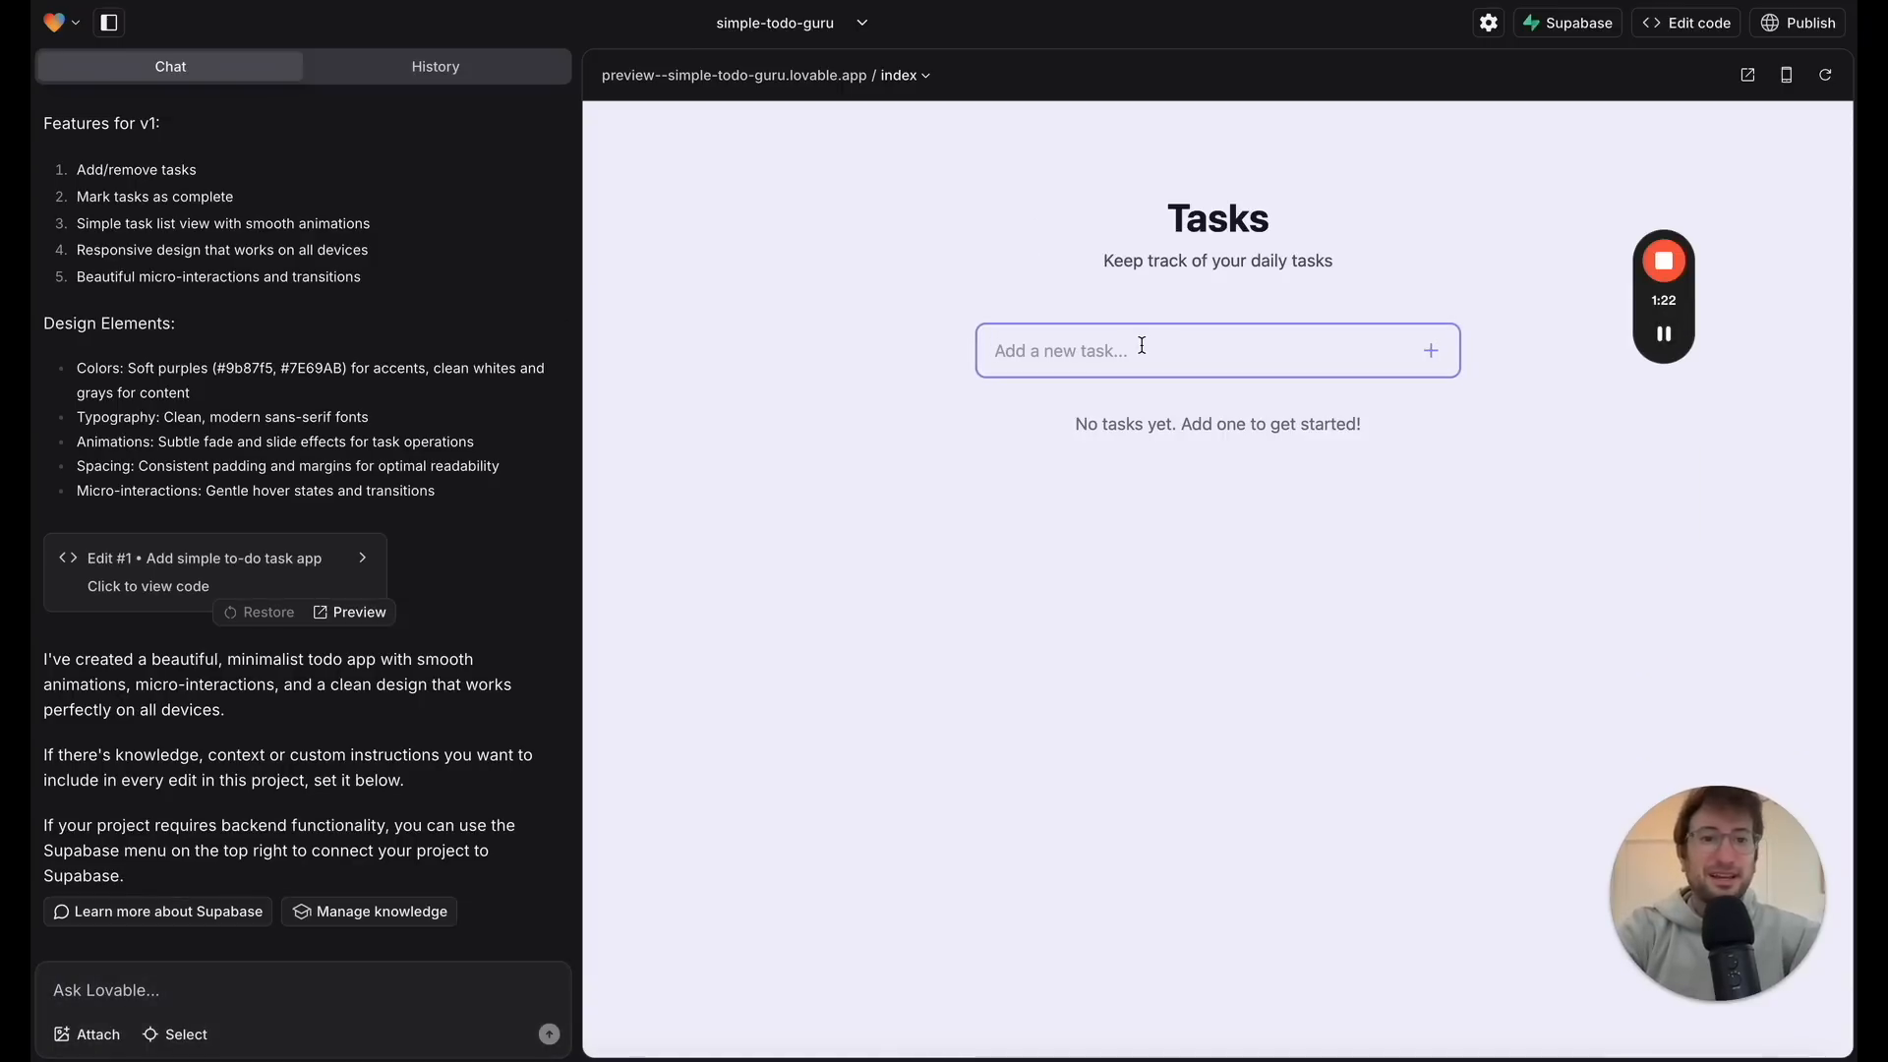
{"action": "type", "text": "go to th"}
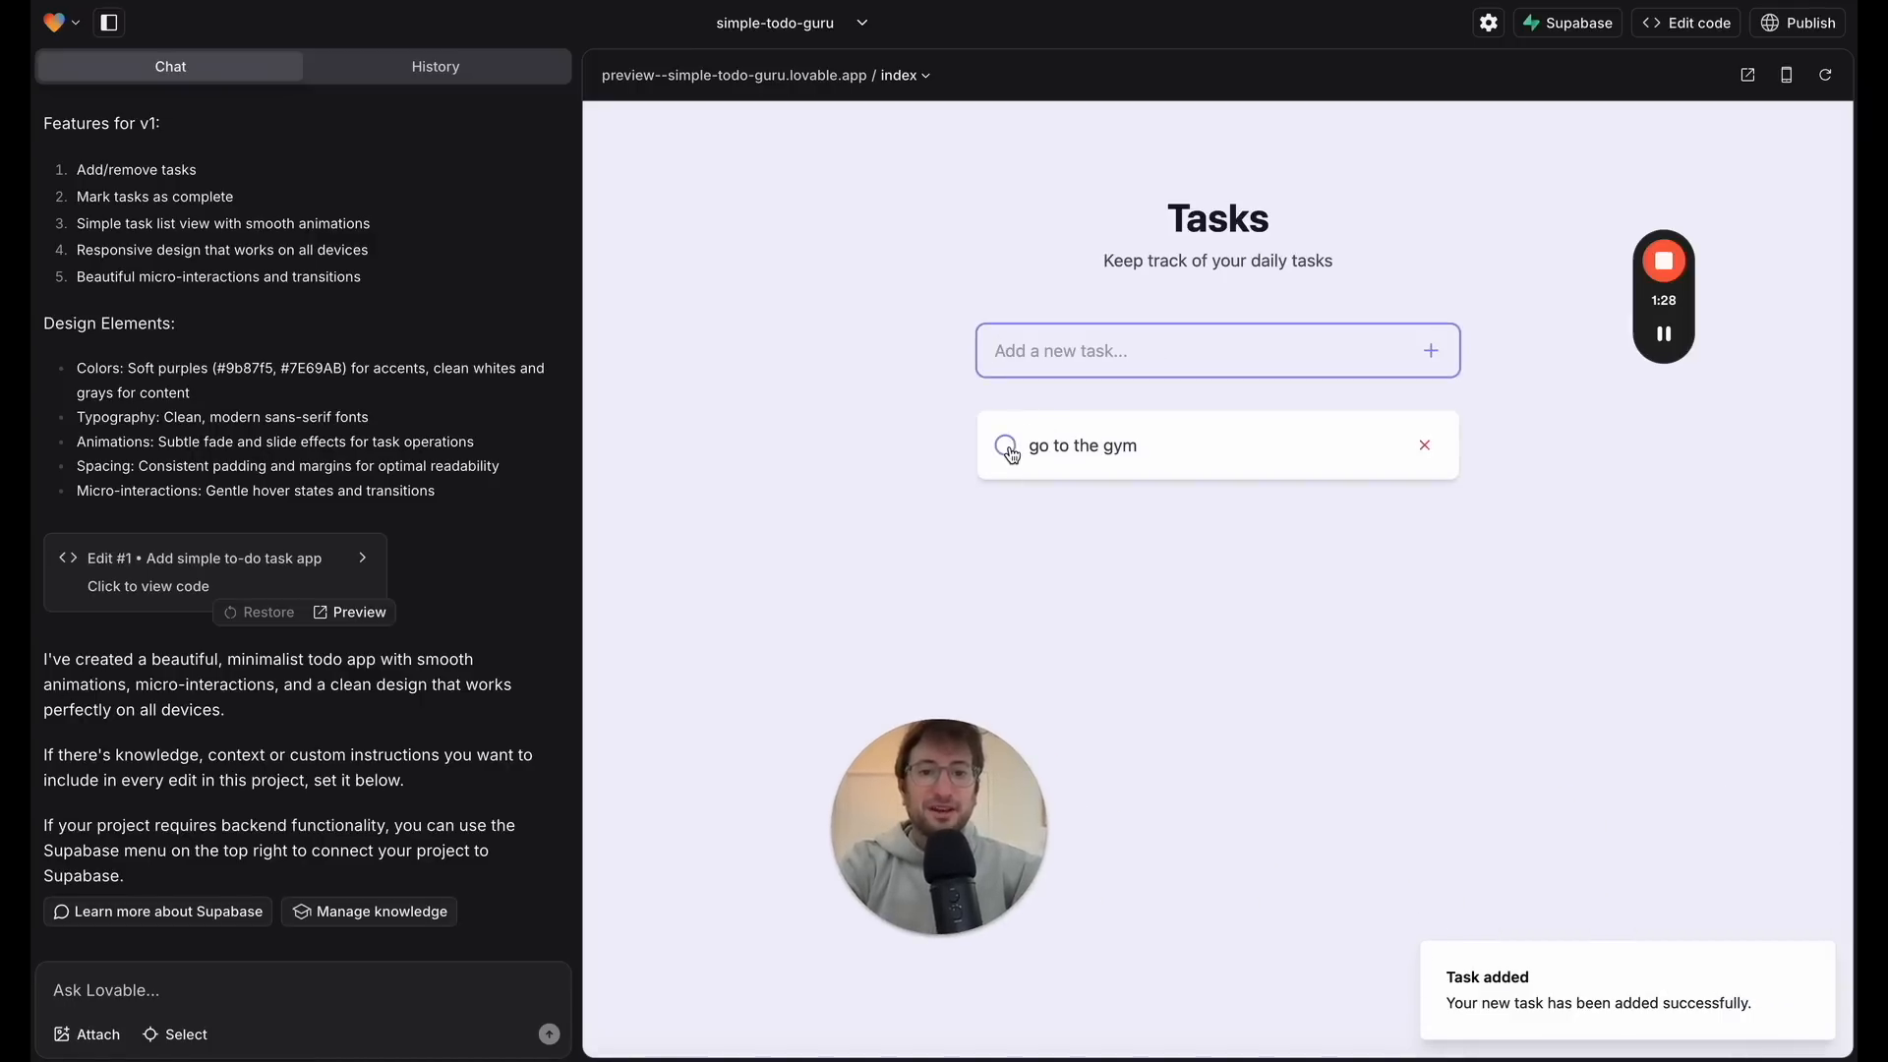
{"action": "left_click", "coordinate": [1005, 446]}
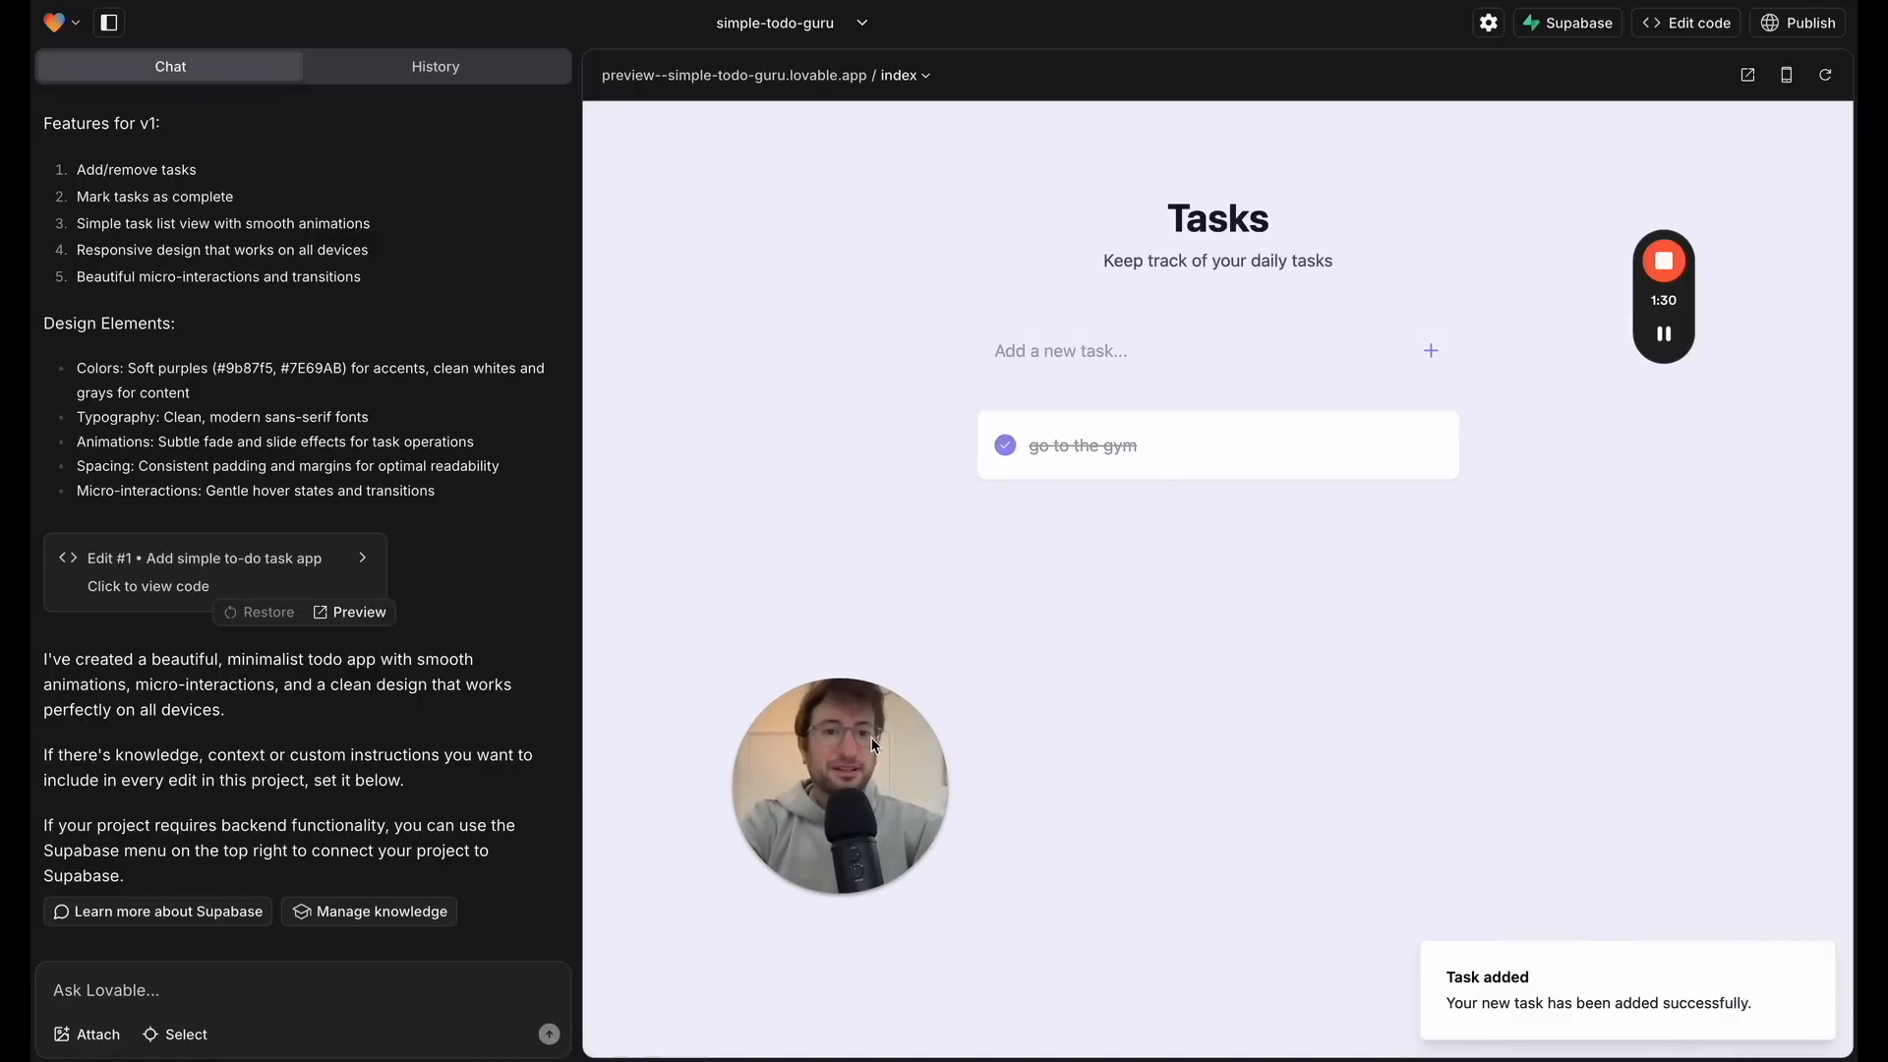
Step: Delete the completed gym task and add task 1, task 2 and task 3 to the list
{"action": "left_click", "coordinate": [1215, 350]}
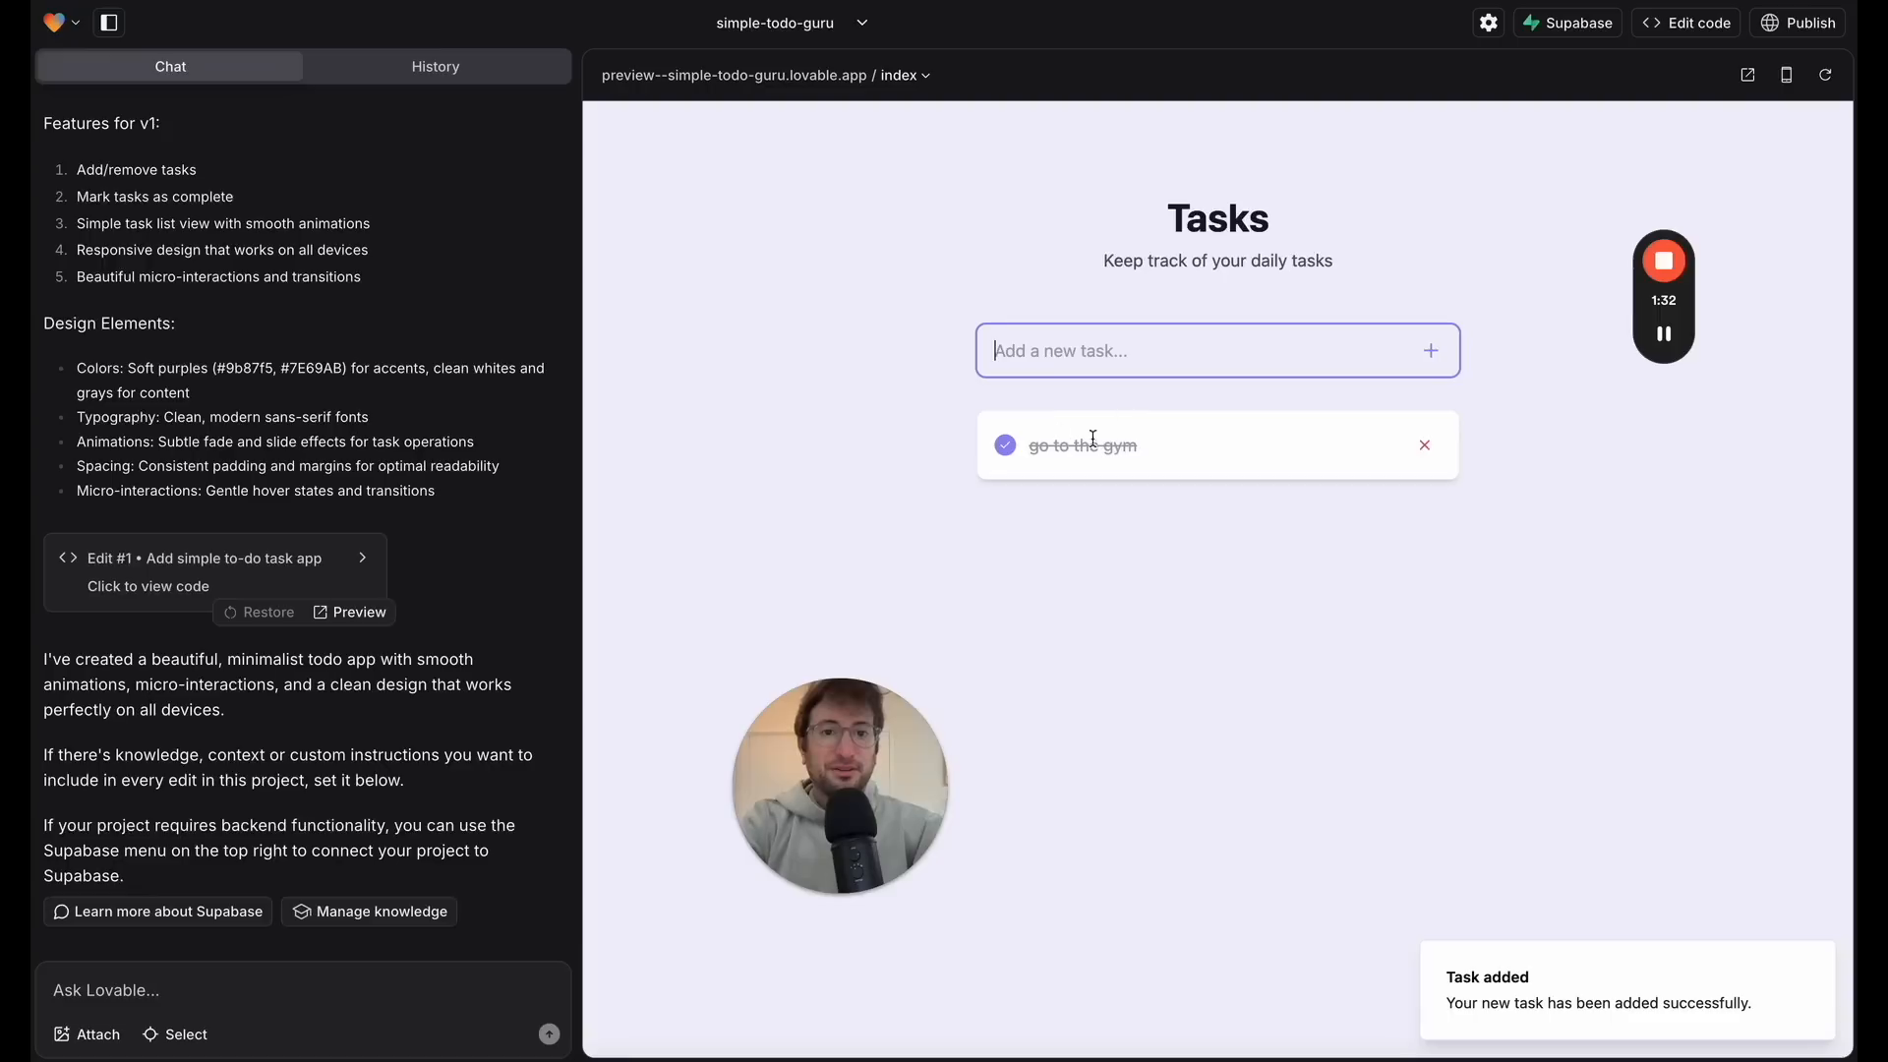
{"action": "left_click", "coordinate": [1424, 445]}
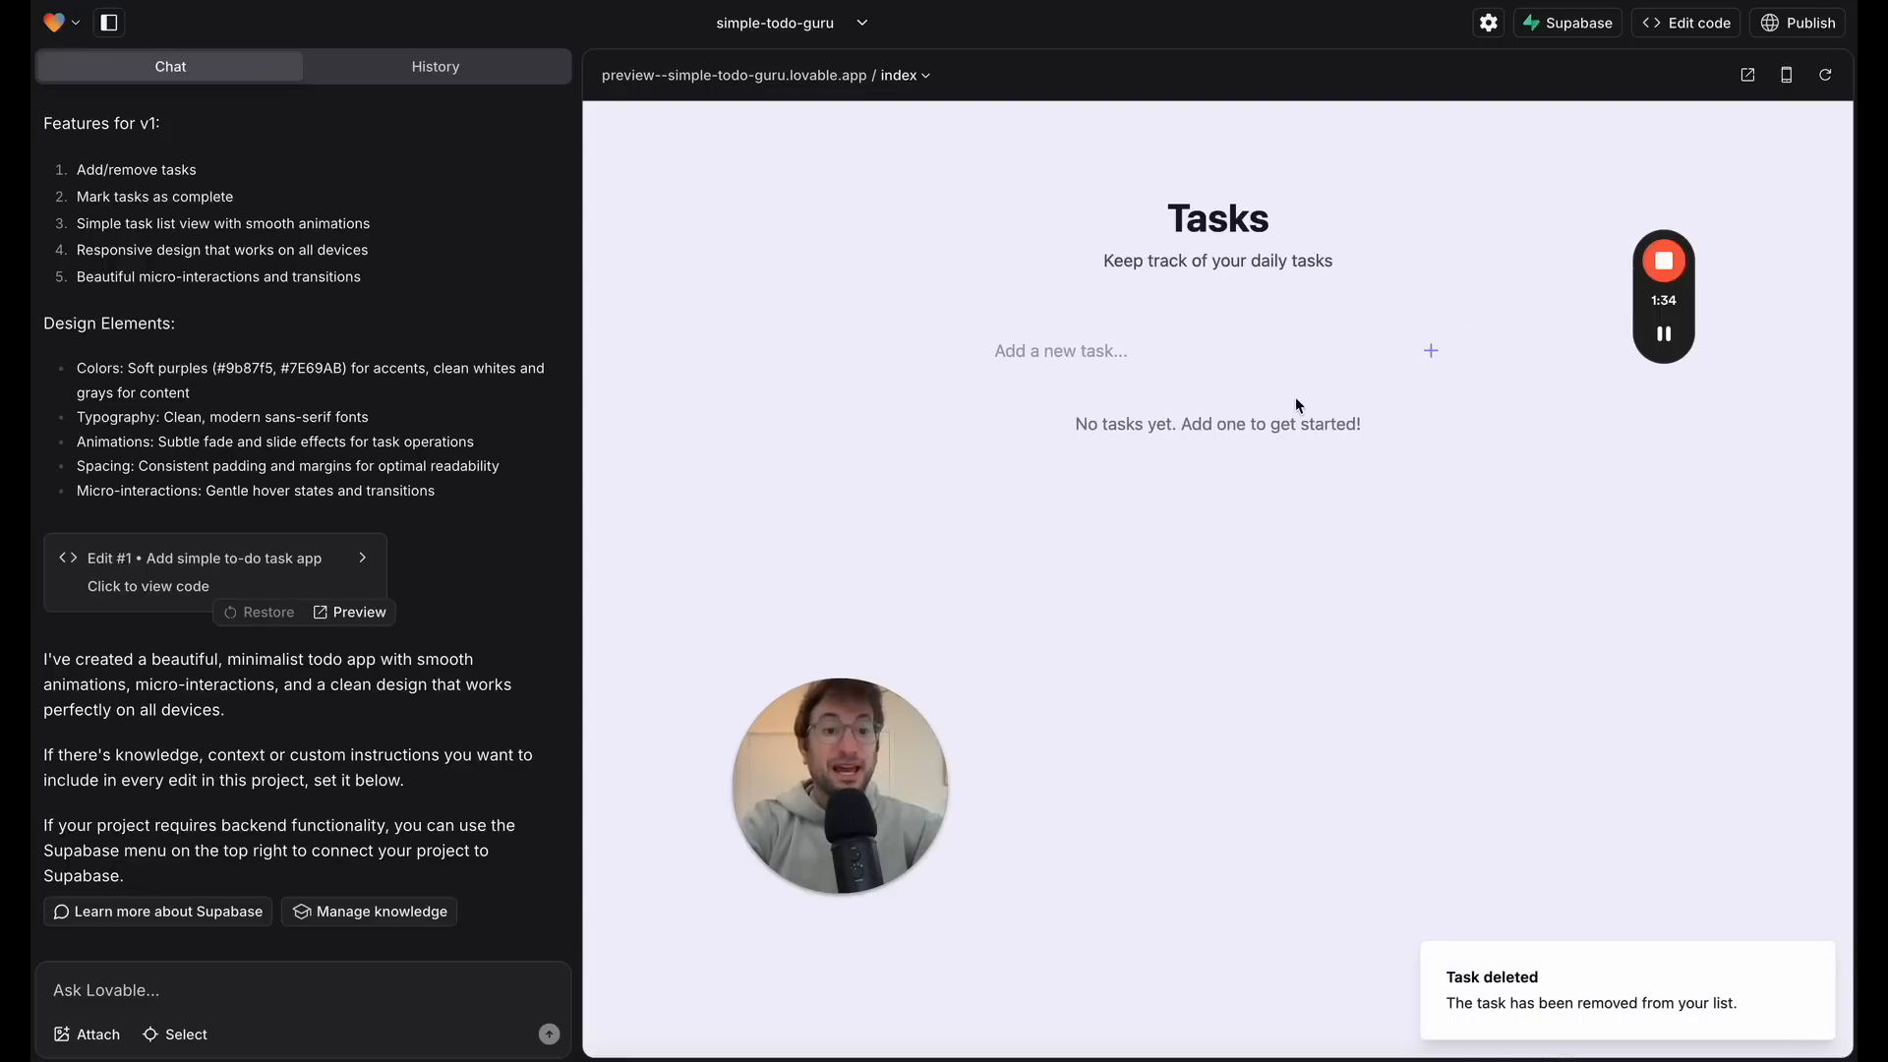
{"action": "type", "text": "ta"}
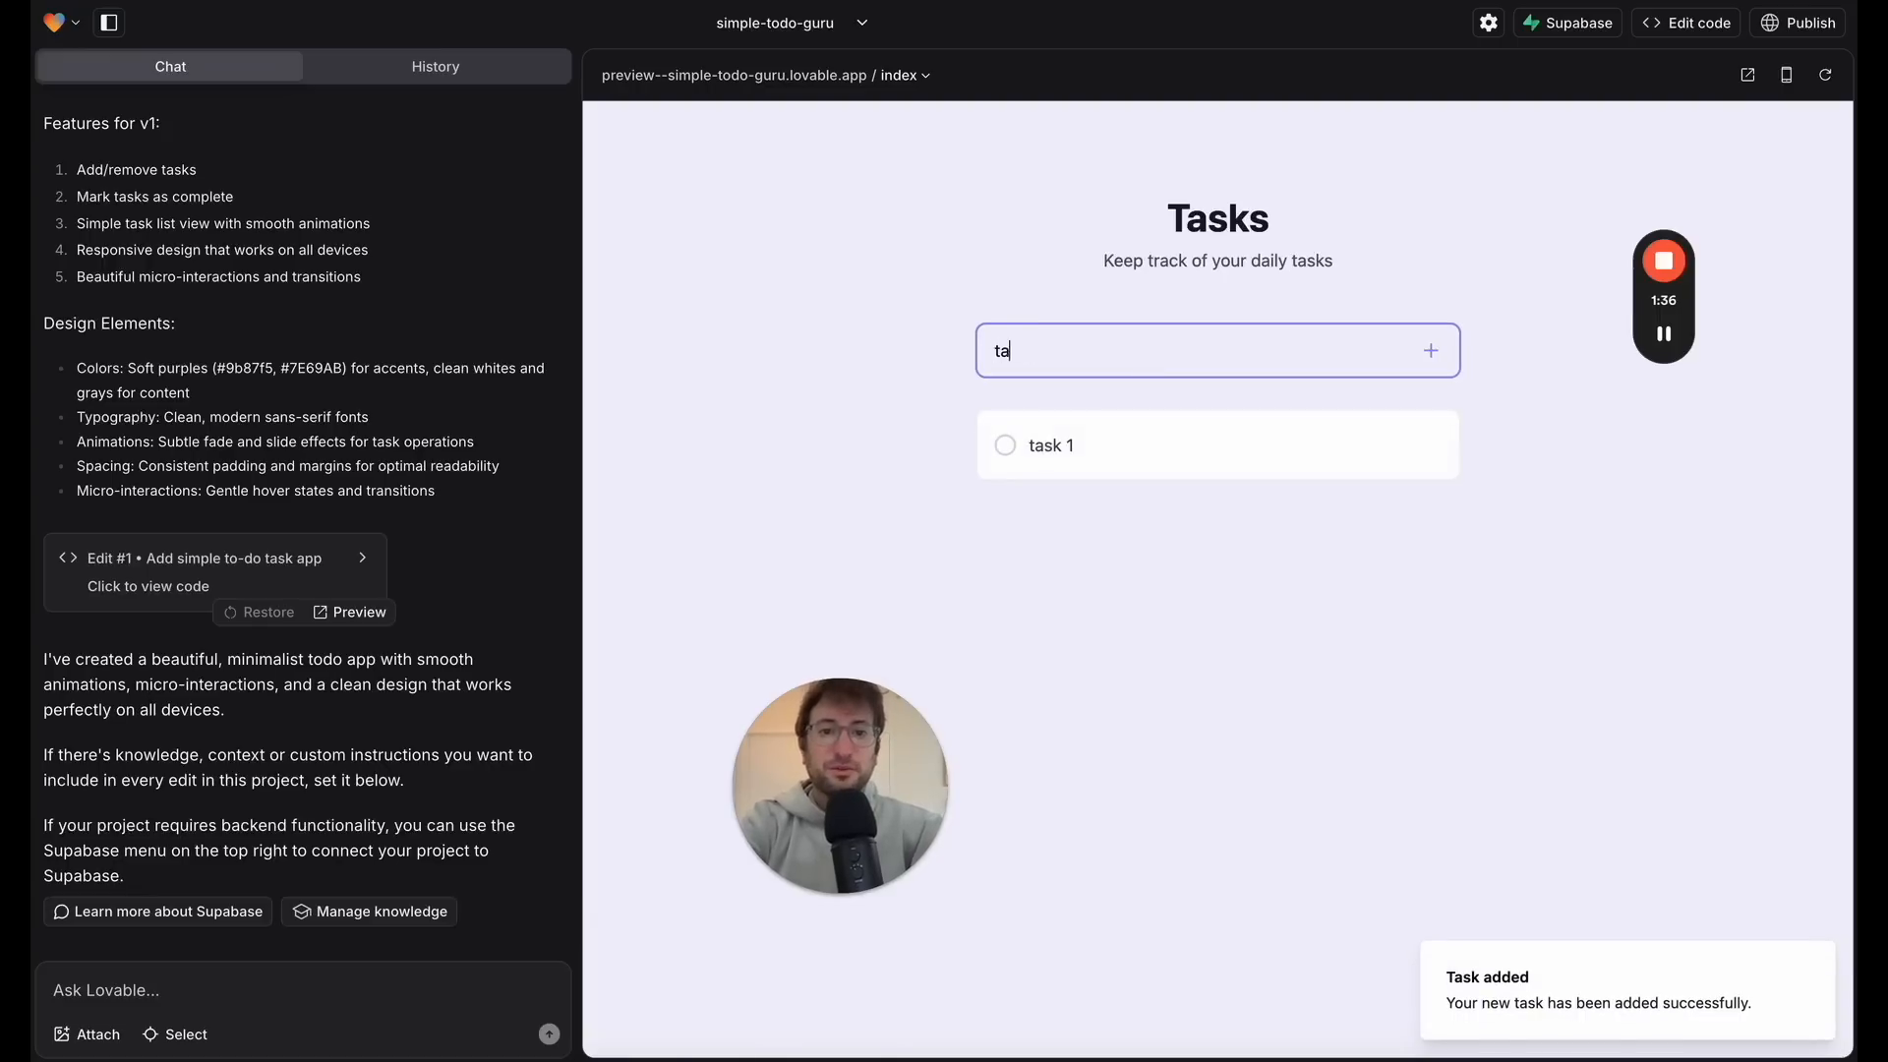
{"action": "left_click", "coordinate": [1430, 350]}
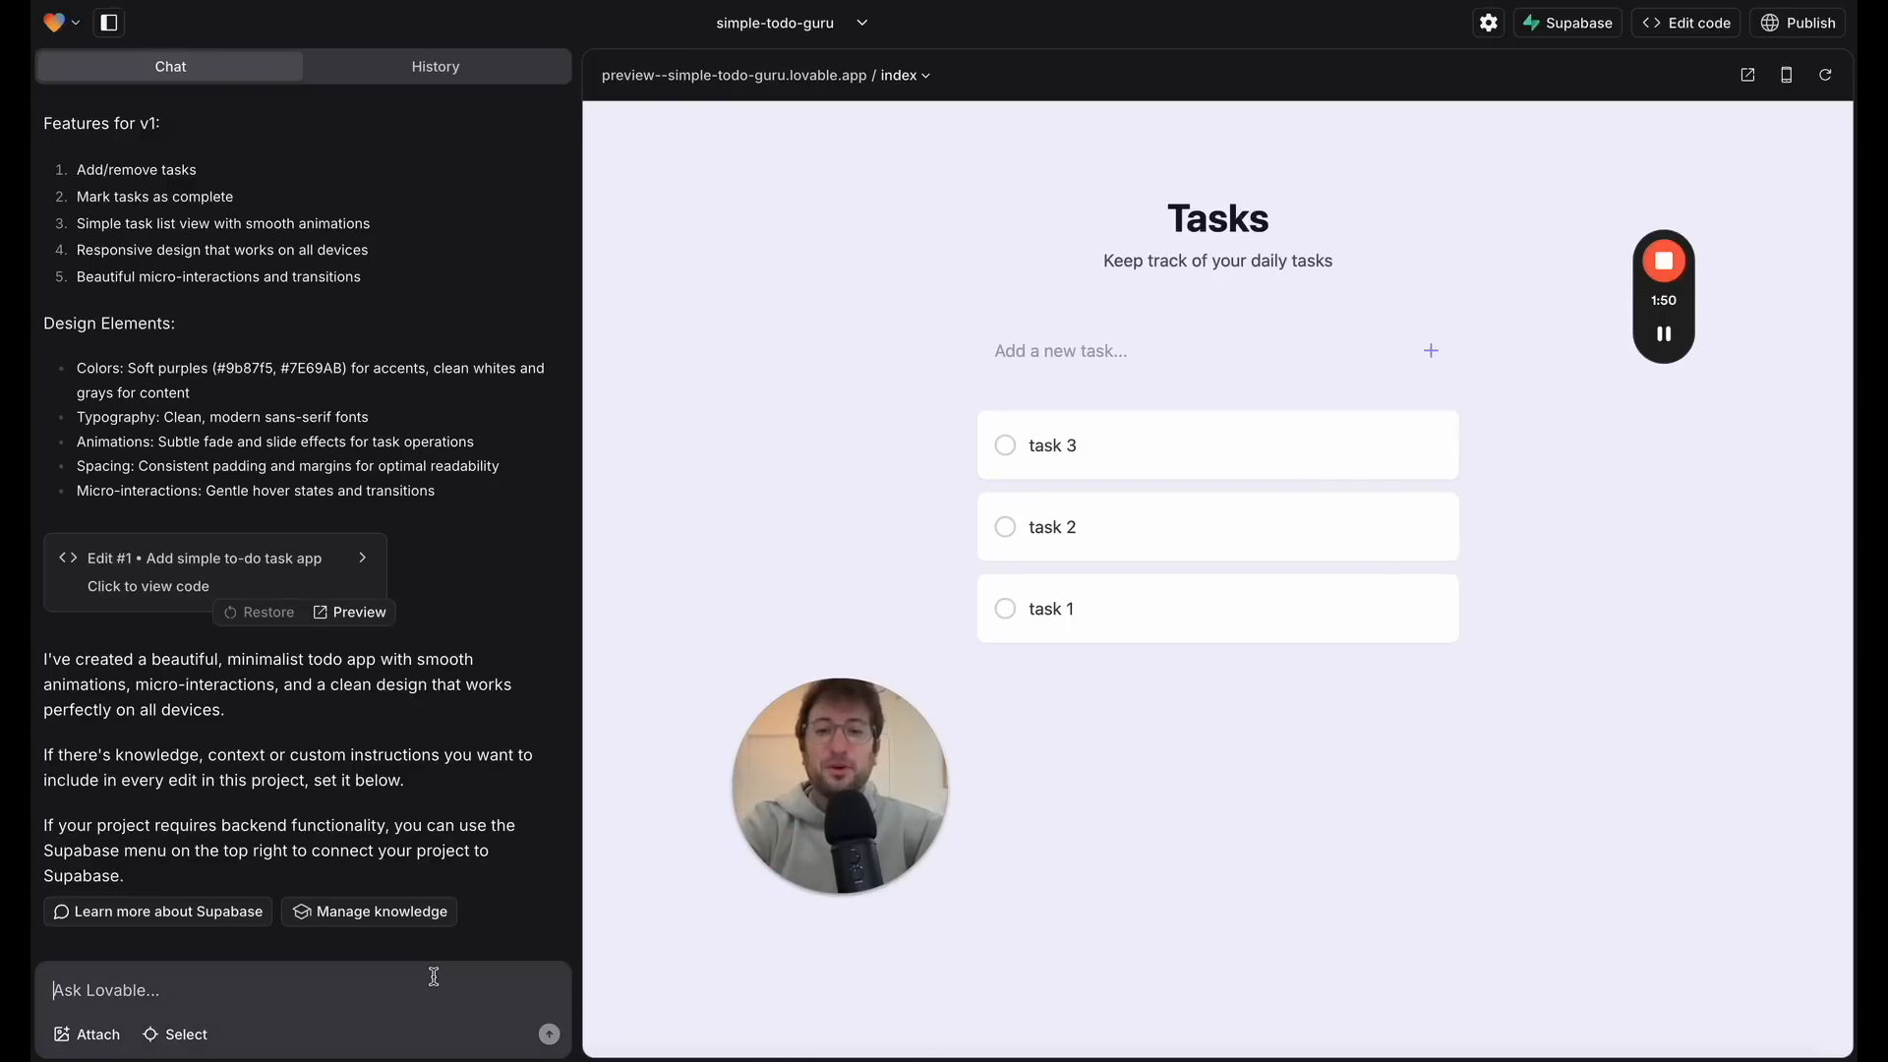
Step: Ask Lovable to 'please add due dates' and start entering task 1 with its due date calendar
{"action": "type", "text": "please"}
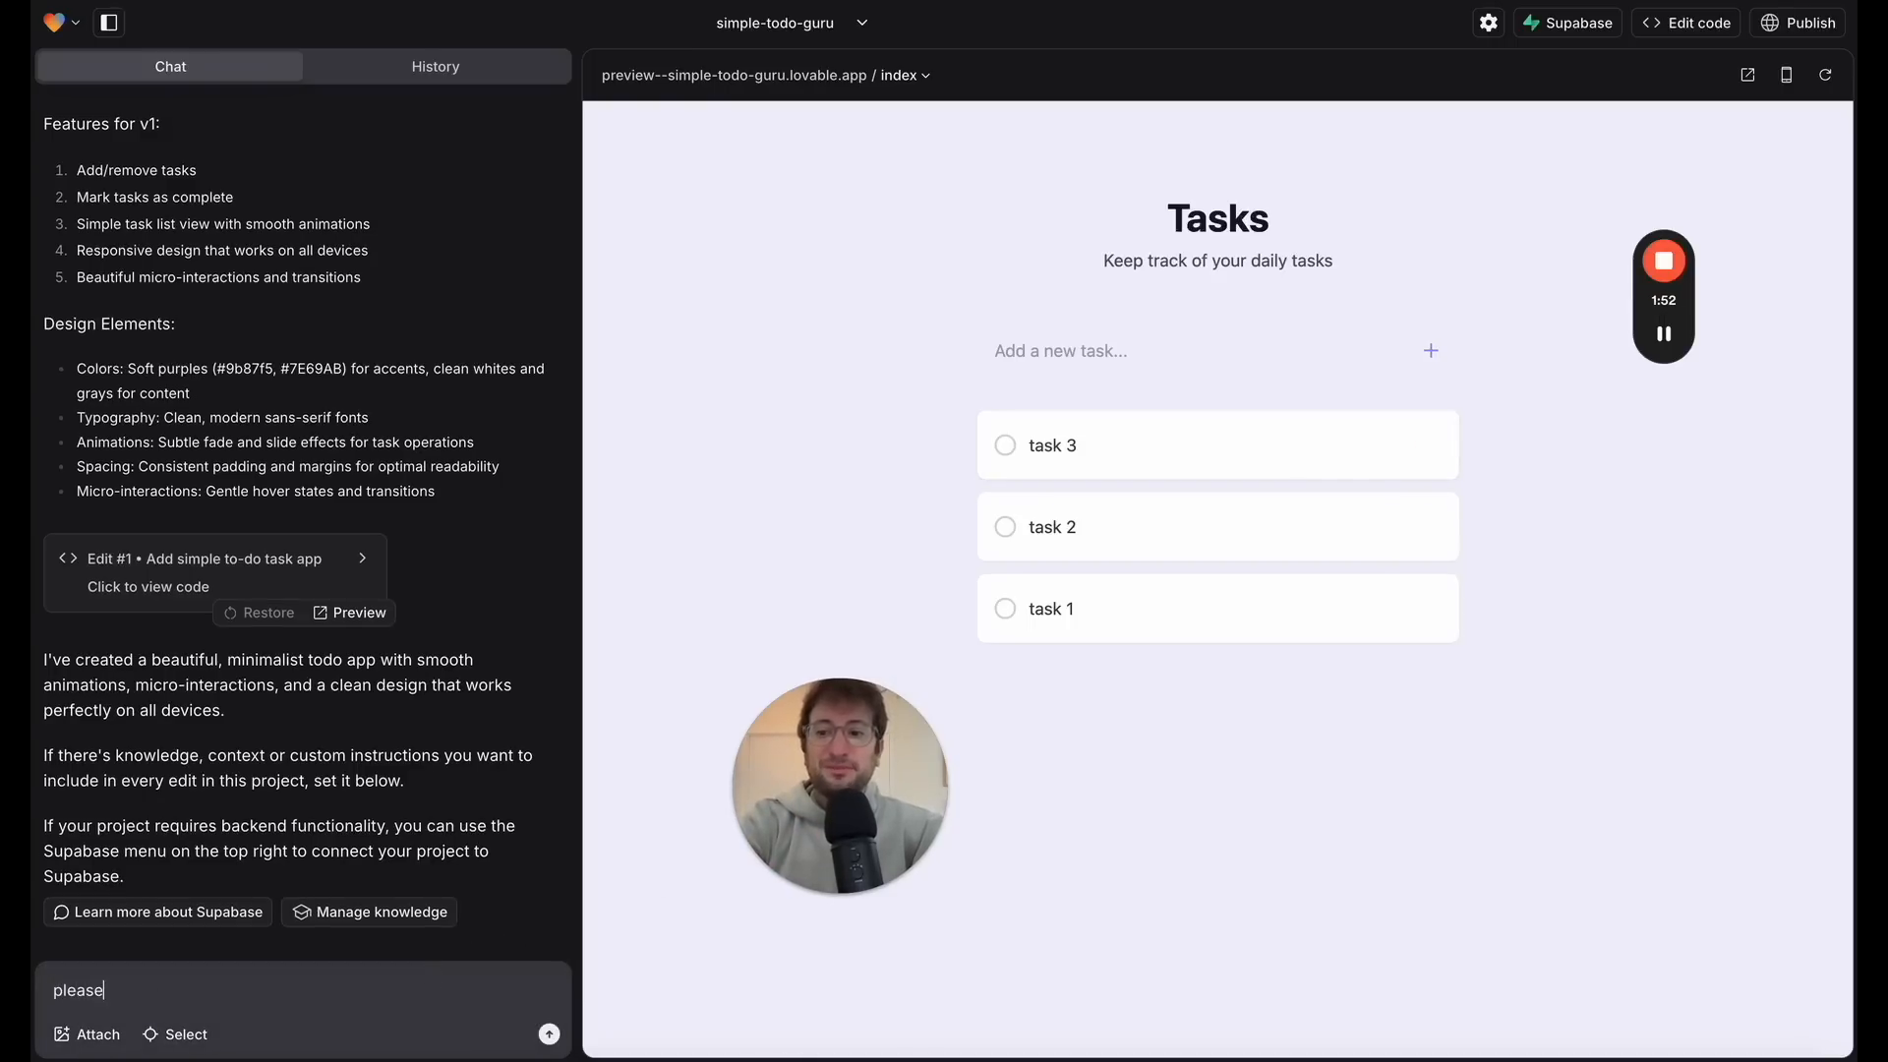
{"action": "type", "text": "add due dates"}
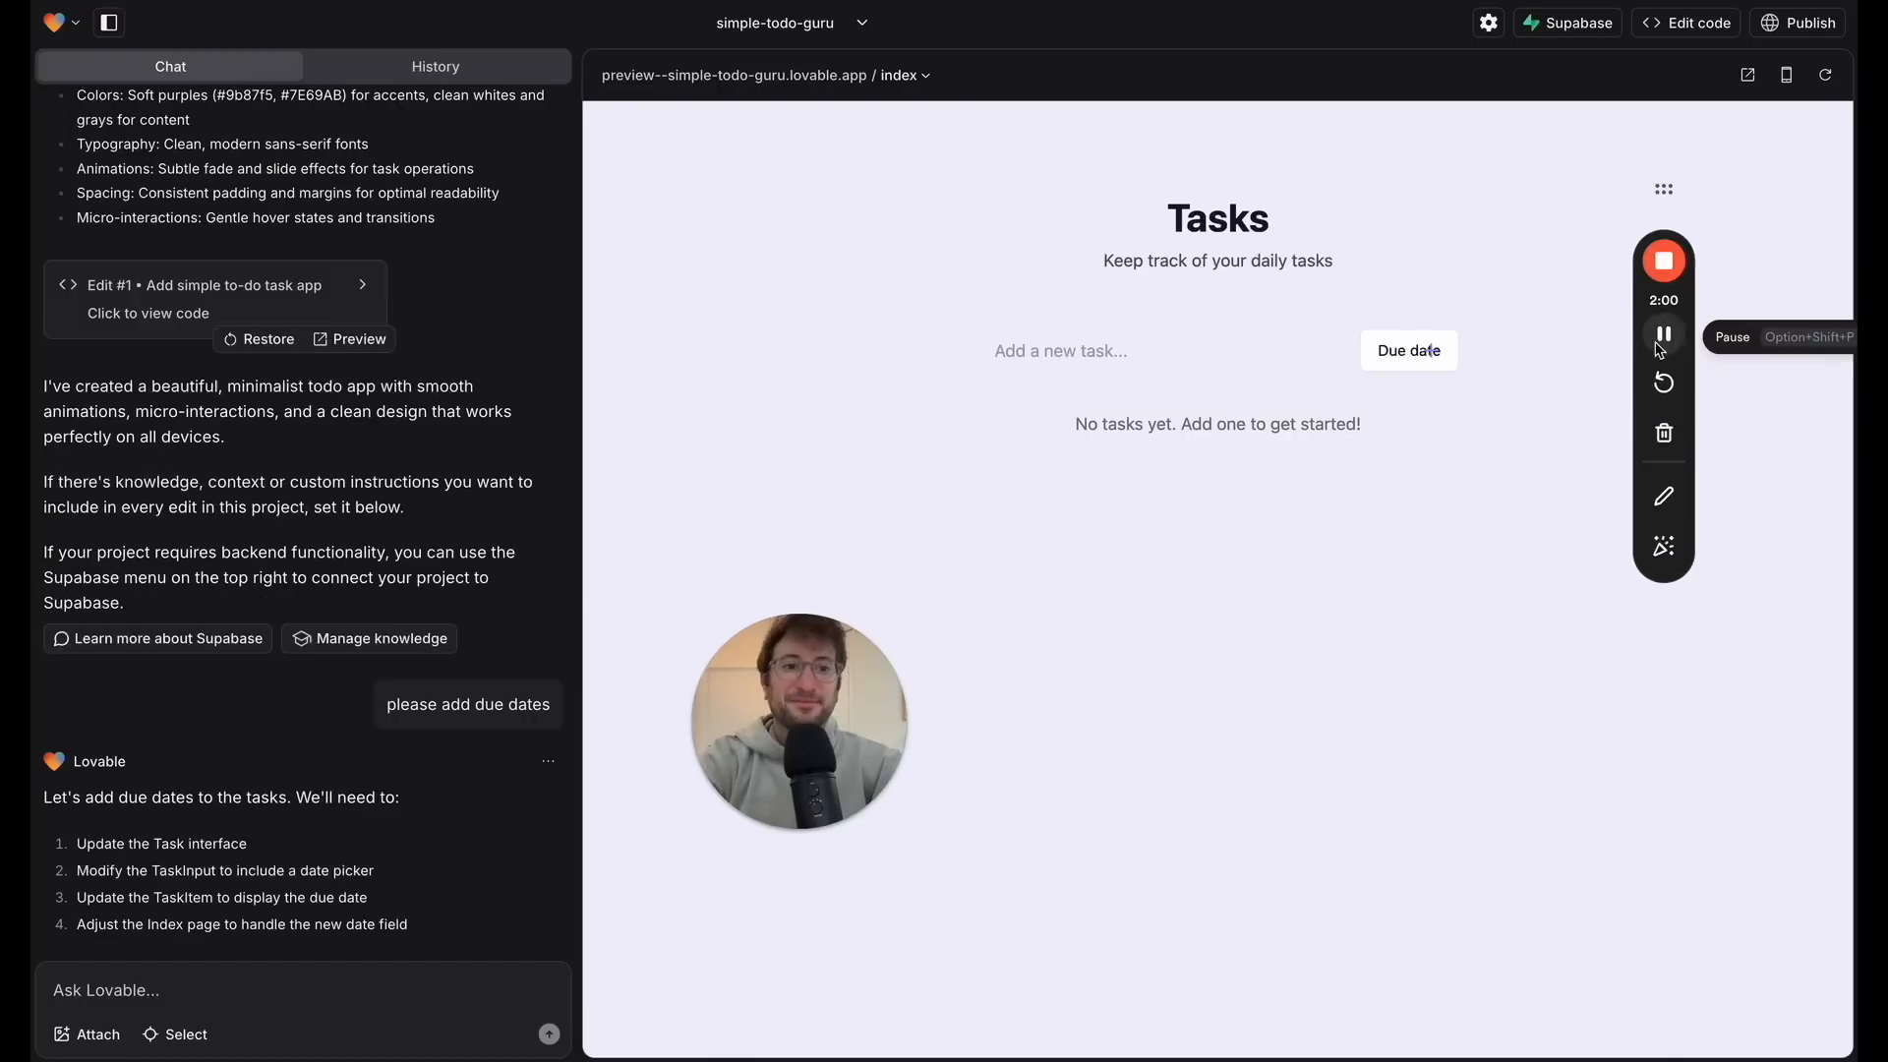
{"action": "left_click", "coordinate": [1163, 350]}
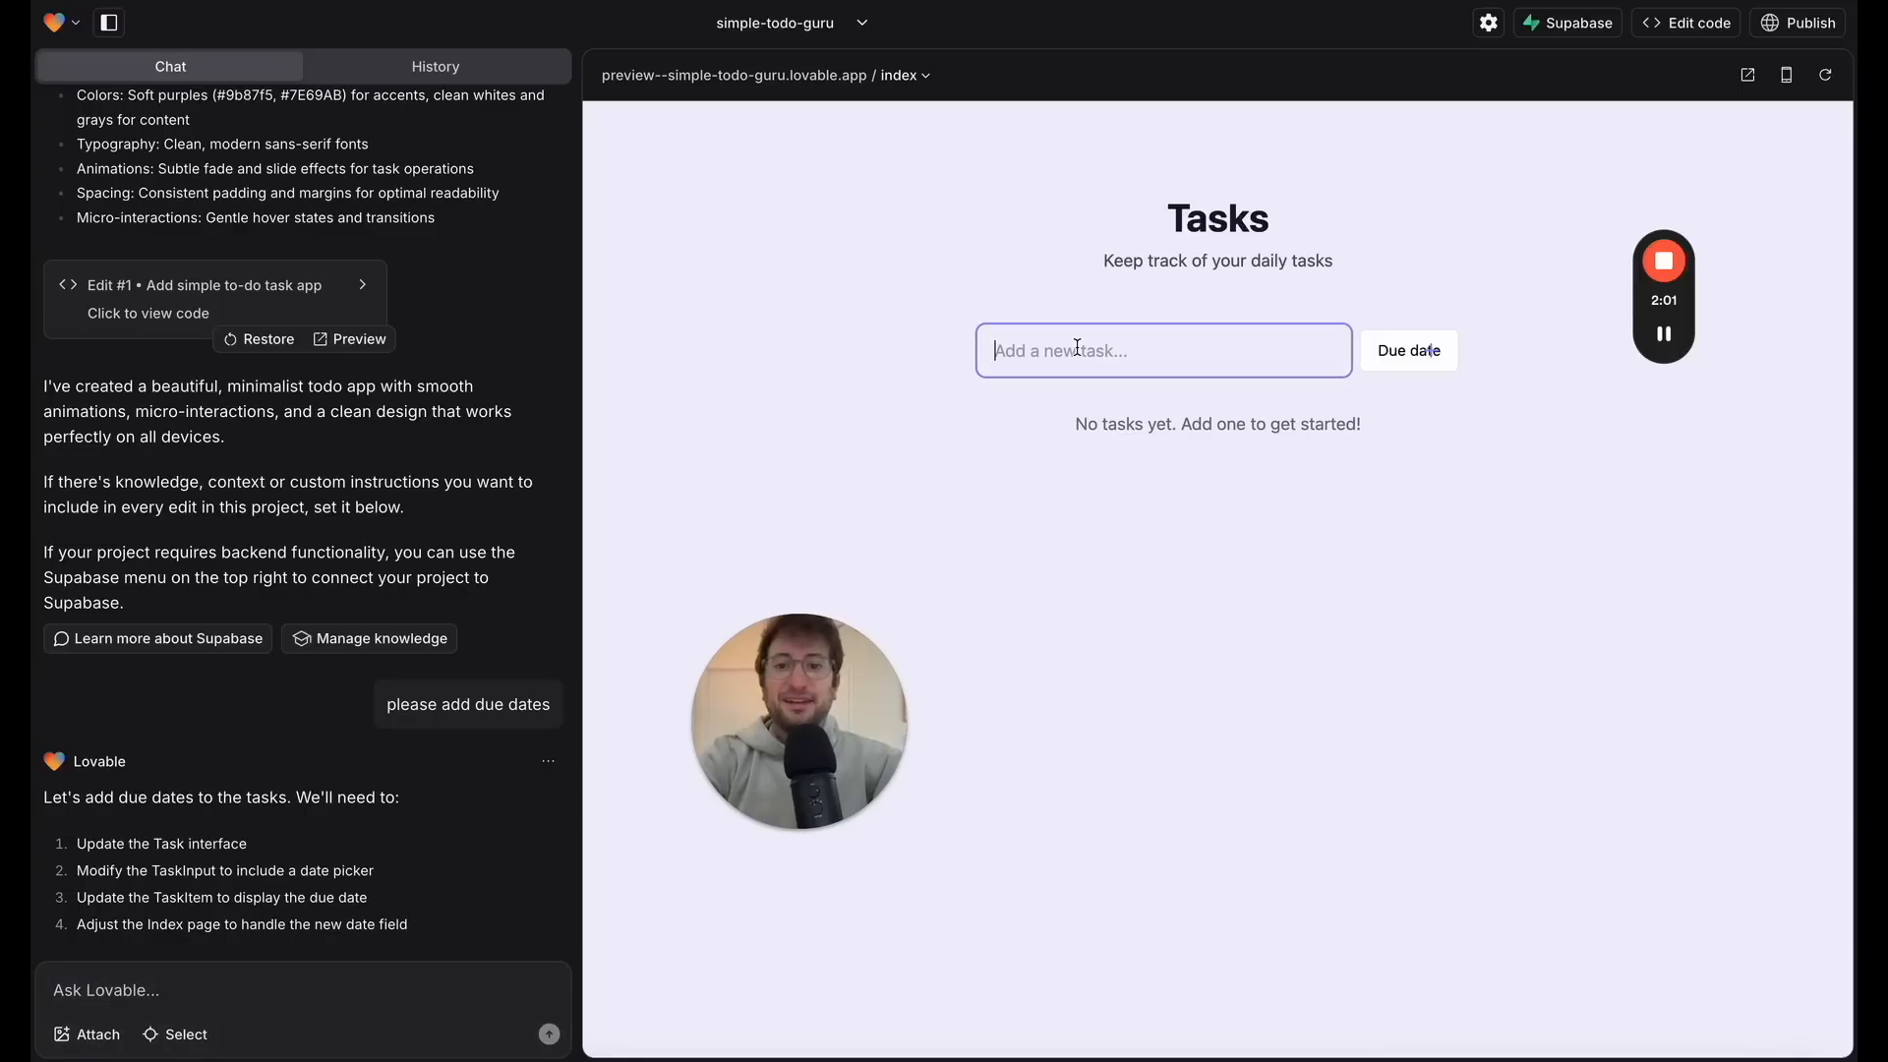
{"action": "type", "text": "task 1"}
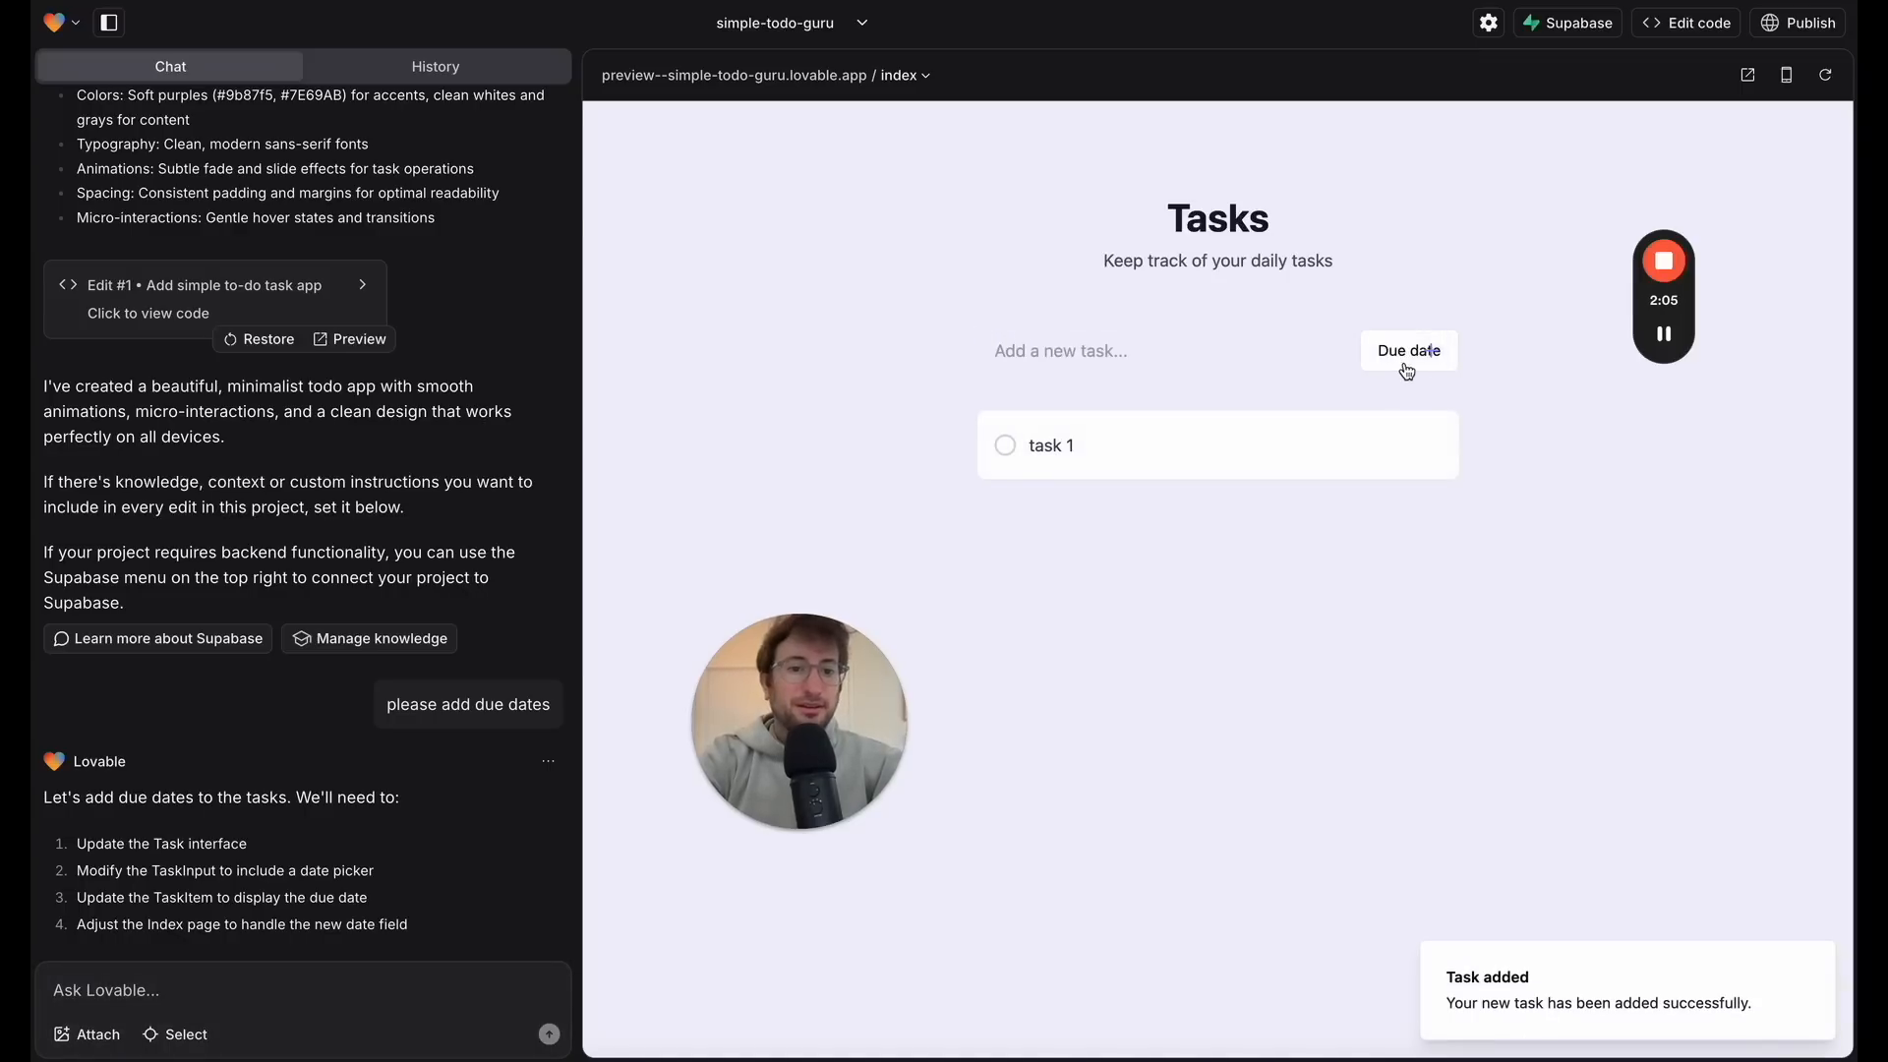
{"action": "left_click", "coordinate": [1408, 350]}
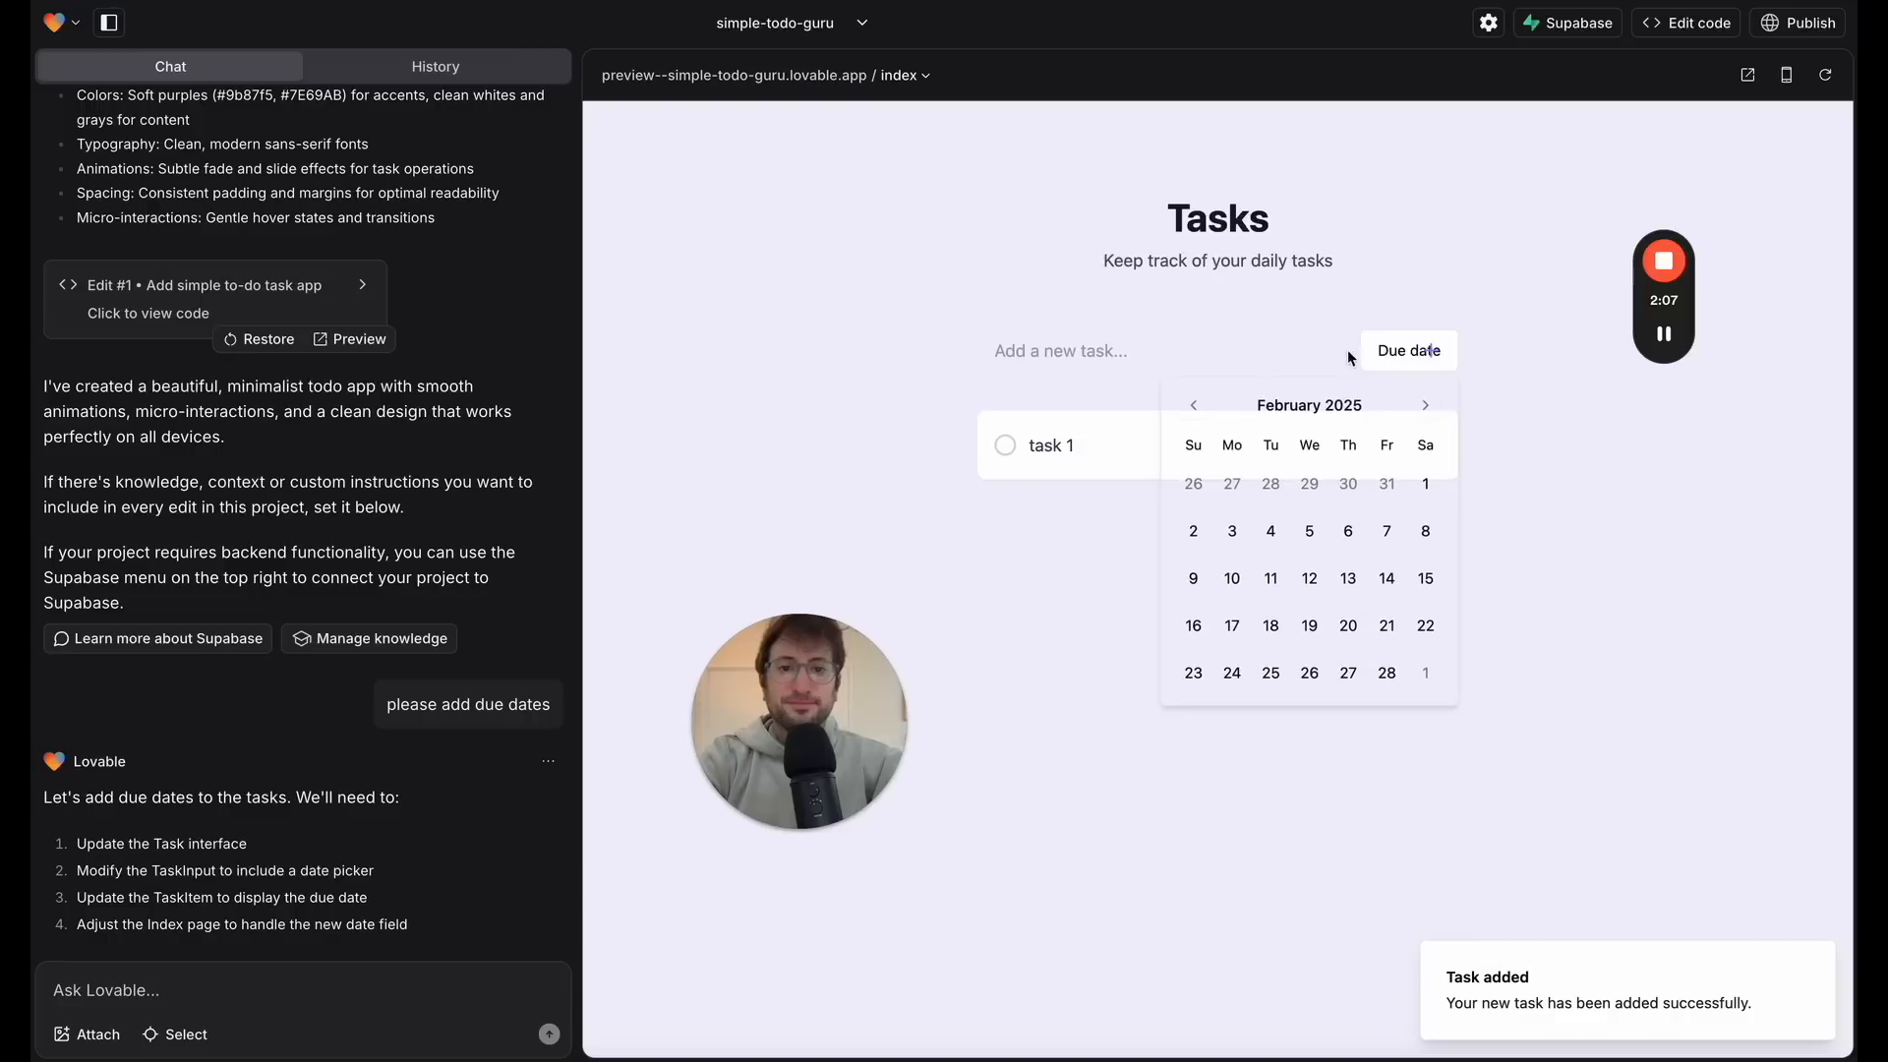
Step: Add task 1 with a due date of February 15th, 2025 in the preview
{"action": "type", "text": "task 1"}
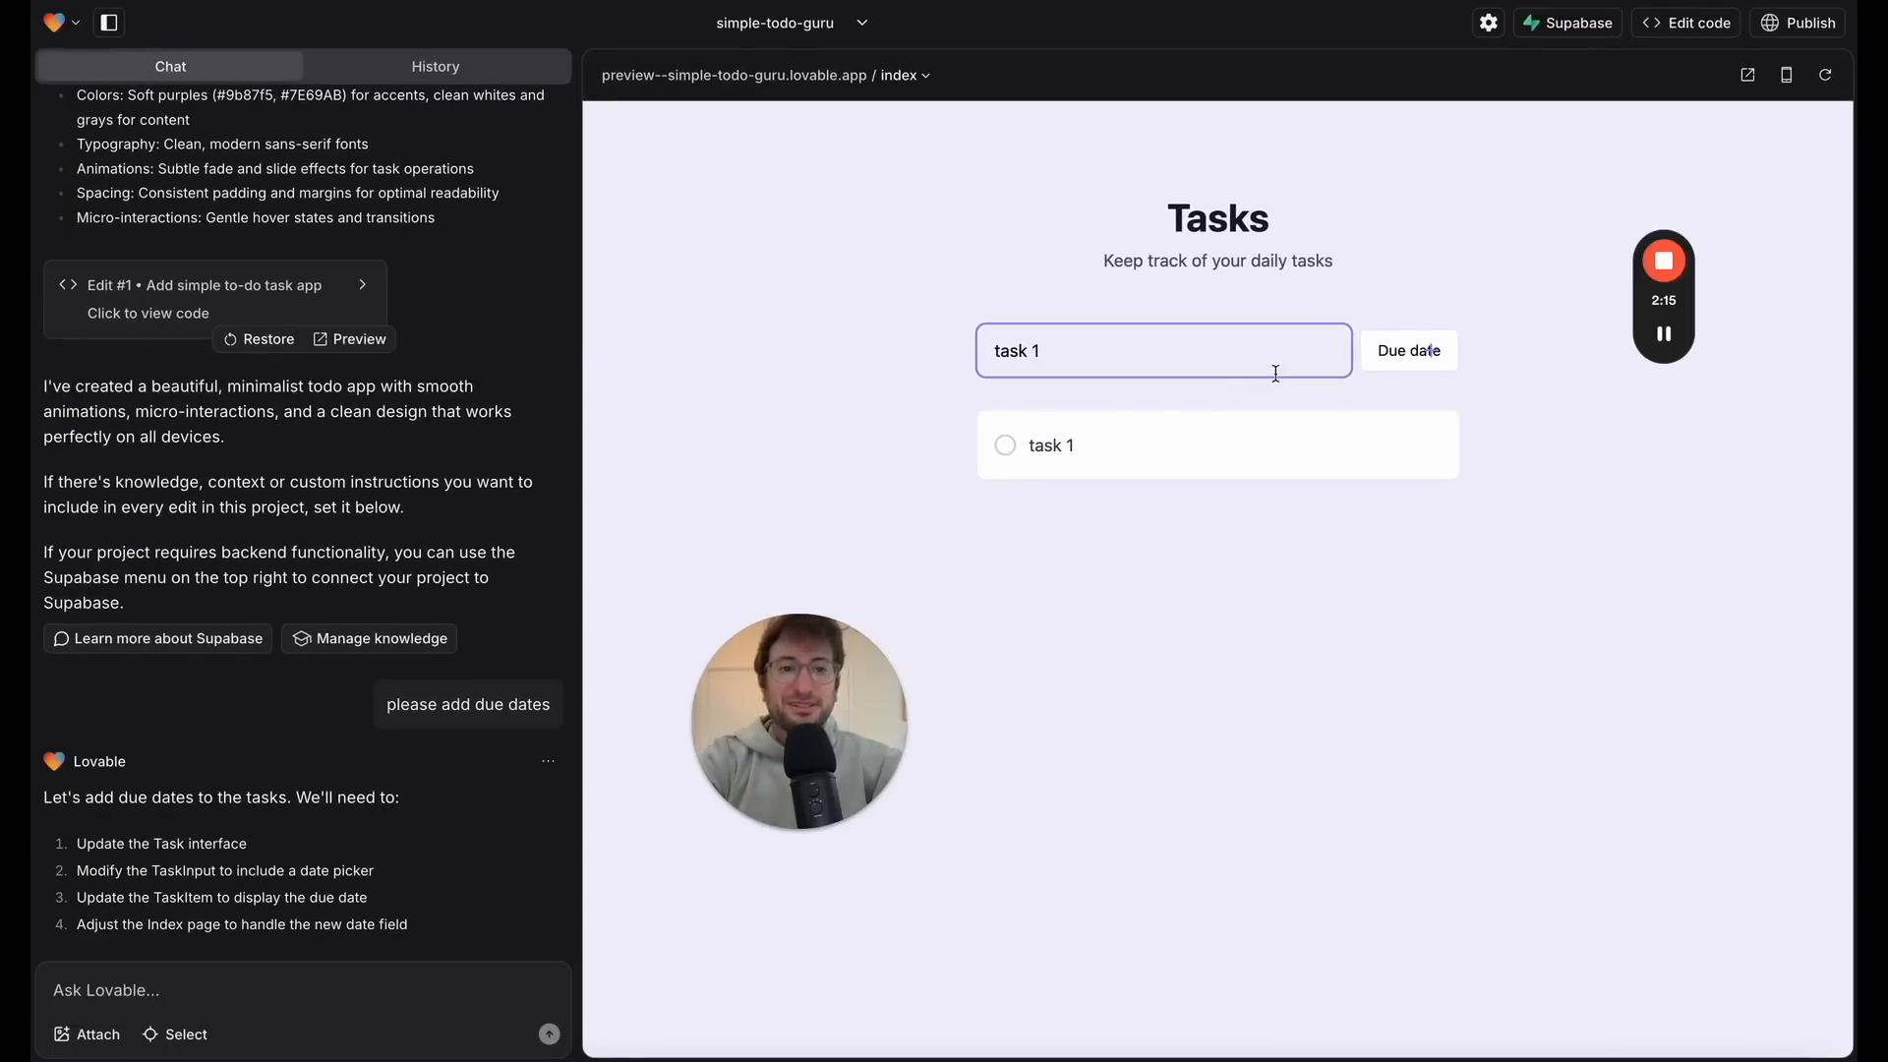
{"action": "left_click", "coordinate": [1408, 350]}
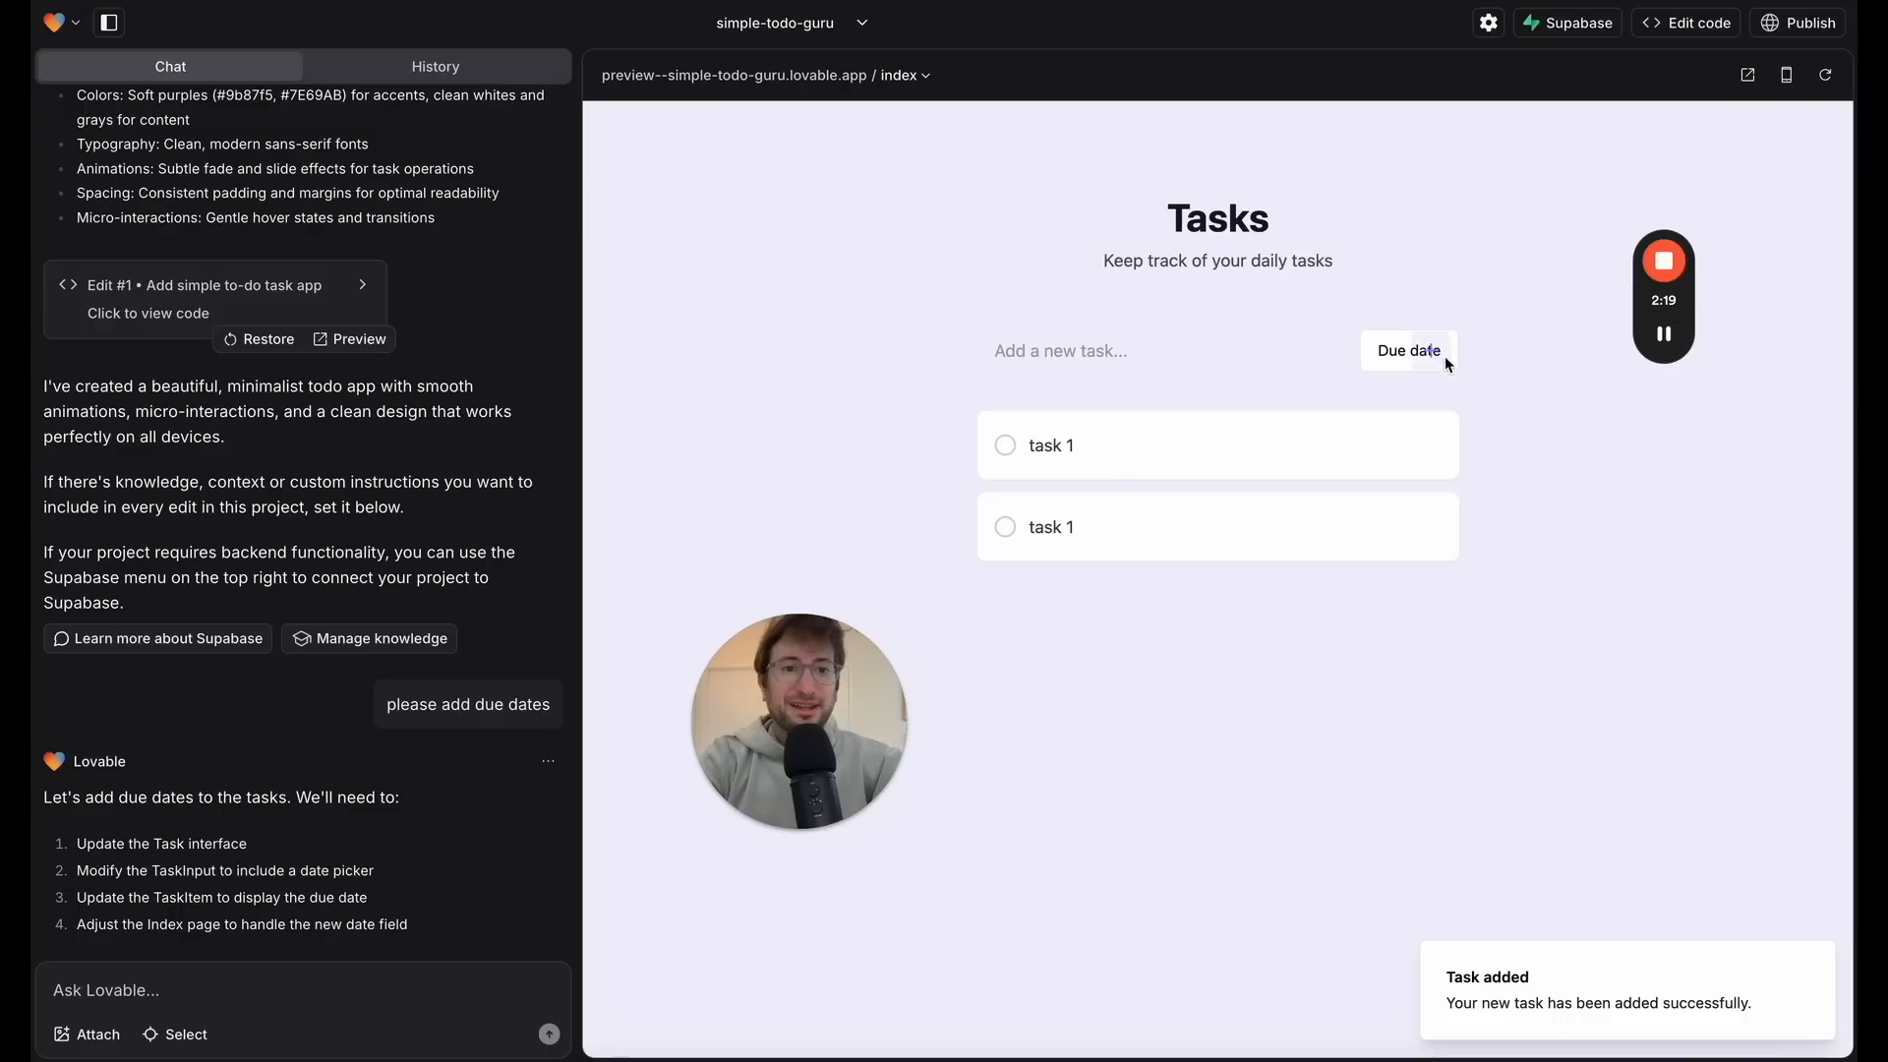
{"action": "type", "text": "task 1"}
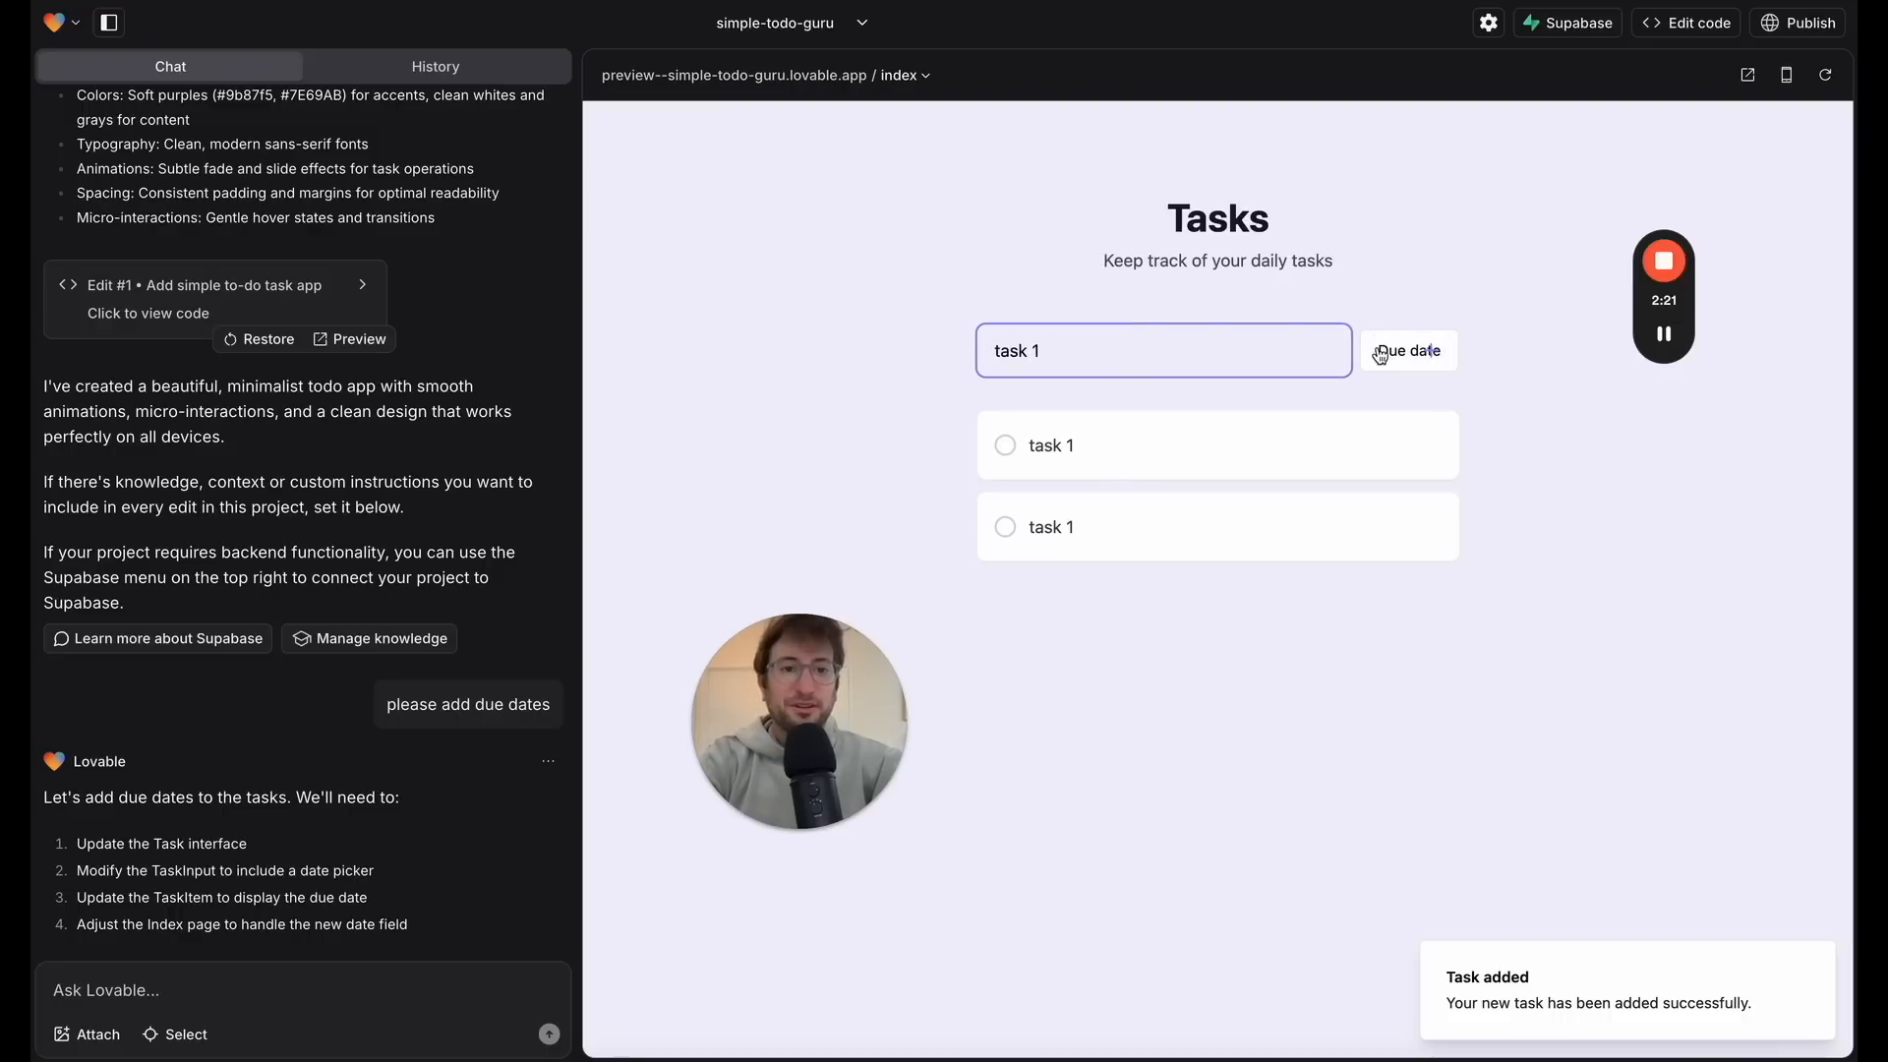
{"action": "left_click", "coordinate": [1408, 350]}
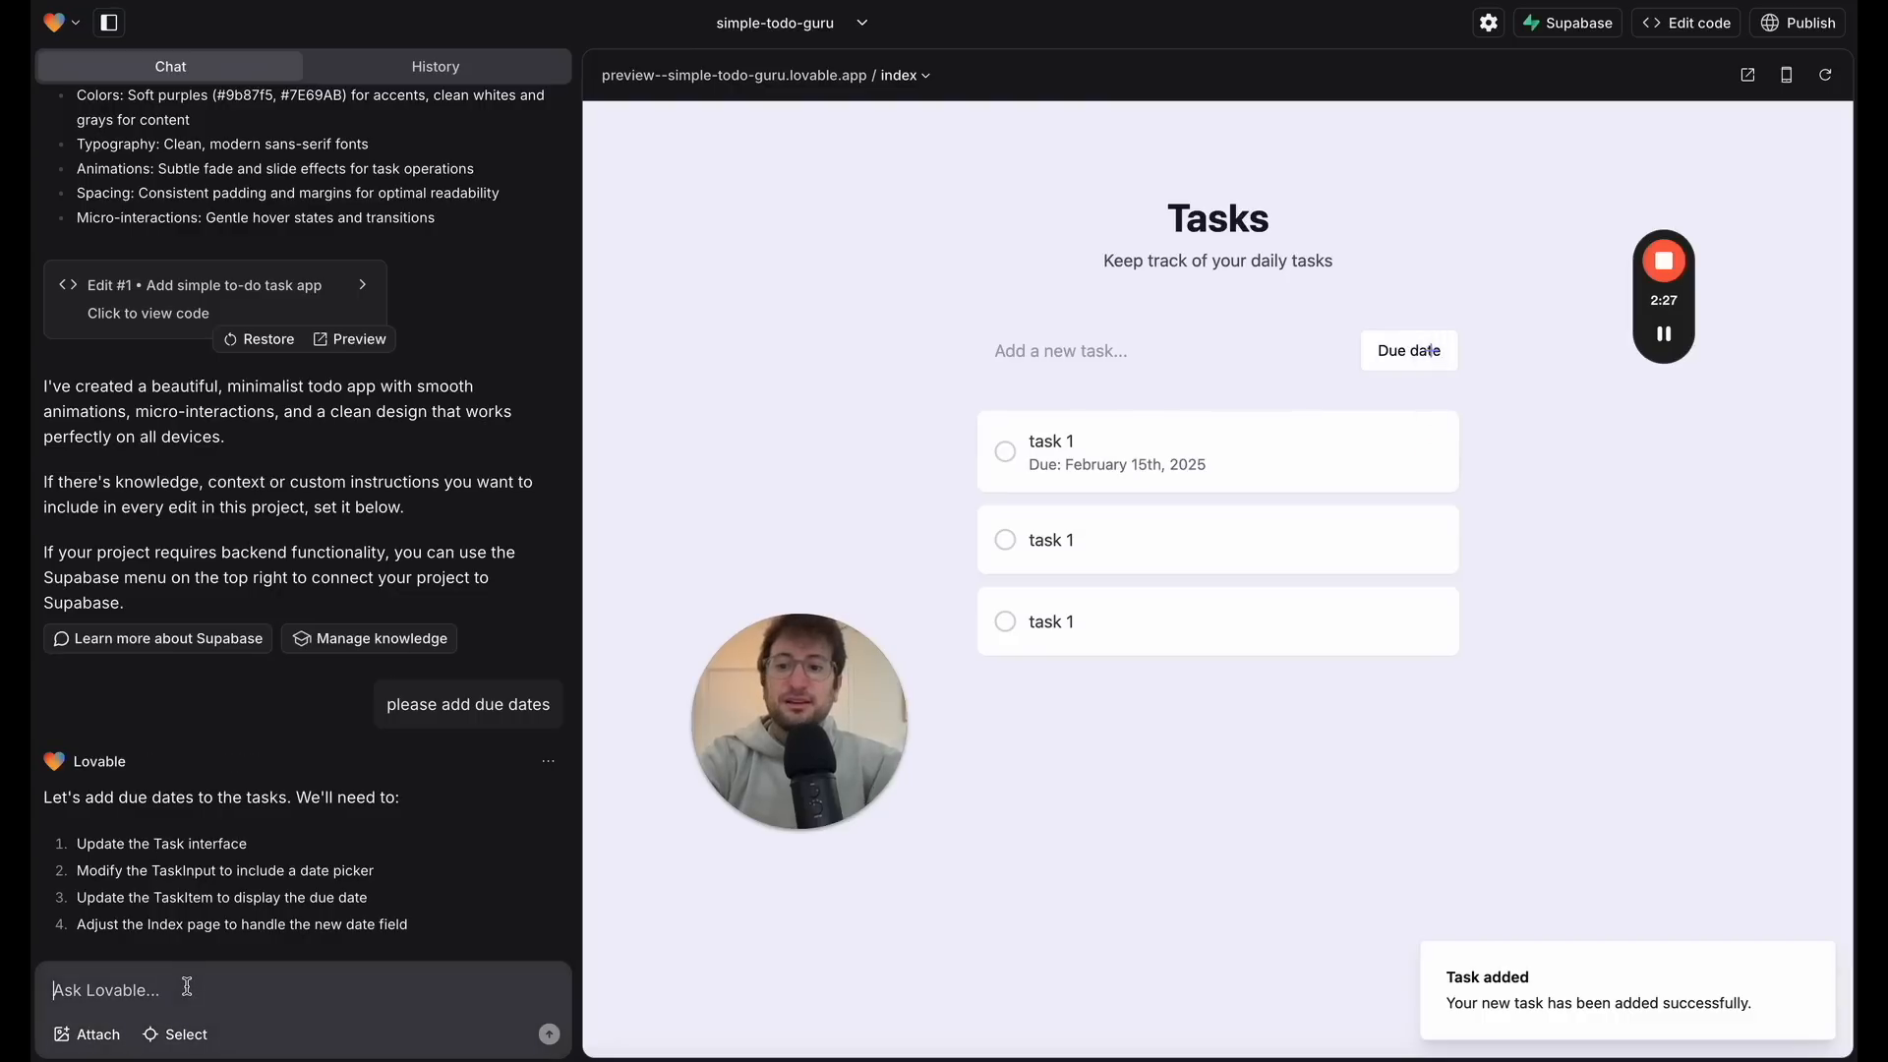
Step: Ask Lovable to make the date picker and add-task button completely separate, then test the due date picker on a new task
{"action": "type", "text": "could you separate the date picker and the add task button so"}
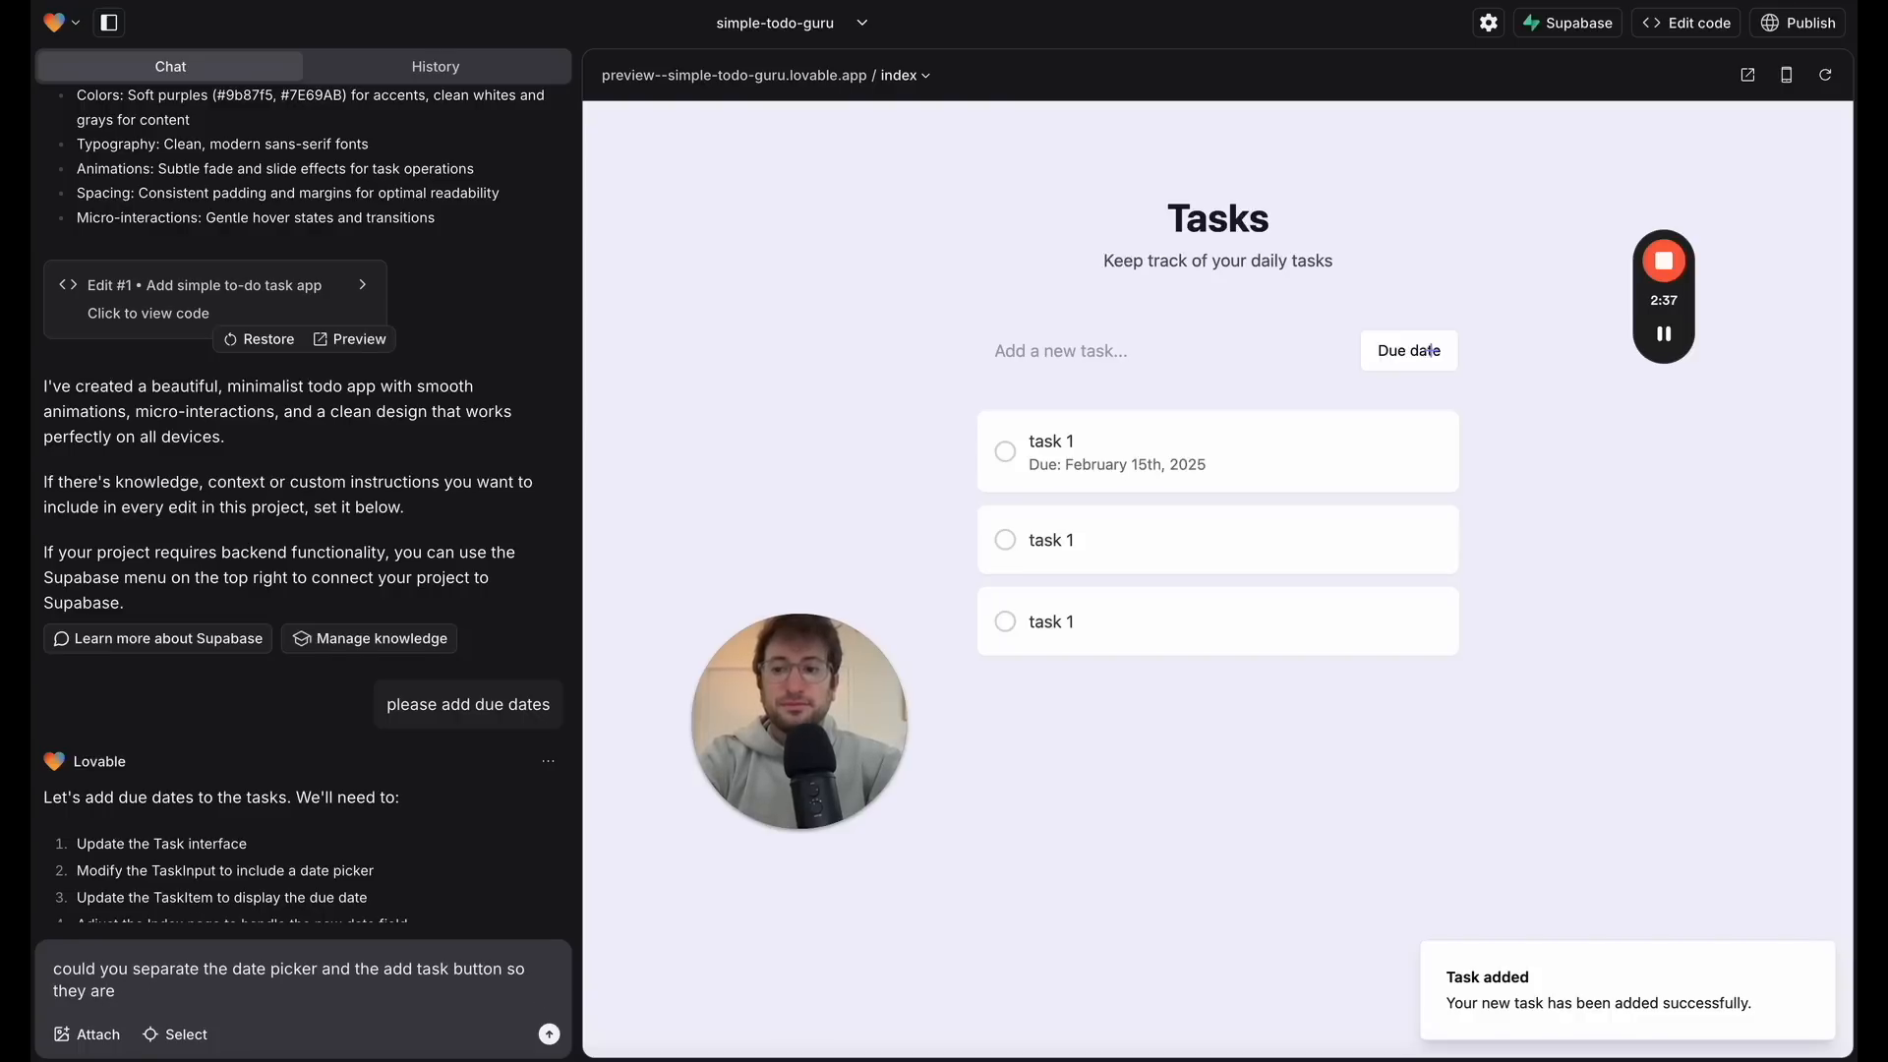
{"action": "type", "text": "completely separate"}
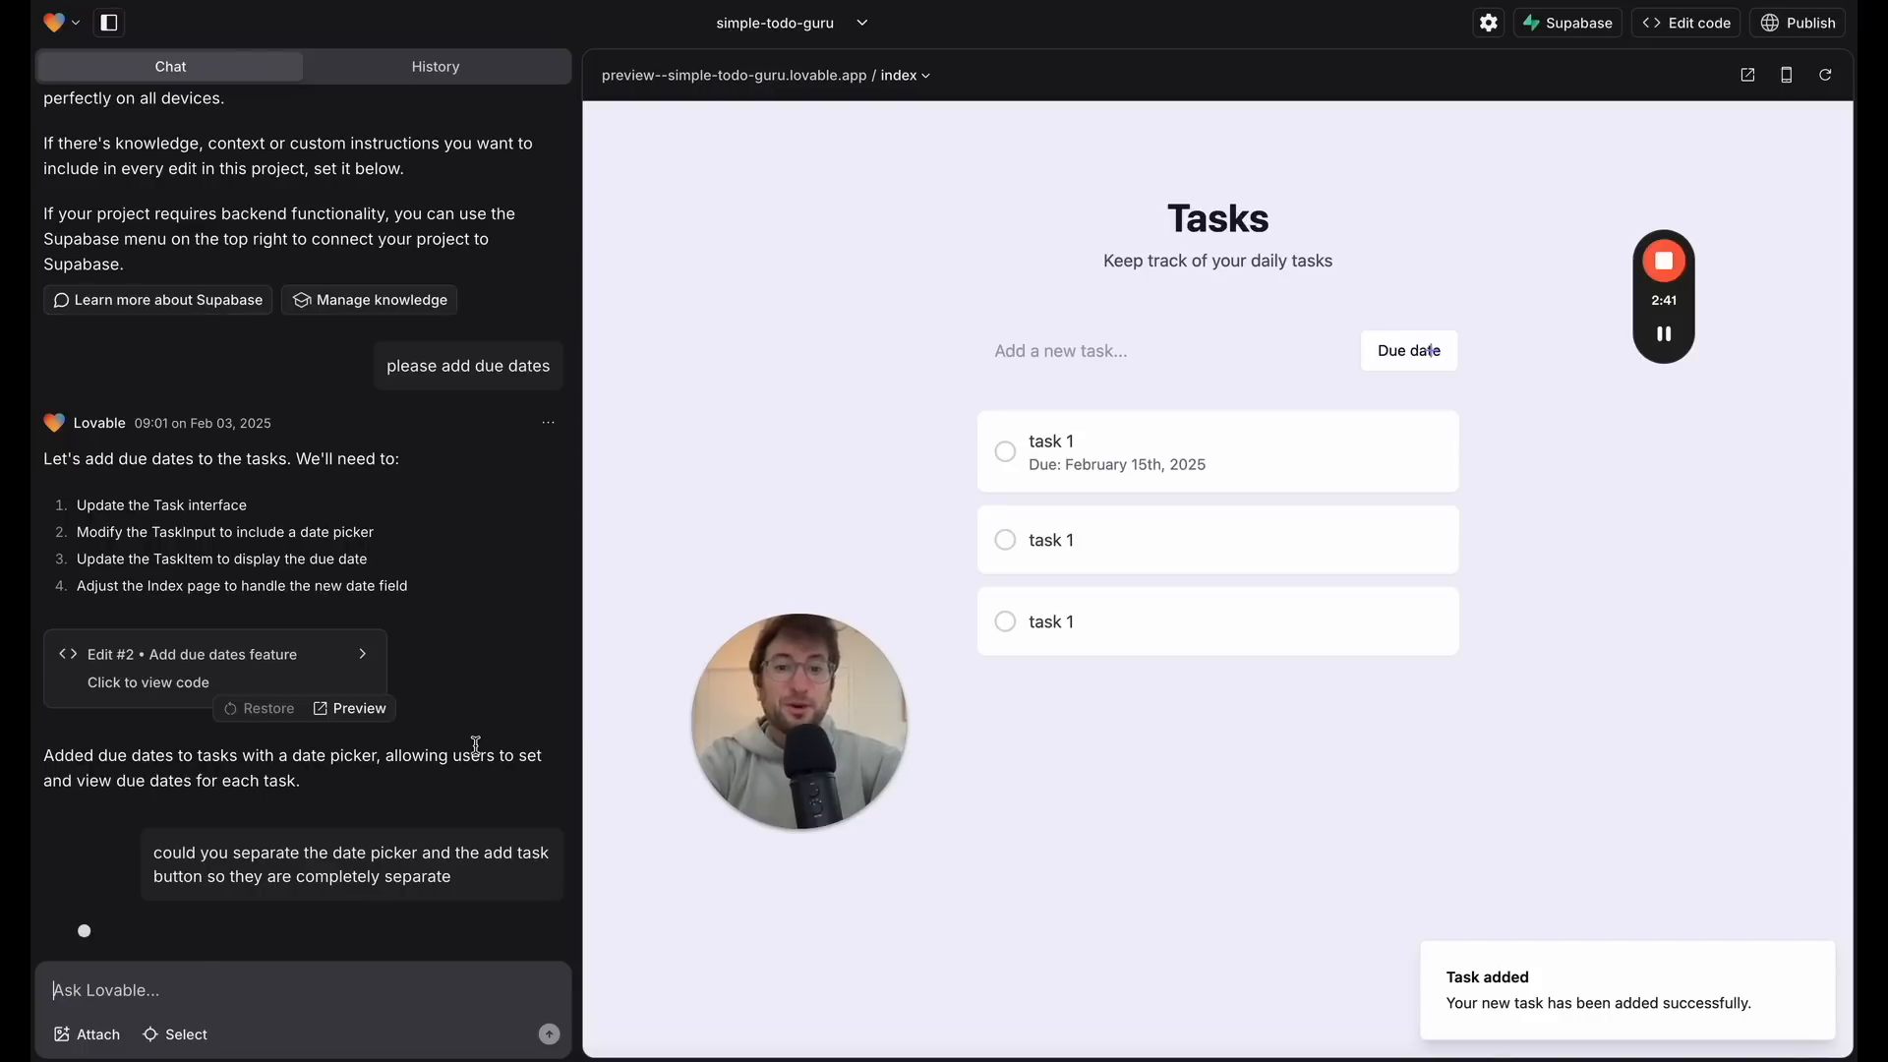
{"action": "mouse_move", "coordinate": [1627, 341]}
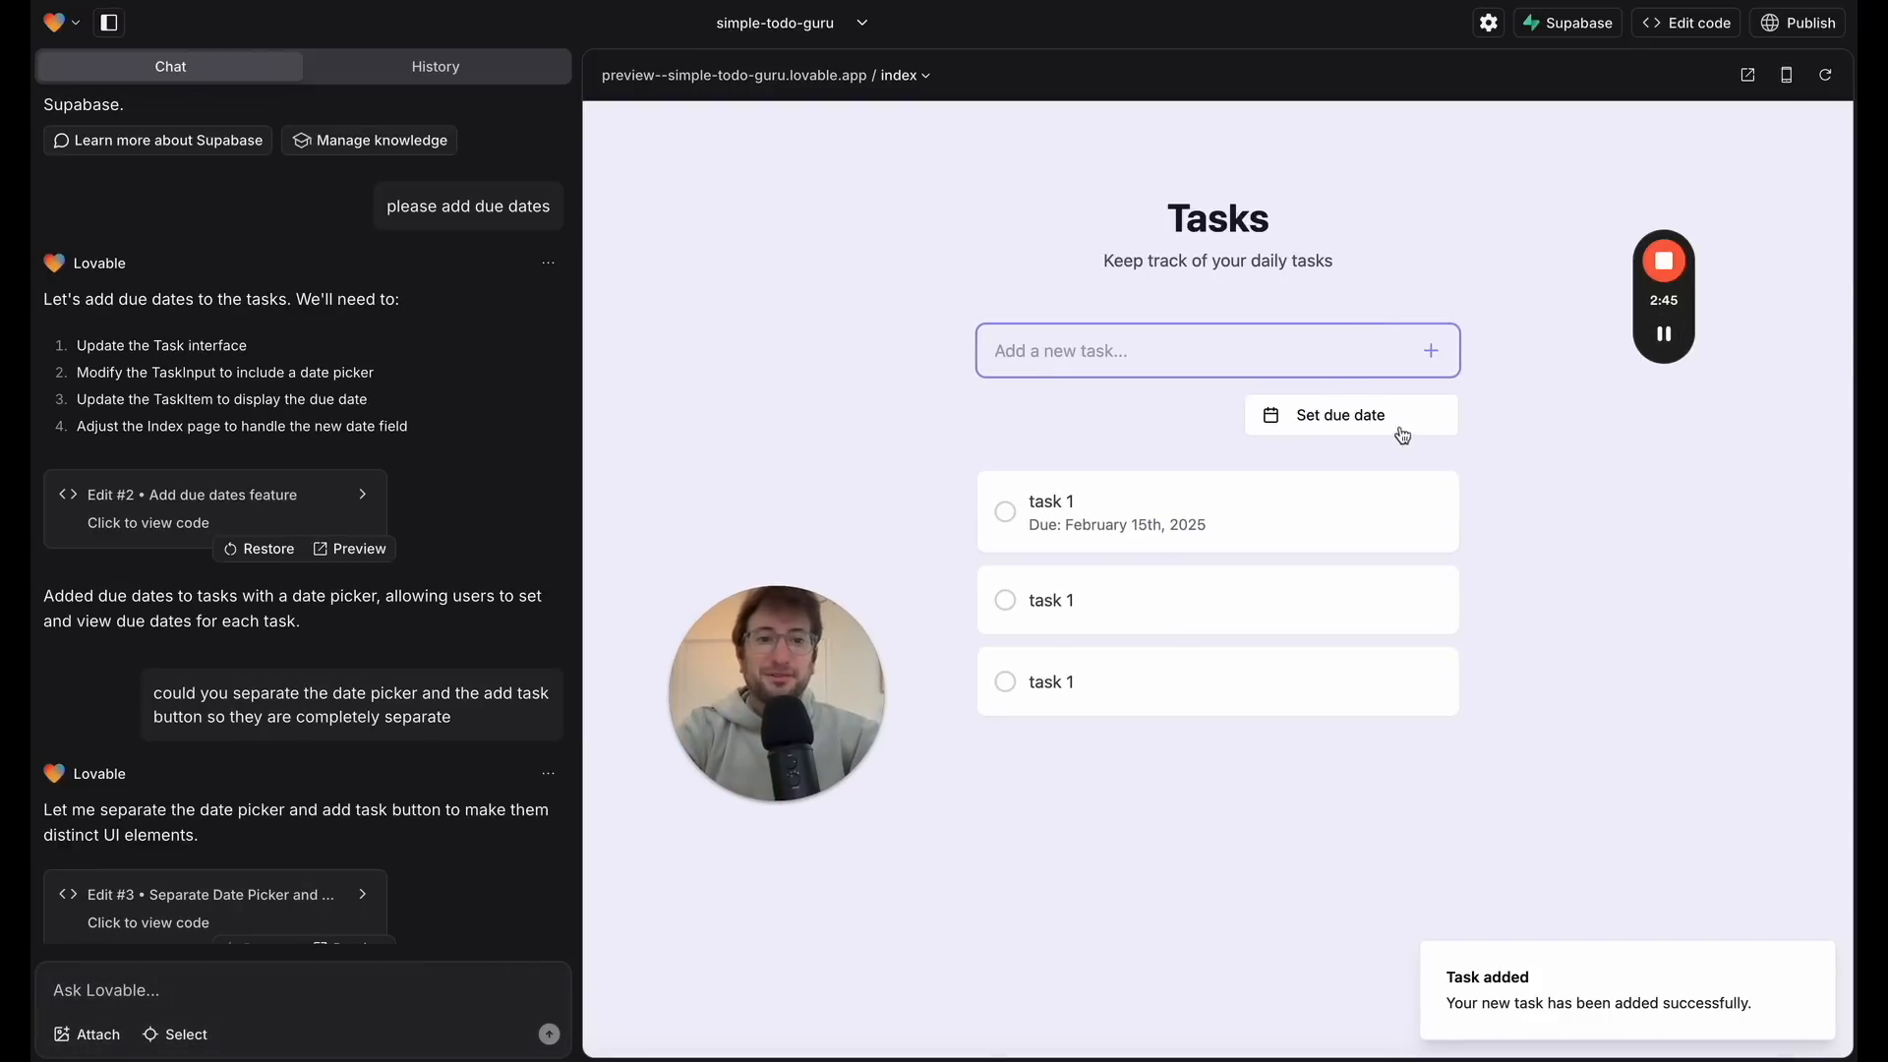
{"action": "type", "text": "task"}
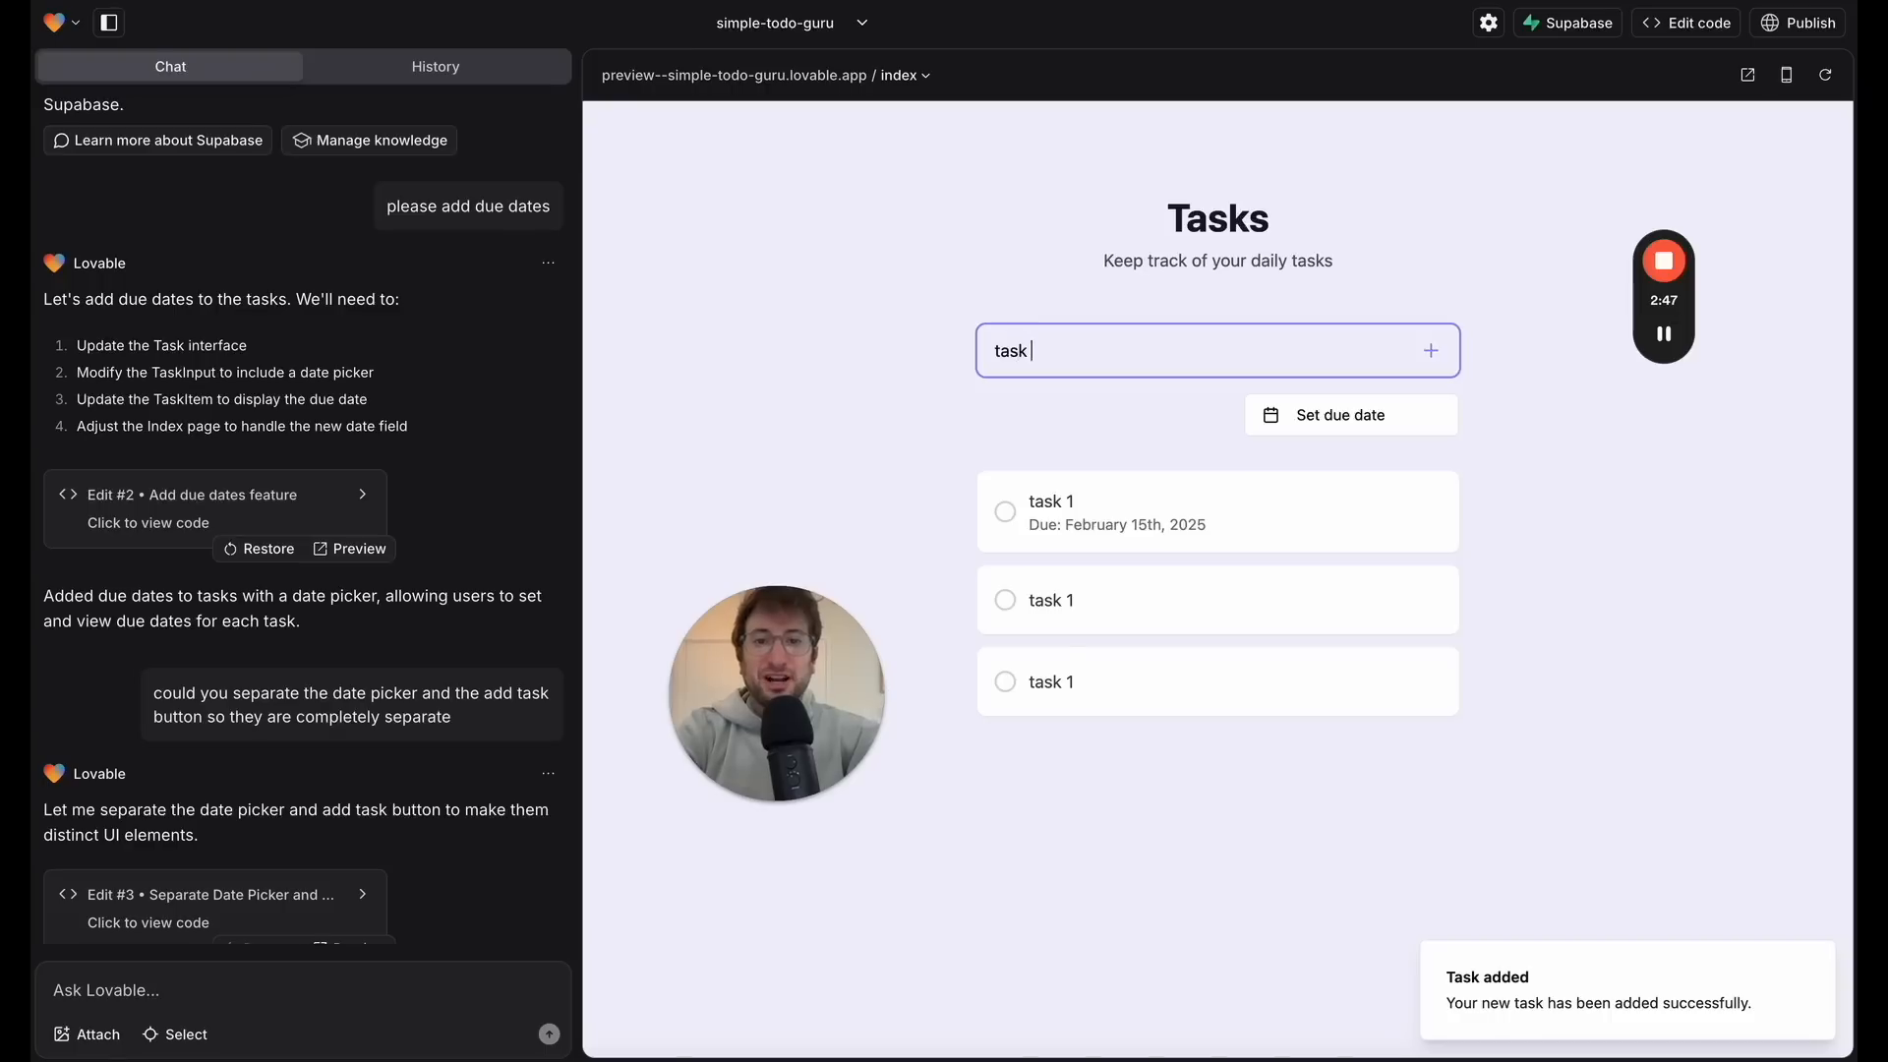
{"action": "left_click", "coordinate": [1348, 596]}
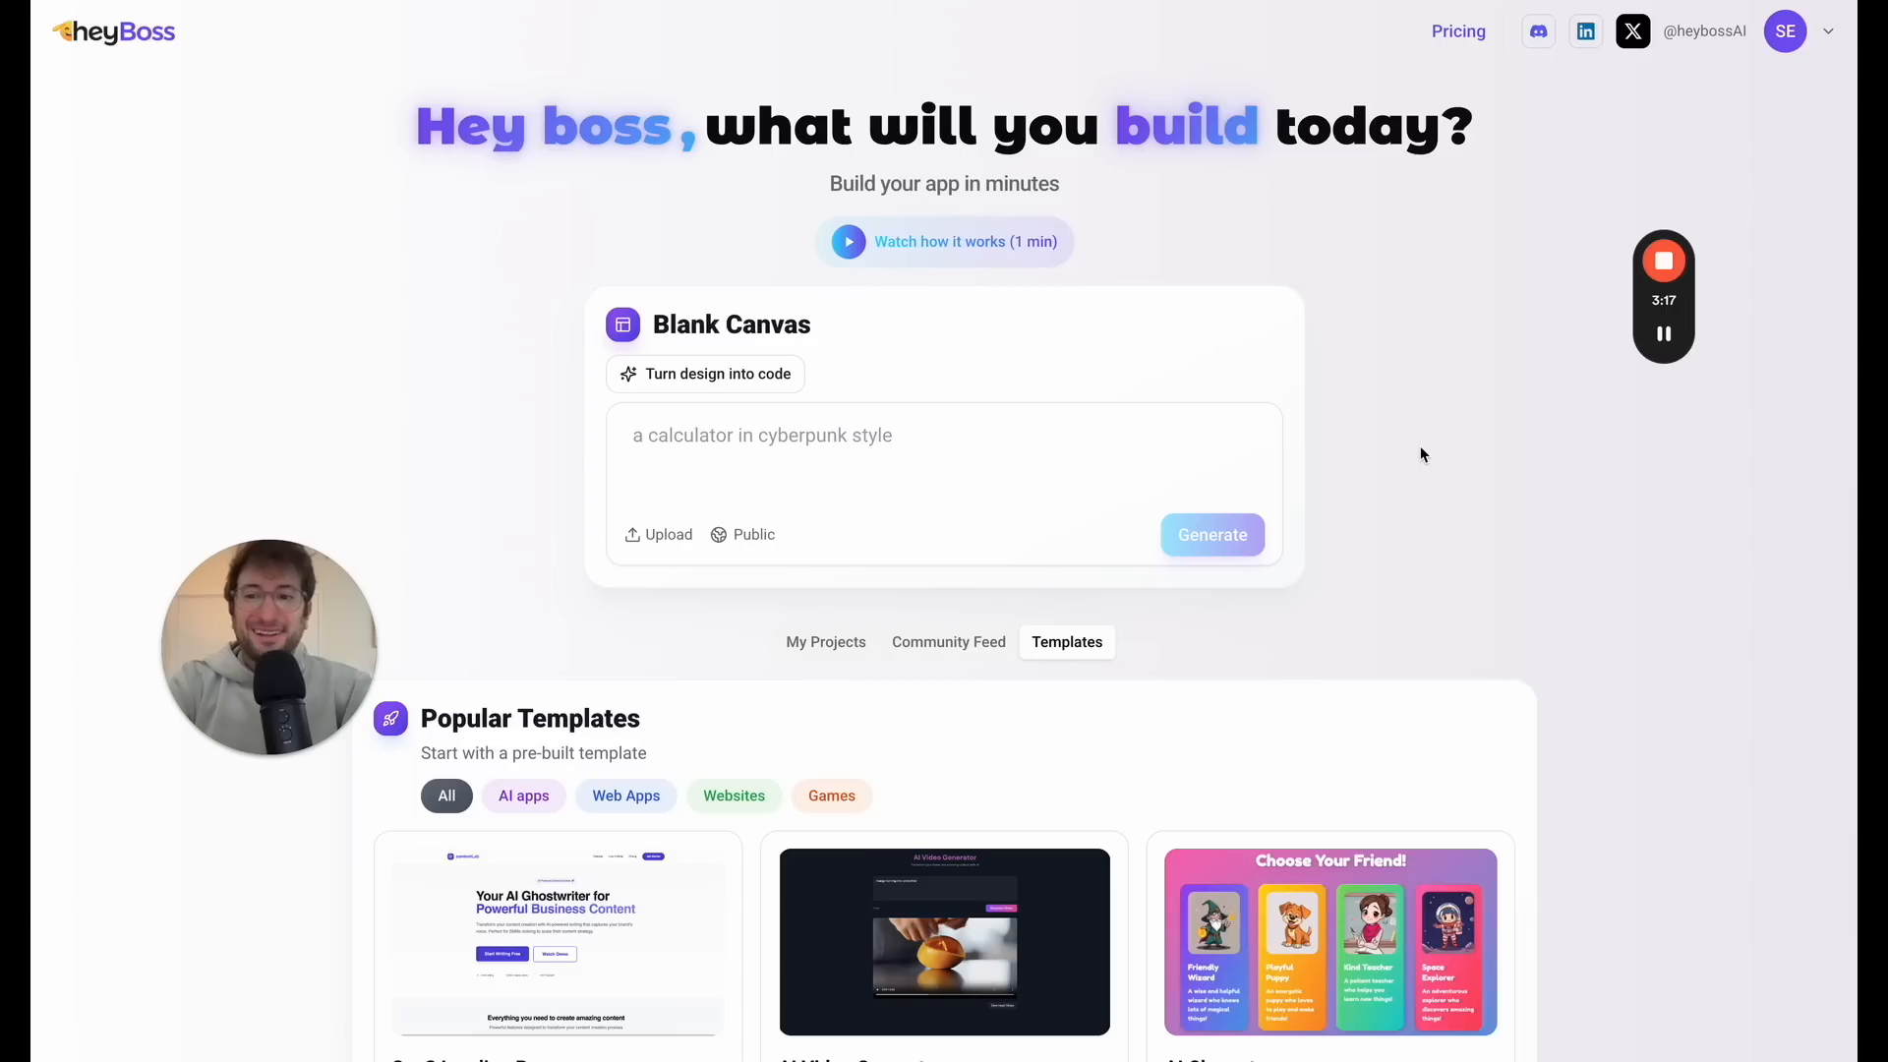
{"action": "mouse_move", "coordinate": [1377, 476]}
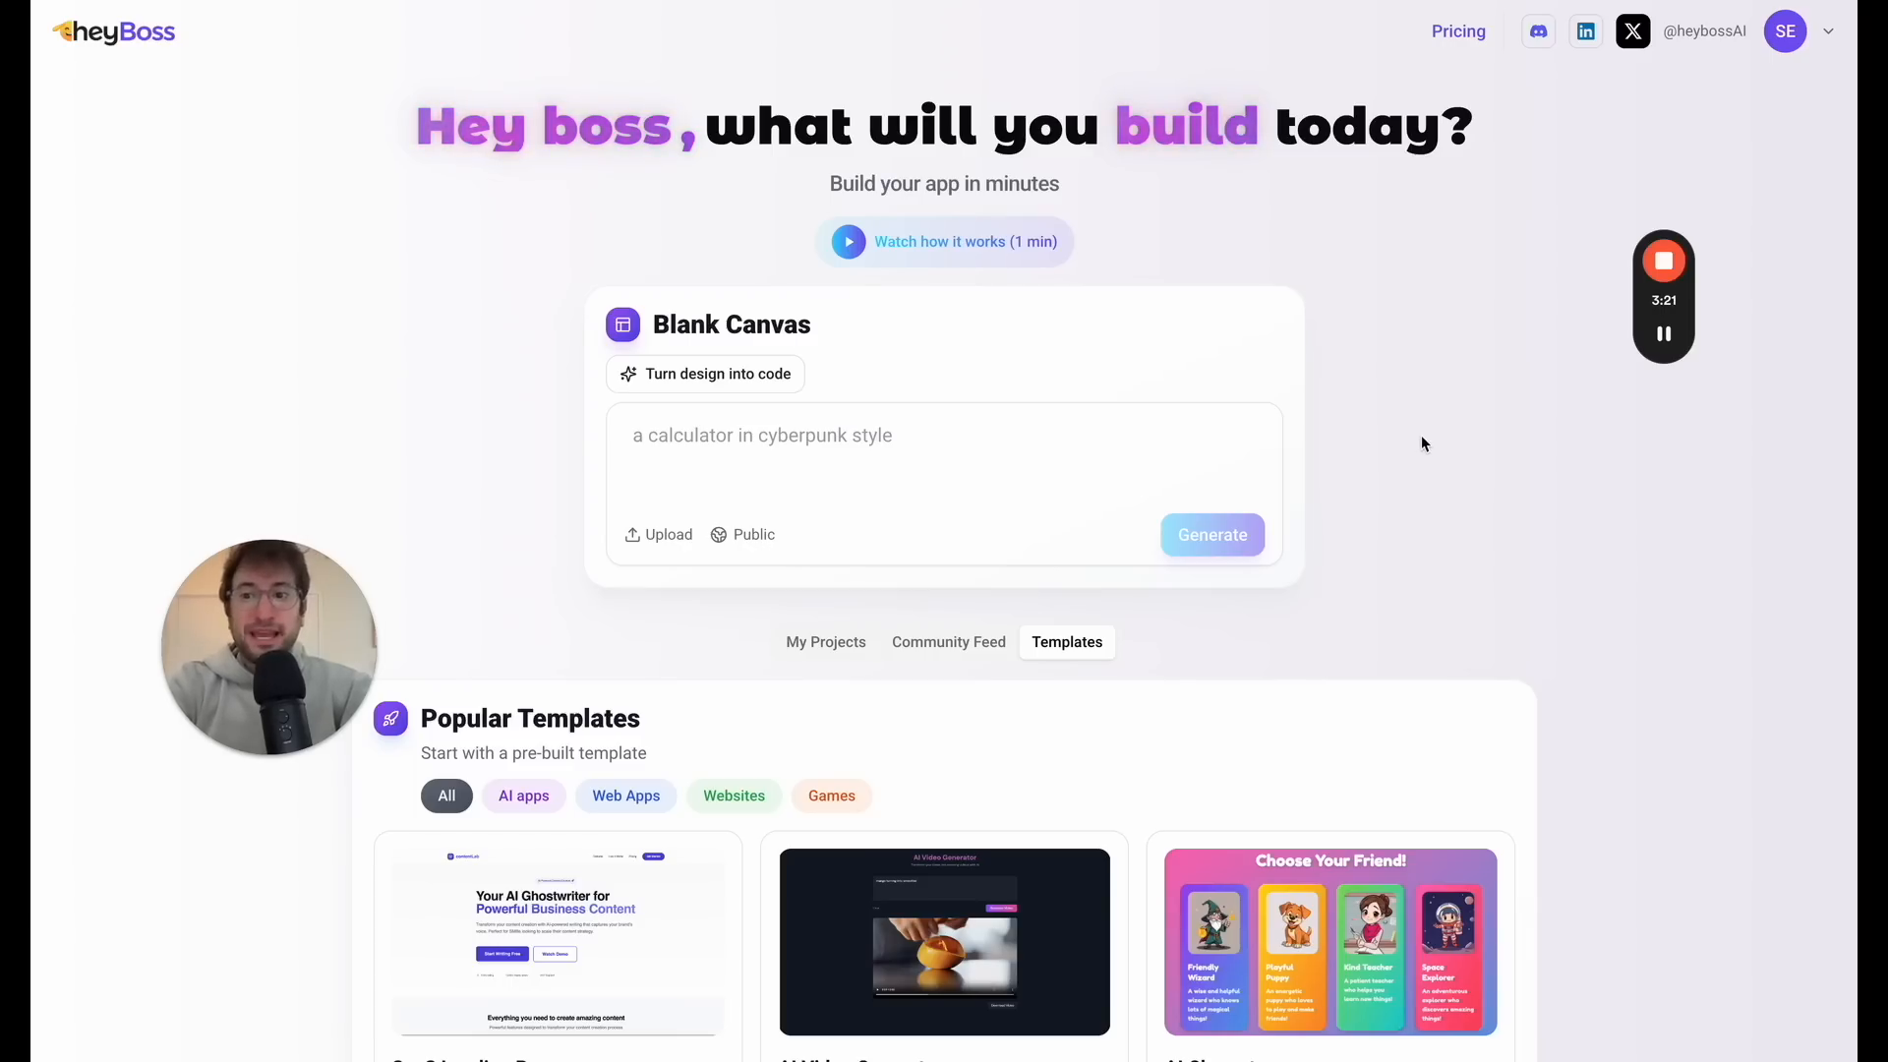
{"action": "mouse_move", "coordinate": [1408, 475]}
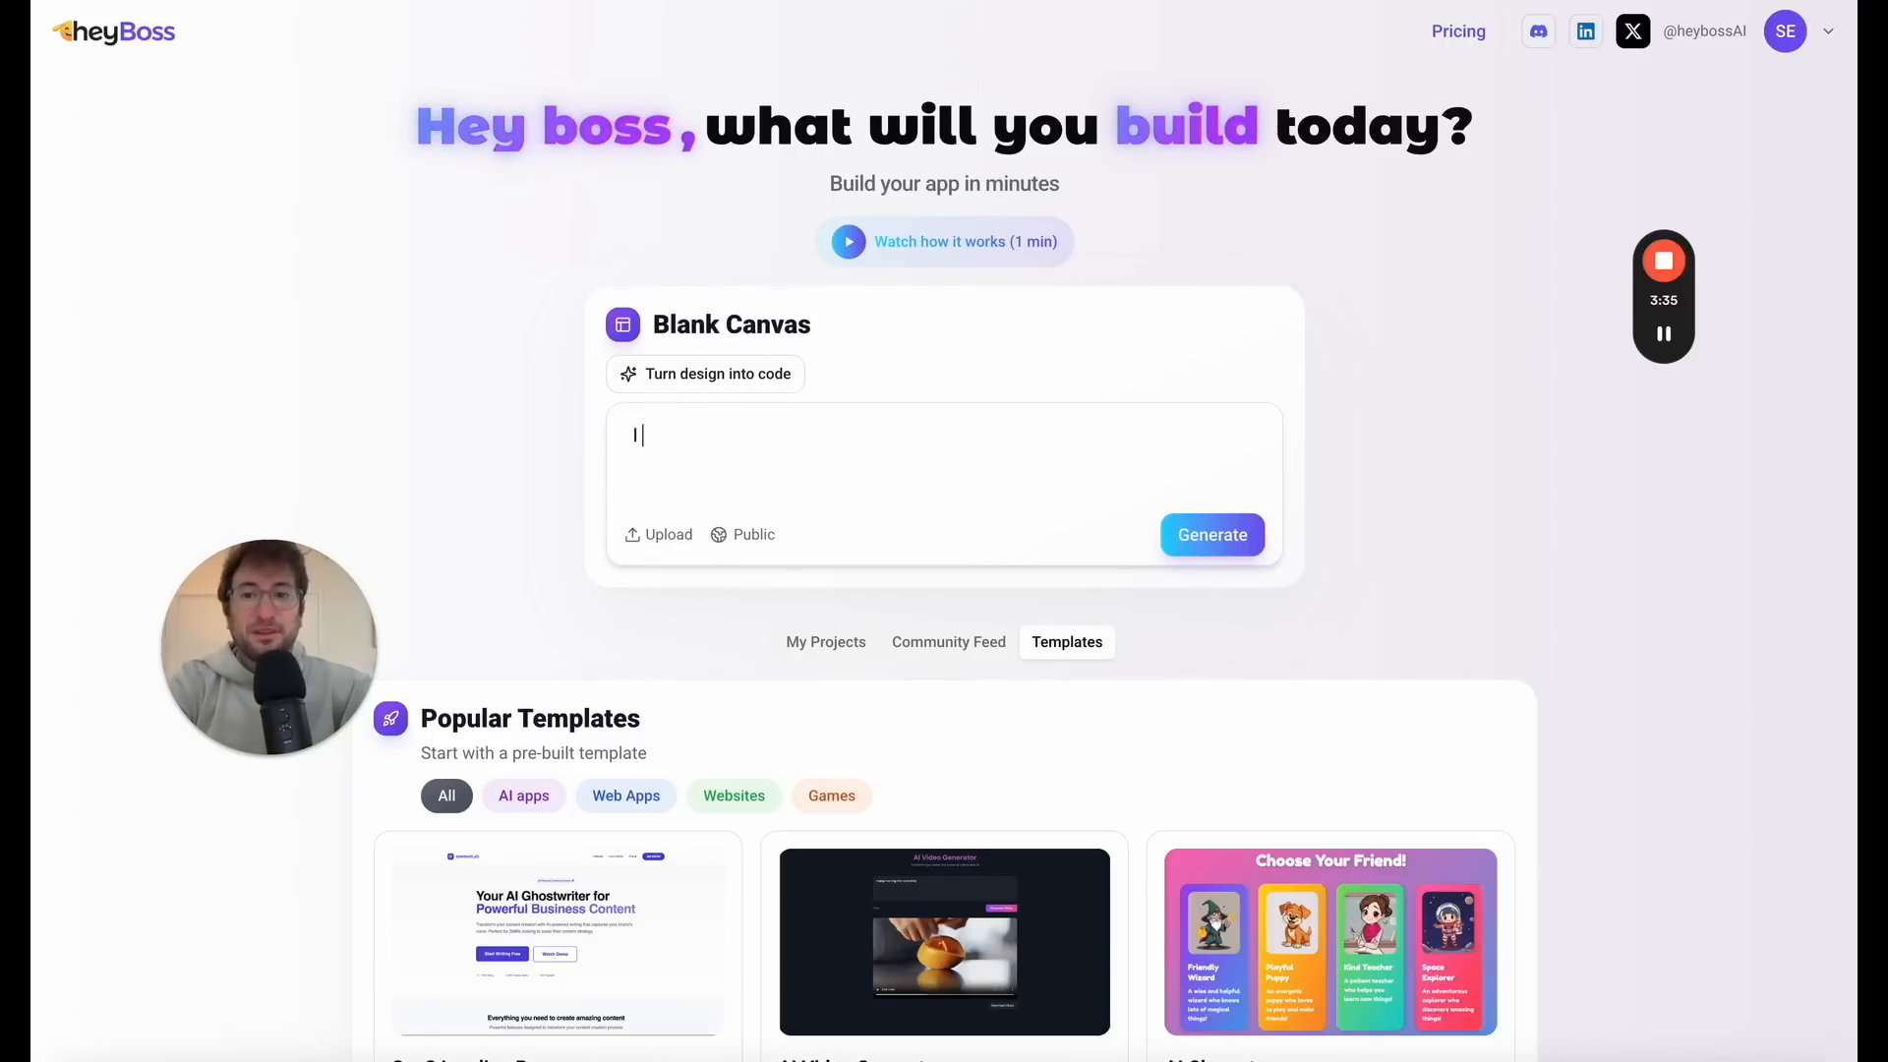
Step: Generate a HeyBoss app from the prompt 'I want to create a simple to-do list task app'
{"action": "type", "text": "I want to create a simple"}
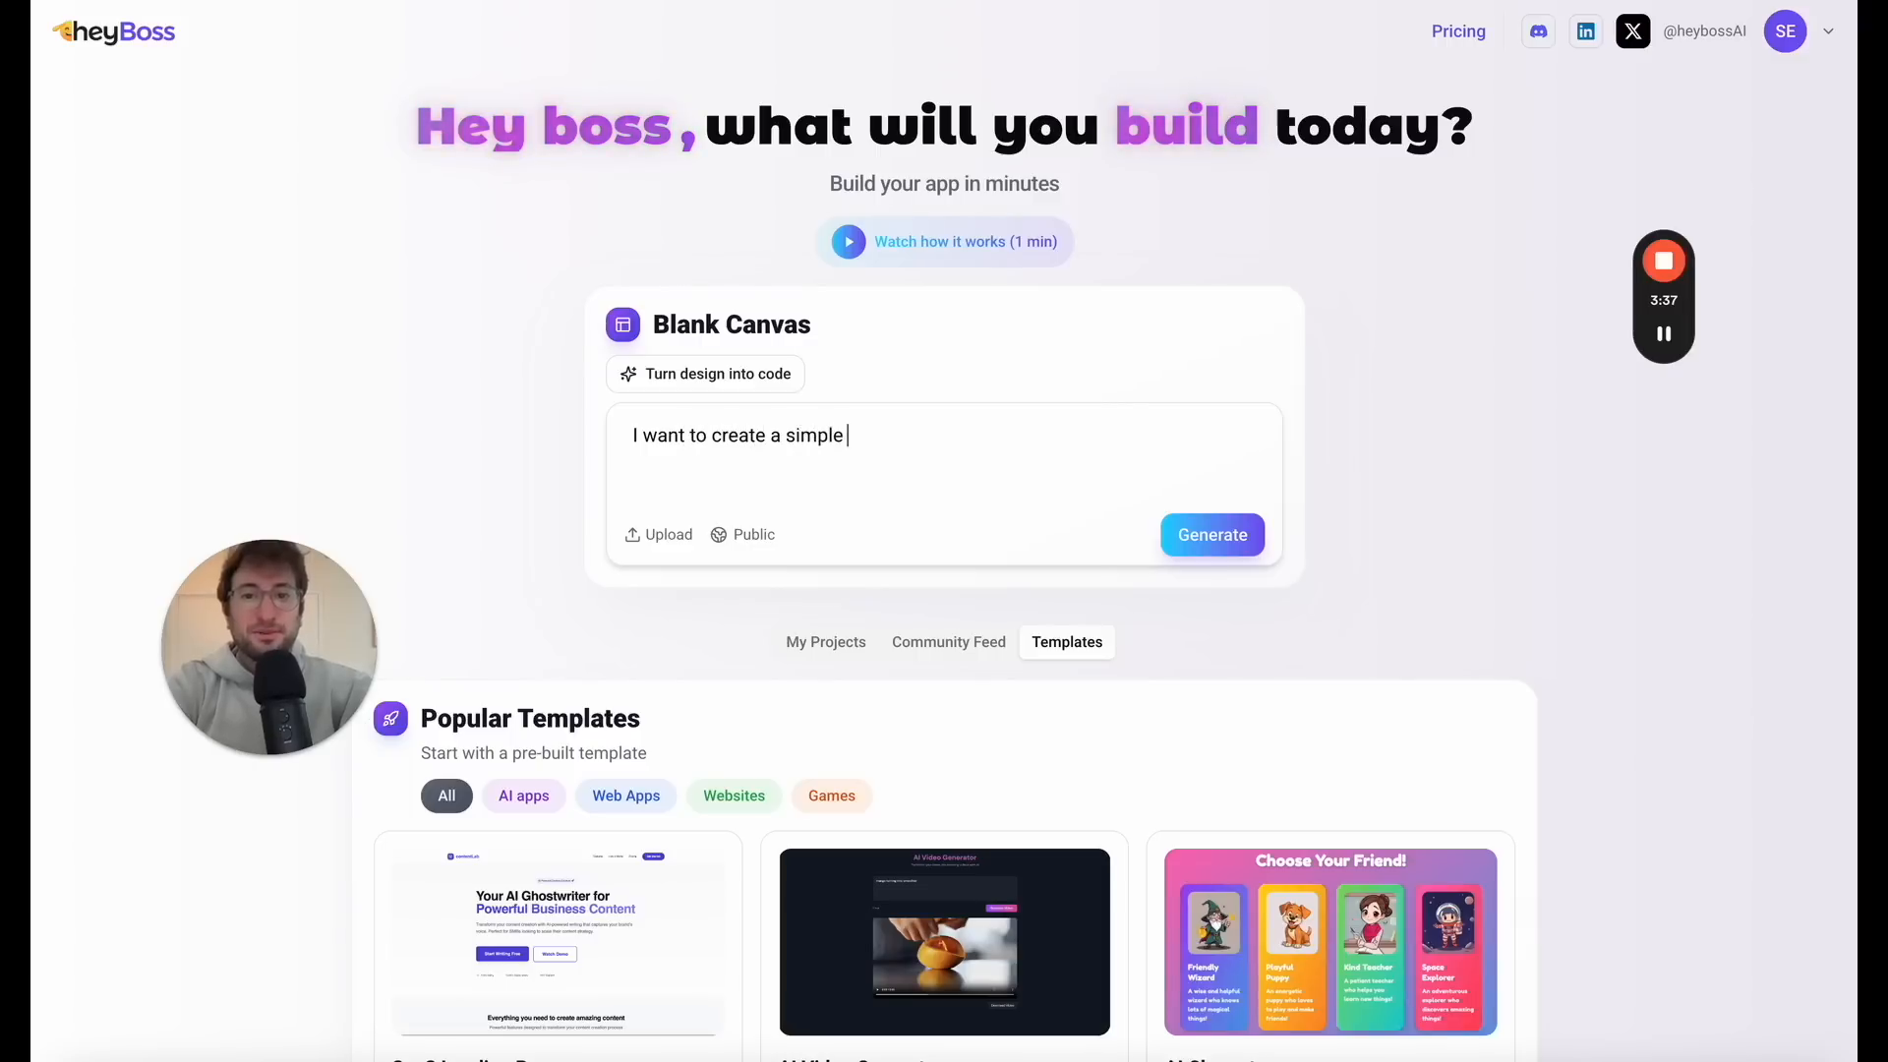
{"action": "type", "text": "task app"}
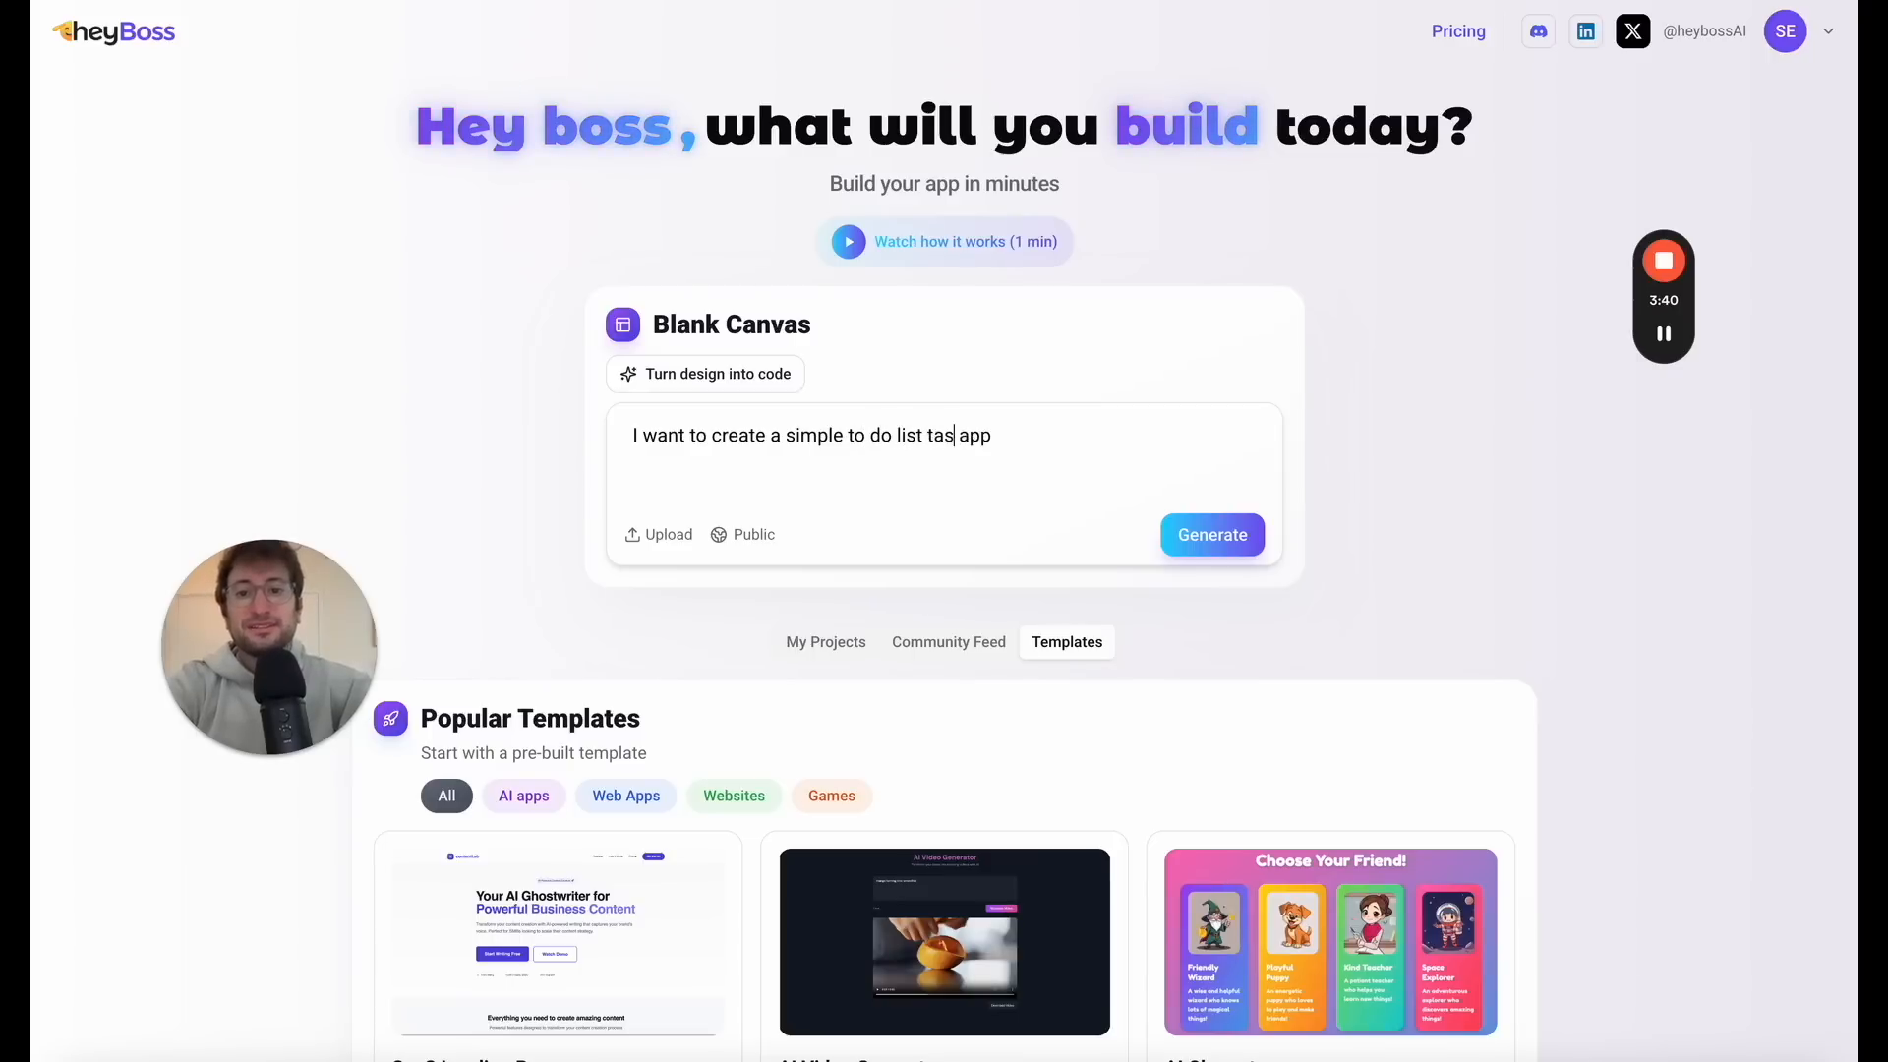
{"action": "left_click", "coordinate": [1212, 533]}
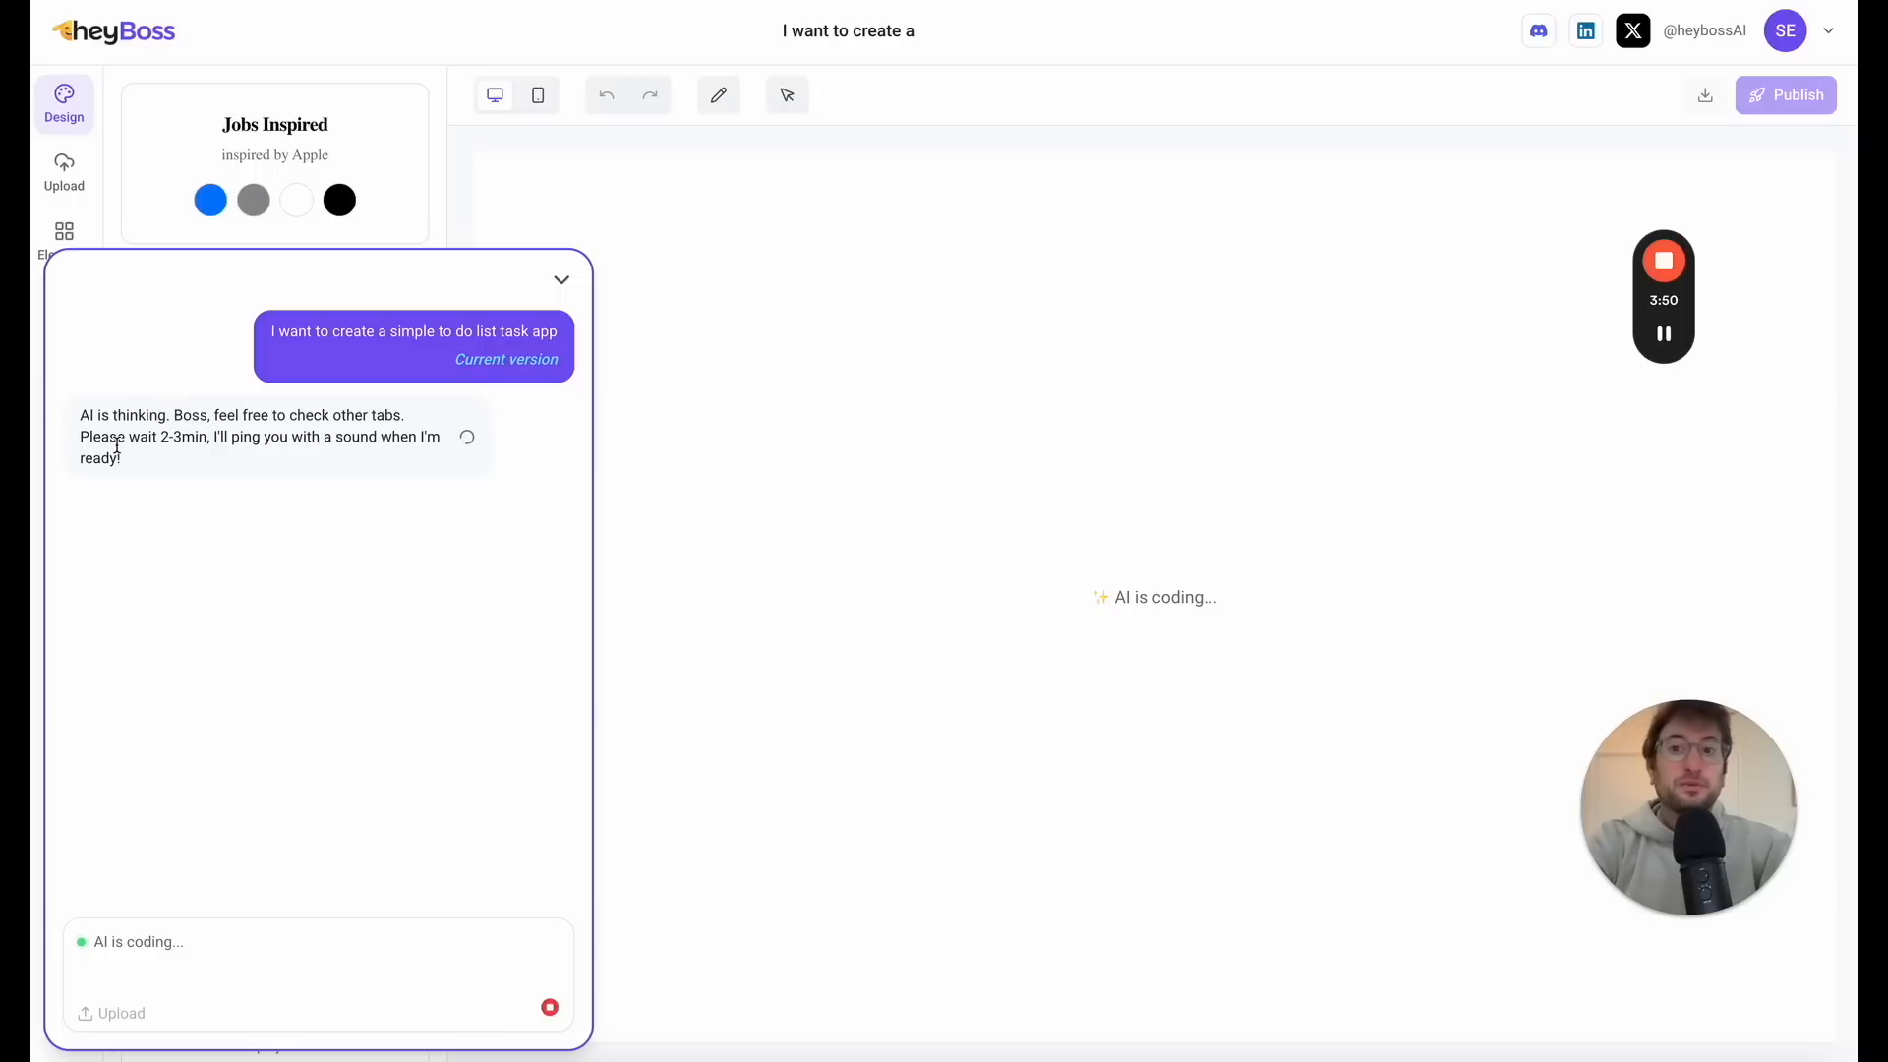
Step: Select text in the HeyBoss chat while the Task List app is being coded
{"action": "left_click_drag", "start_coordinate": [179, 437], "coordinate": [325, 436]}
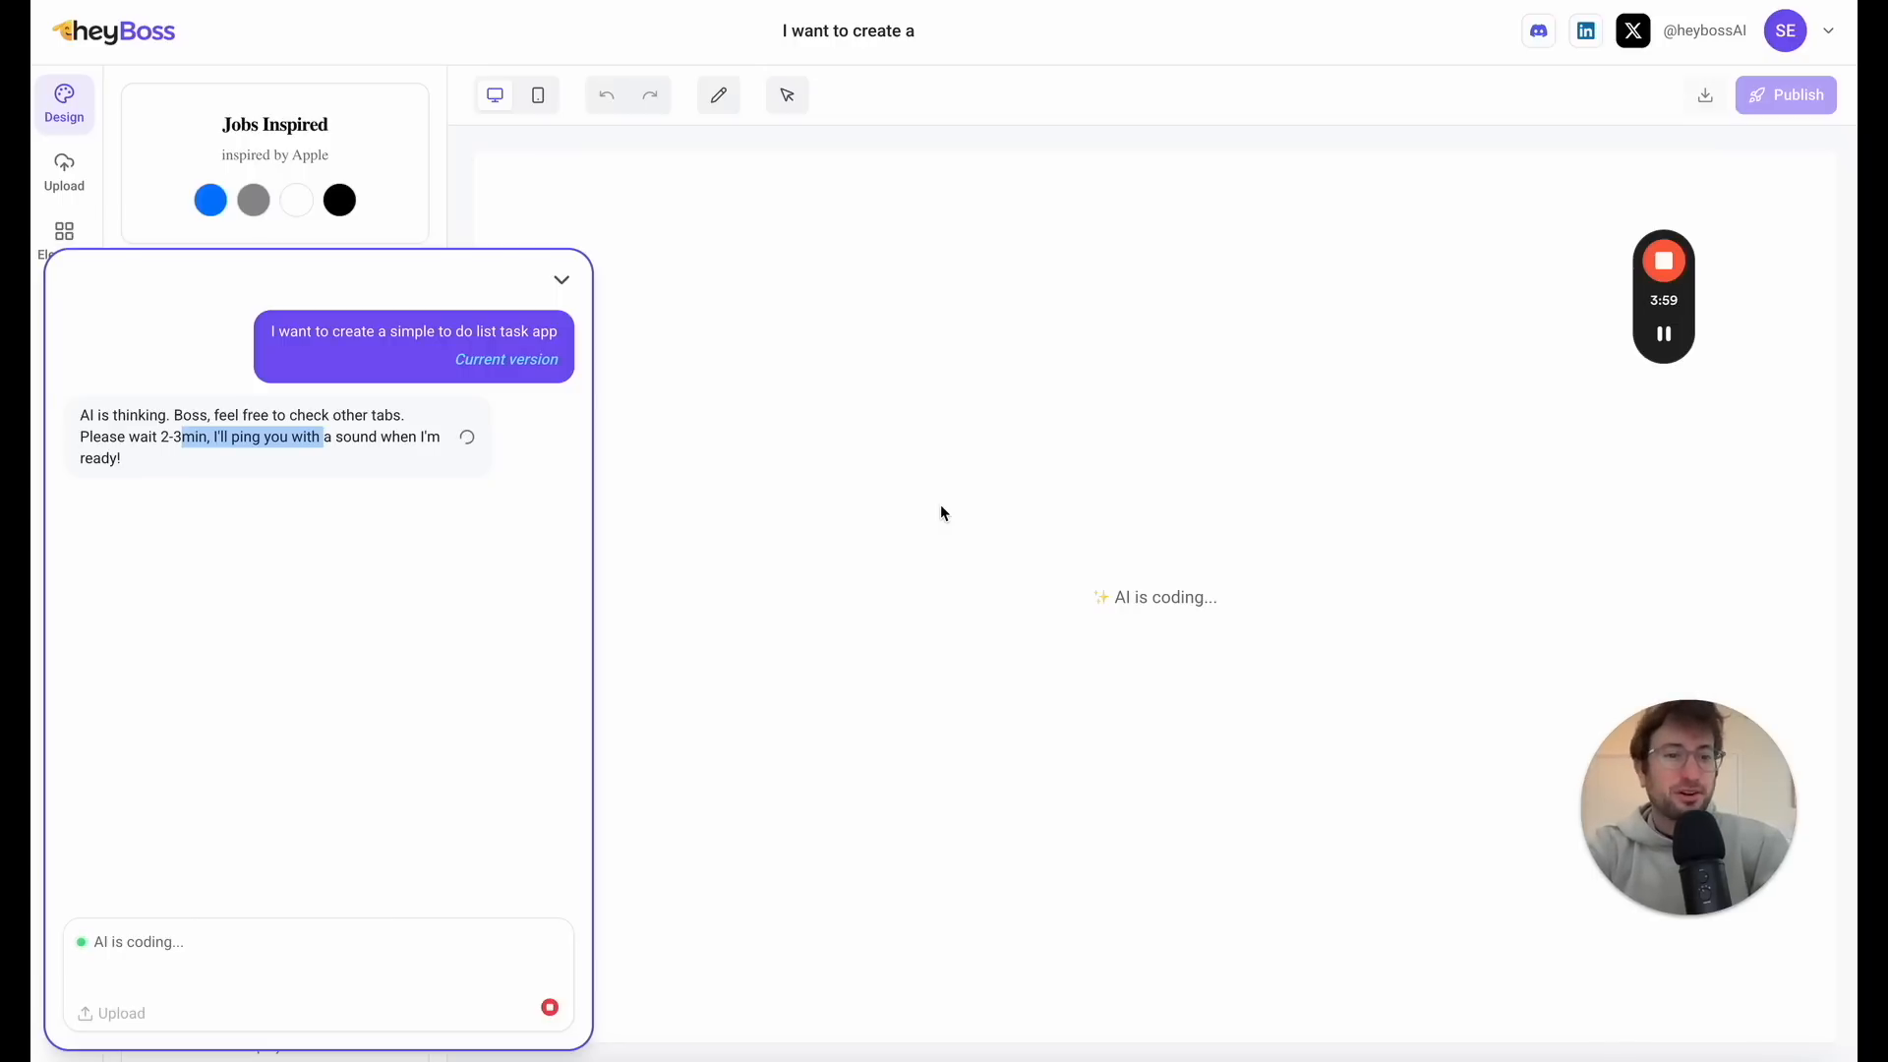
{"action": "mouse_move", "coordinate": [964, 519]}
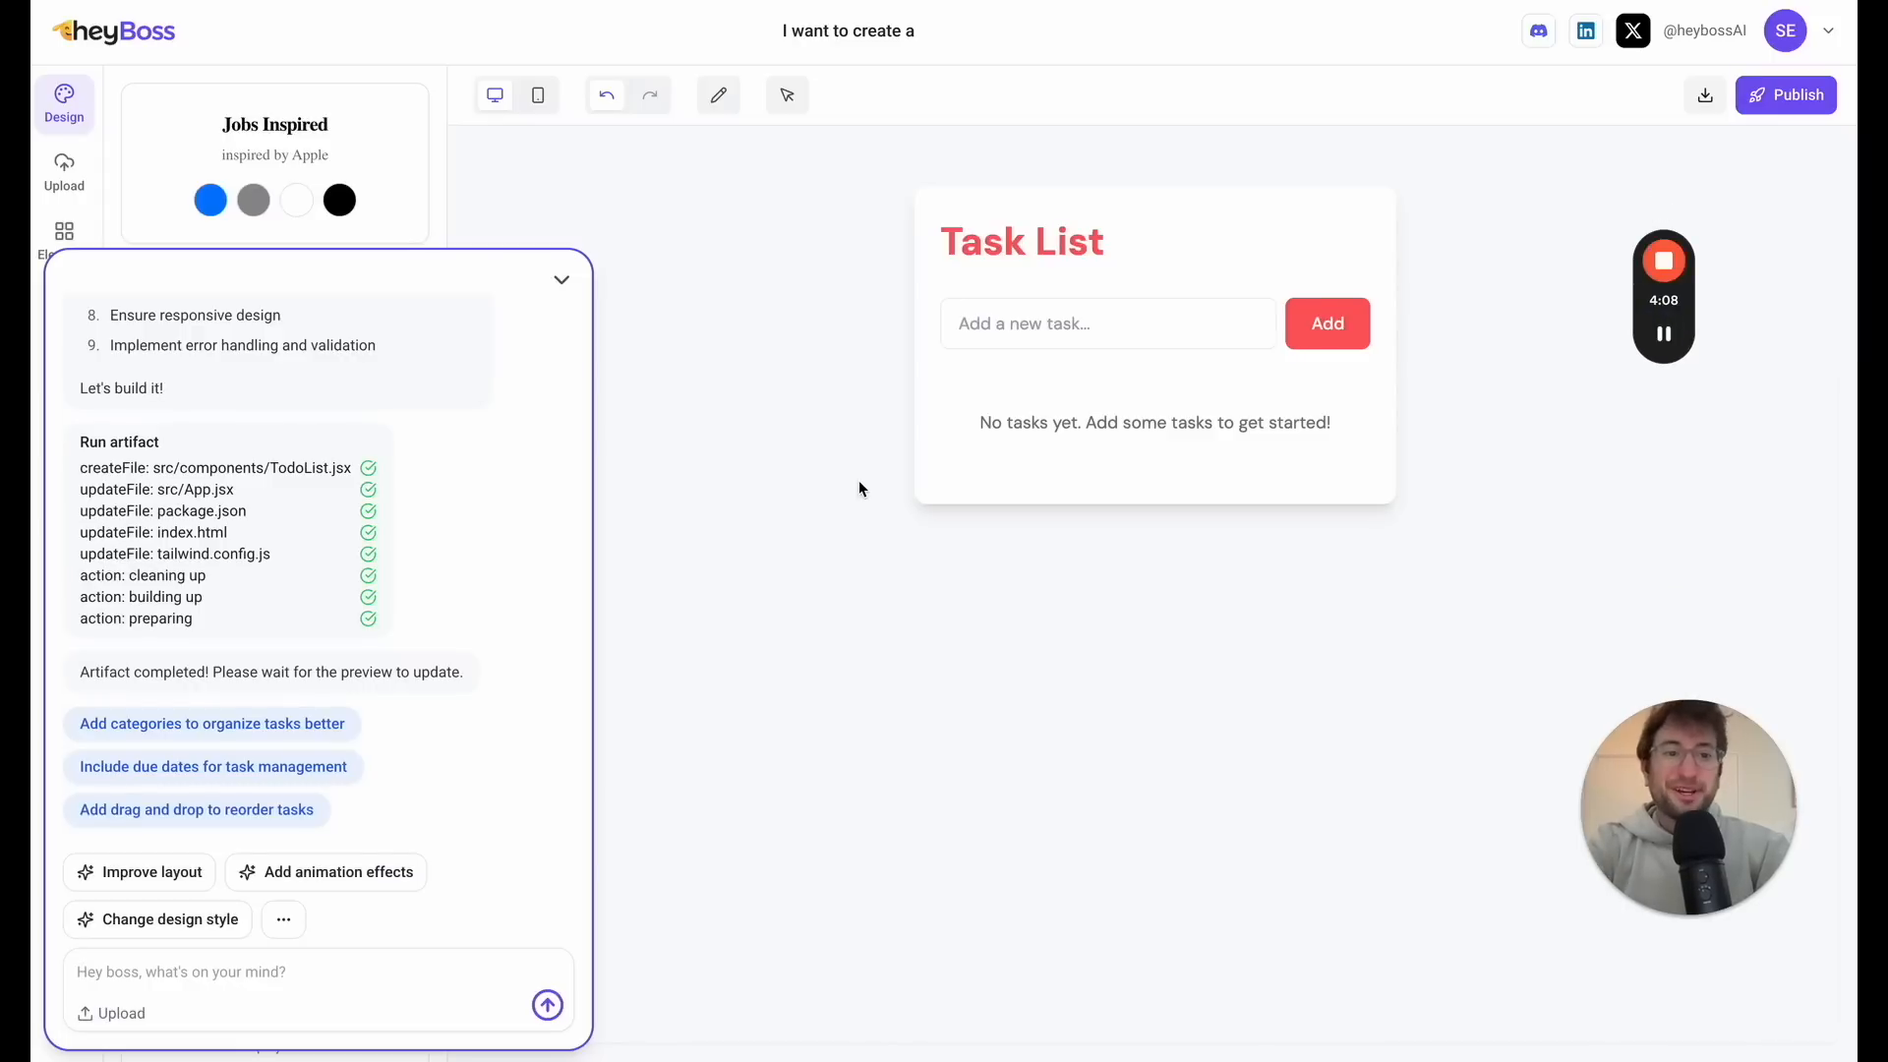
{"action": "mouse_move", "coordinate": [684, 553]}
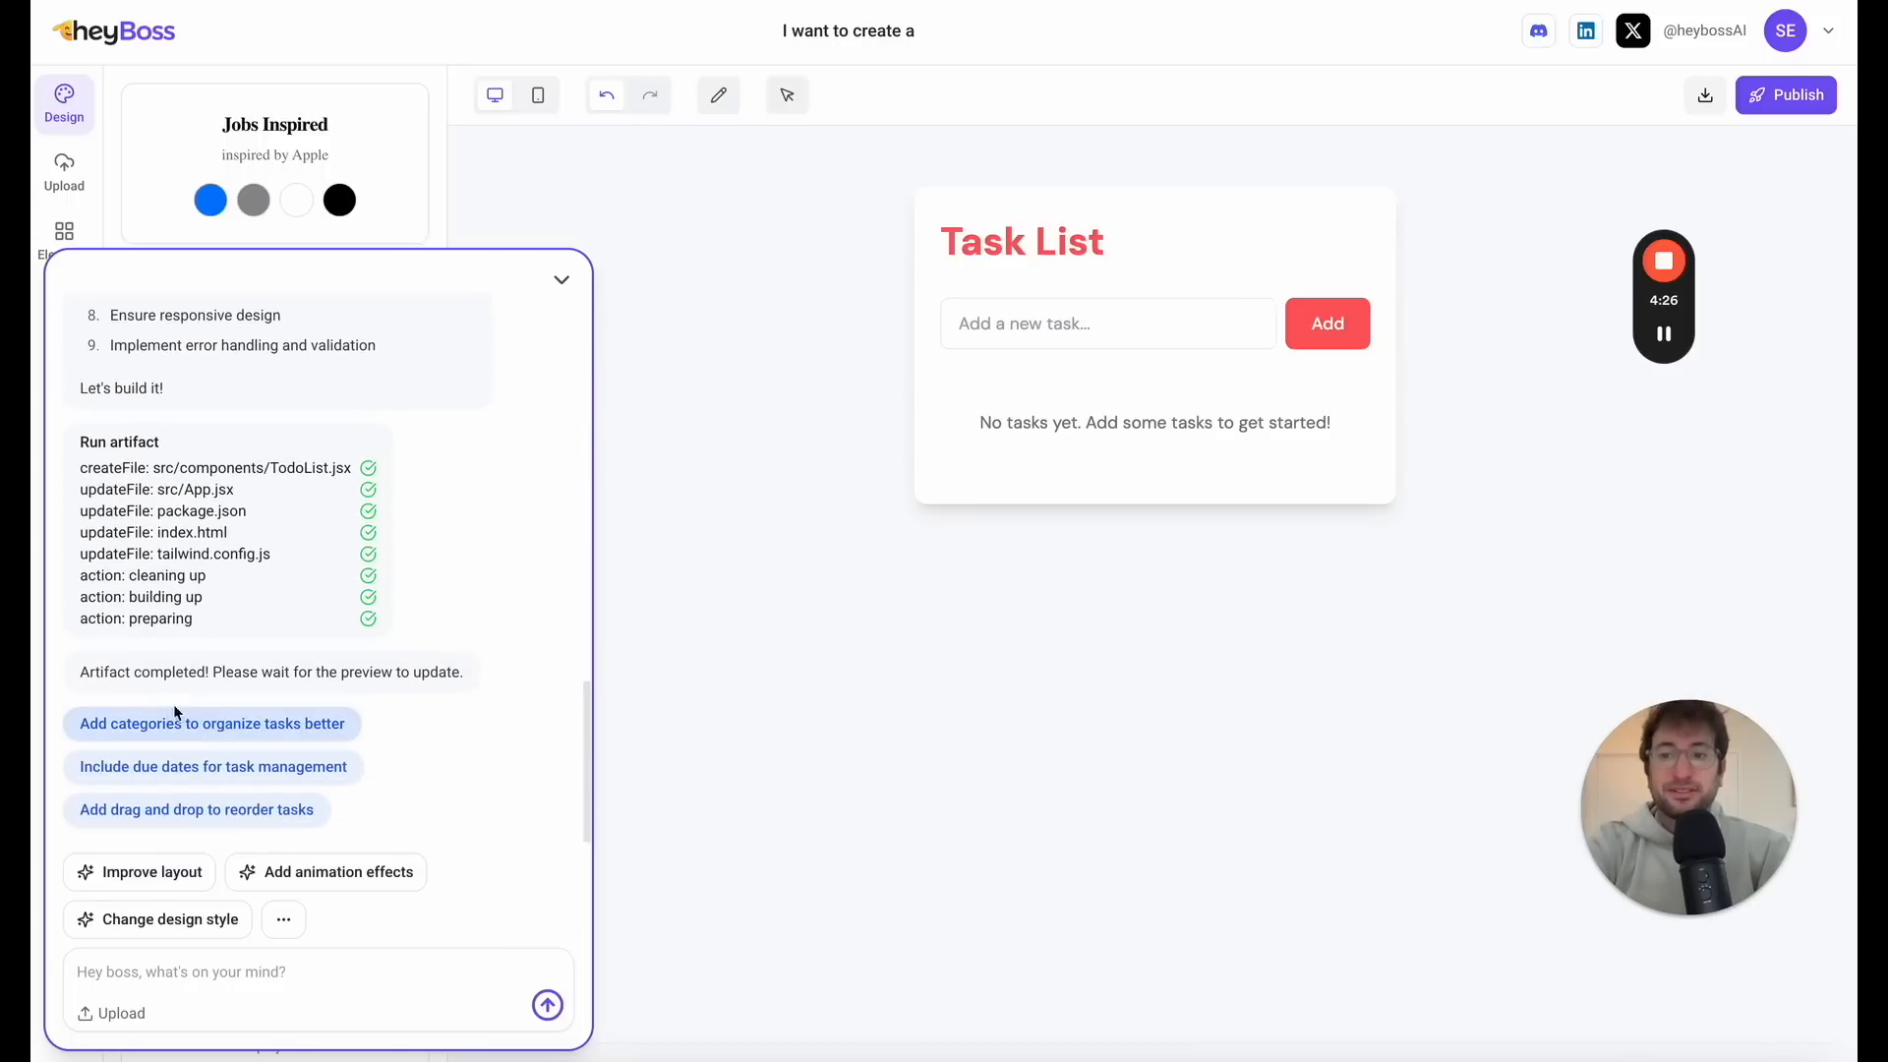
Step: Add task 1 and task 2 in the Task List preview and mark task 1 as done
{"action": "left_click", "coordinate": [1105, 323]}
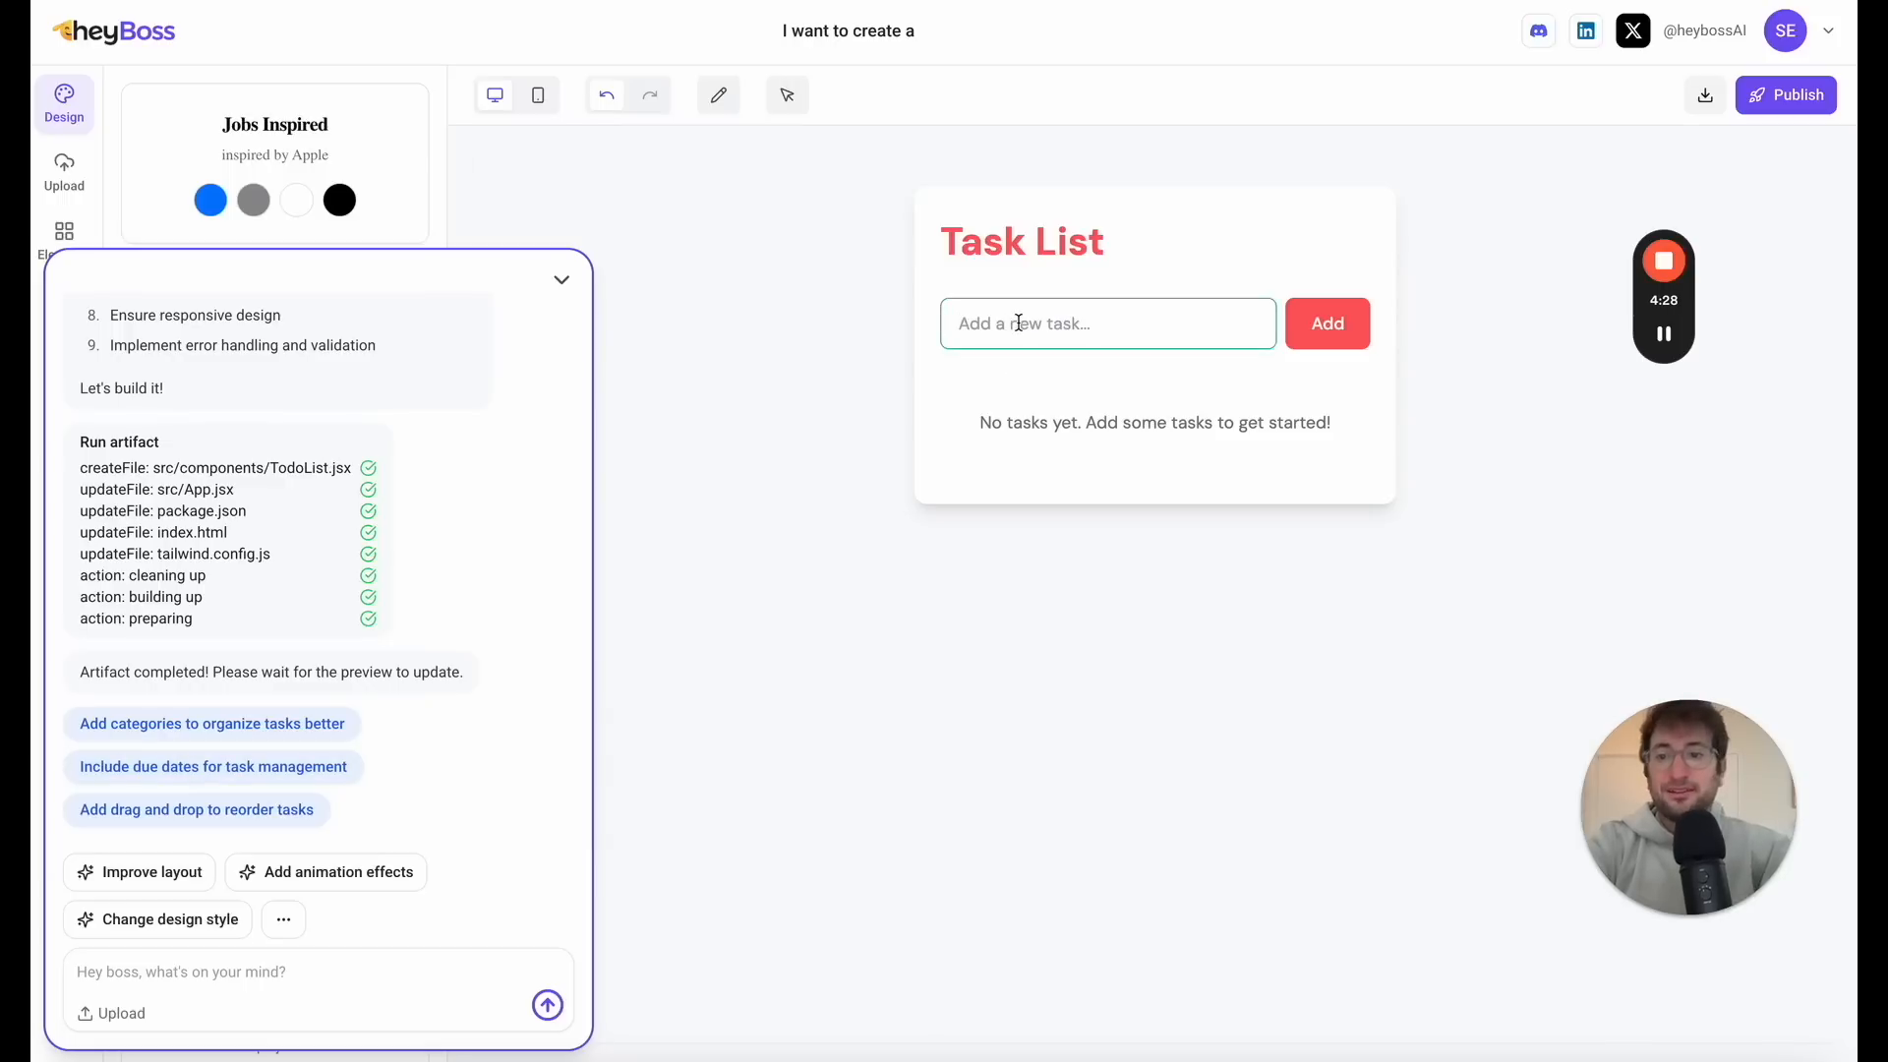
{"action": "type", "text": "t"}
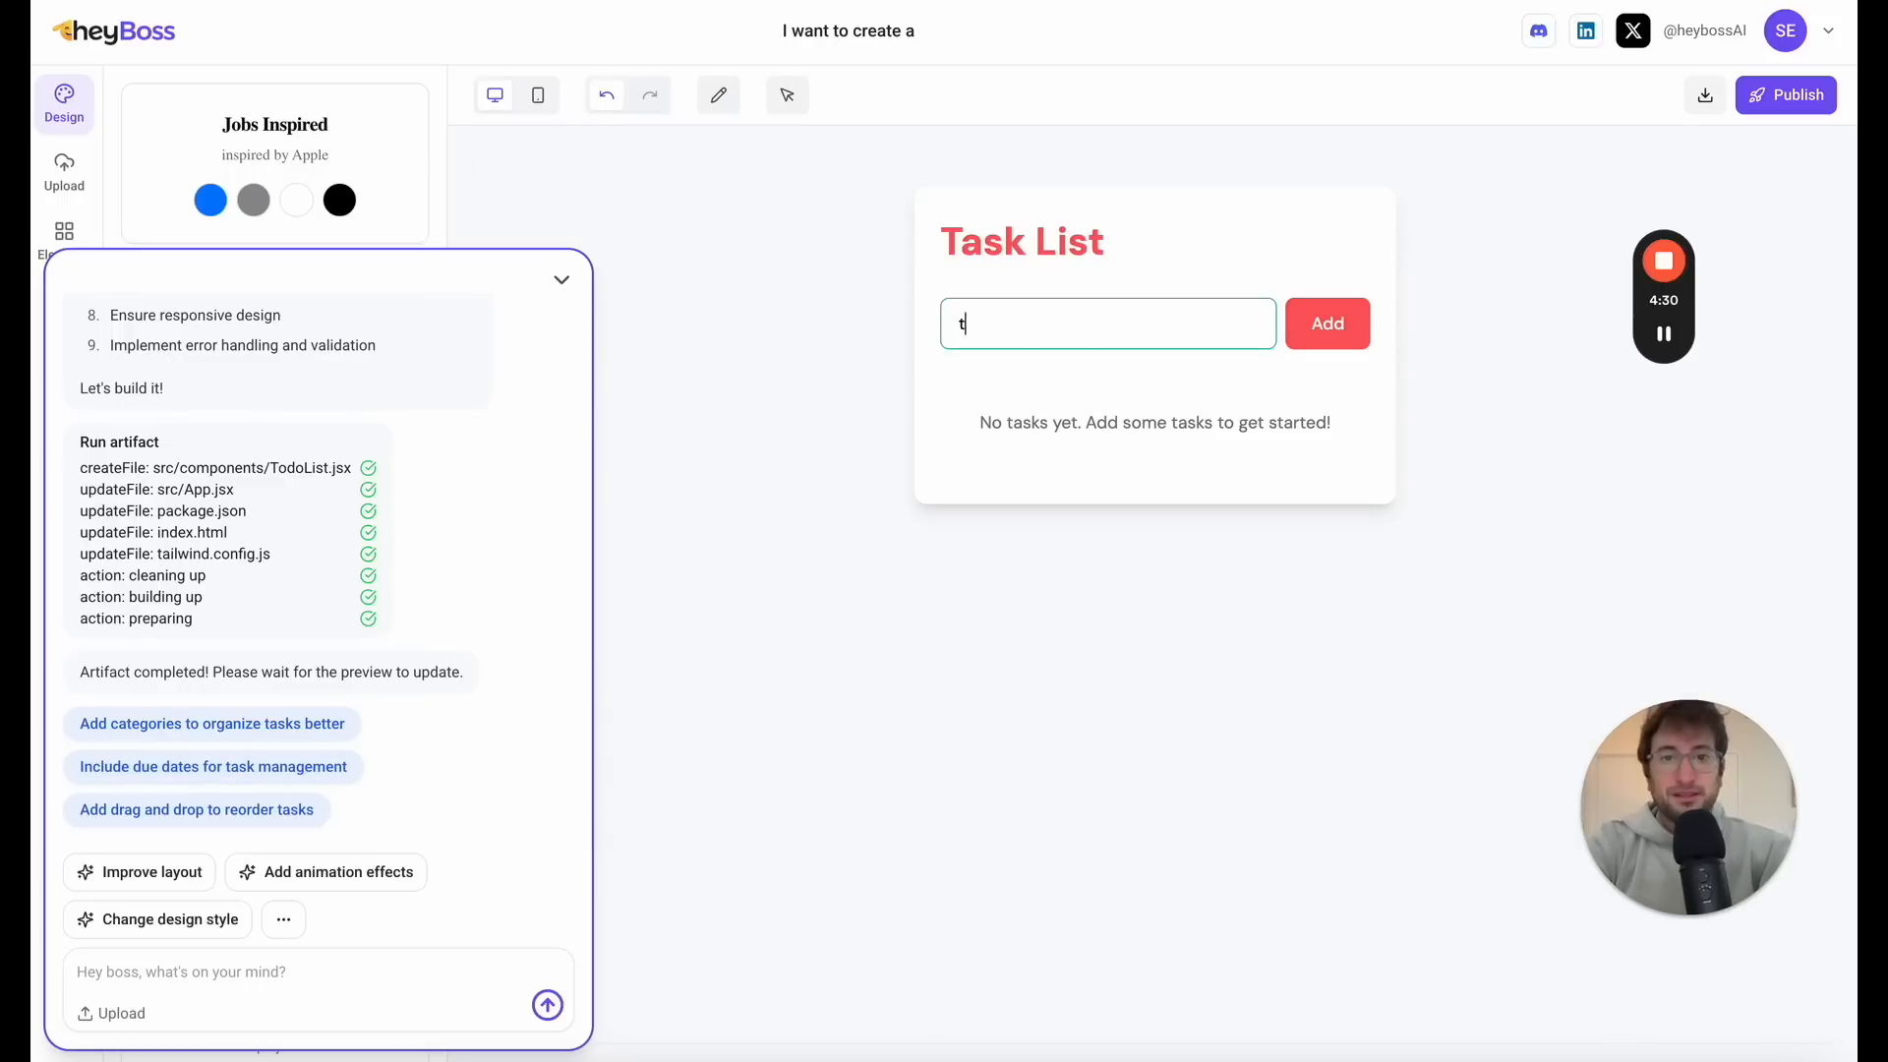
{"action": "left_click", "coordinate": [1327, 323]}
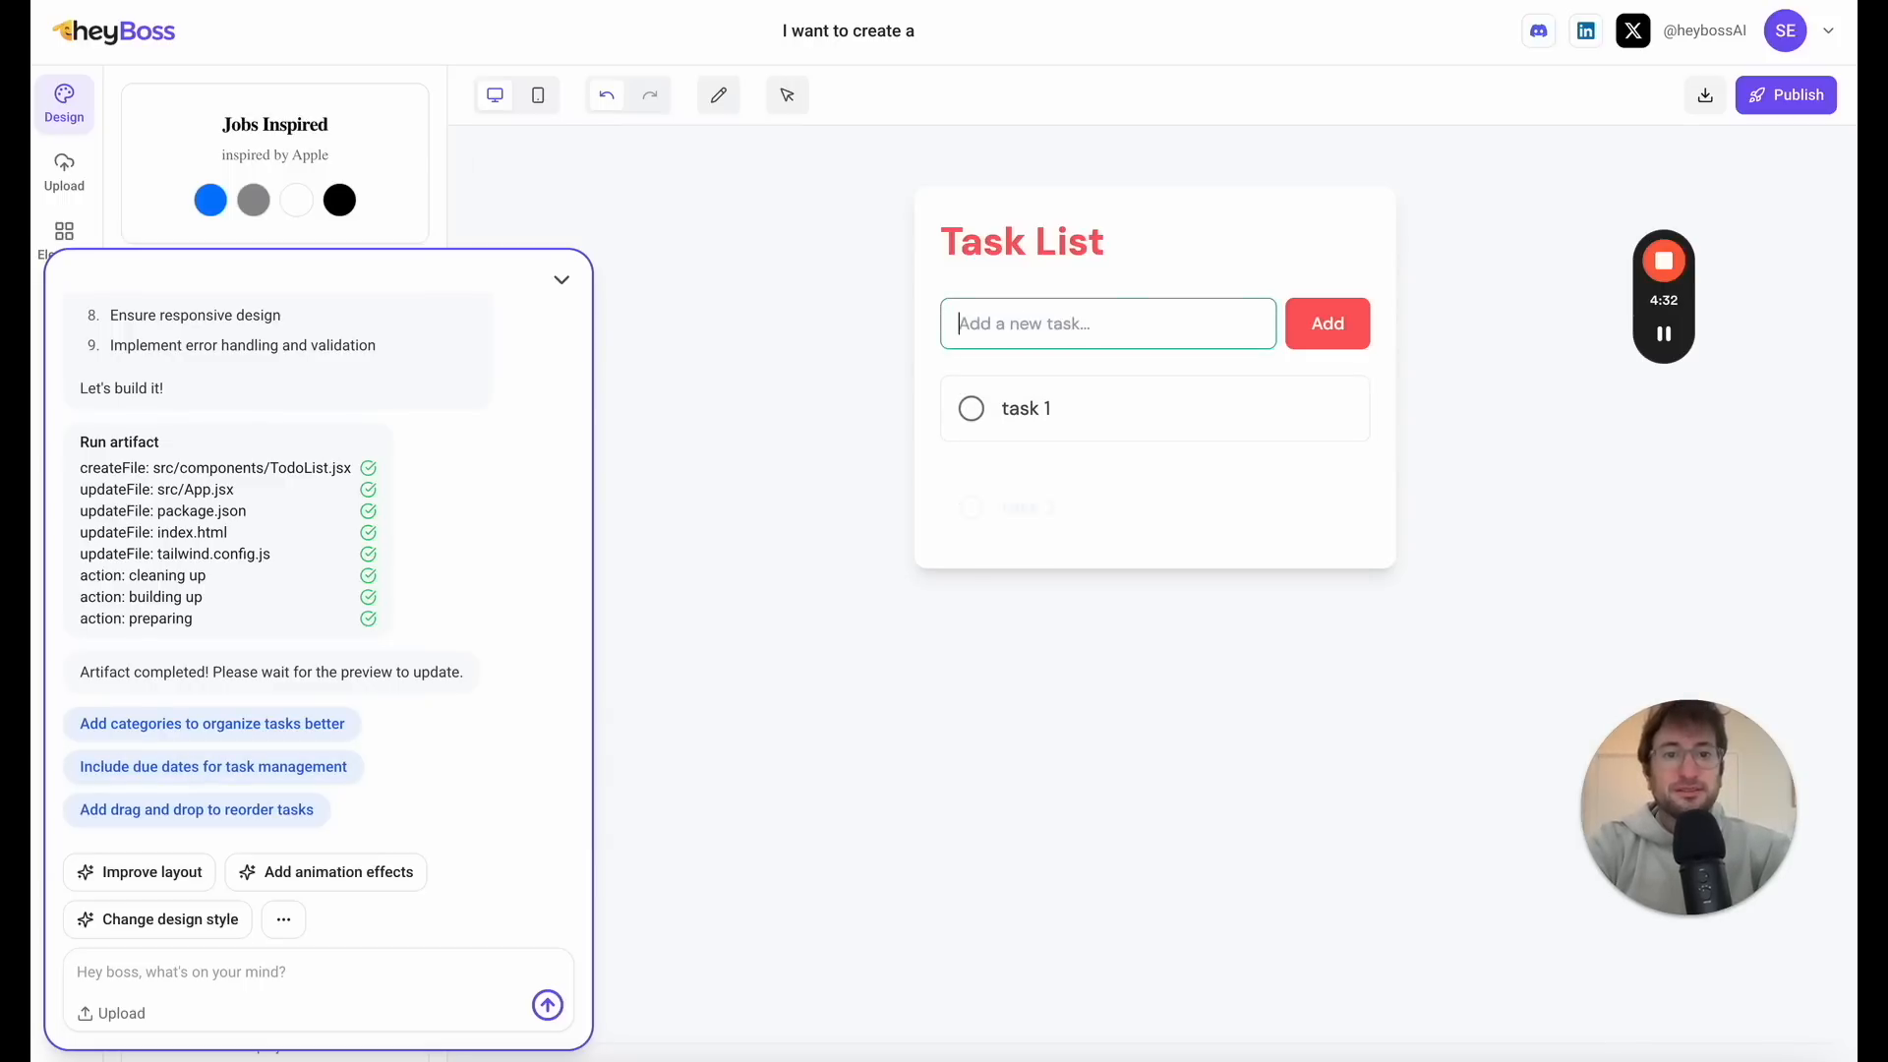
{"action": "left_click", "coordinate": [1325, 323]}
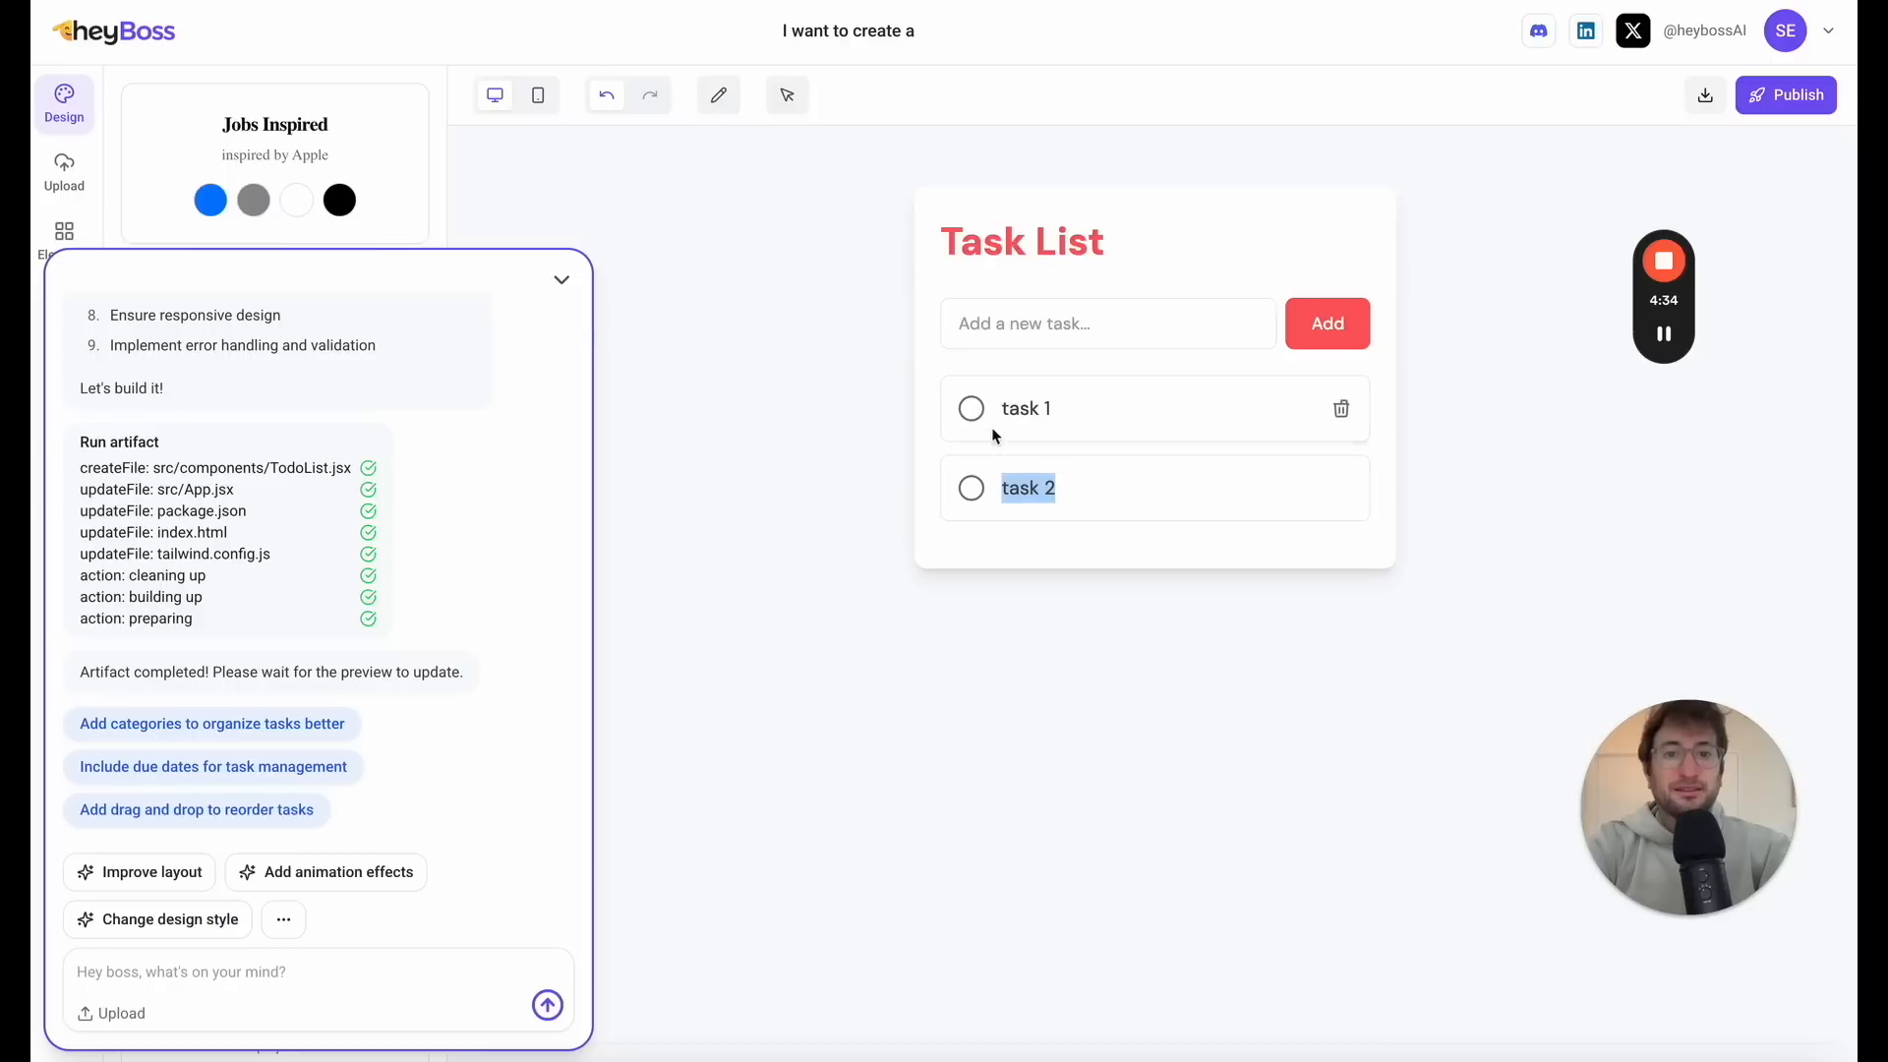
{"action": "left_click", "coordinate": [969, 409]}
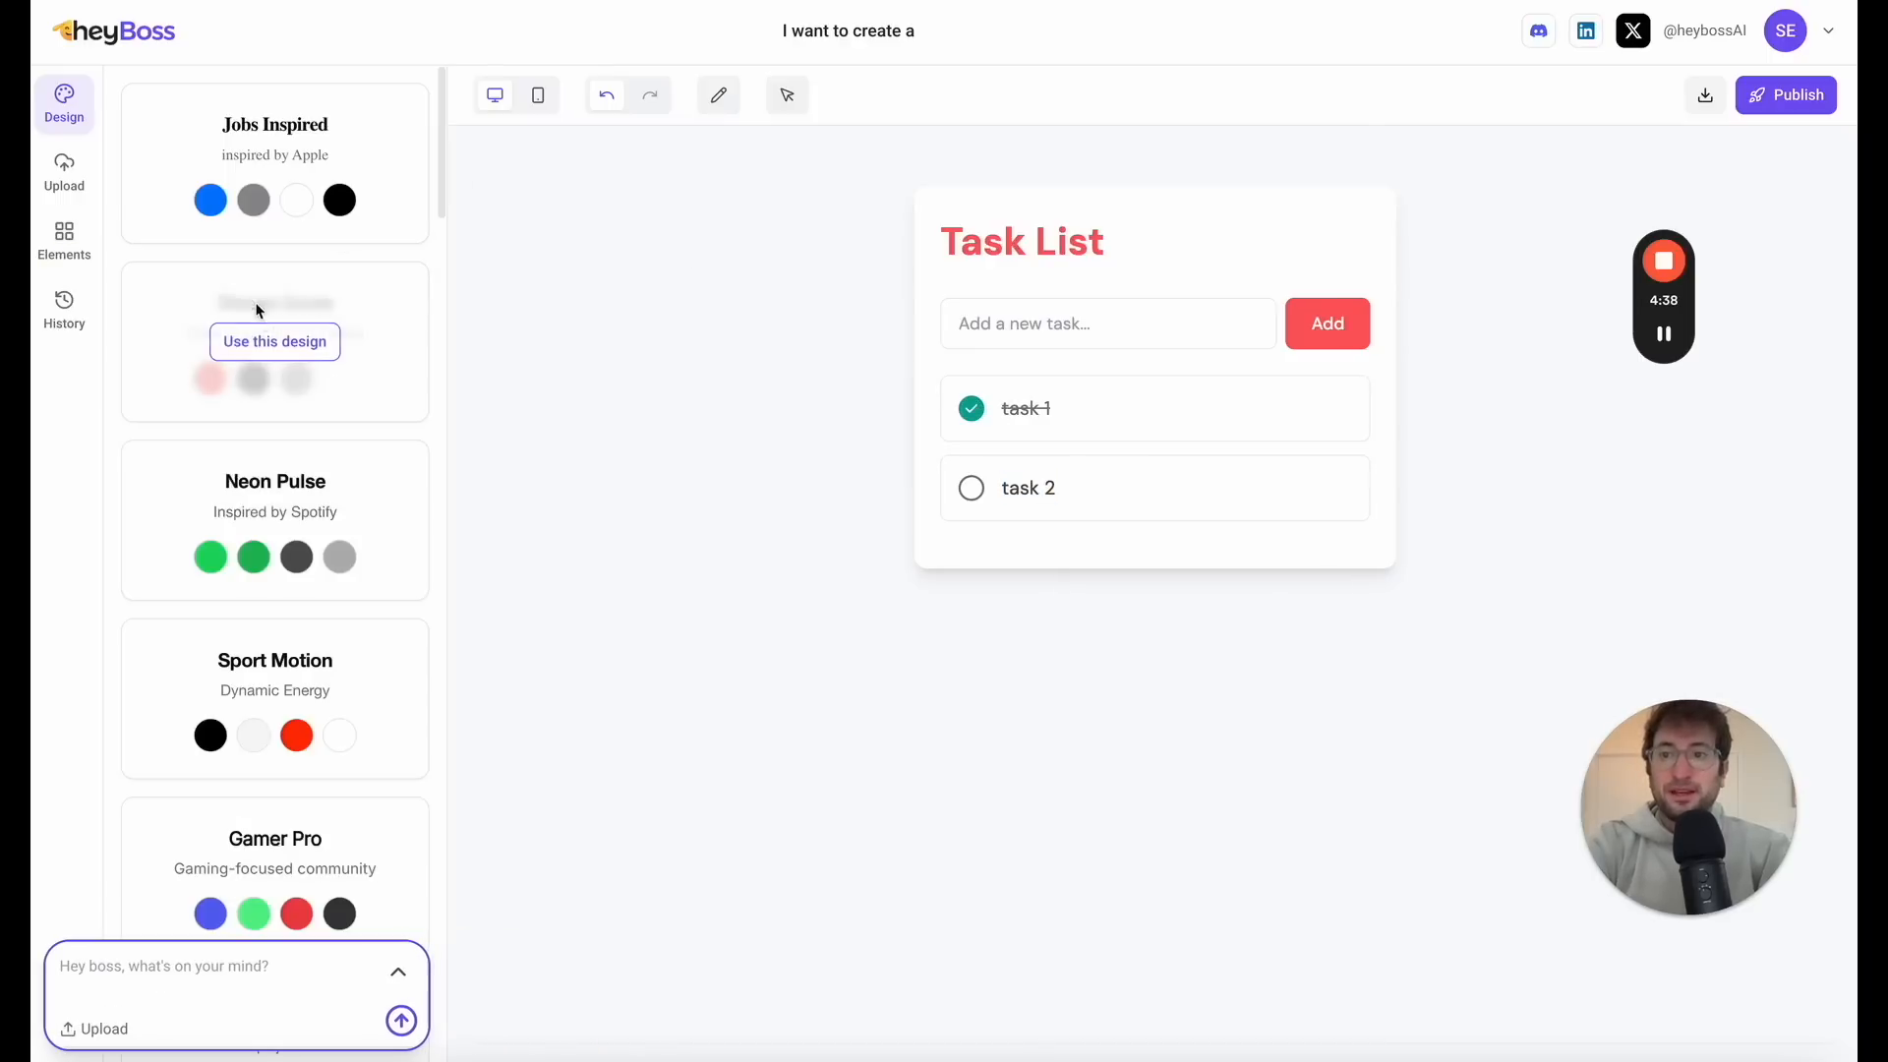
Step: Scroll through the Design panel's style themes to choose a new look for the app
{"action": "scroll", "scroll_direction": "down", "scroll_amount": 3}
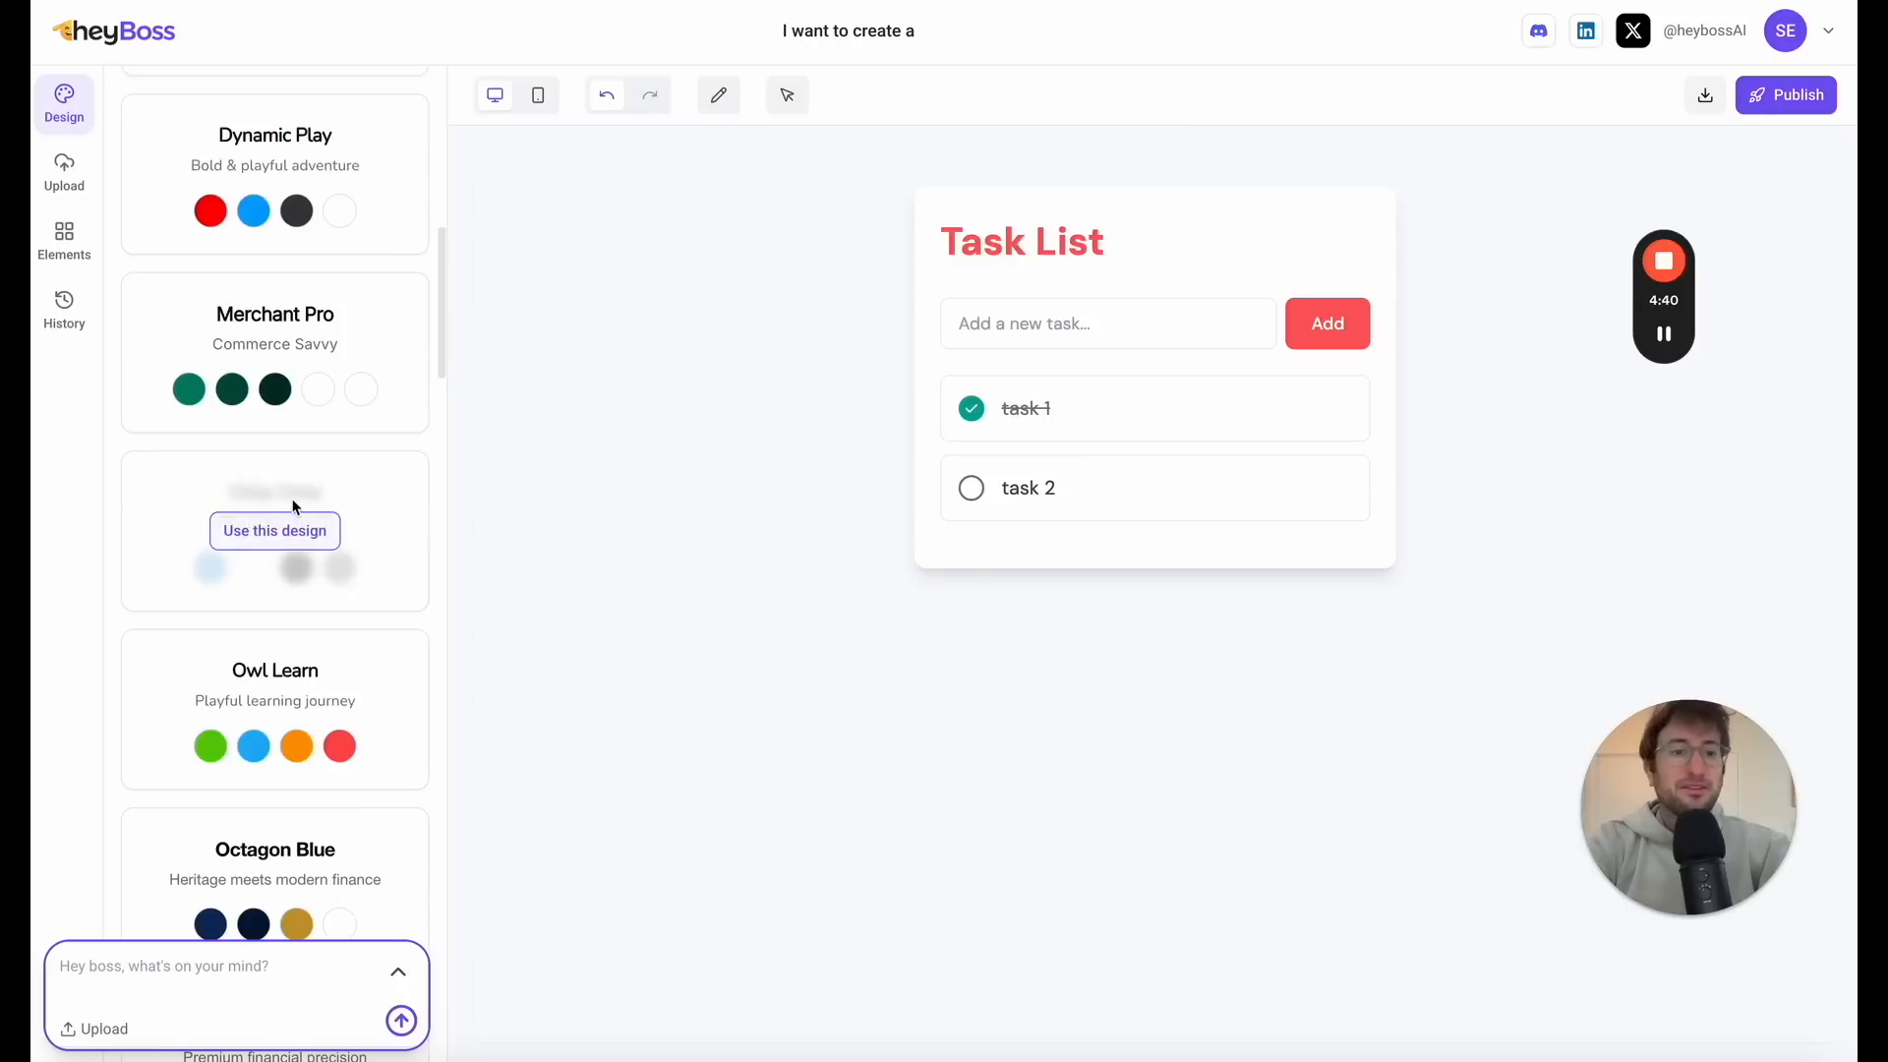
{"action": "scroll", "scroll_direction": "down", "scroll_amount": 3}
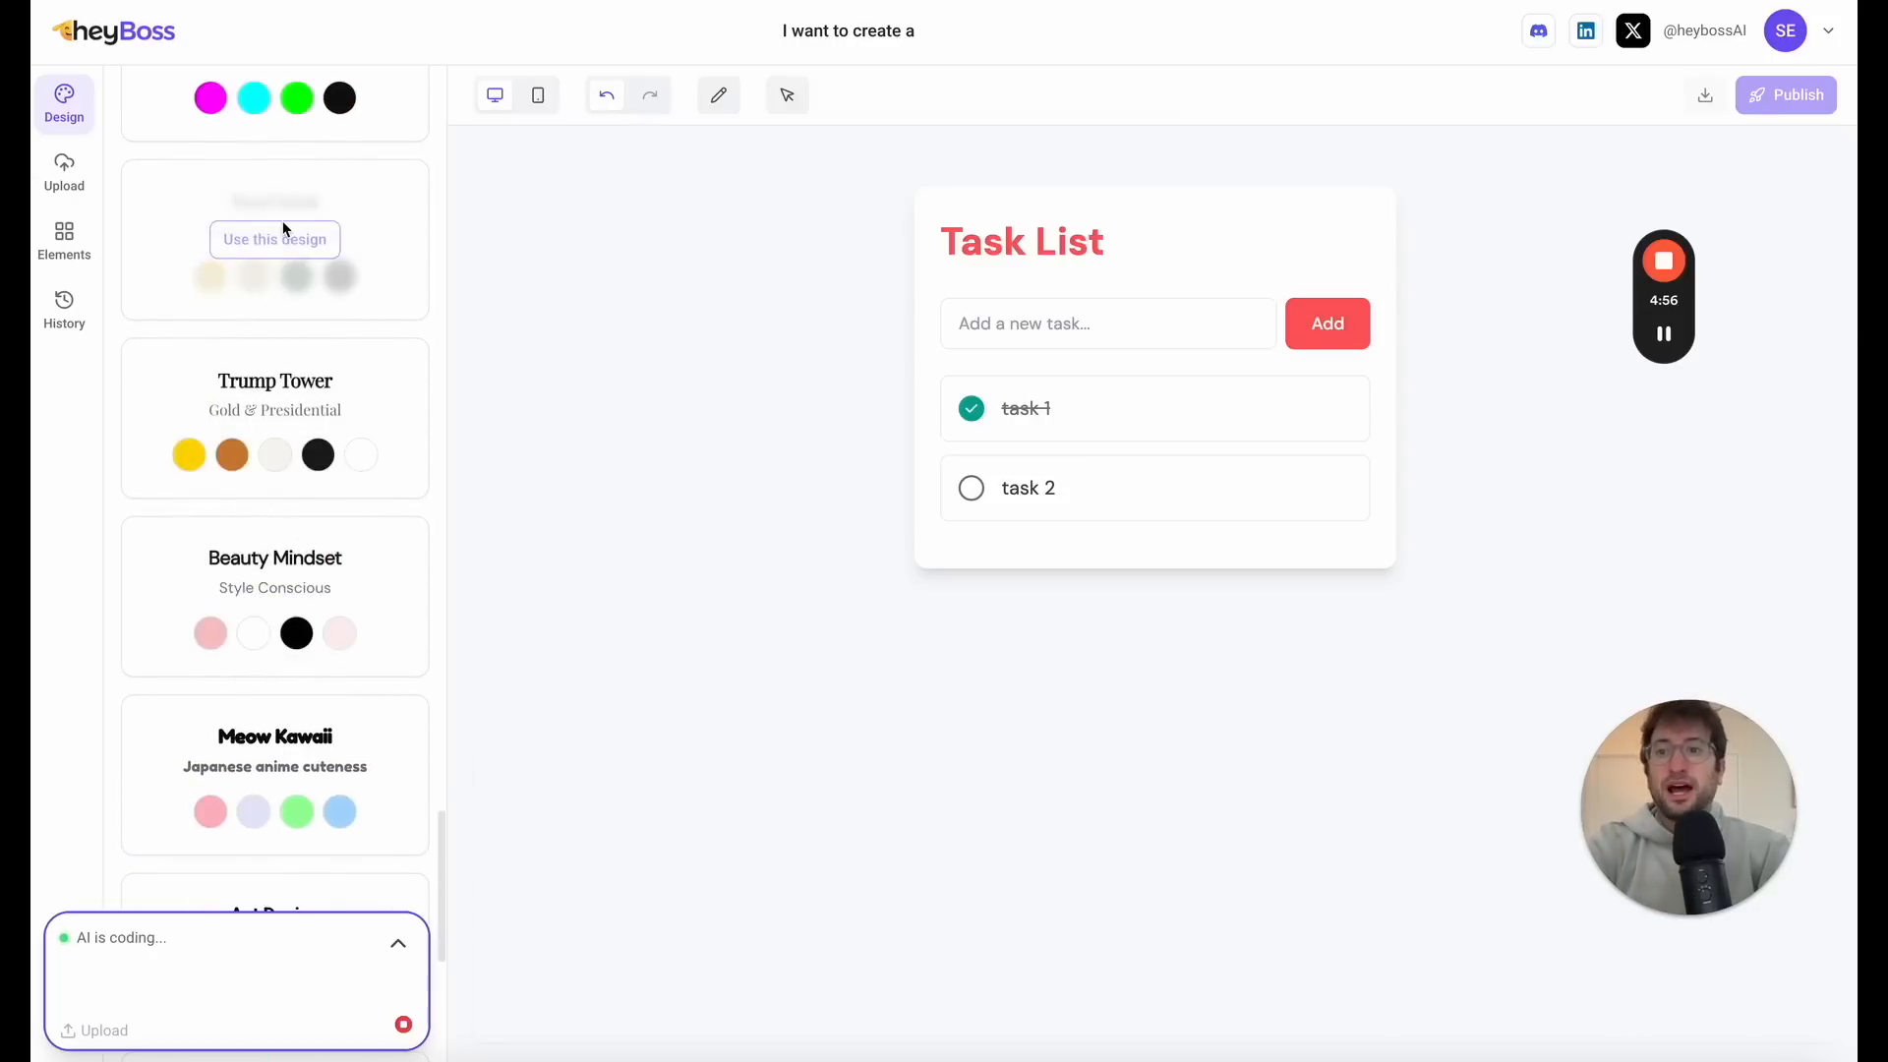
{"action": "scroll", "scroll_direction": "down", "scroll_amount": 3}
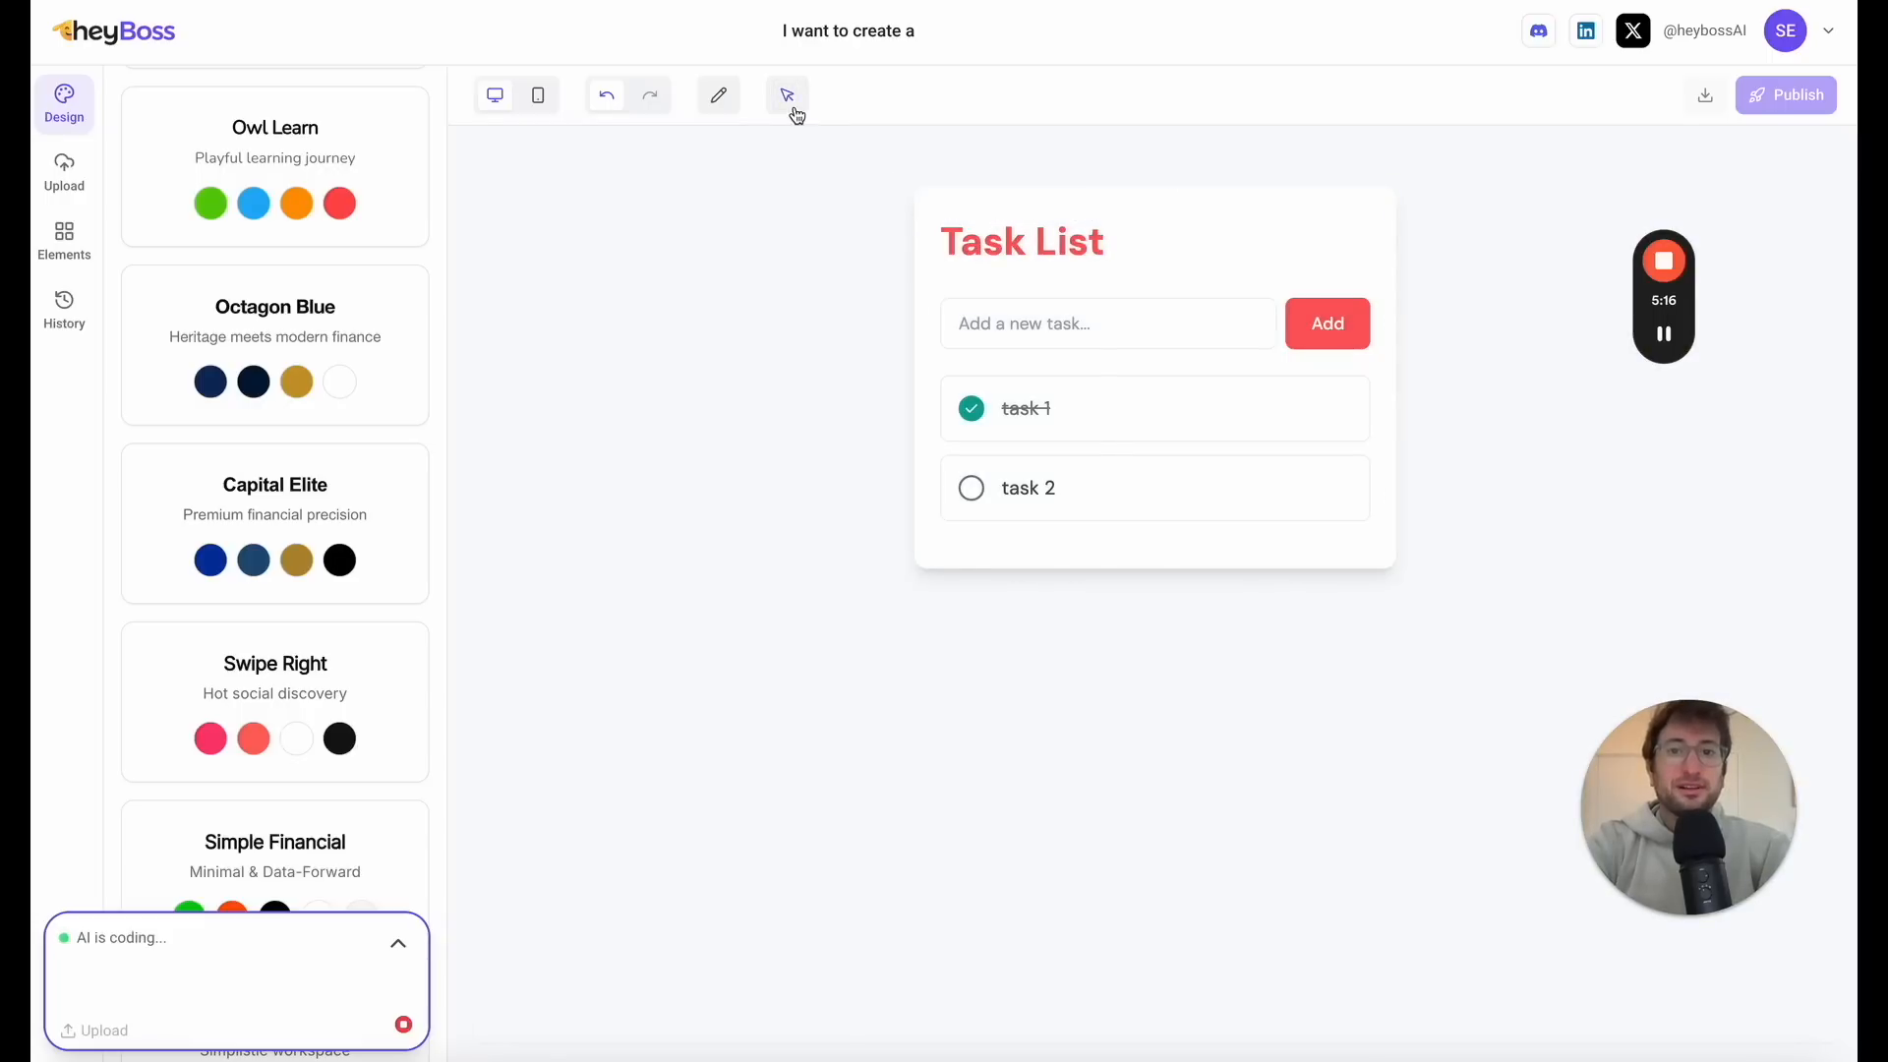
Step: Enable element picking in the preview and delete the completed task 1, leaving only task 2
{"action": "left_click", "coordinate": [1021, 240]}
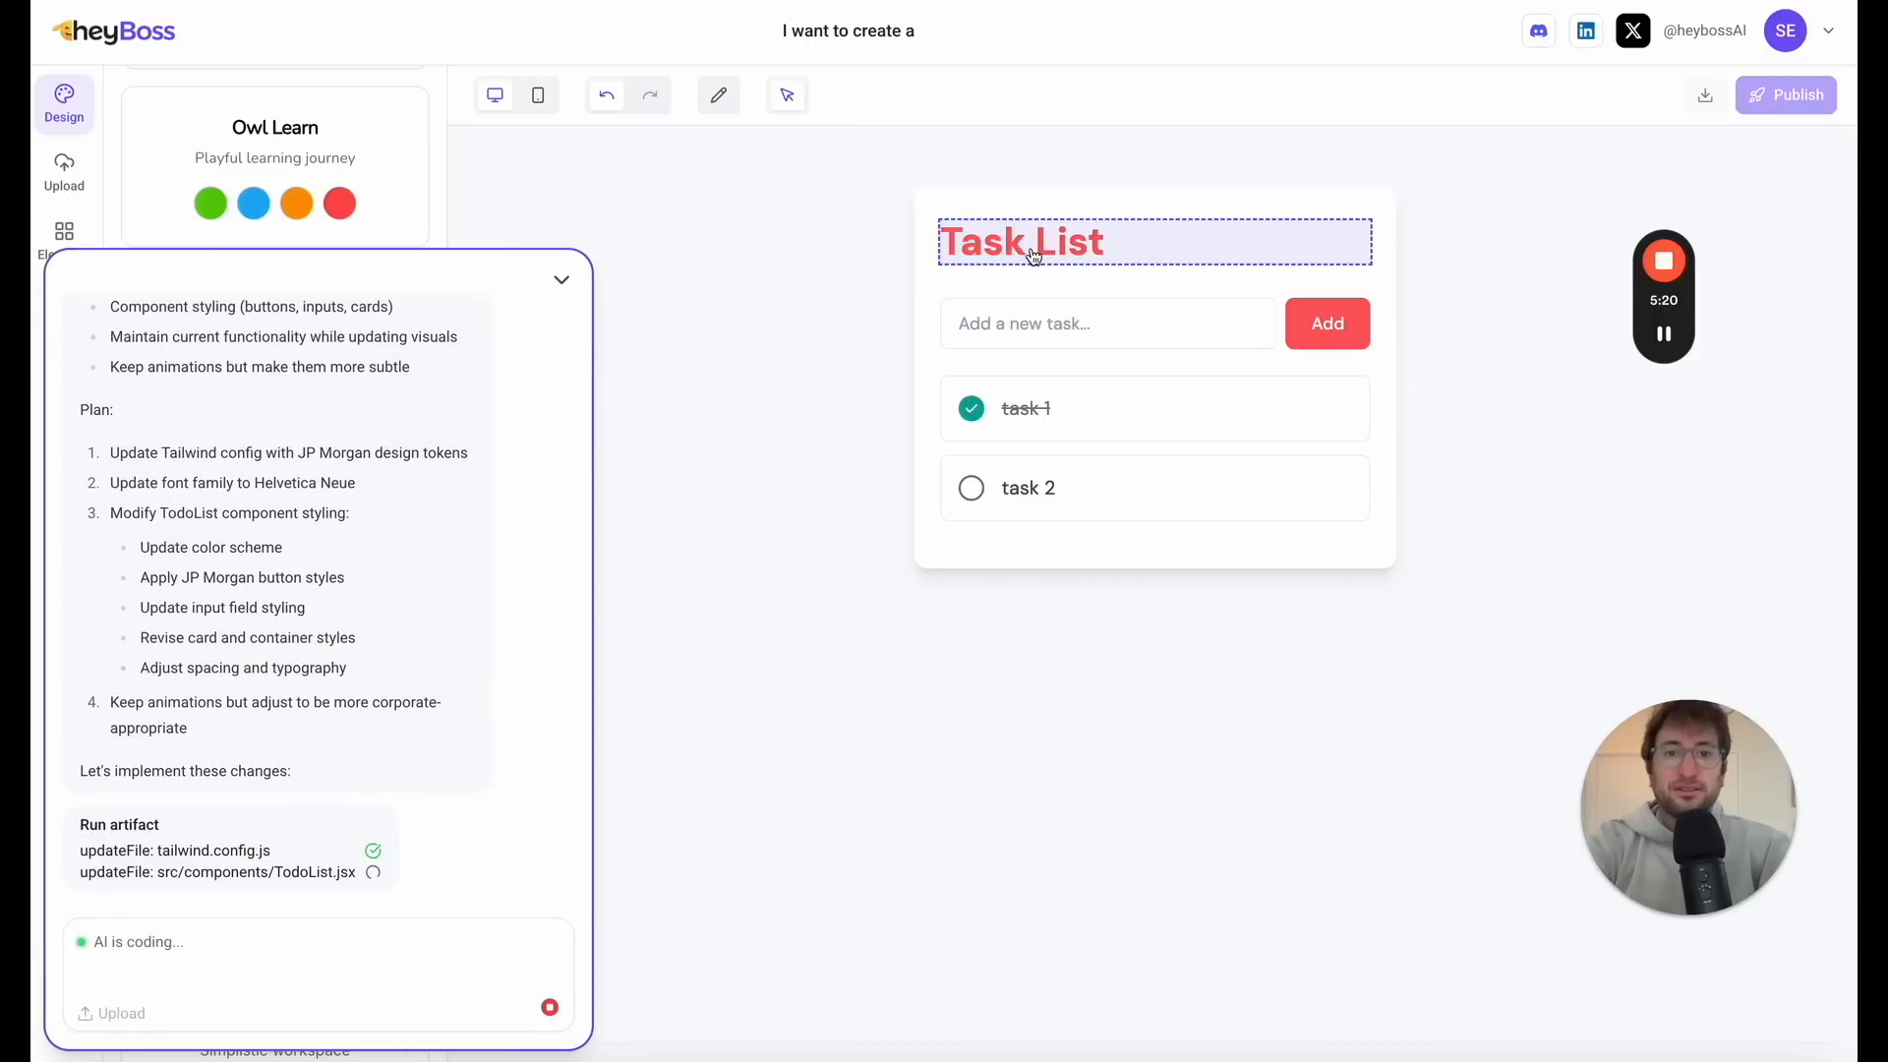
{"action": "left_click", "coordinate": [1105, 323]}
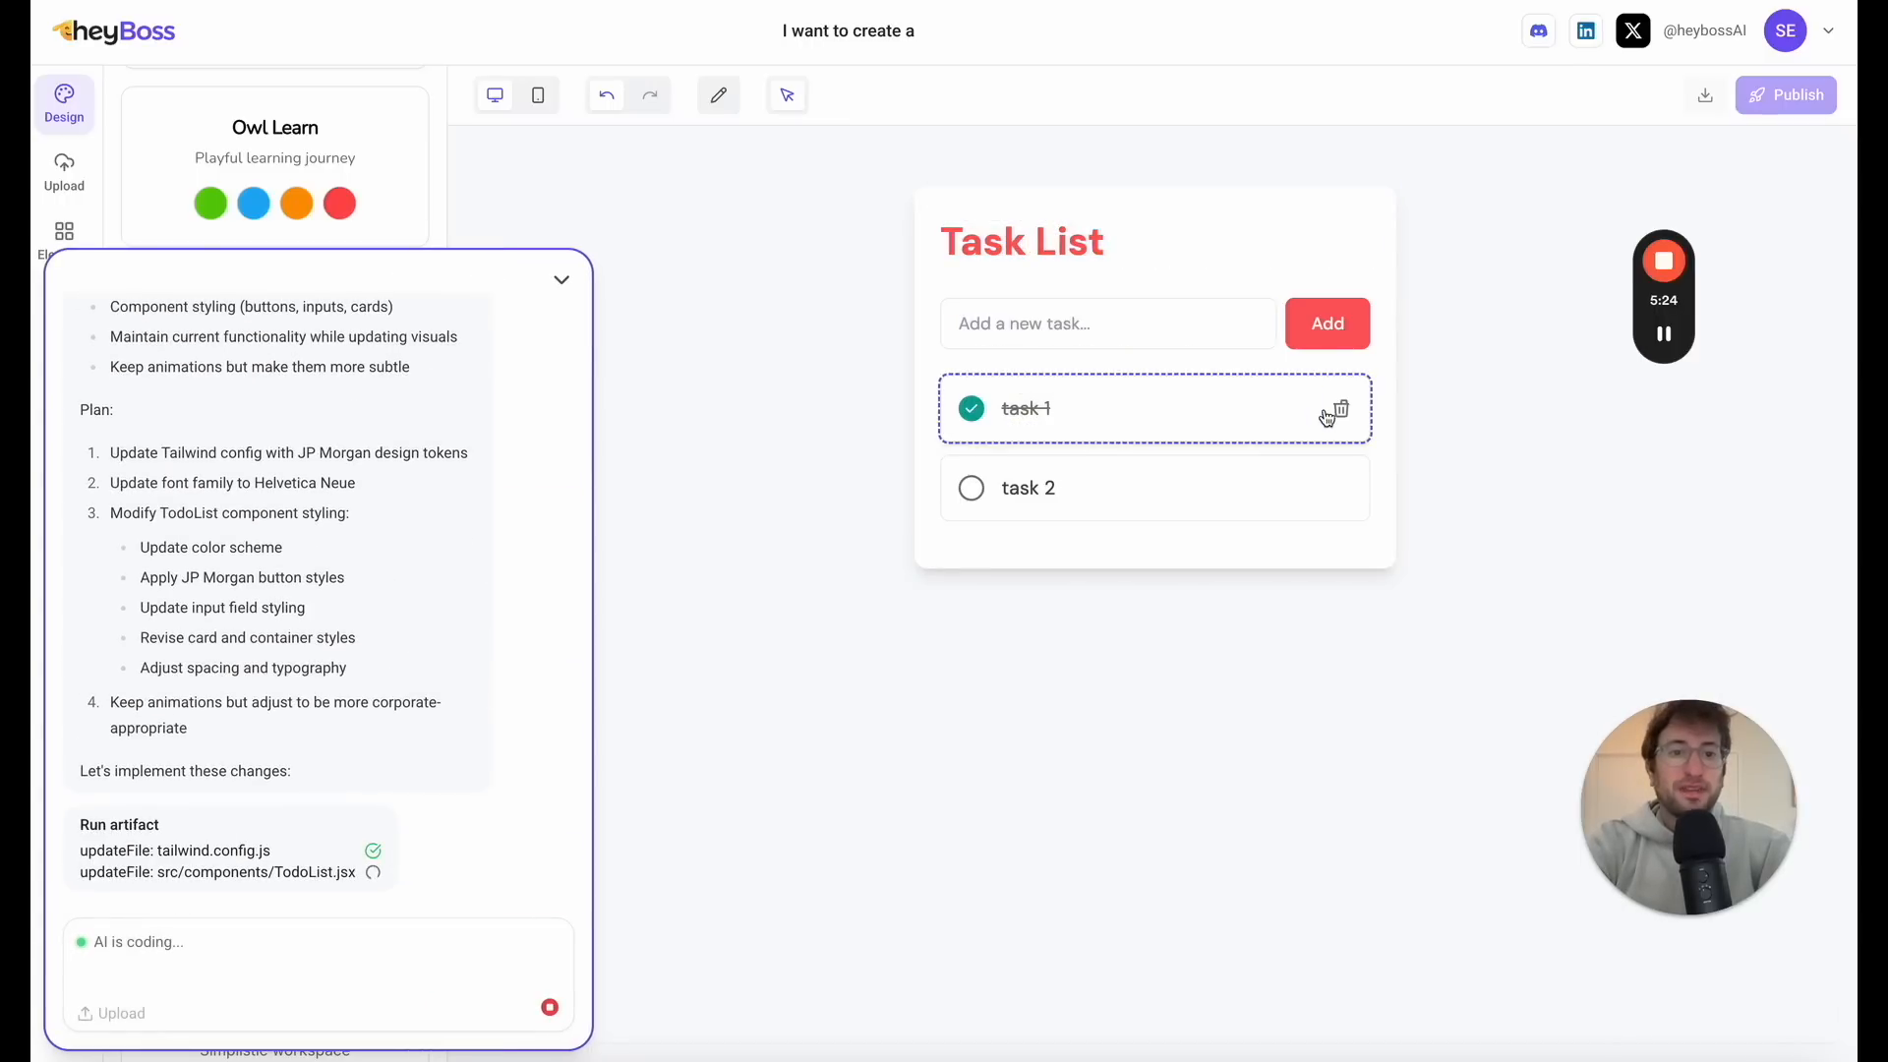
{"action": "left_click", "coordinate": [1340, 410]}
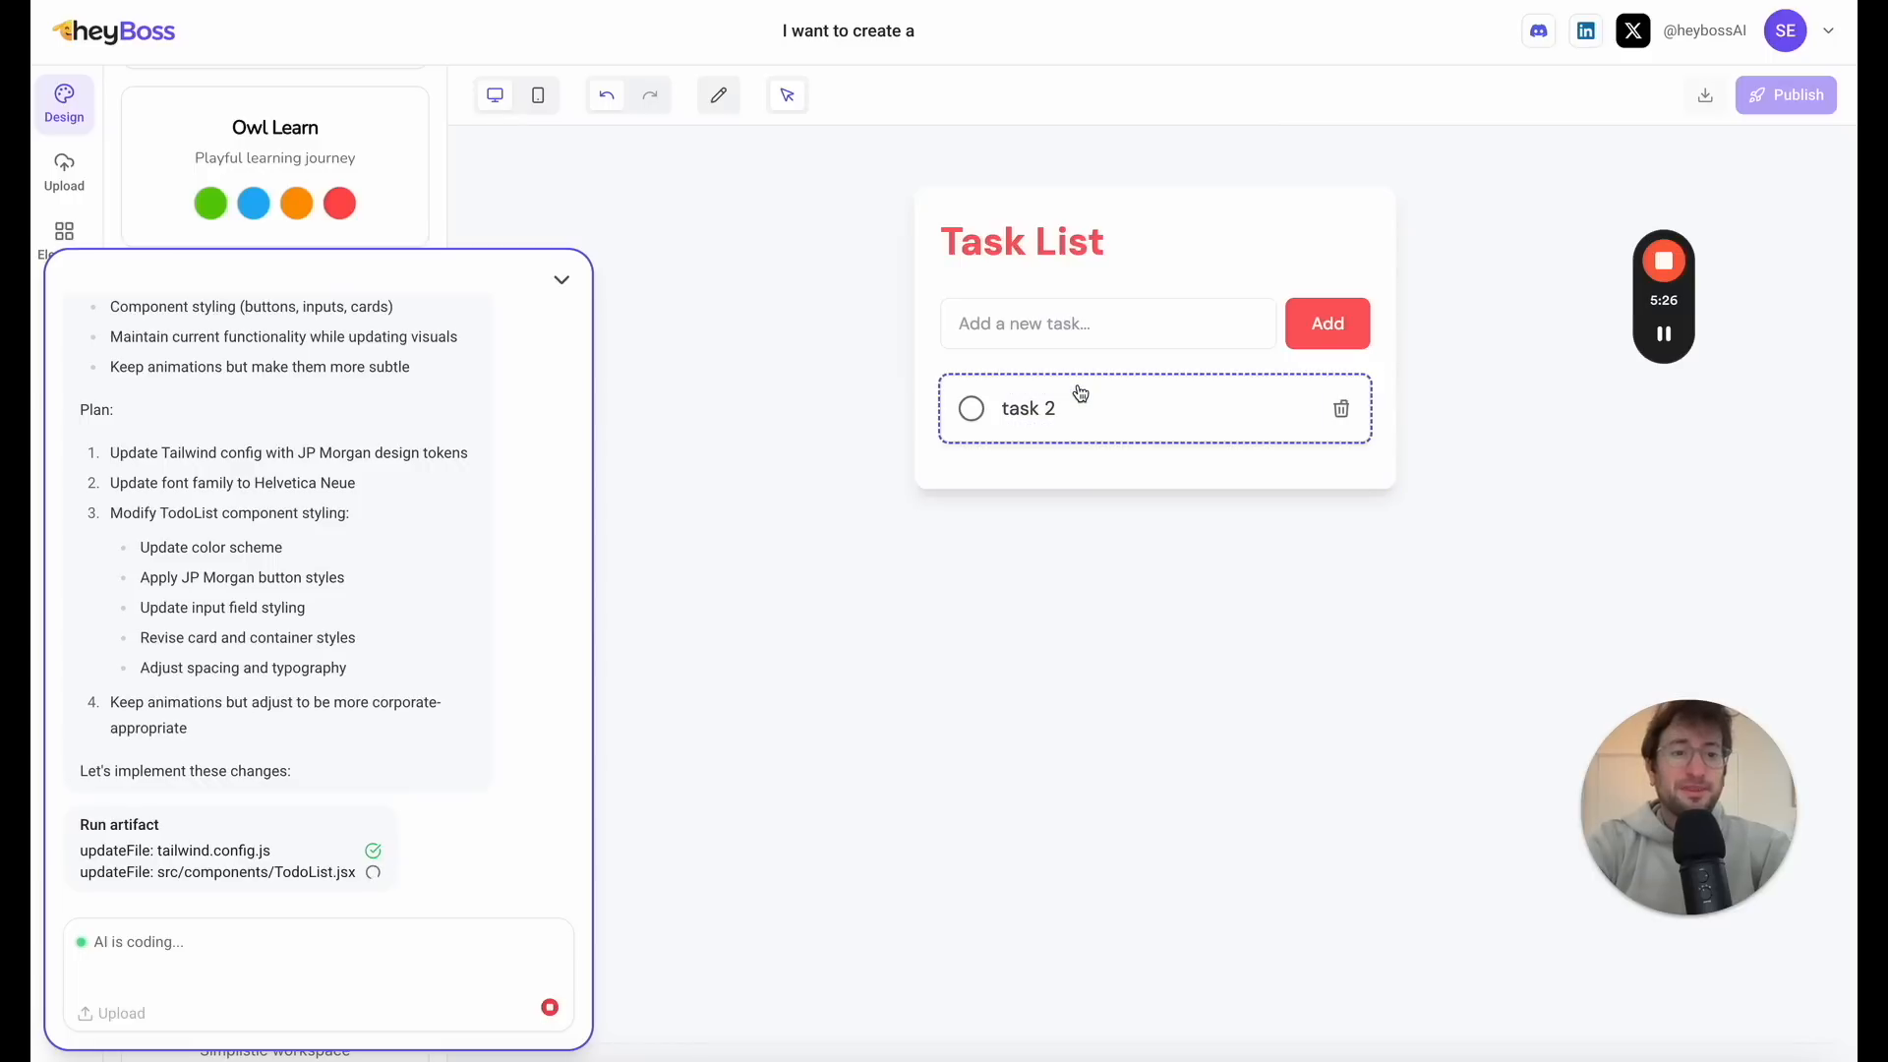
{"action": "mouse_move", "coordinate": [808, 135]}
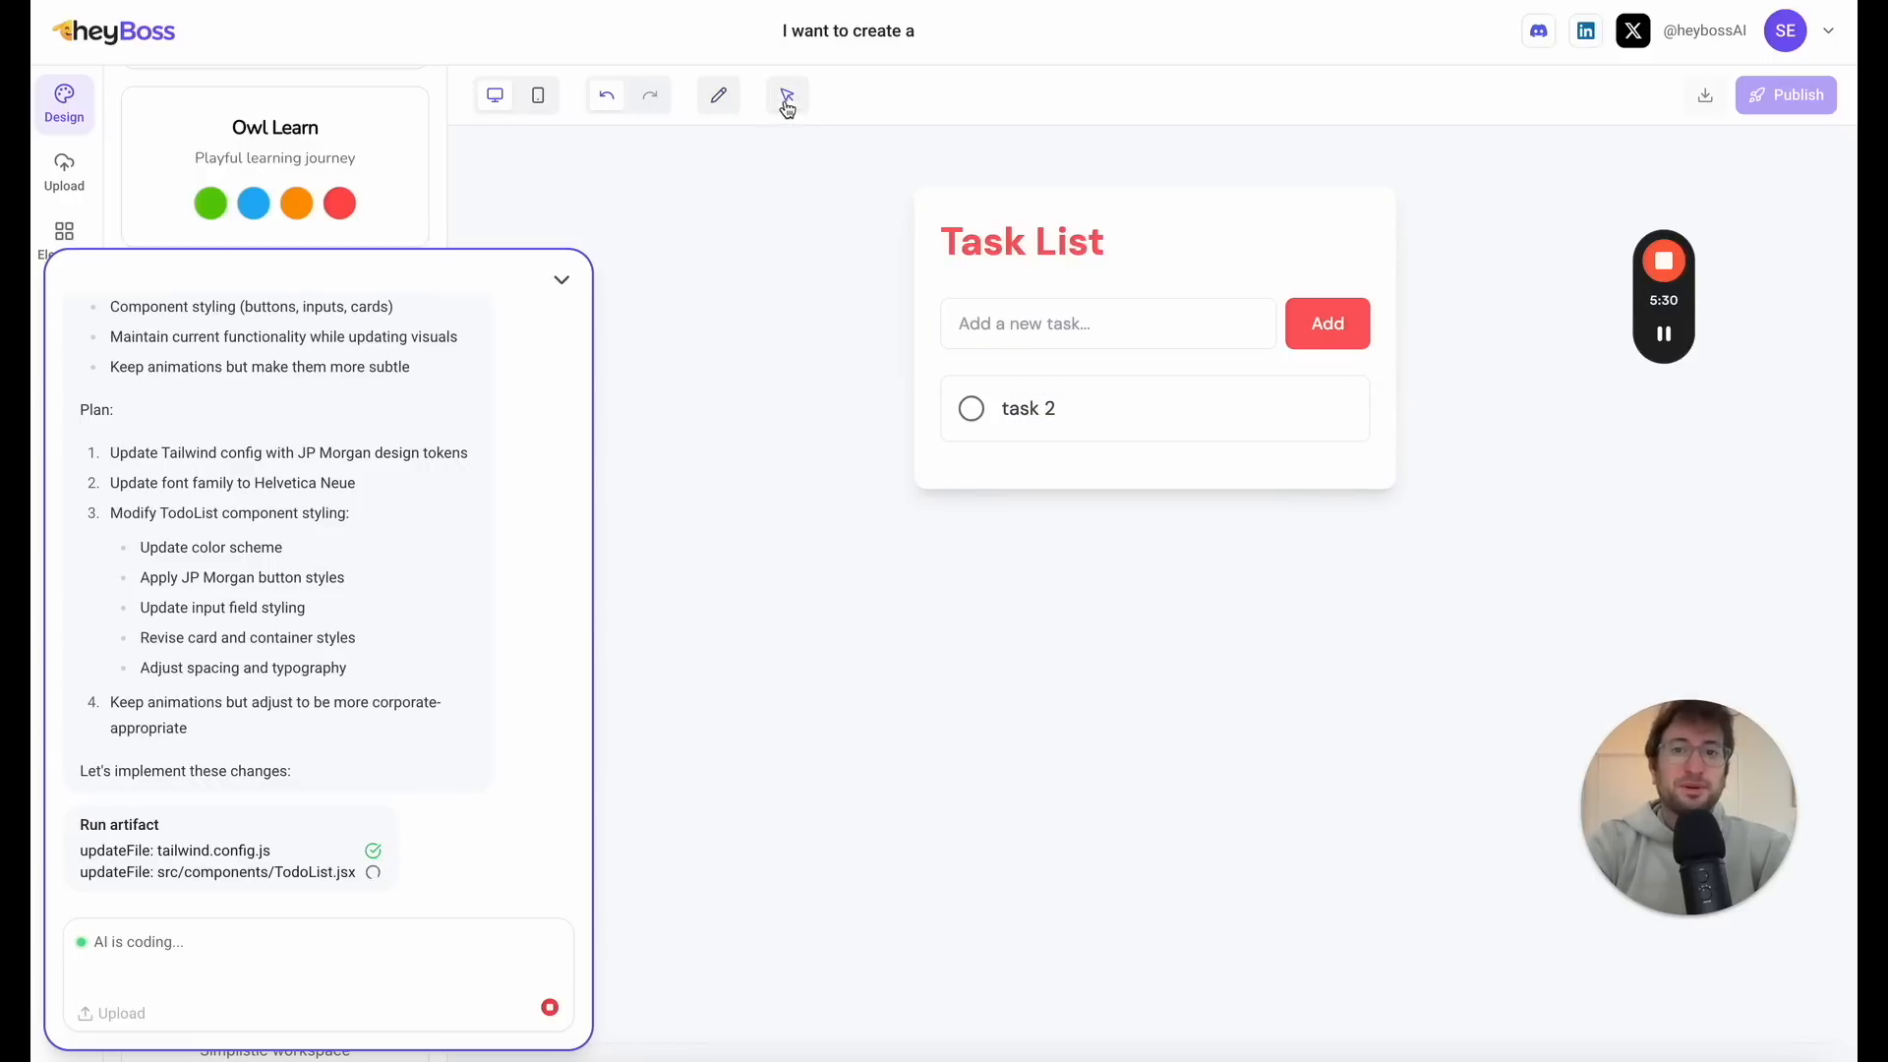
Step: Edit the preview heading text to 'Task List App' using the pencil edit mode
{"action": "left_click", "coordinate": [787, 95]}
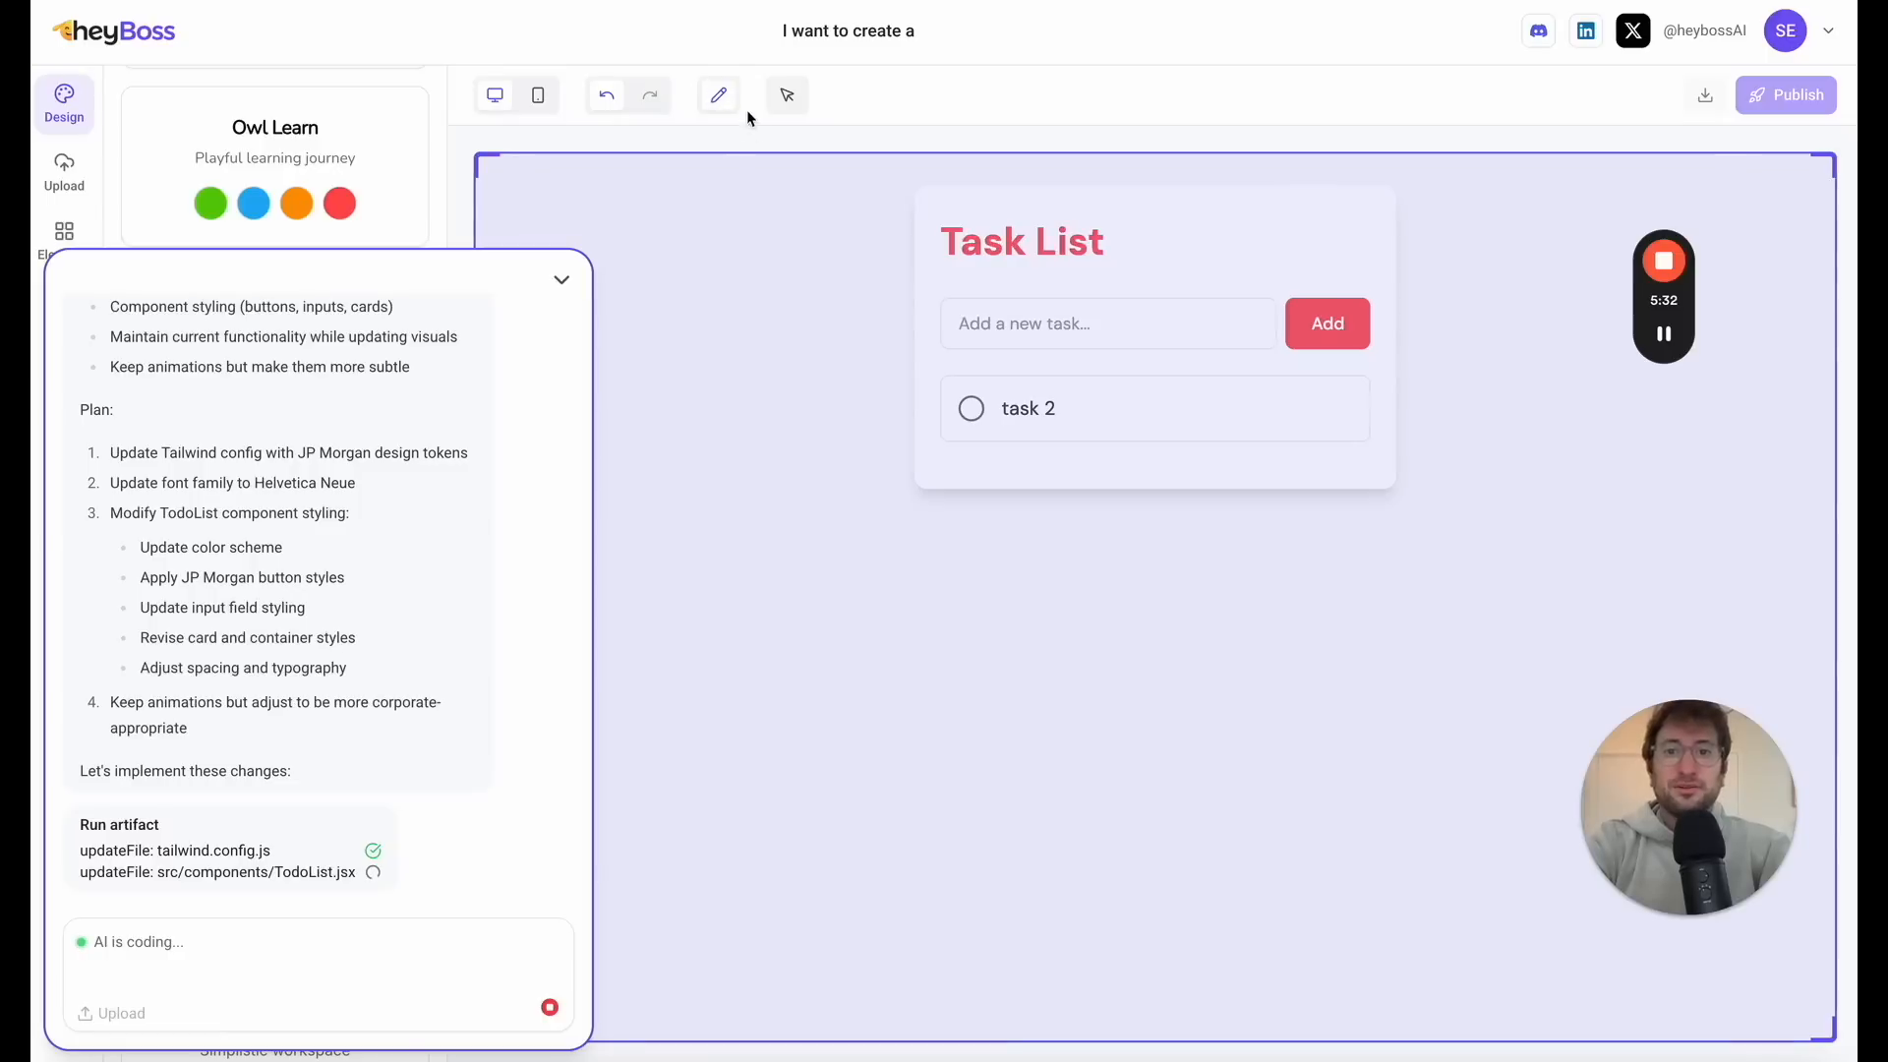
{"action": "left_click", "coordinate": [1021, 240]}
{"action": "type", "text": " App"}
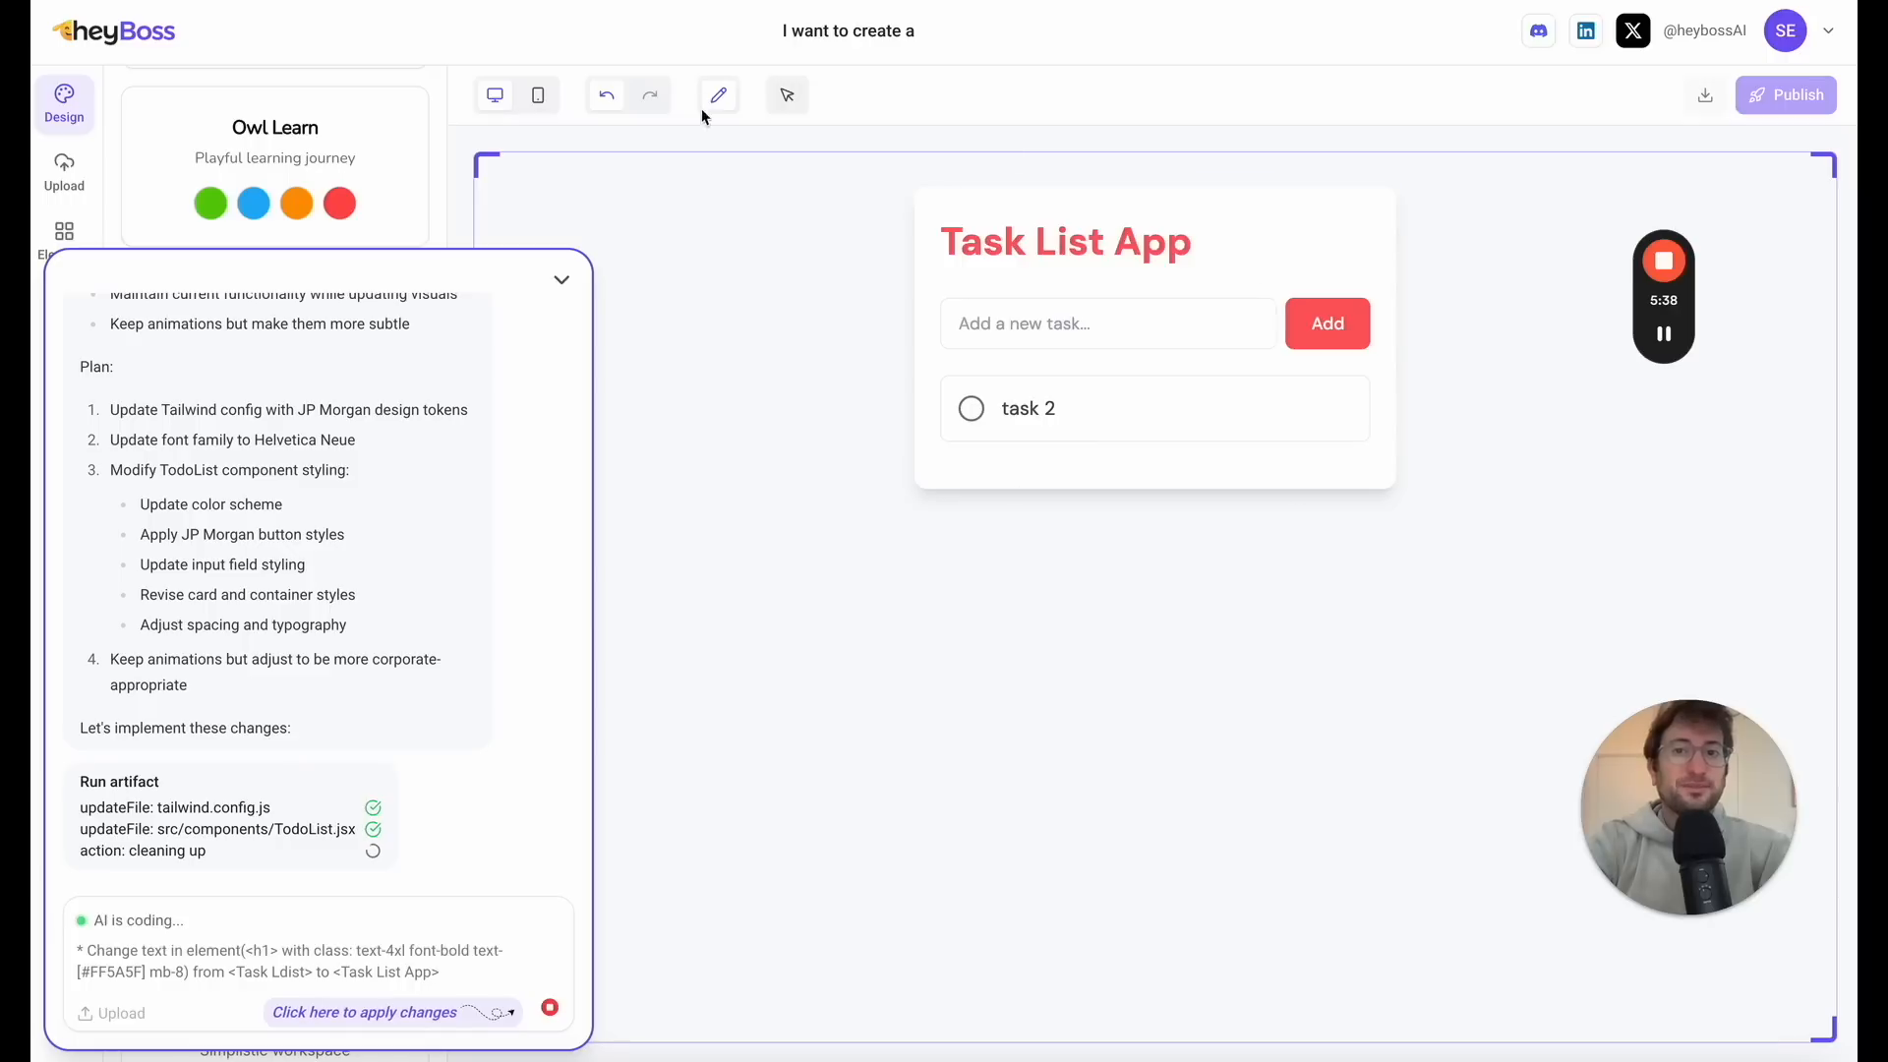
{"action": "left_click", "coordinate": [1107, 322]}
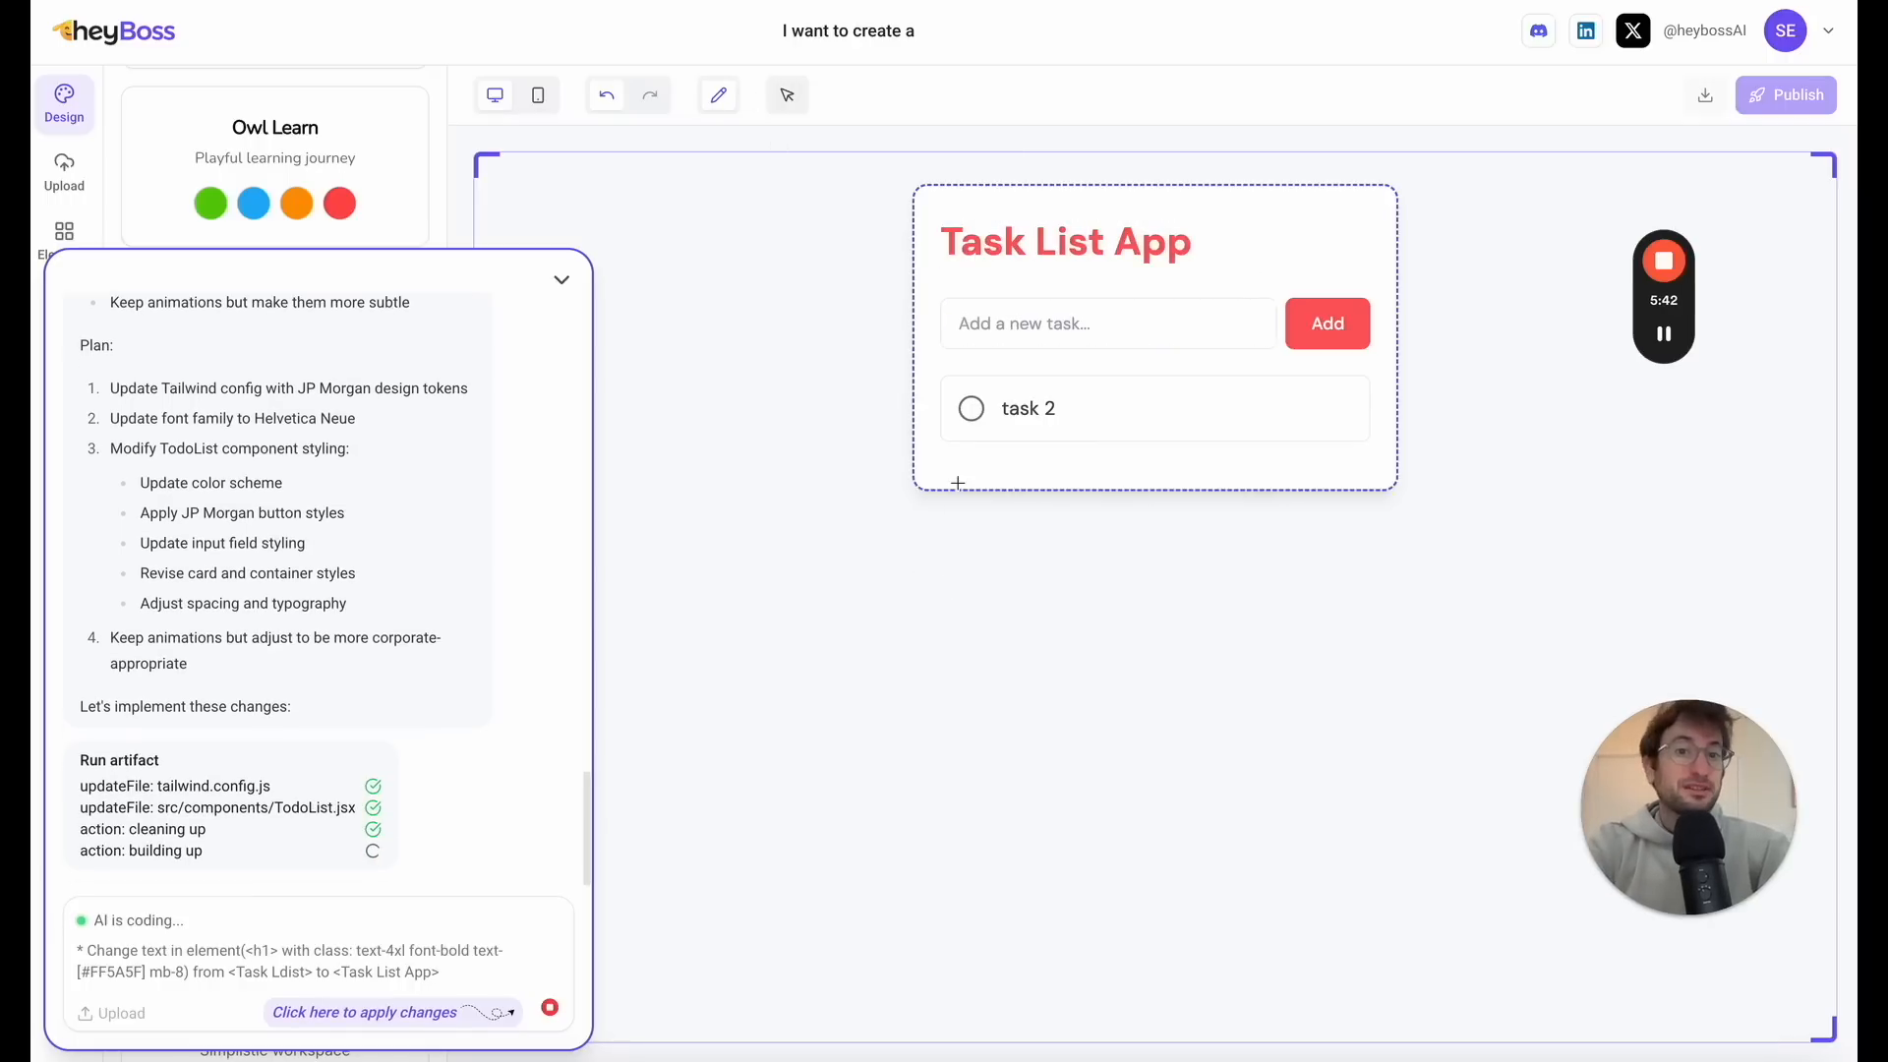
{"action": "double_click", "coordinate": [1026, 409]}
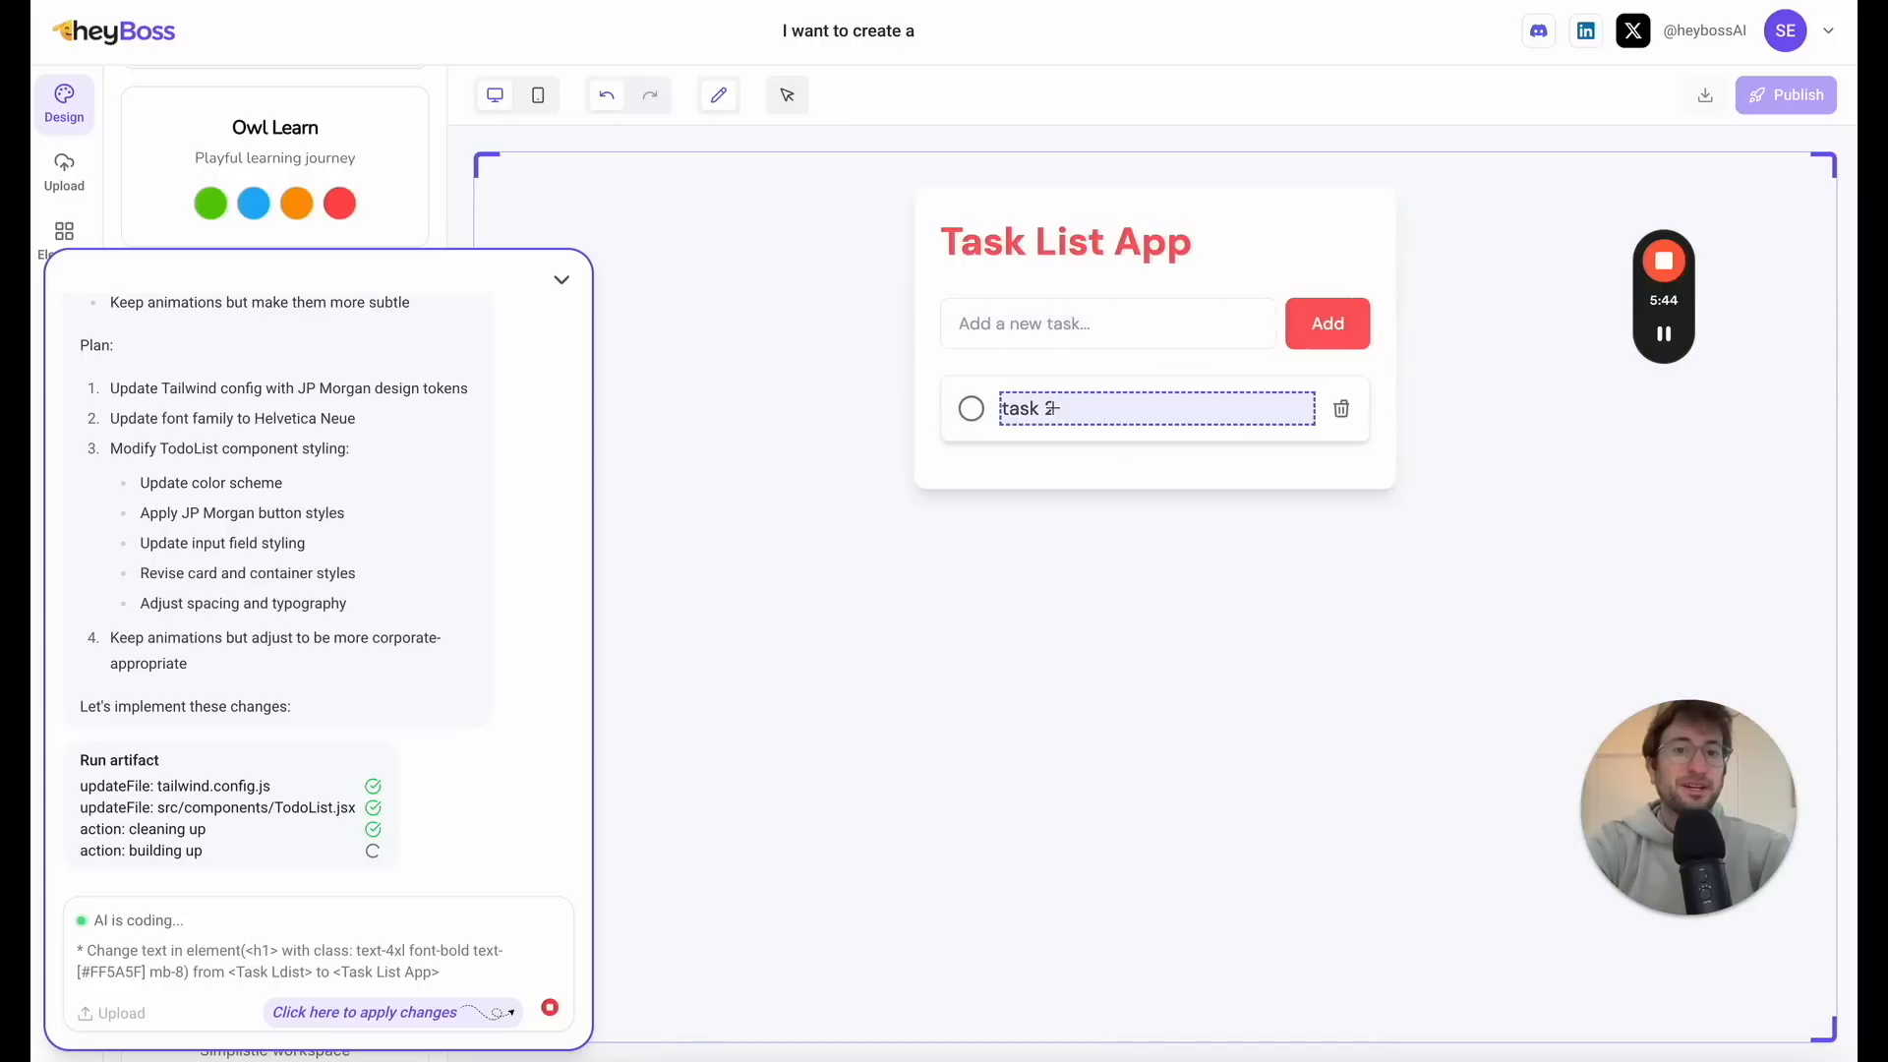
{"action": "left_click", "coordinate": [1328, 323]}
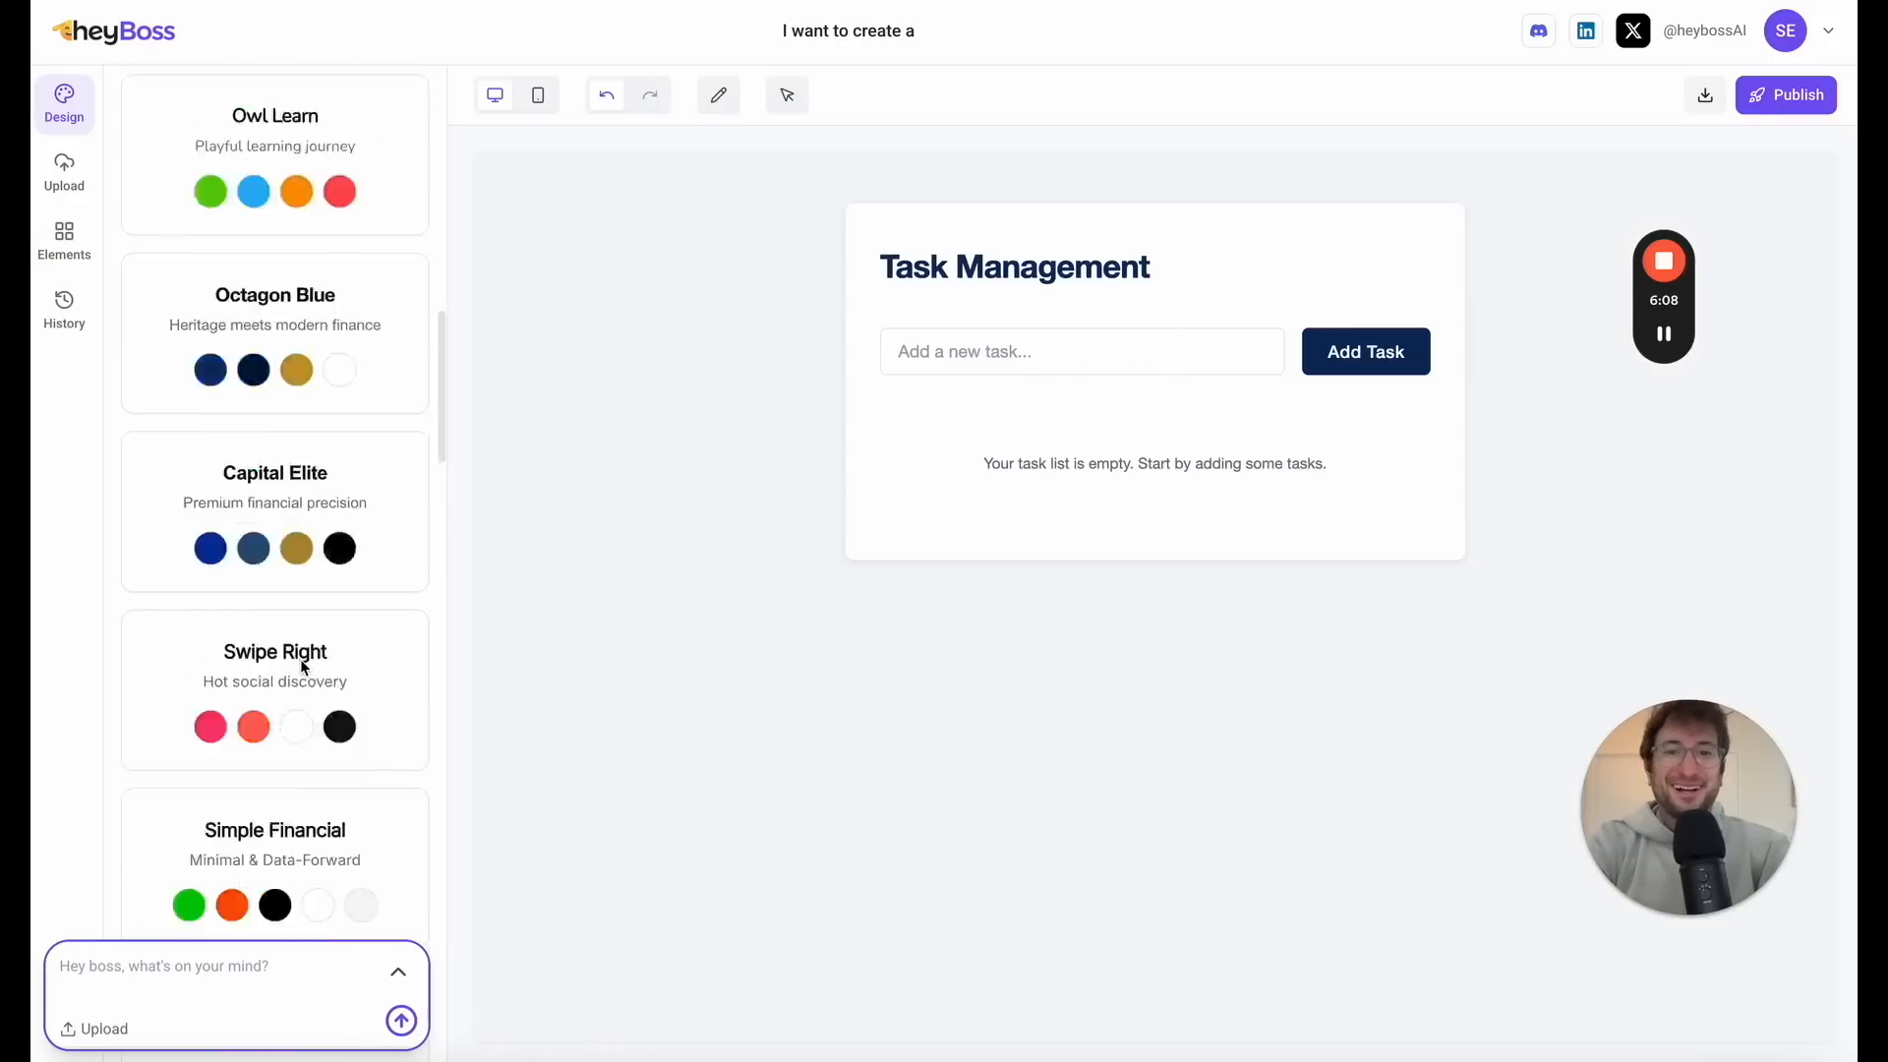
Step: Ask the HeyBoss AI in chat to add due date functionality to tasks
{"action": "scroll", "scroll_direction": "down", "scroll_amount": 3}
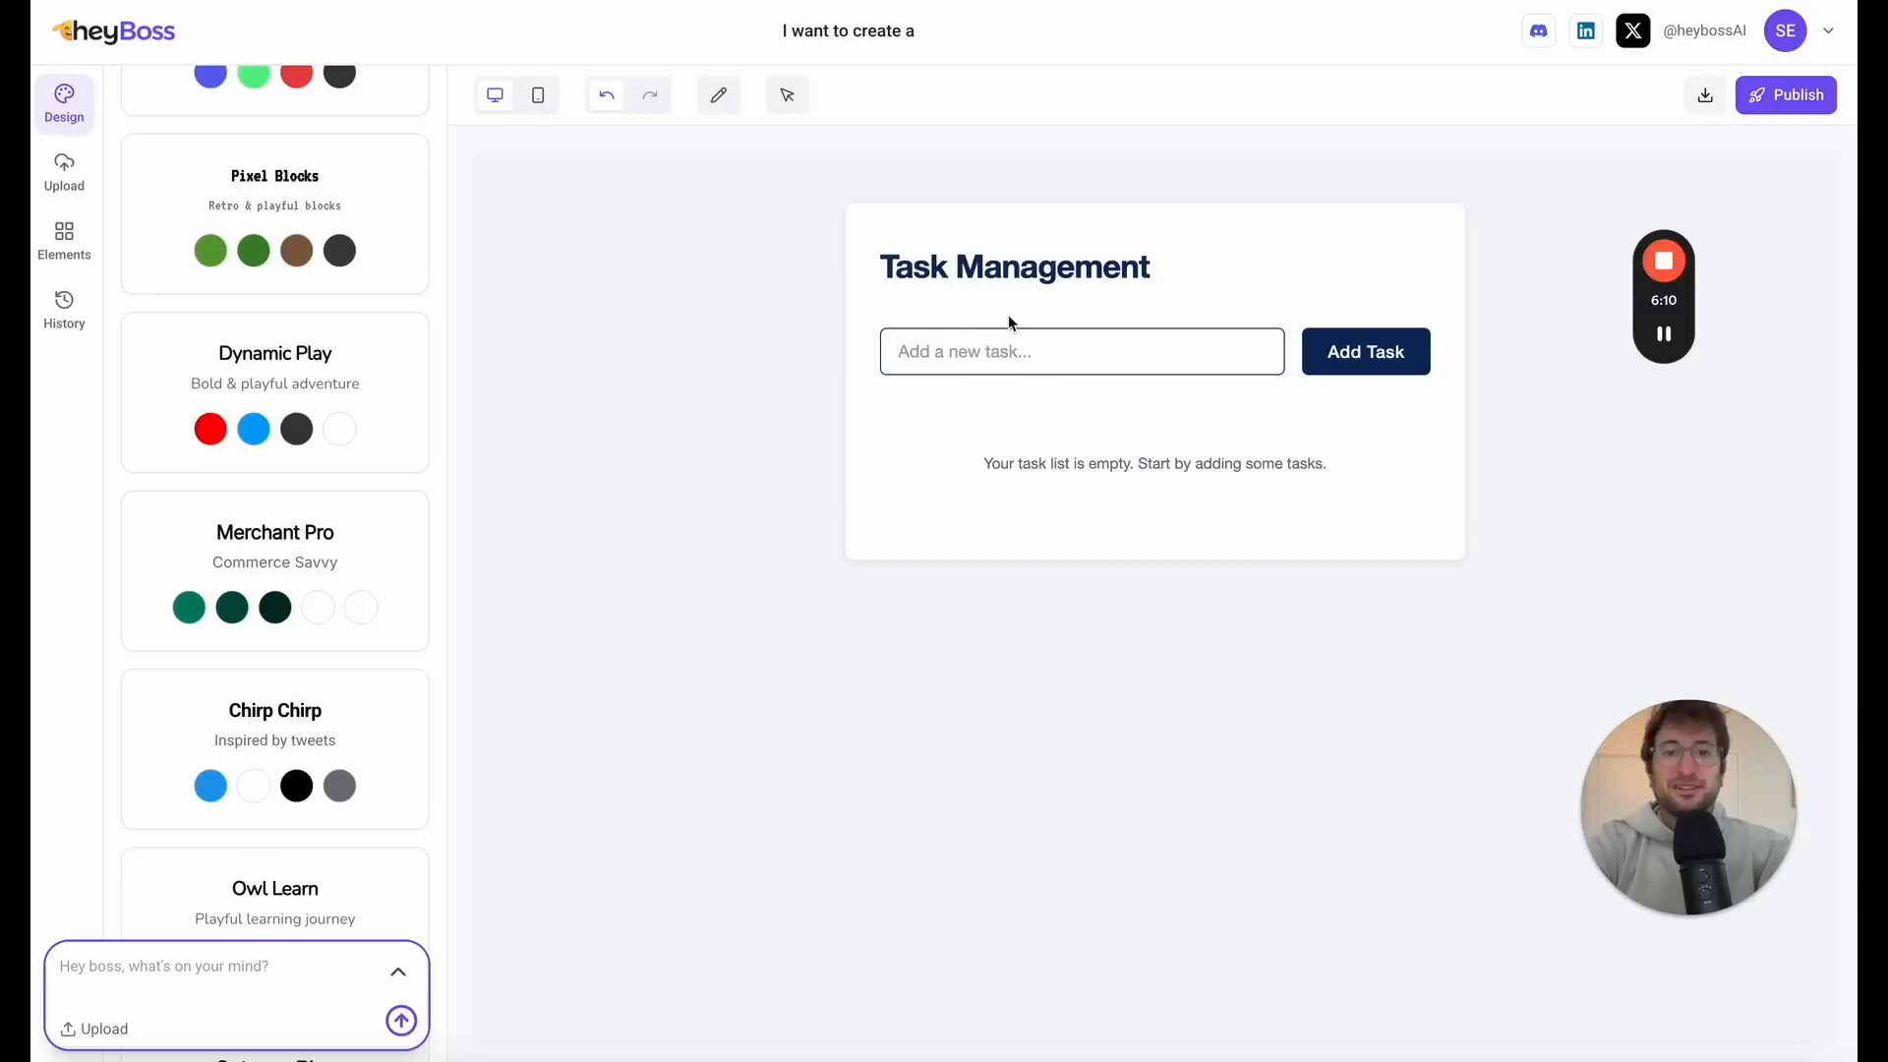
{"action": "left_click", "coordinate": [1365, 352]}
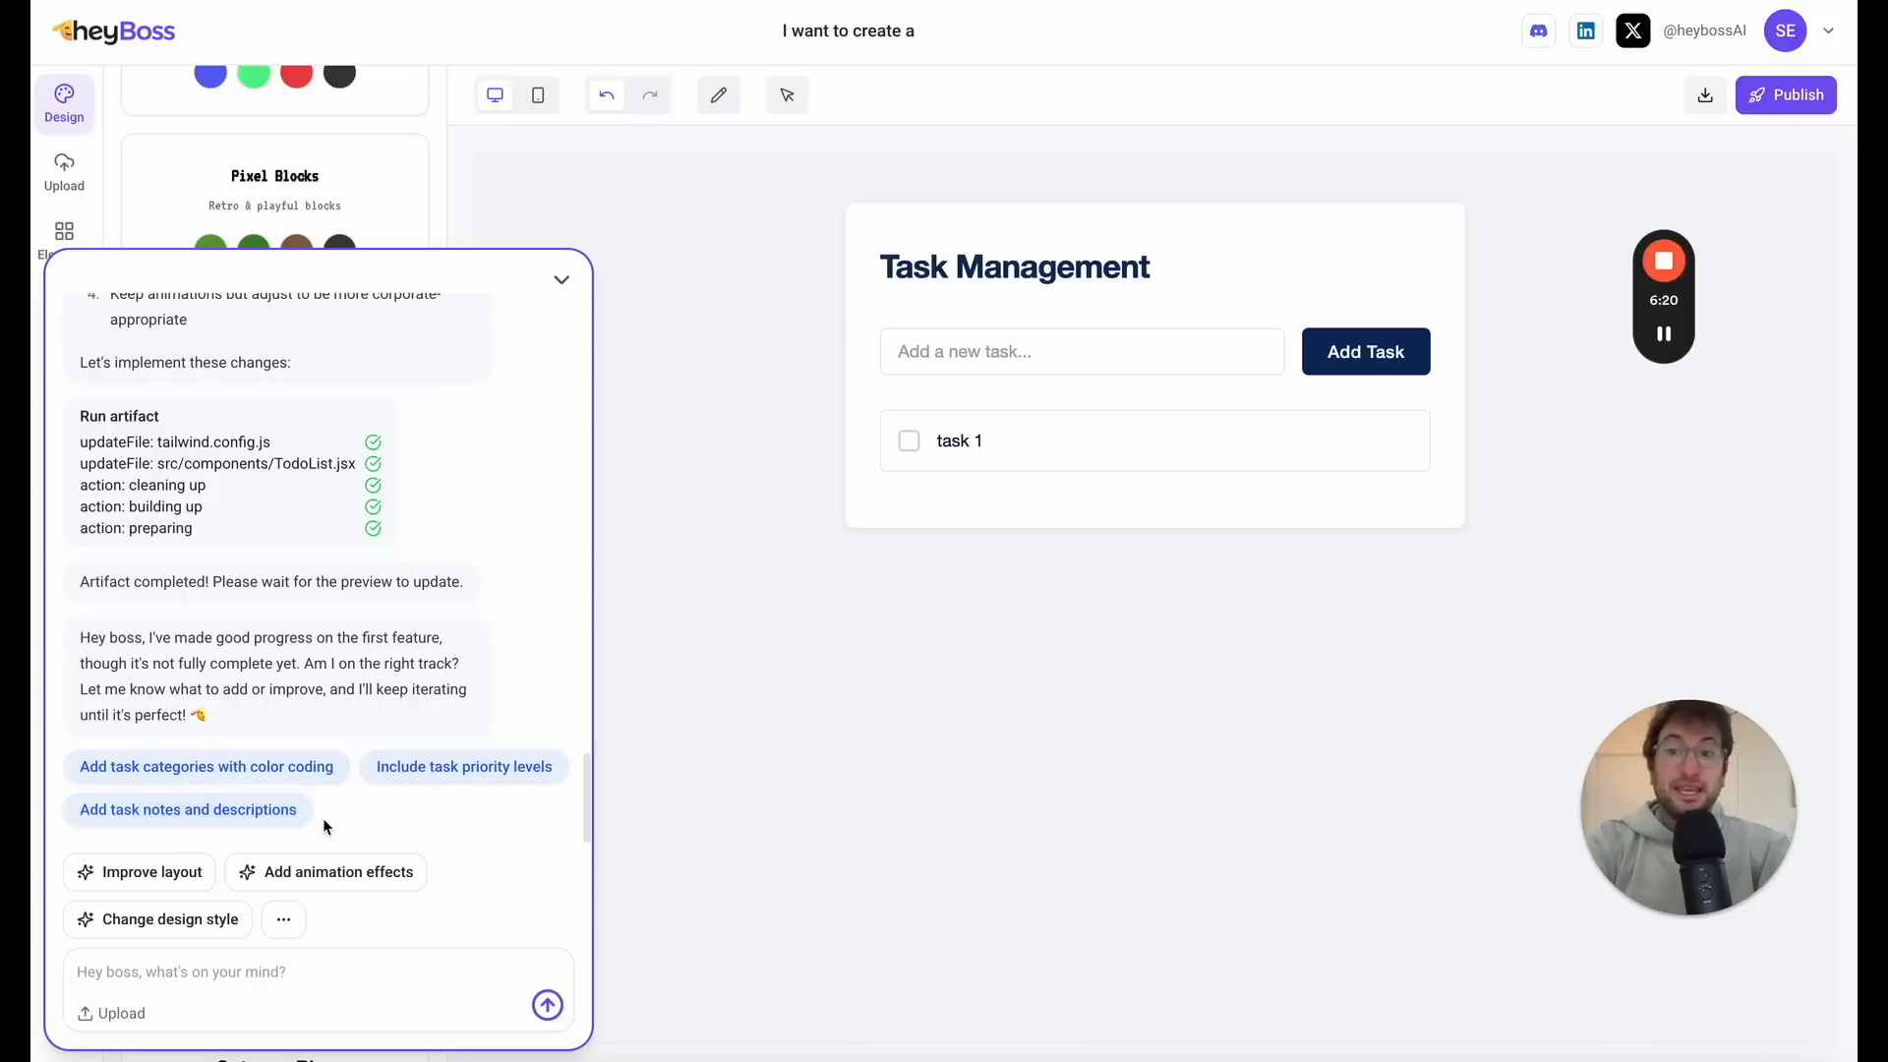
{"action": "type", "text": "Please add due d"}
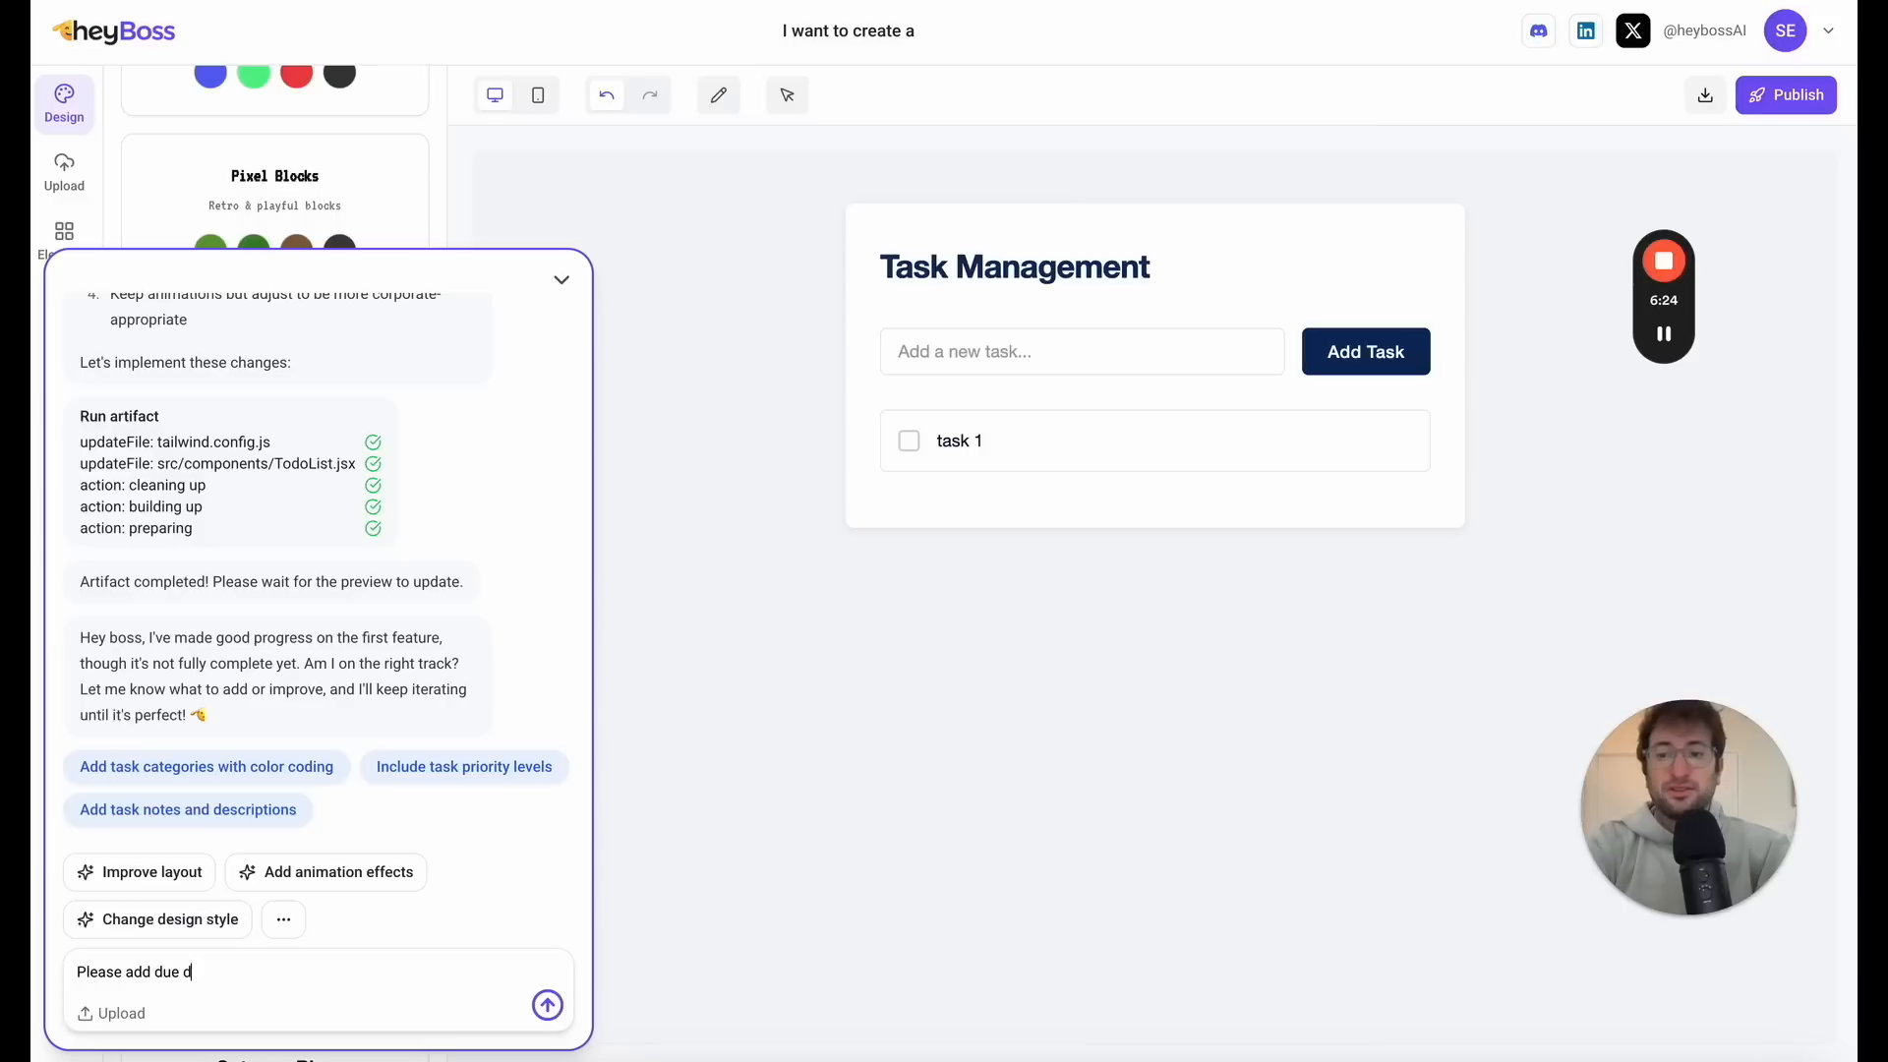
{"action": "type", "text": "ate functional"}
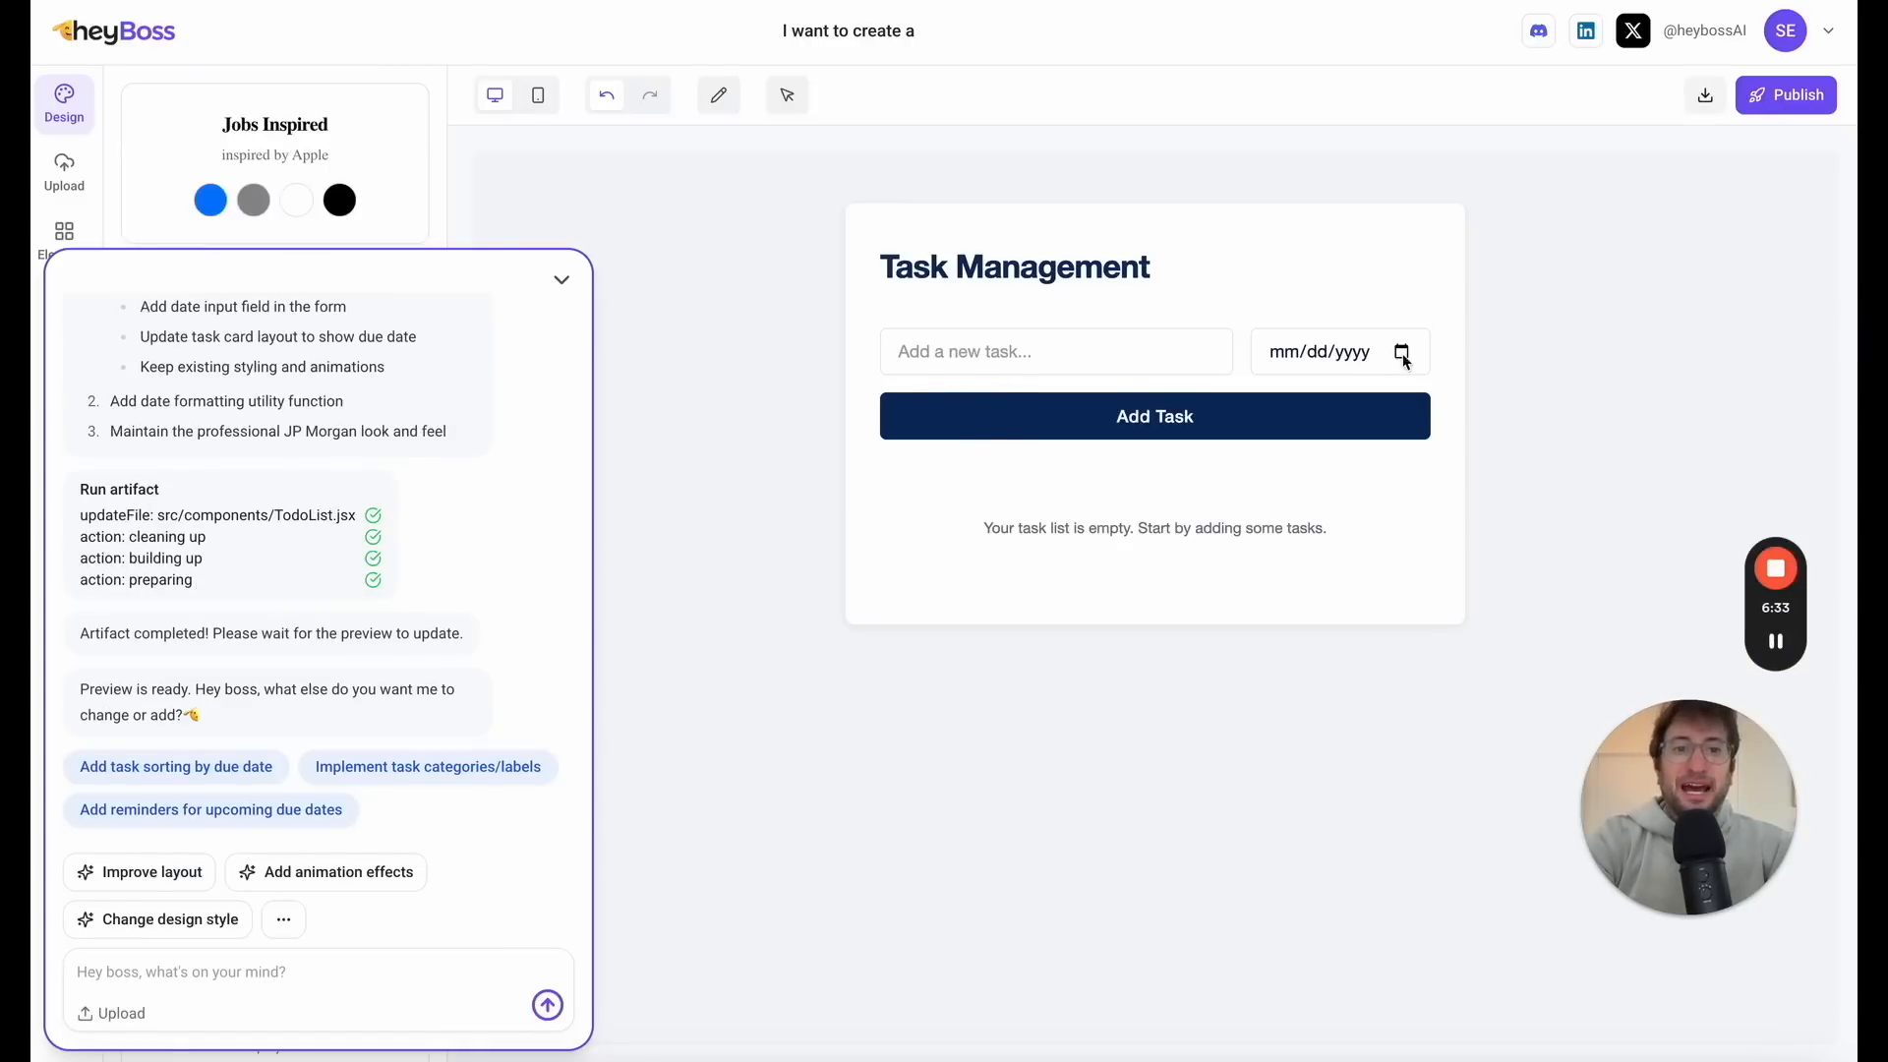
Step: Add 'Task 1' with due date Feb 3, 2025, then publish the app
{"action": "type", "text": "Task 1"}
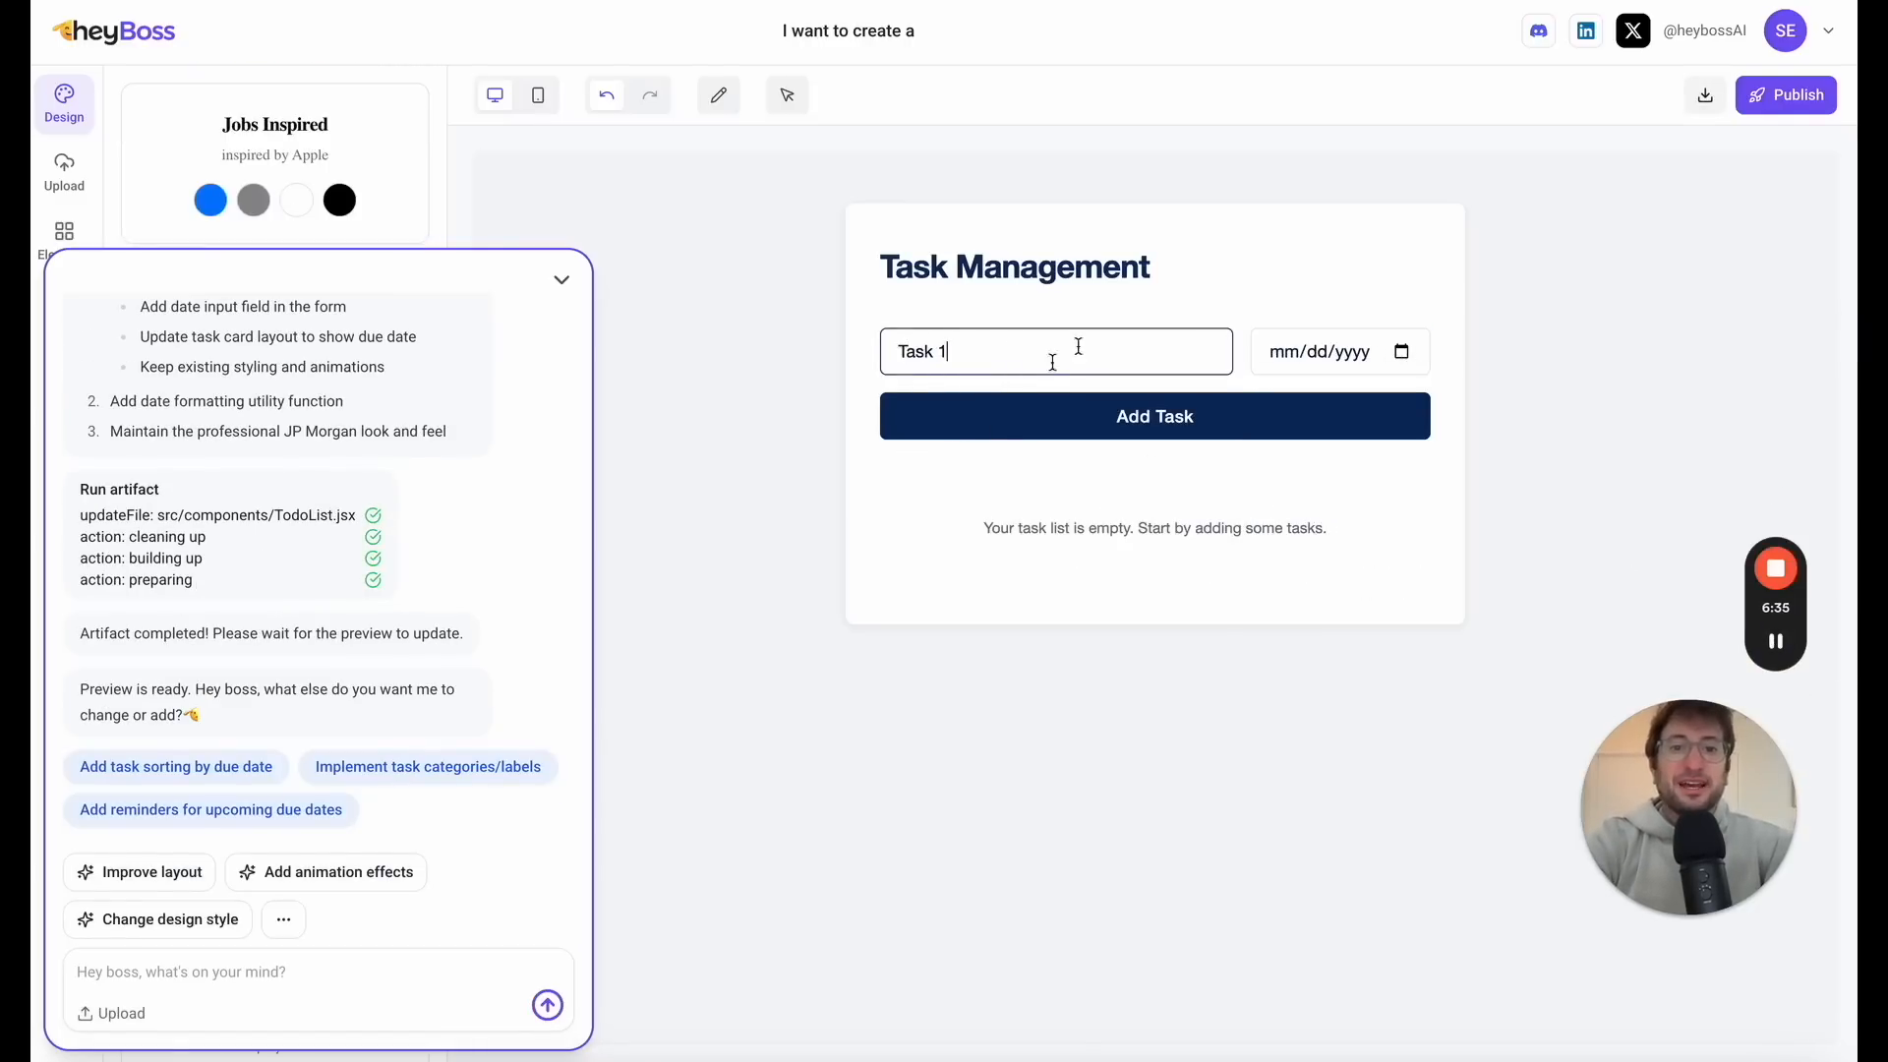
{"action": "left_click", "coordinate": [1337, 352]}
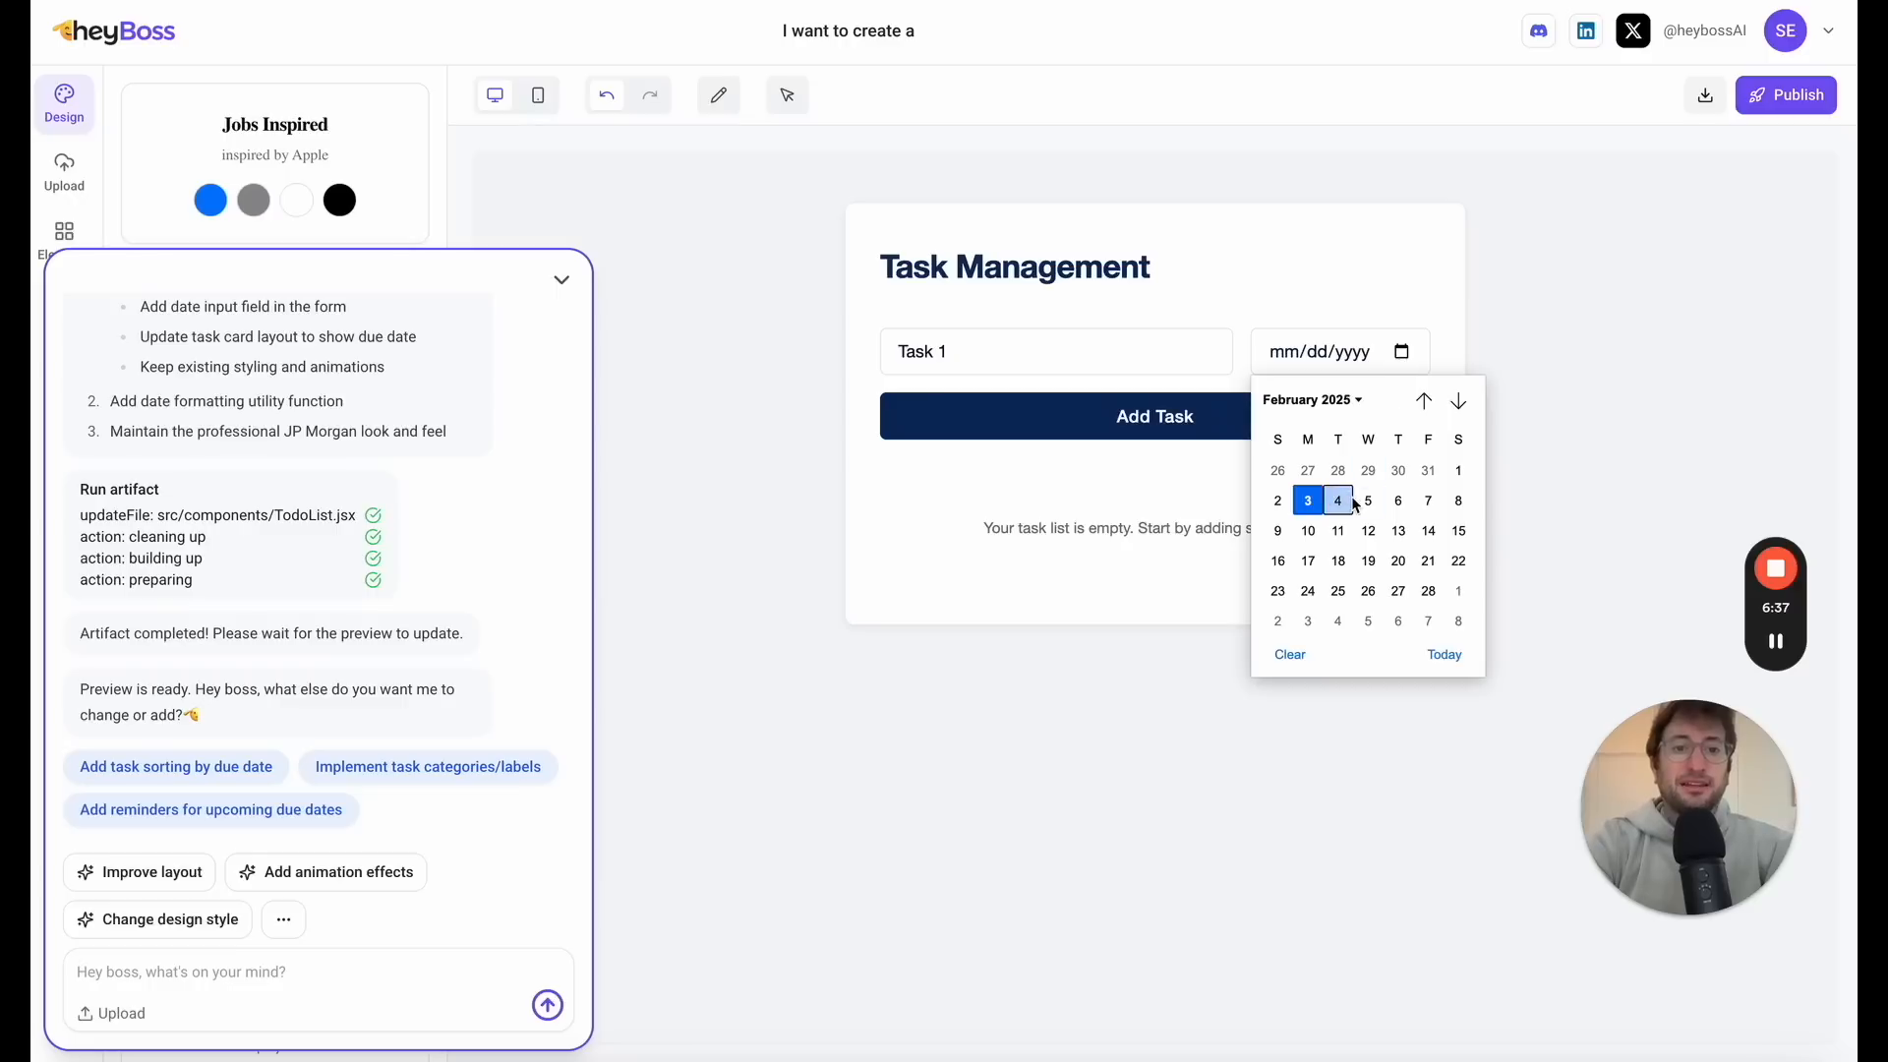
{"action": "left_click", "coordinate": [1154, 415]}
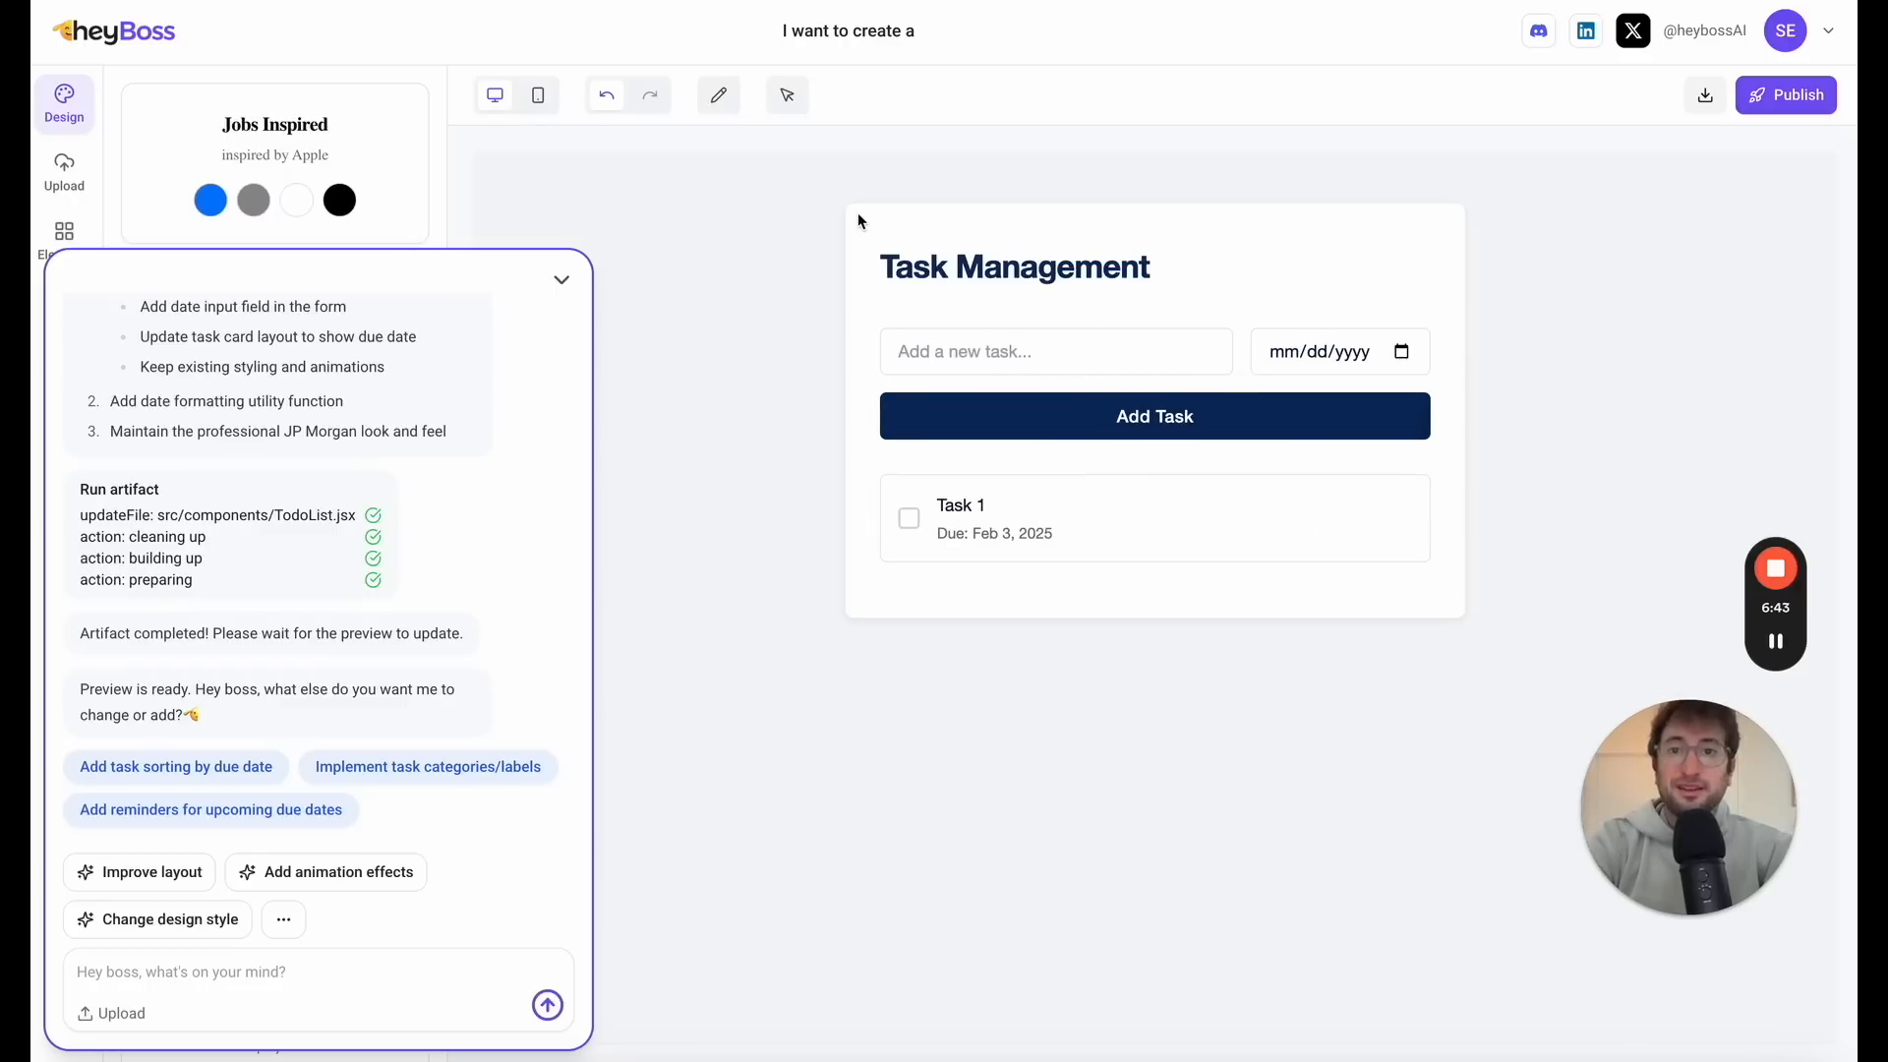
{"action": "mouse_move", "coordinate": [887, 254]}
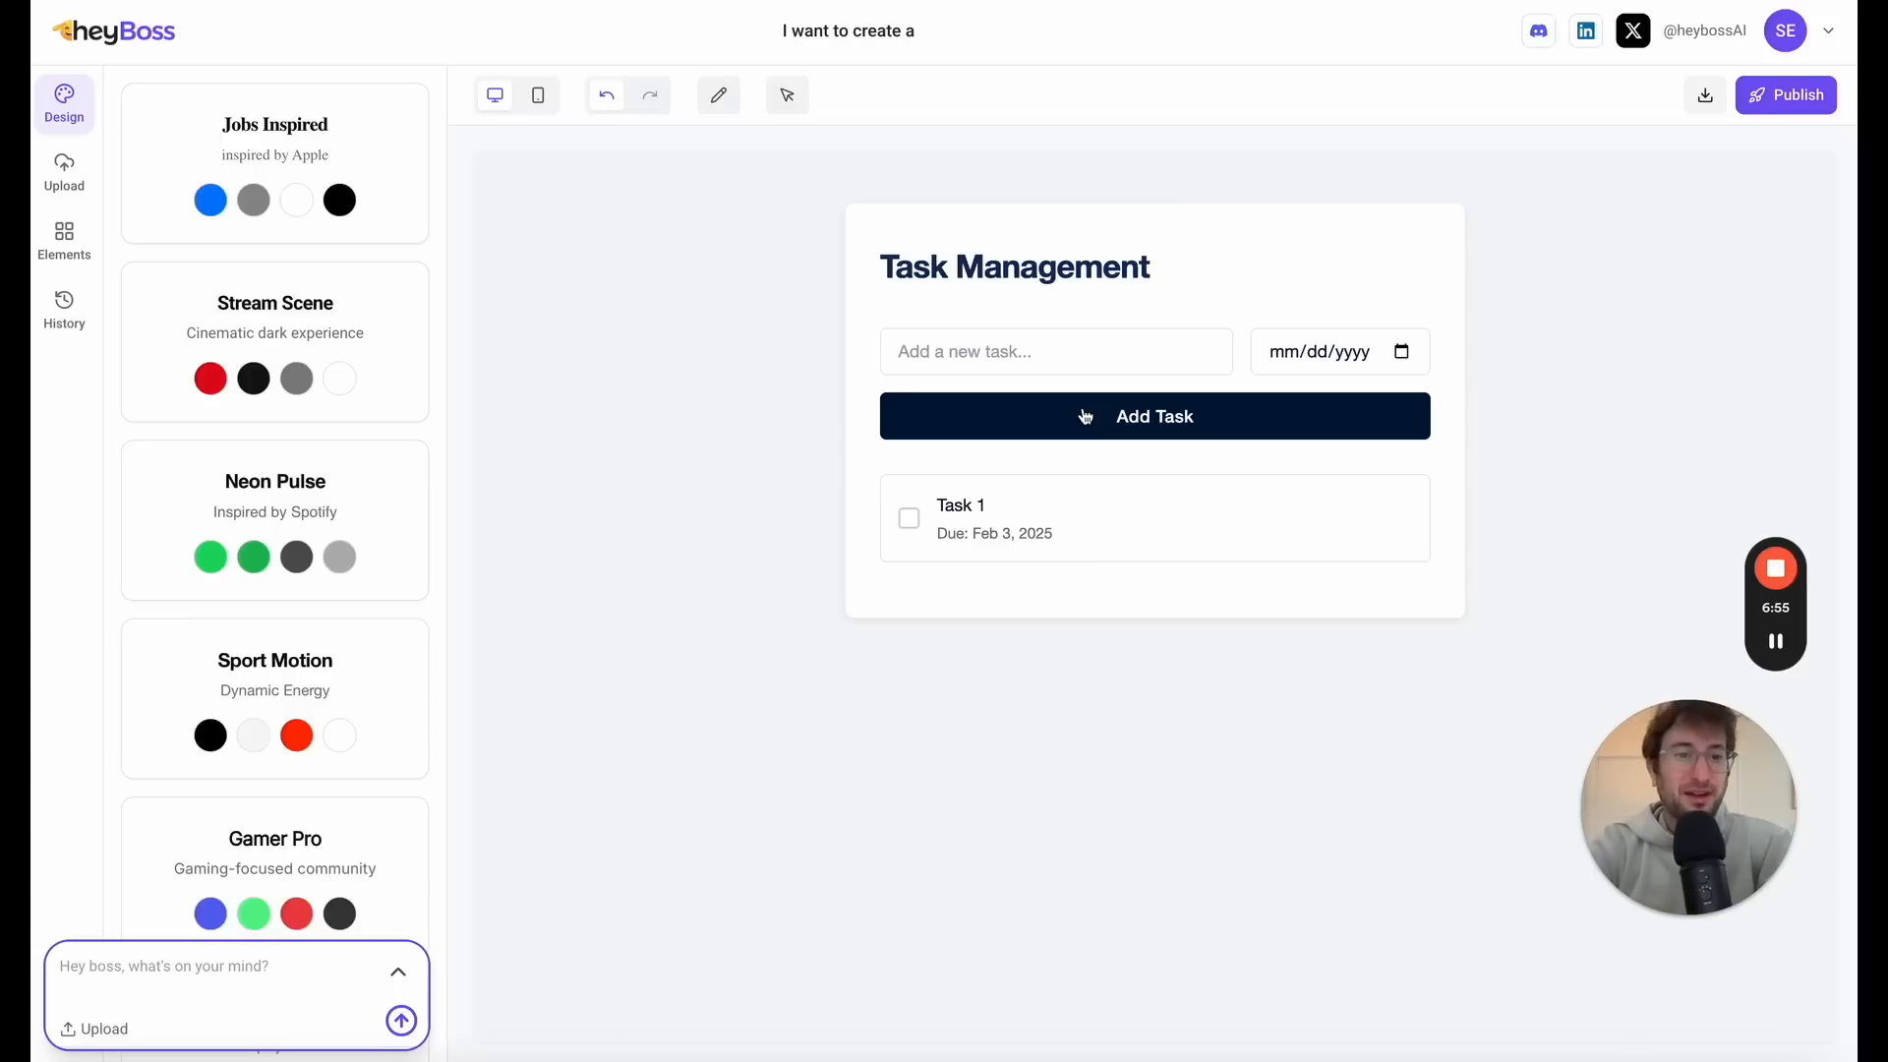
{"action": "mouse_move", "coordinate": [1747, 173]}
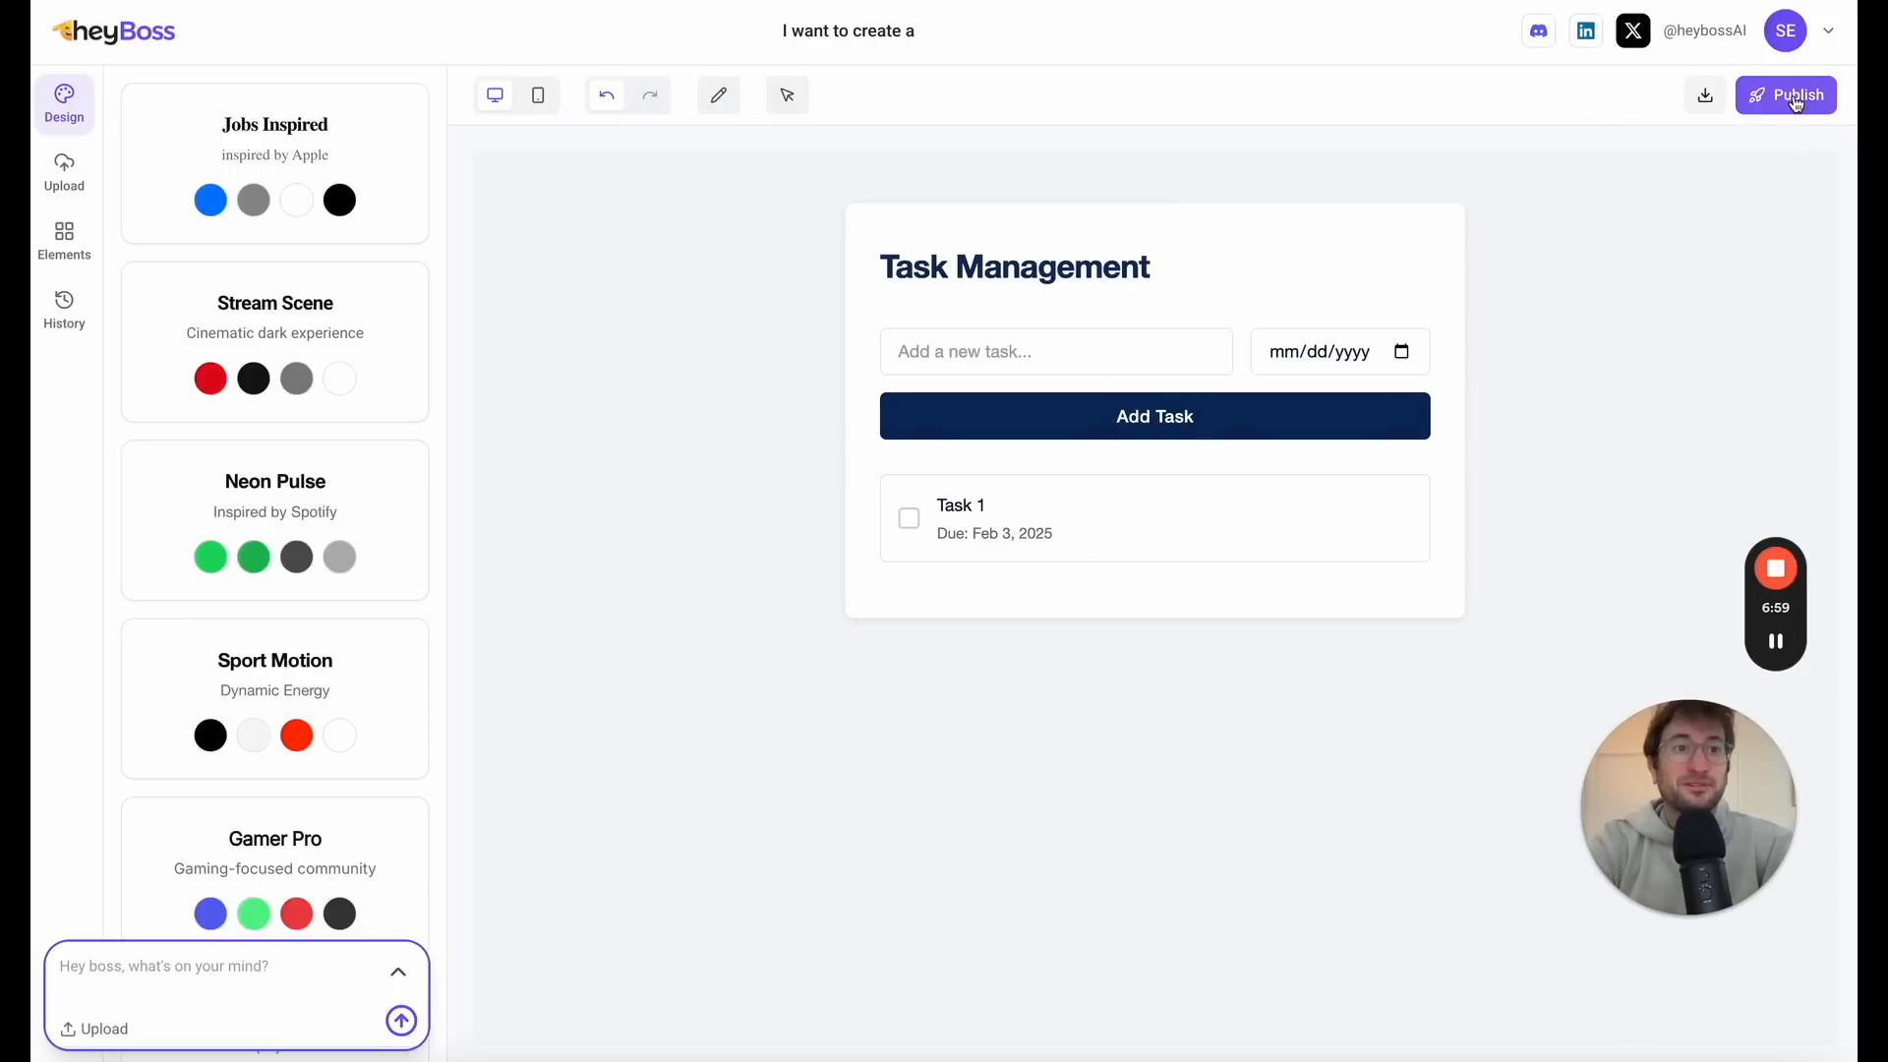
{"action": "left_click", "coordinate": [1786, 94]}
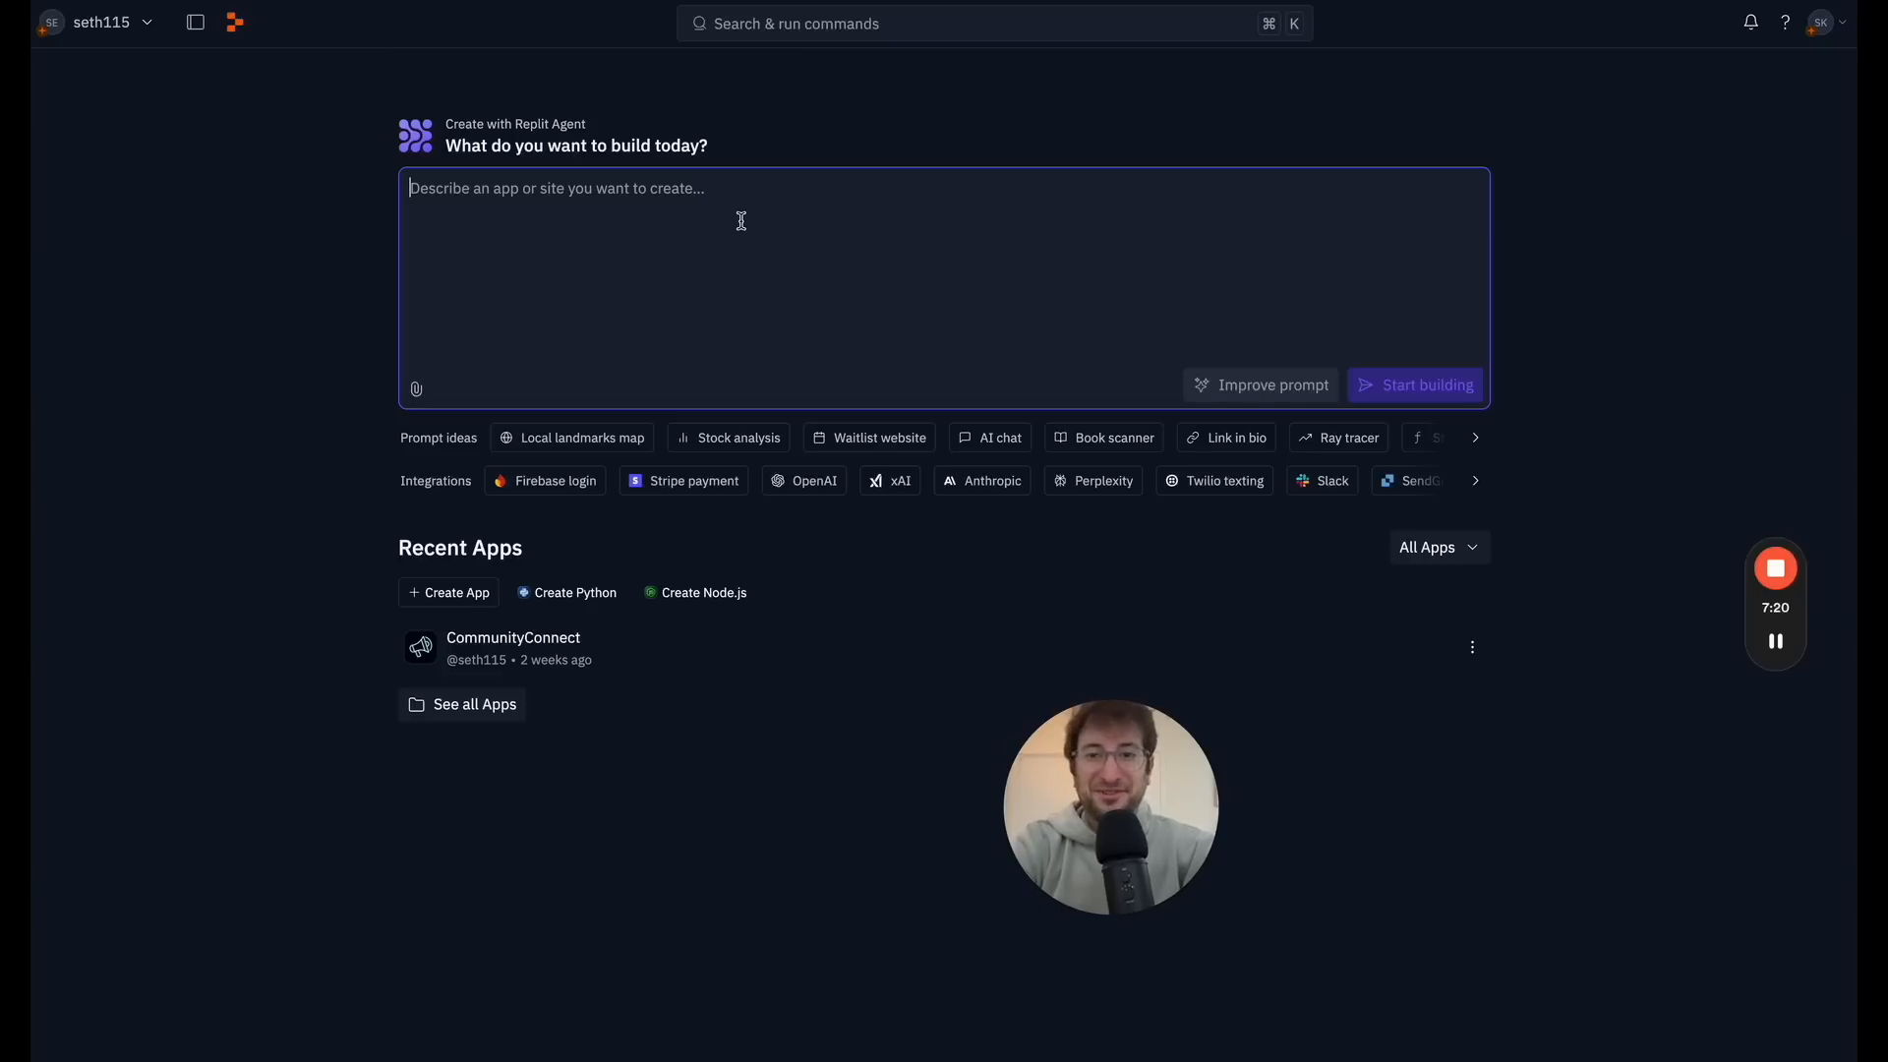
Step: Prompt the Replit Agent 'I want to build a simple to do app' and start building
{"action": "type", "text": "I want to"}
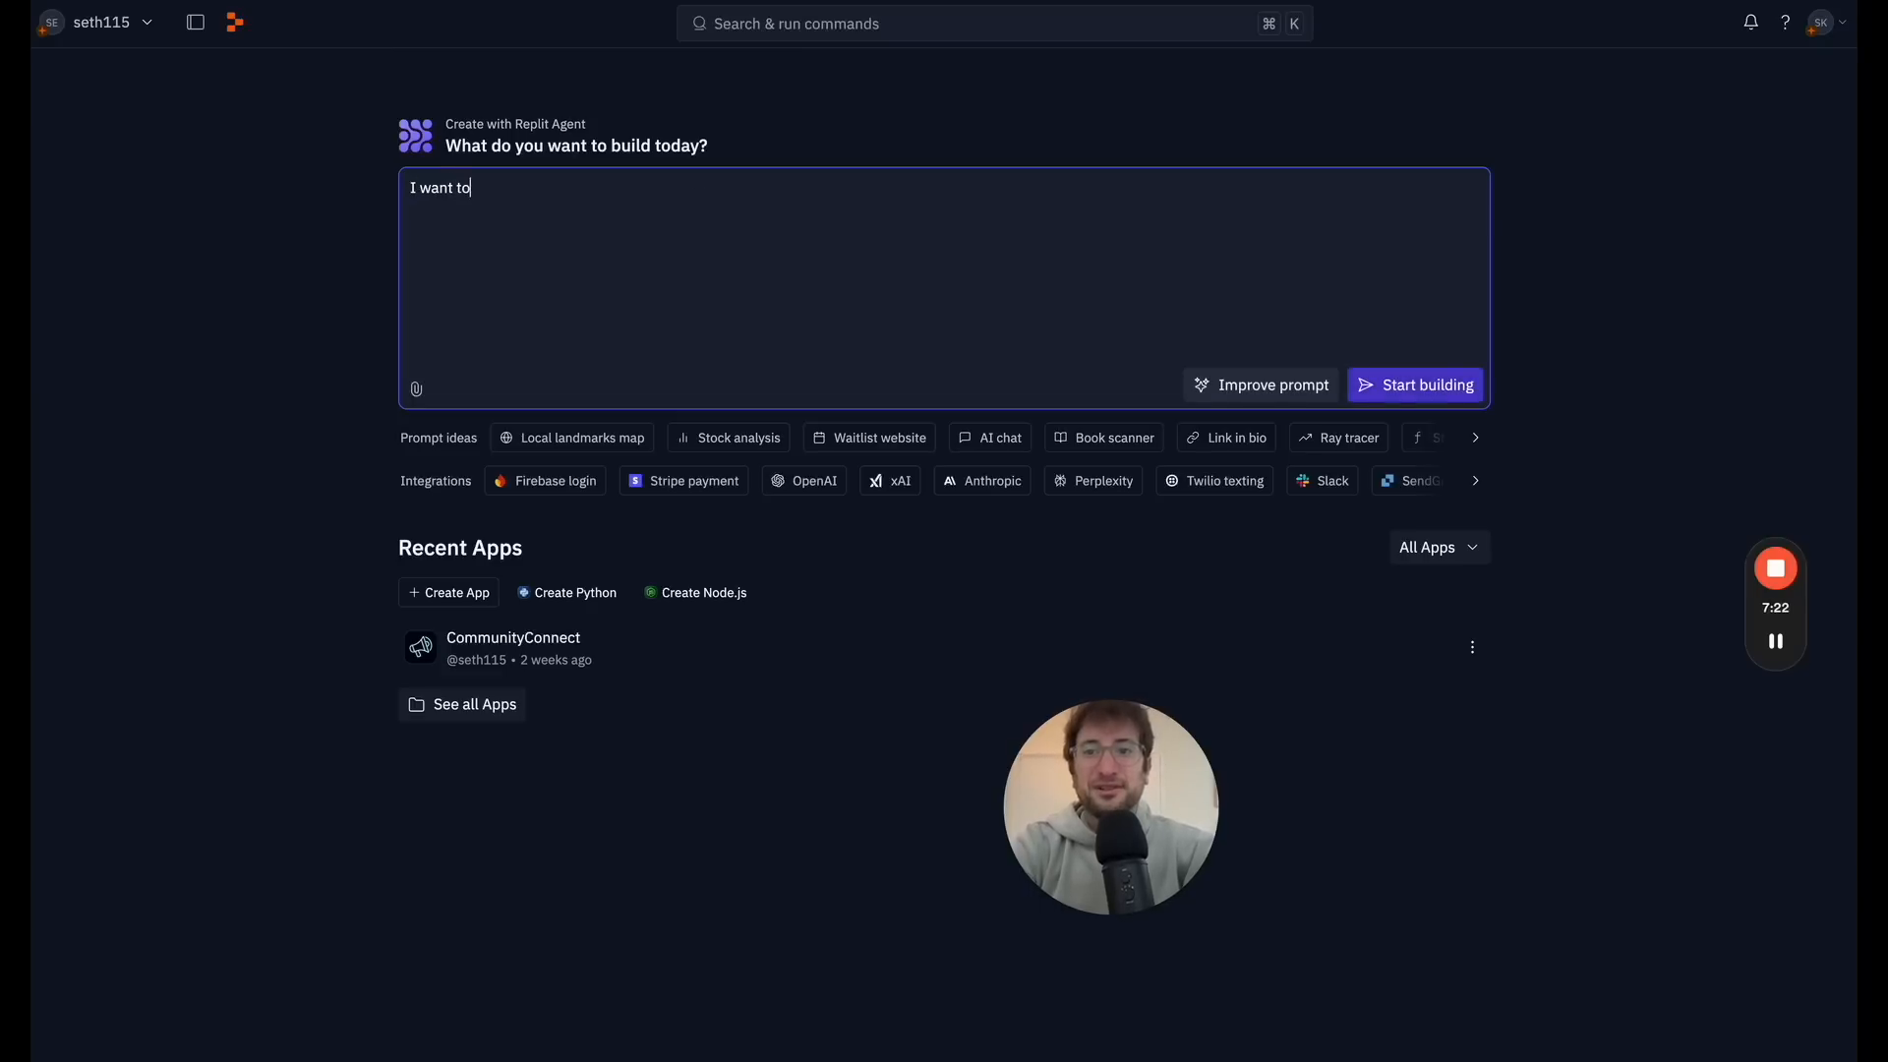
{"action": "type", "text": "build a simple to do app"}
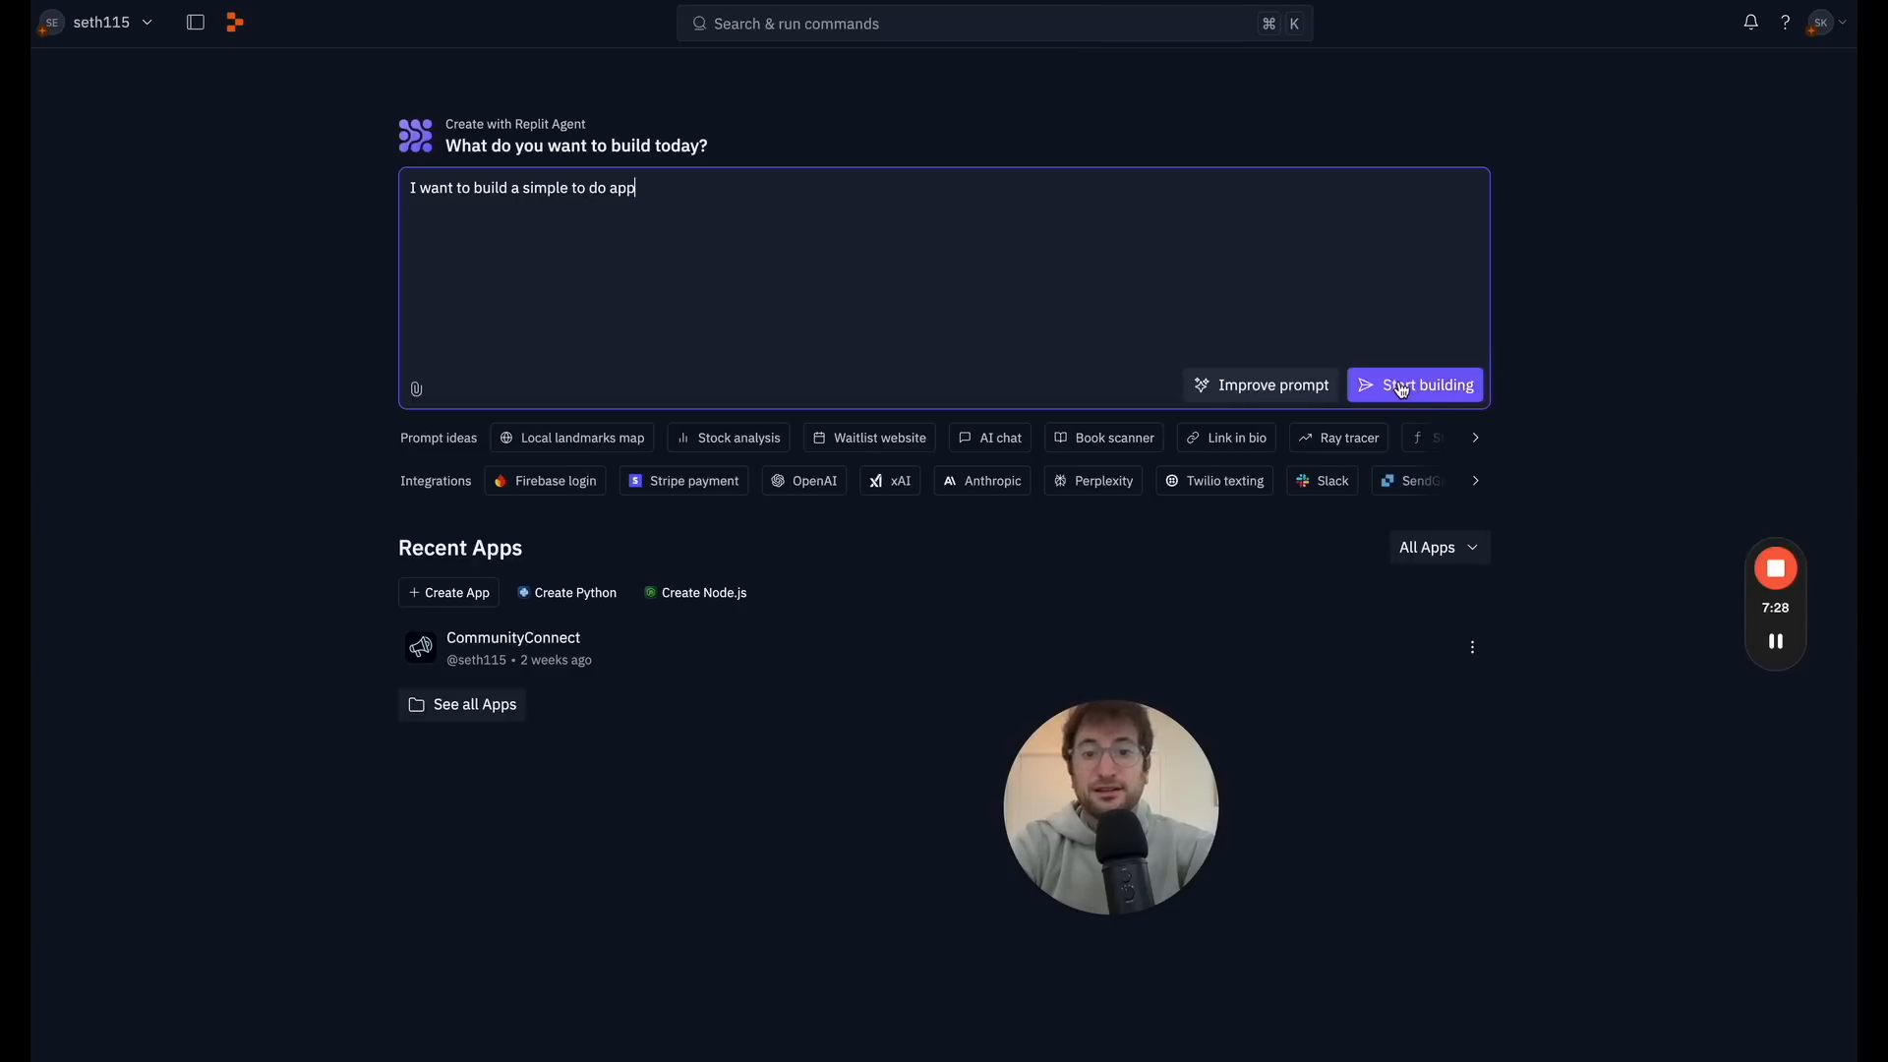
{"action": "left_click", "coordinate": [1414, 384]}
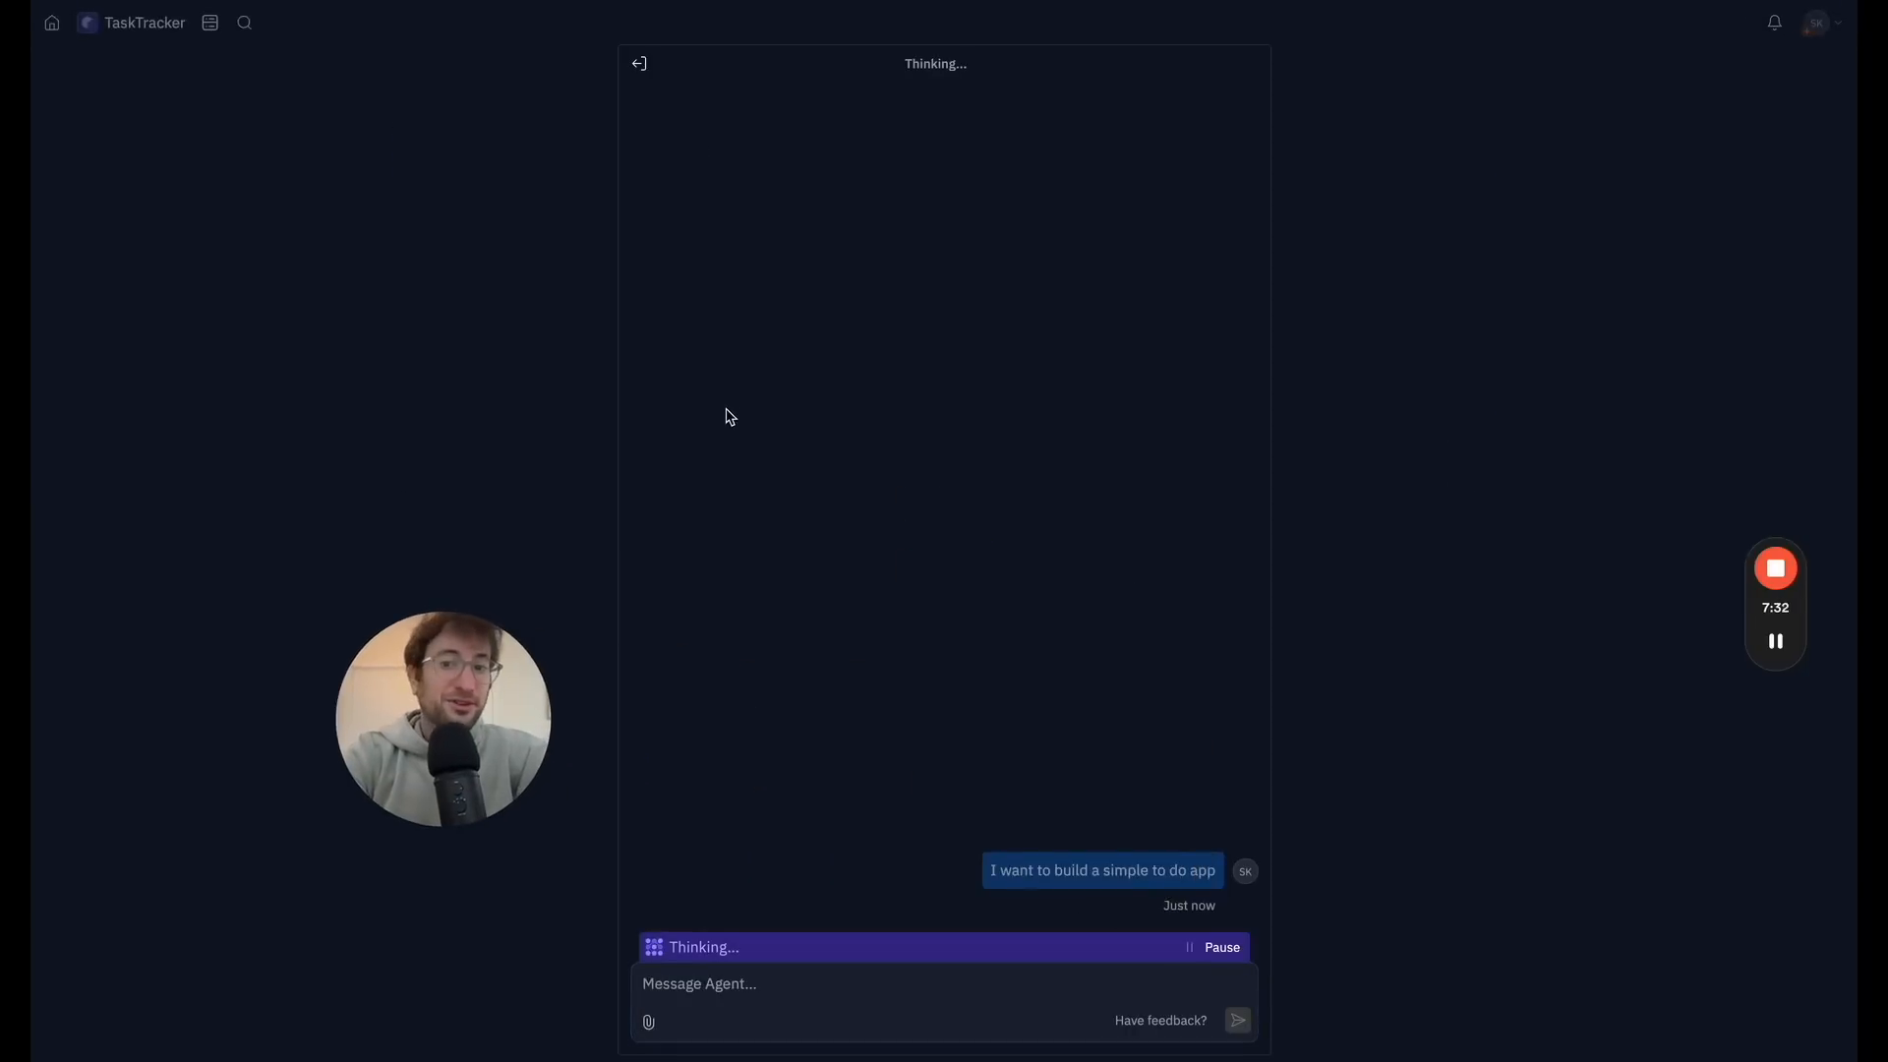
{"action": "mouse_move", "coordinate": [1036, 856]}
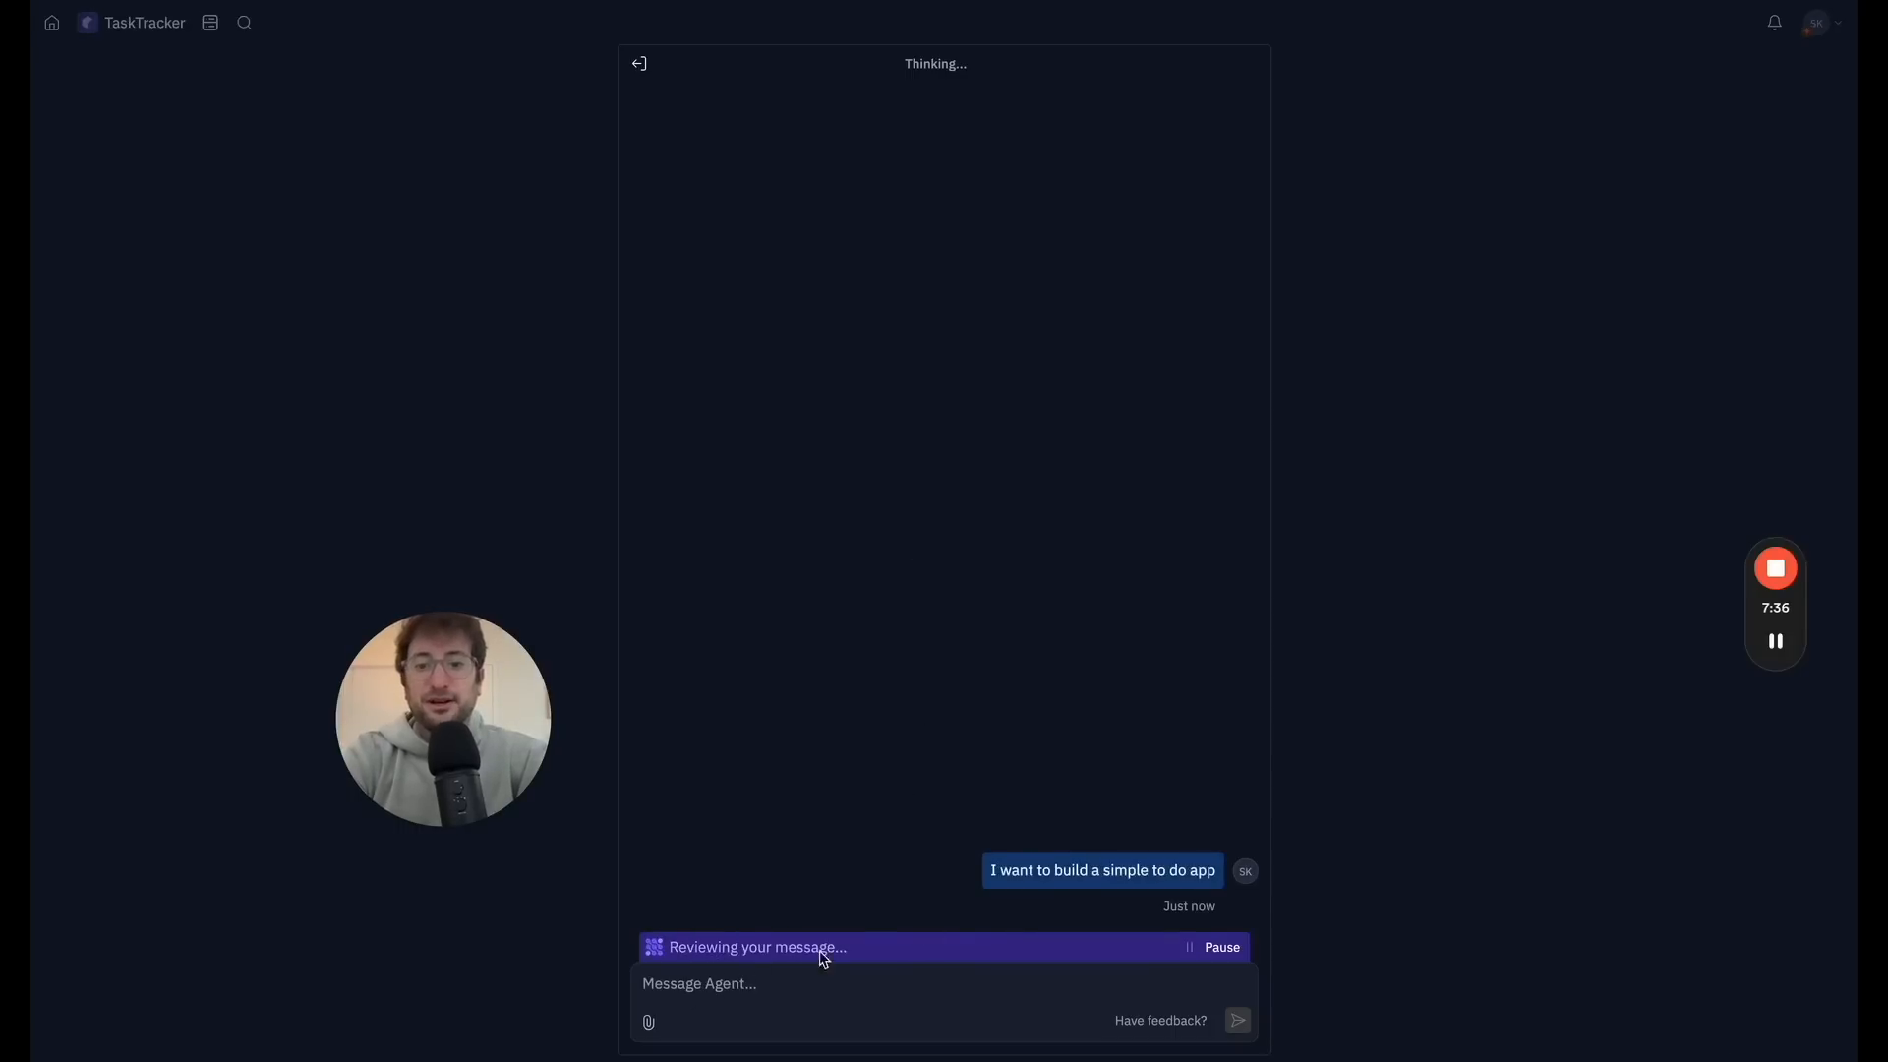
{"action": "mouse_move", "coordinate": [794, 931]}
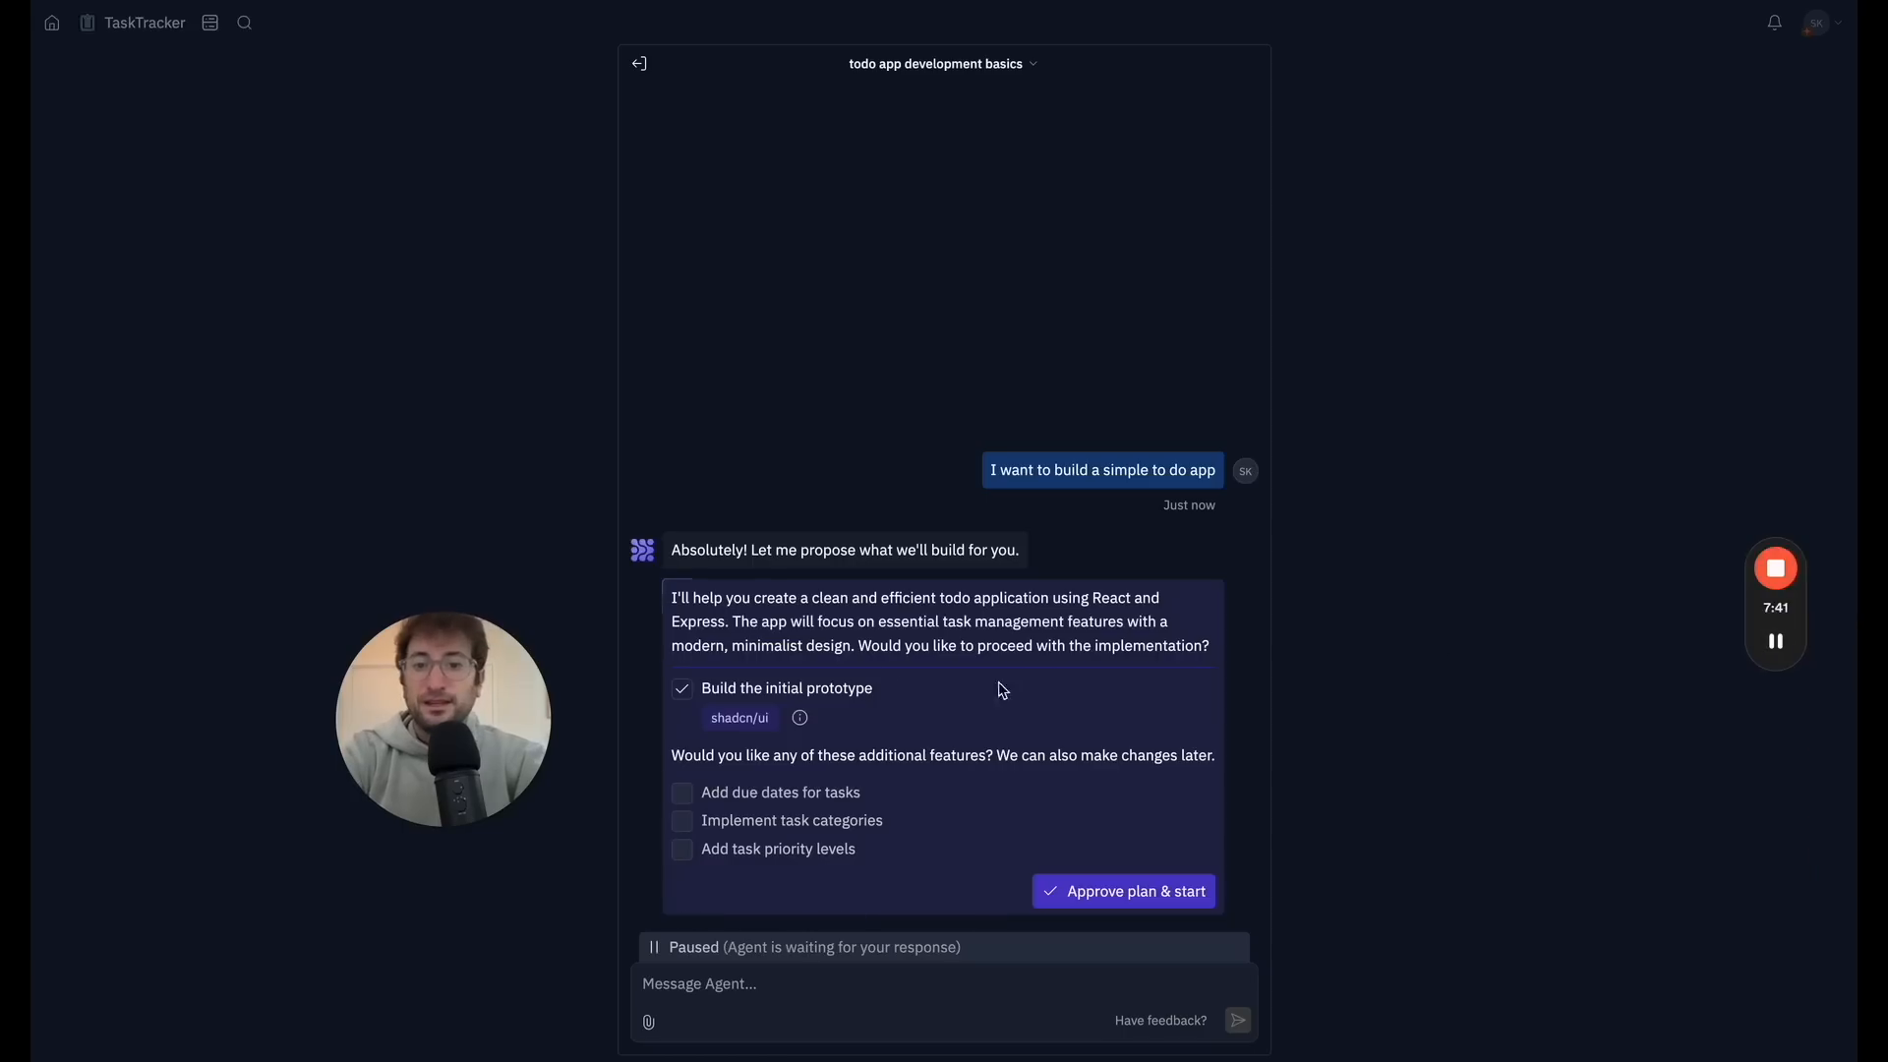
{"action": "mouse_move", "coordinate": [789, 722]}
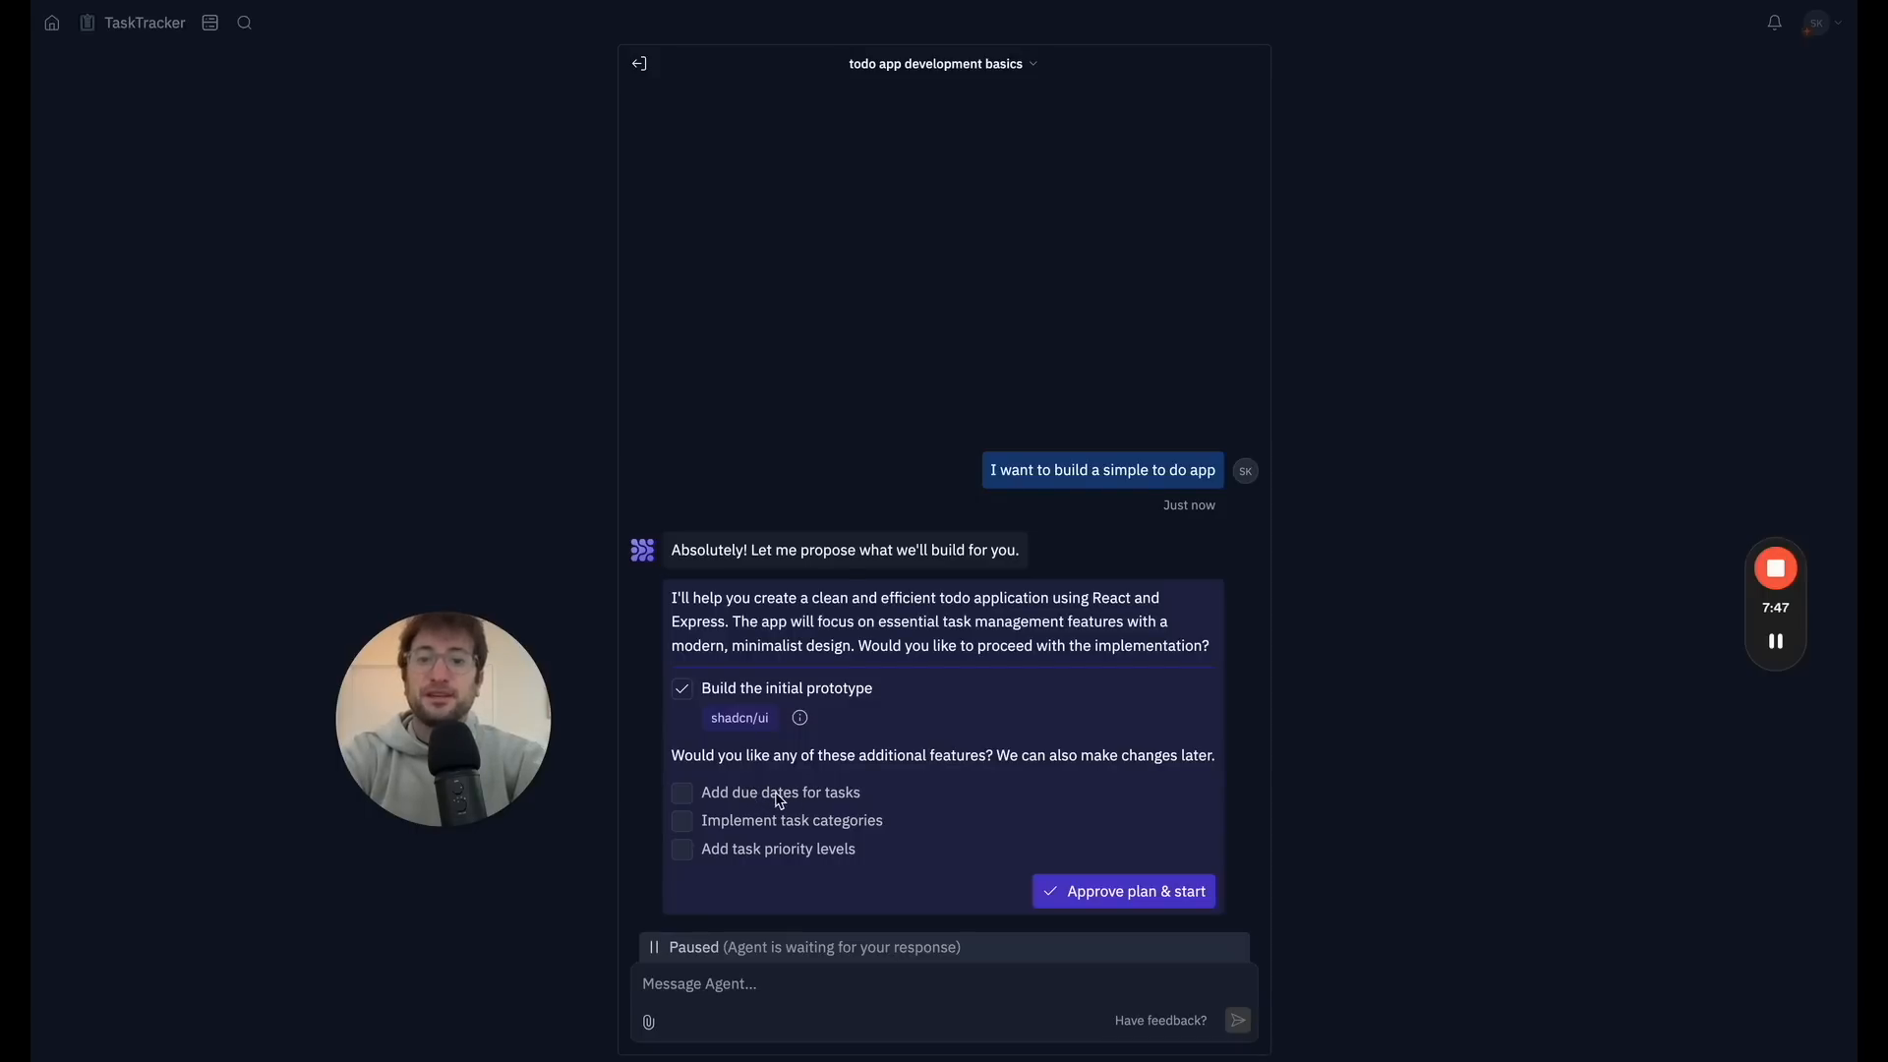
Step: Approve the Agent's React and Express to-do plan so it builds the prototype
{"action": "left_click", "coordinate": [1123, 891]}
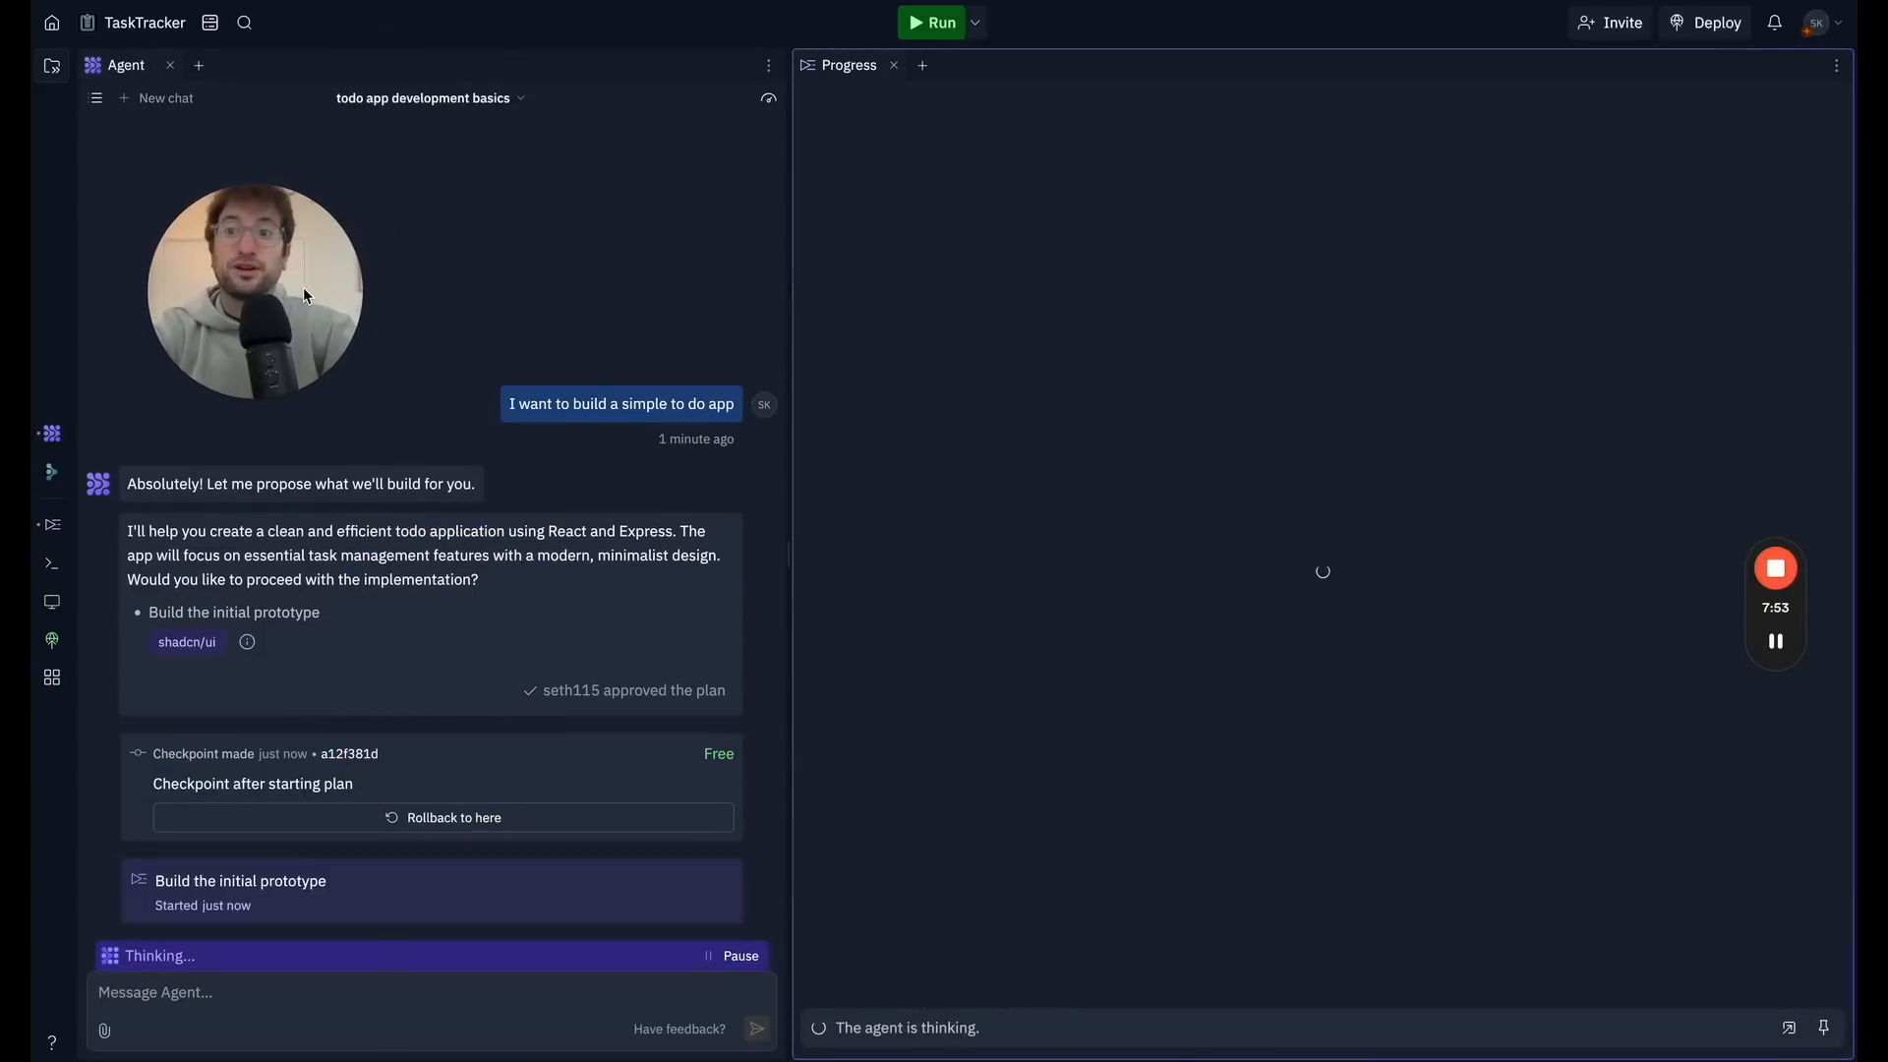
{"action": "mouse_move", "coordinate": [575, 512]}
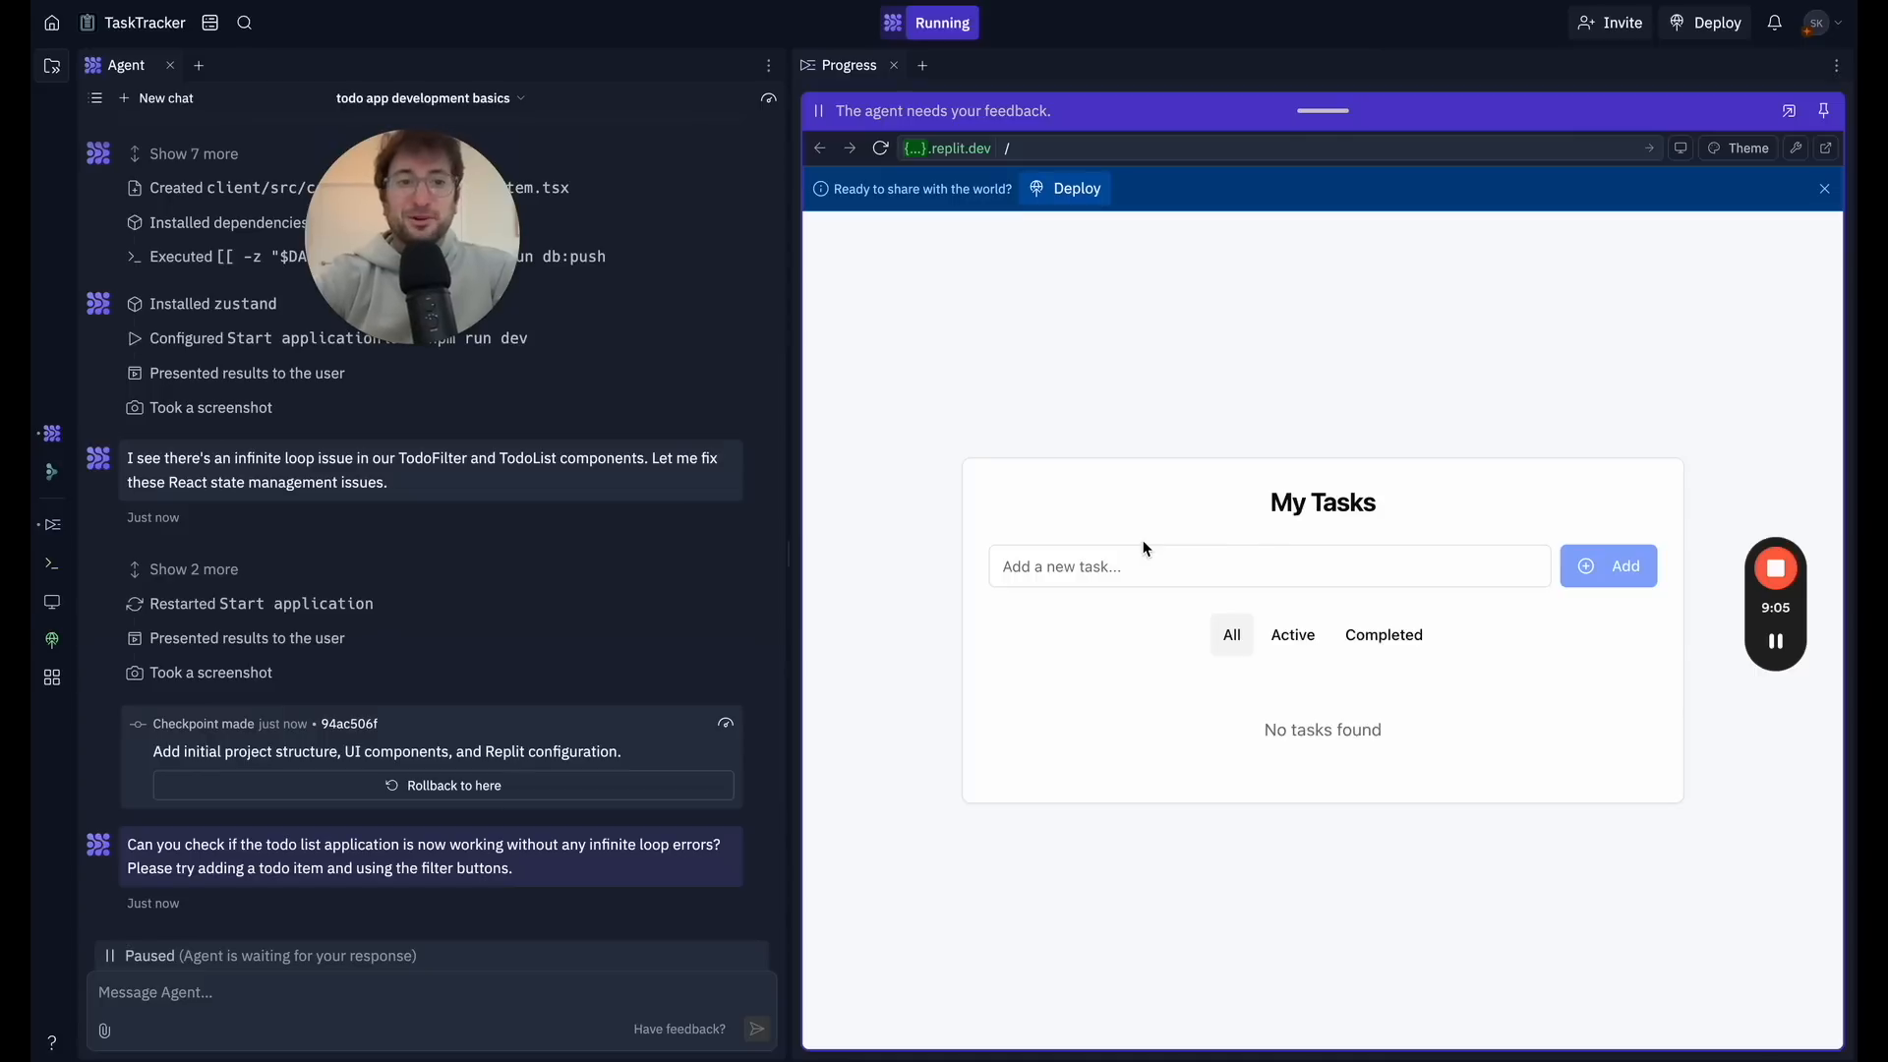
Step: Send the Agent the pasted maximum-update-depth error with 'There was an error when I tried to add a task'
{"action": "type", "text": "tas"}
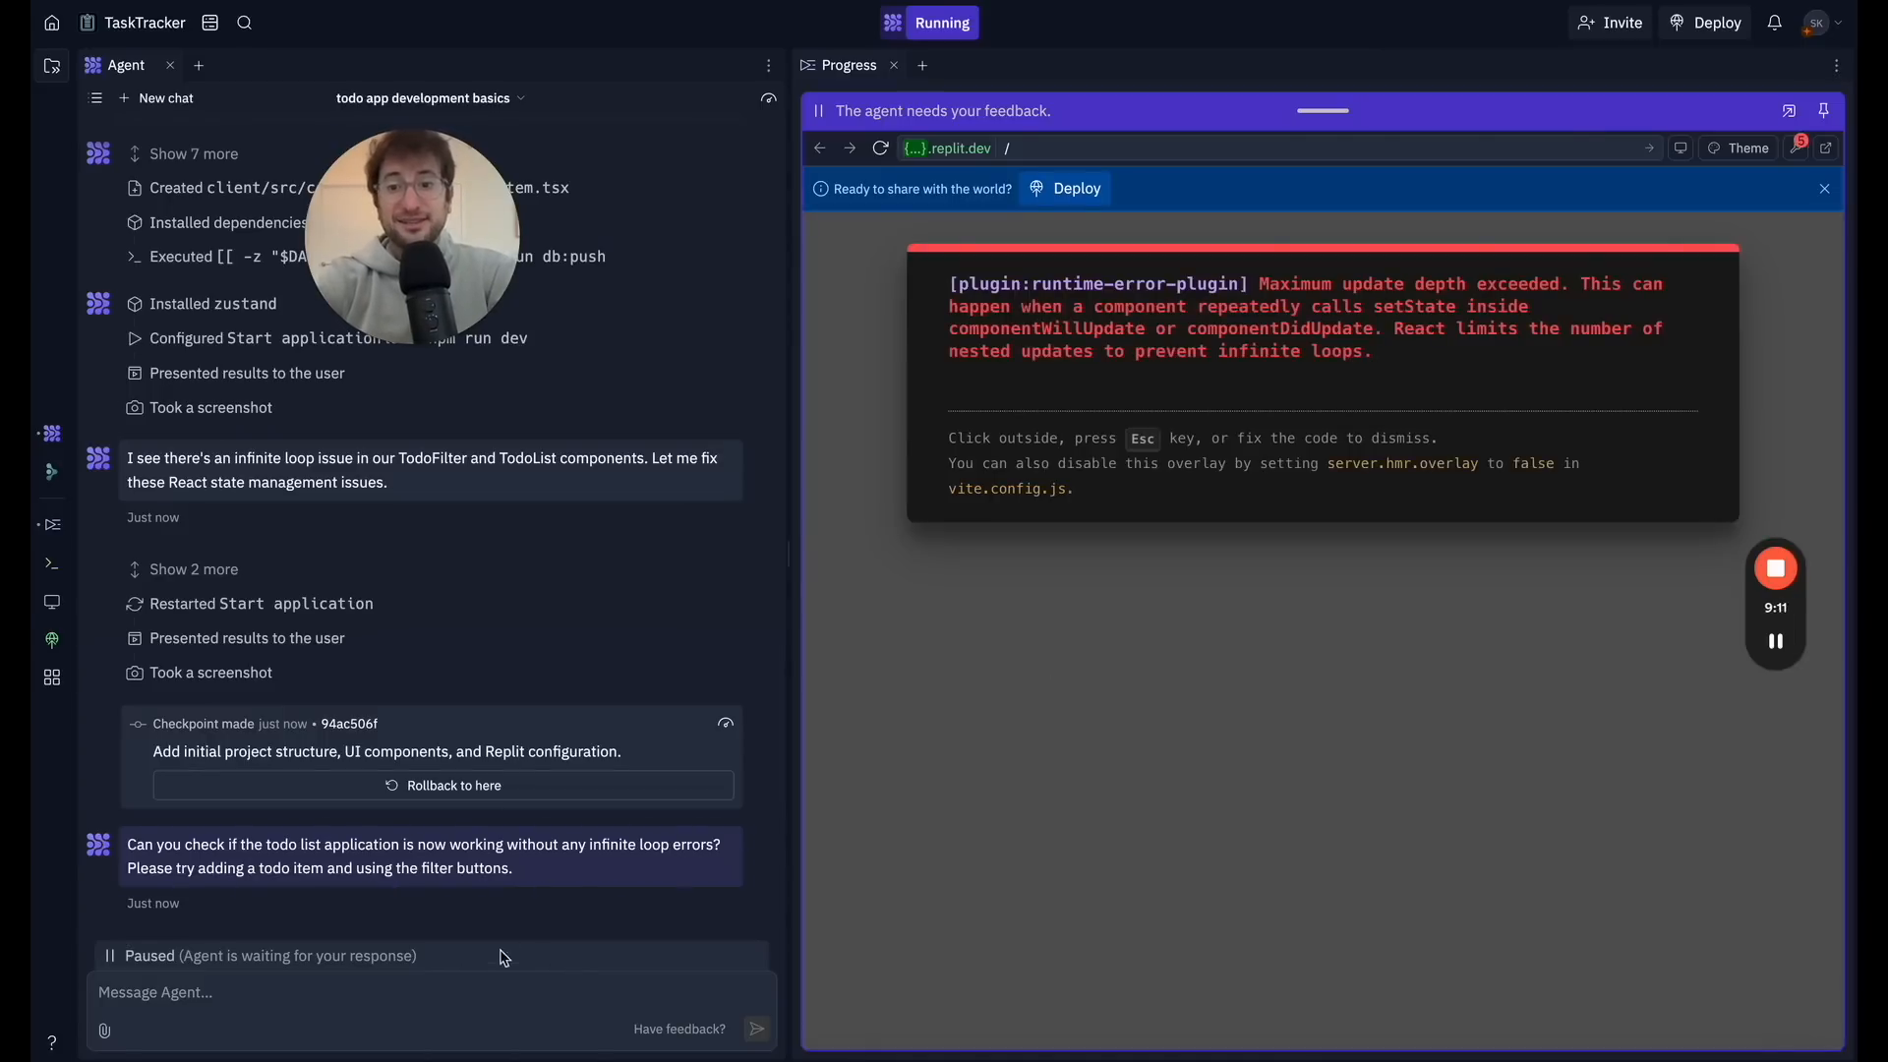
{"action": "left_click", "coordinate": [421, 991]}
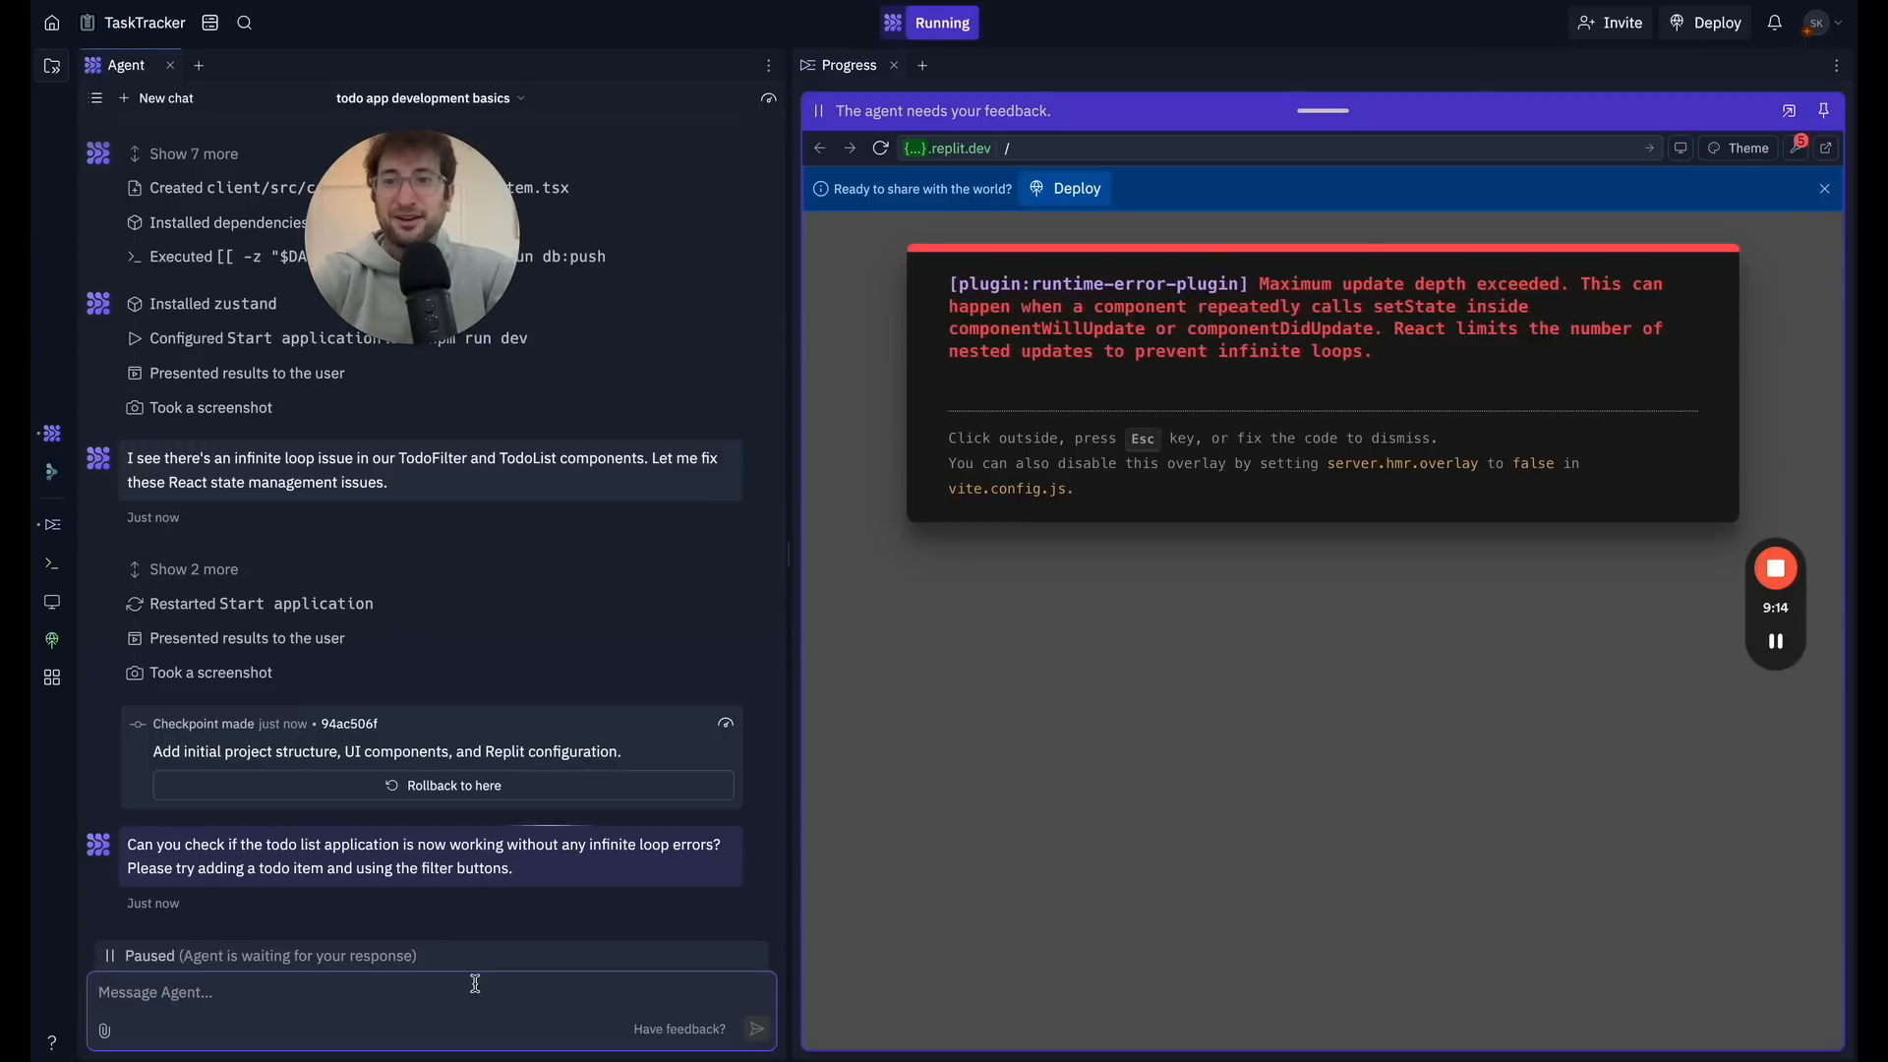
{"action": "mouse_move", "coordinate": [439, 991]}
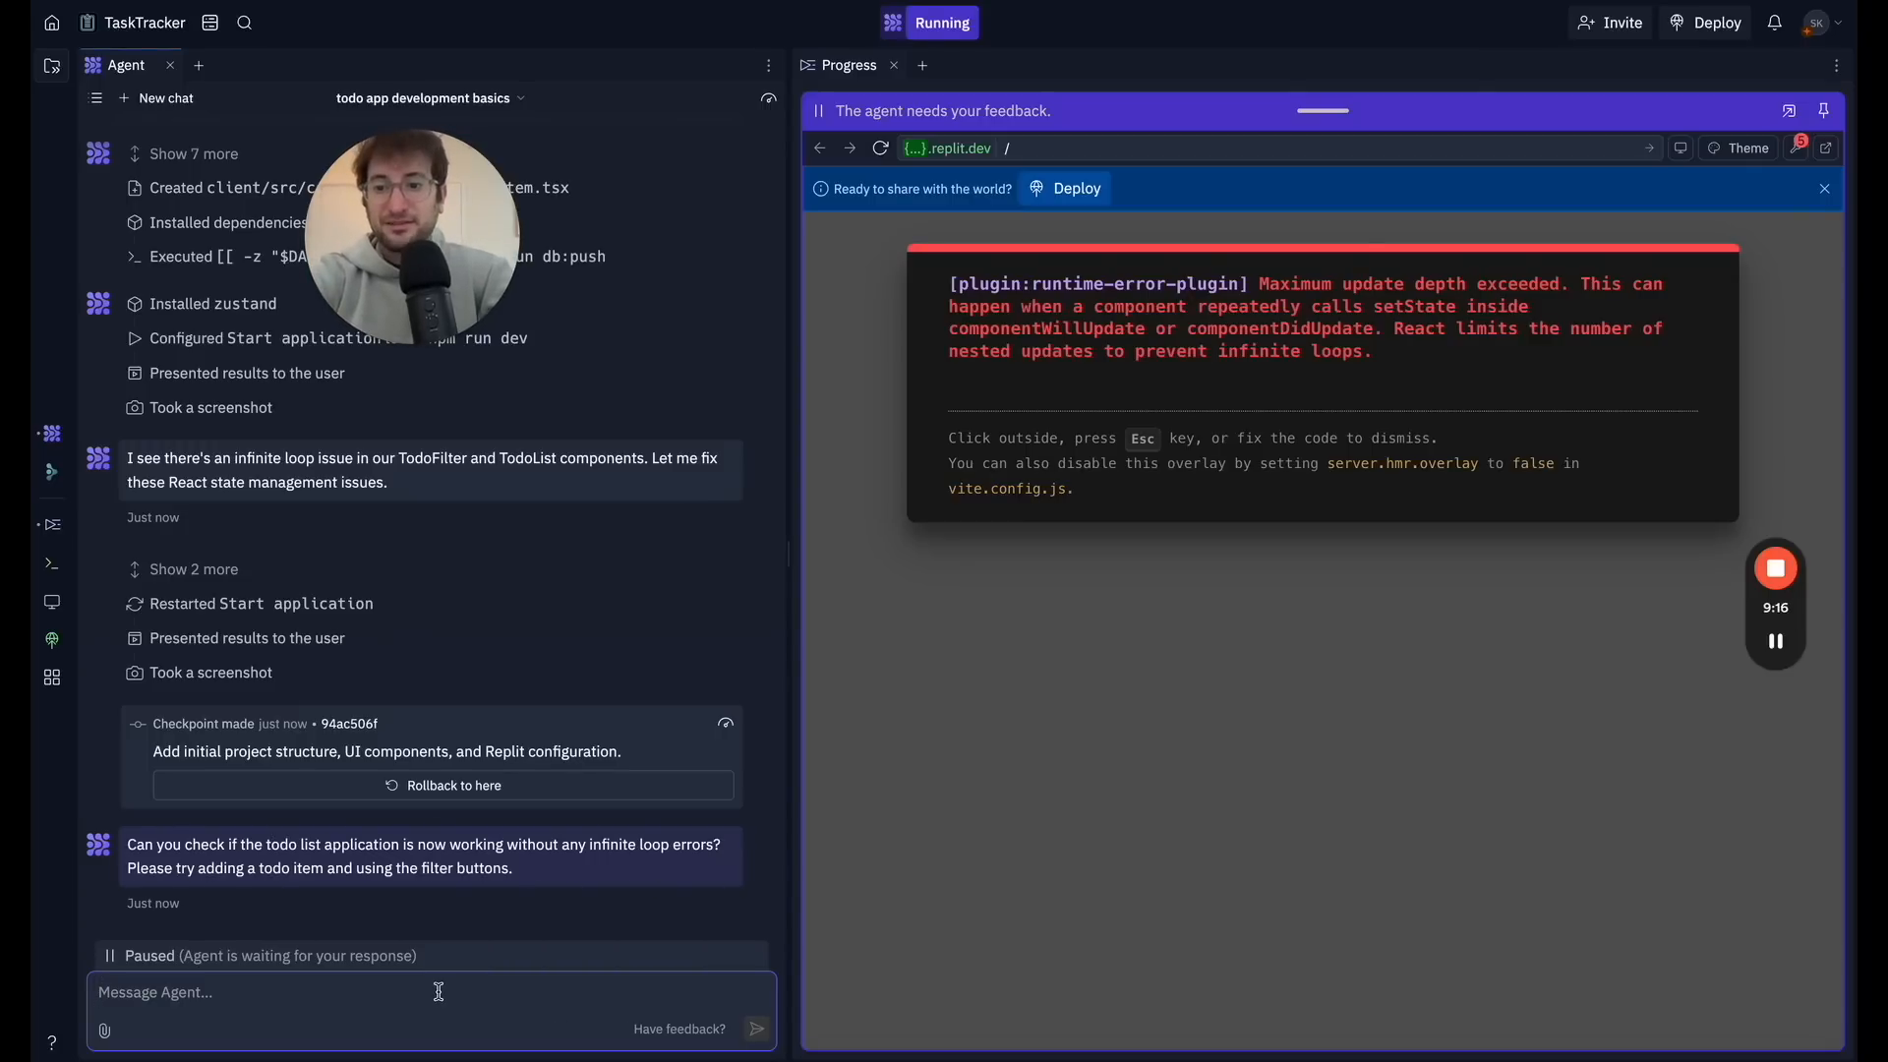
{"action": "type", "text": "There was an"}
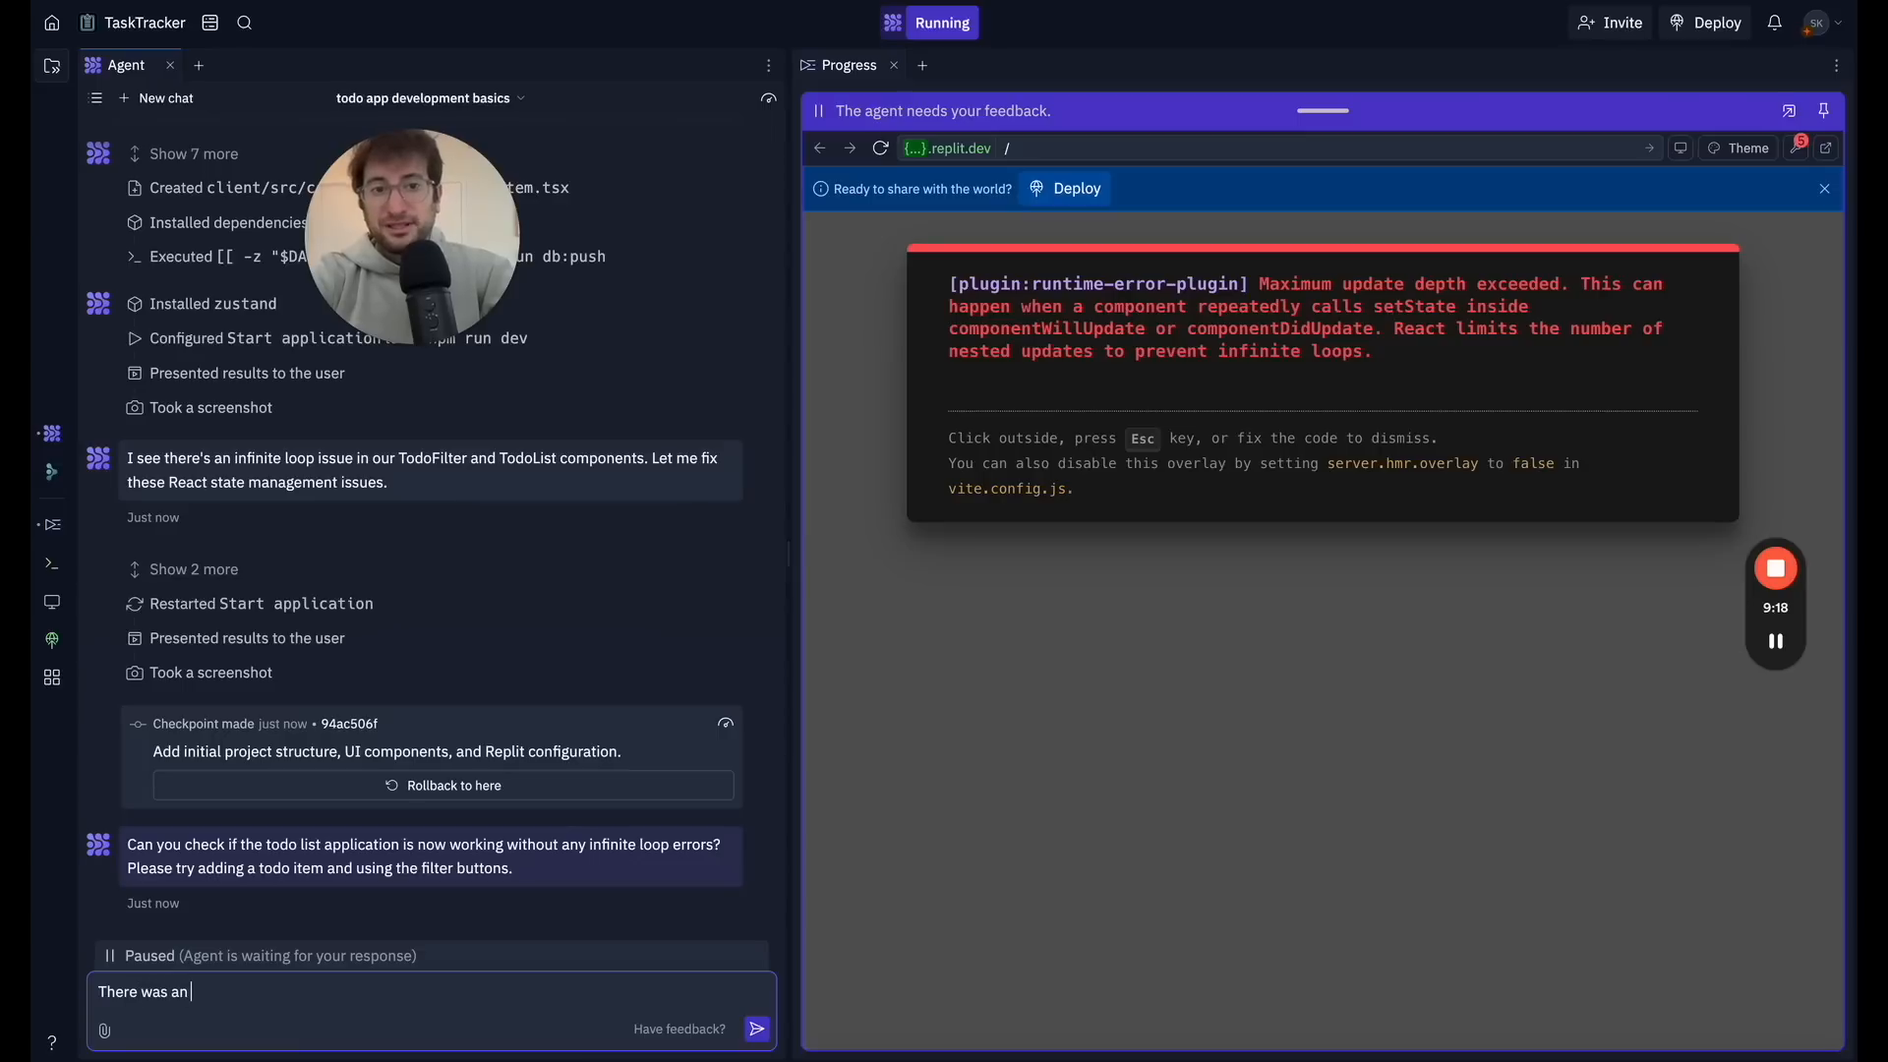
{"action": "type", "text": "error"}
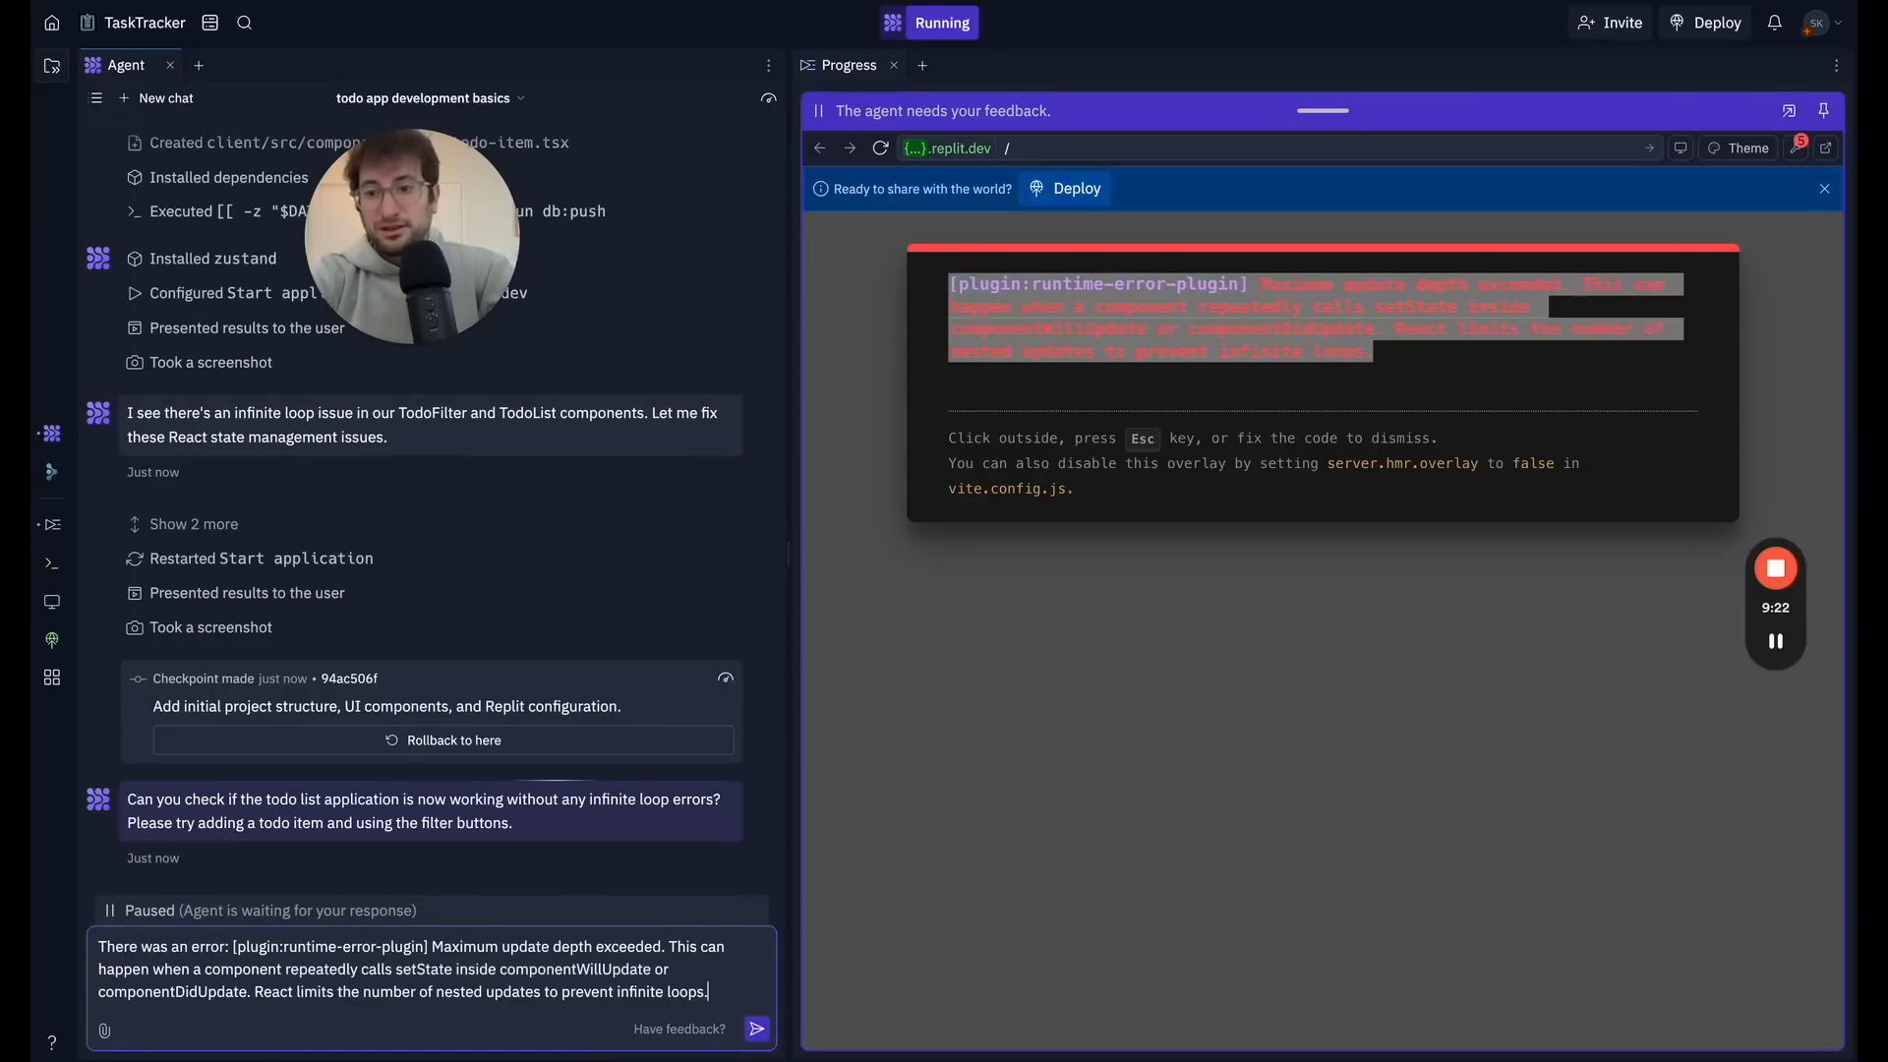
{"action": "type", "text": "when I tried to as"}
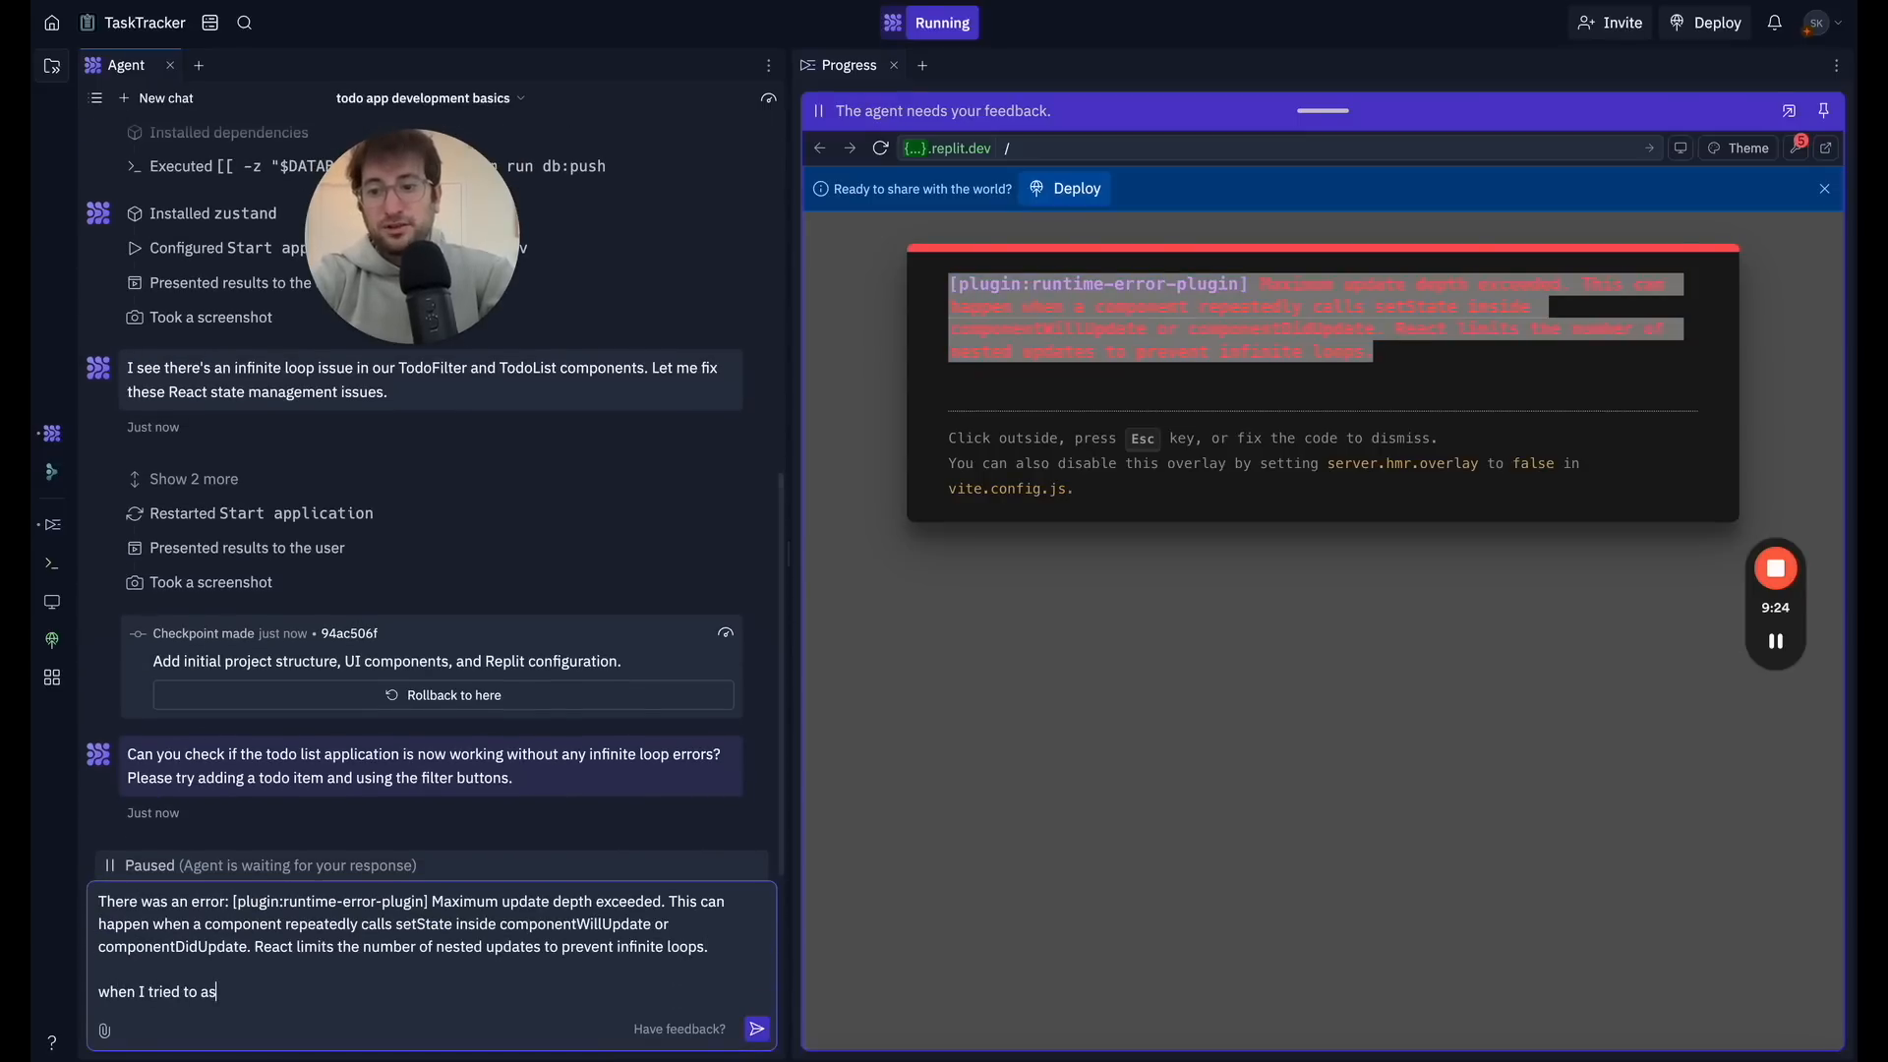
{"action": "left_click", "coordinate": [755, 1029]}
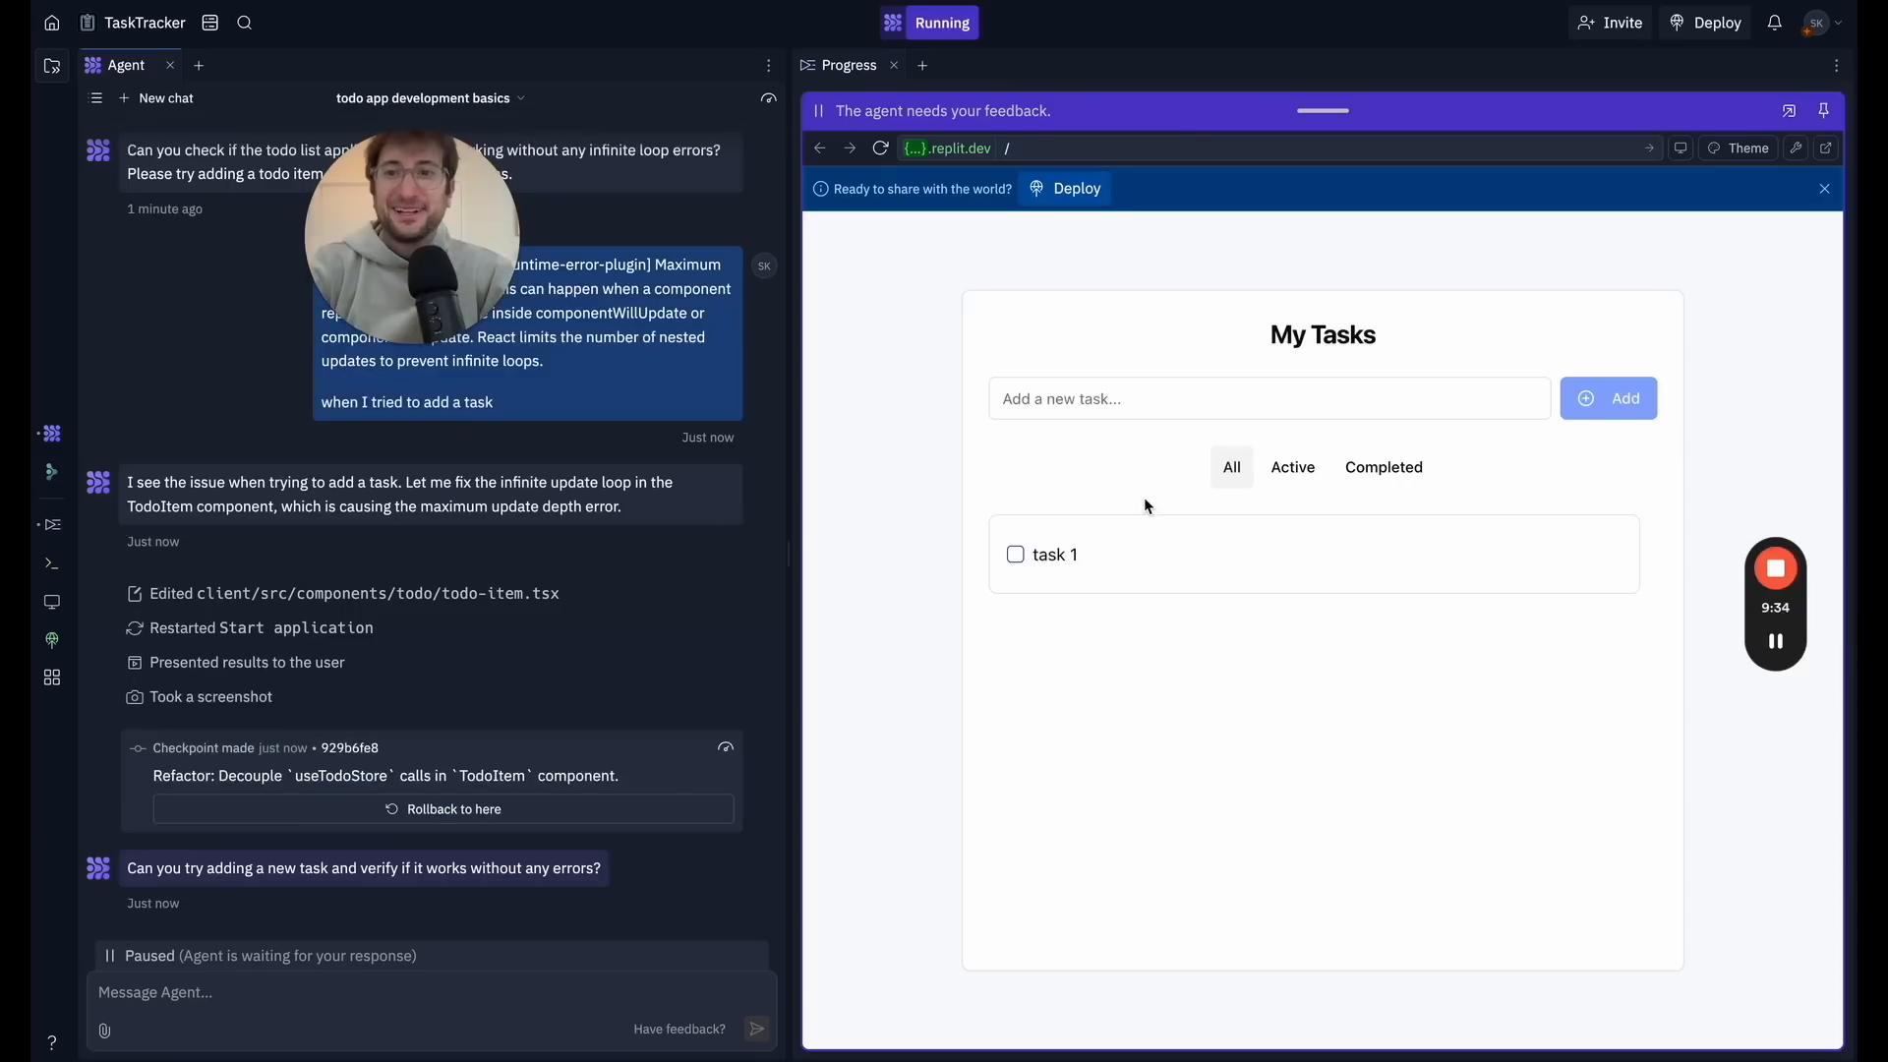
Step: Add a test task in the preview and filter the list to Active tasks
{"action": "type", "text": "task"}
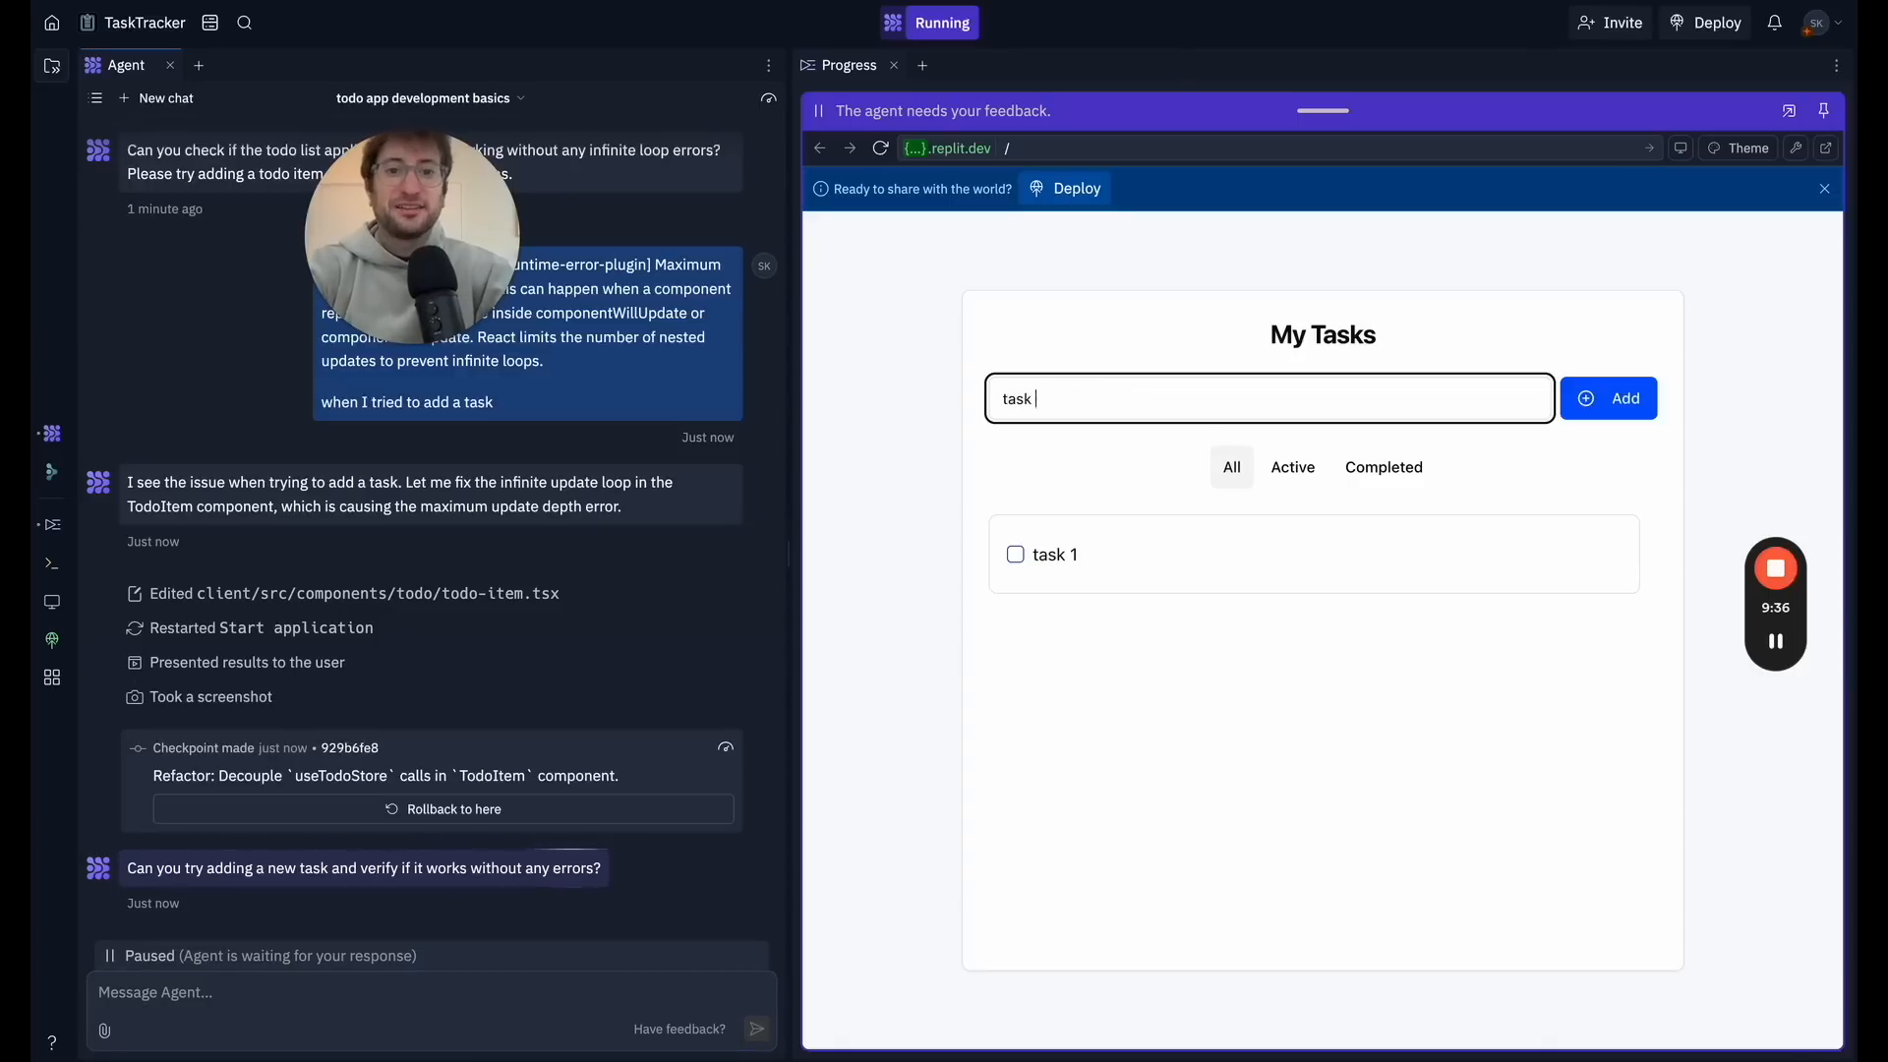
{"action": "left_click", "coordinate": [1607, 398]}
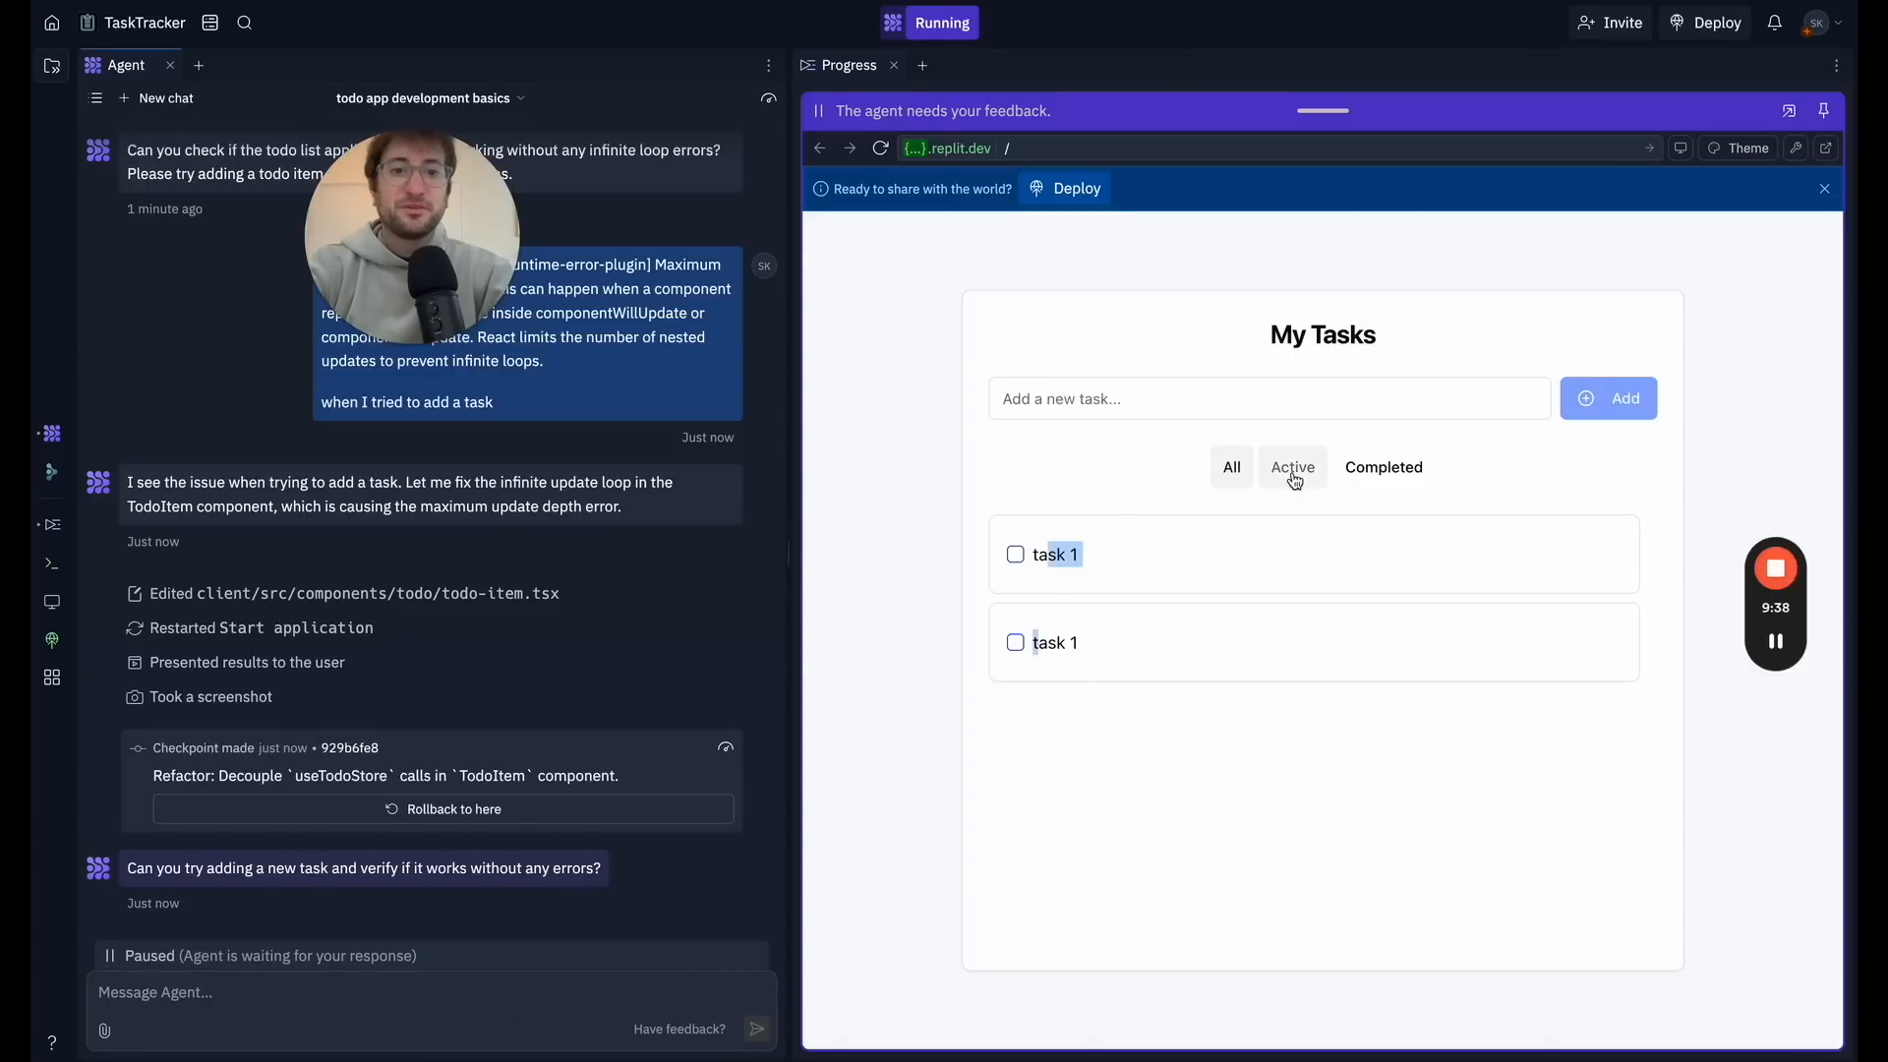
{"action": "left_click", "coordinate": [1015, 555]}
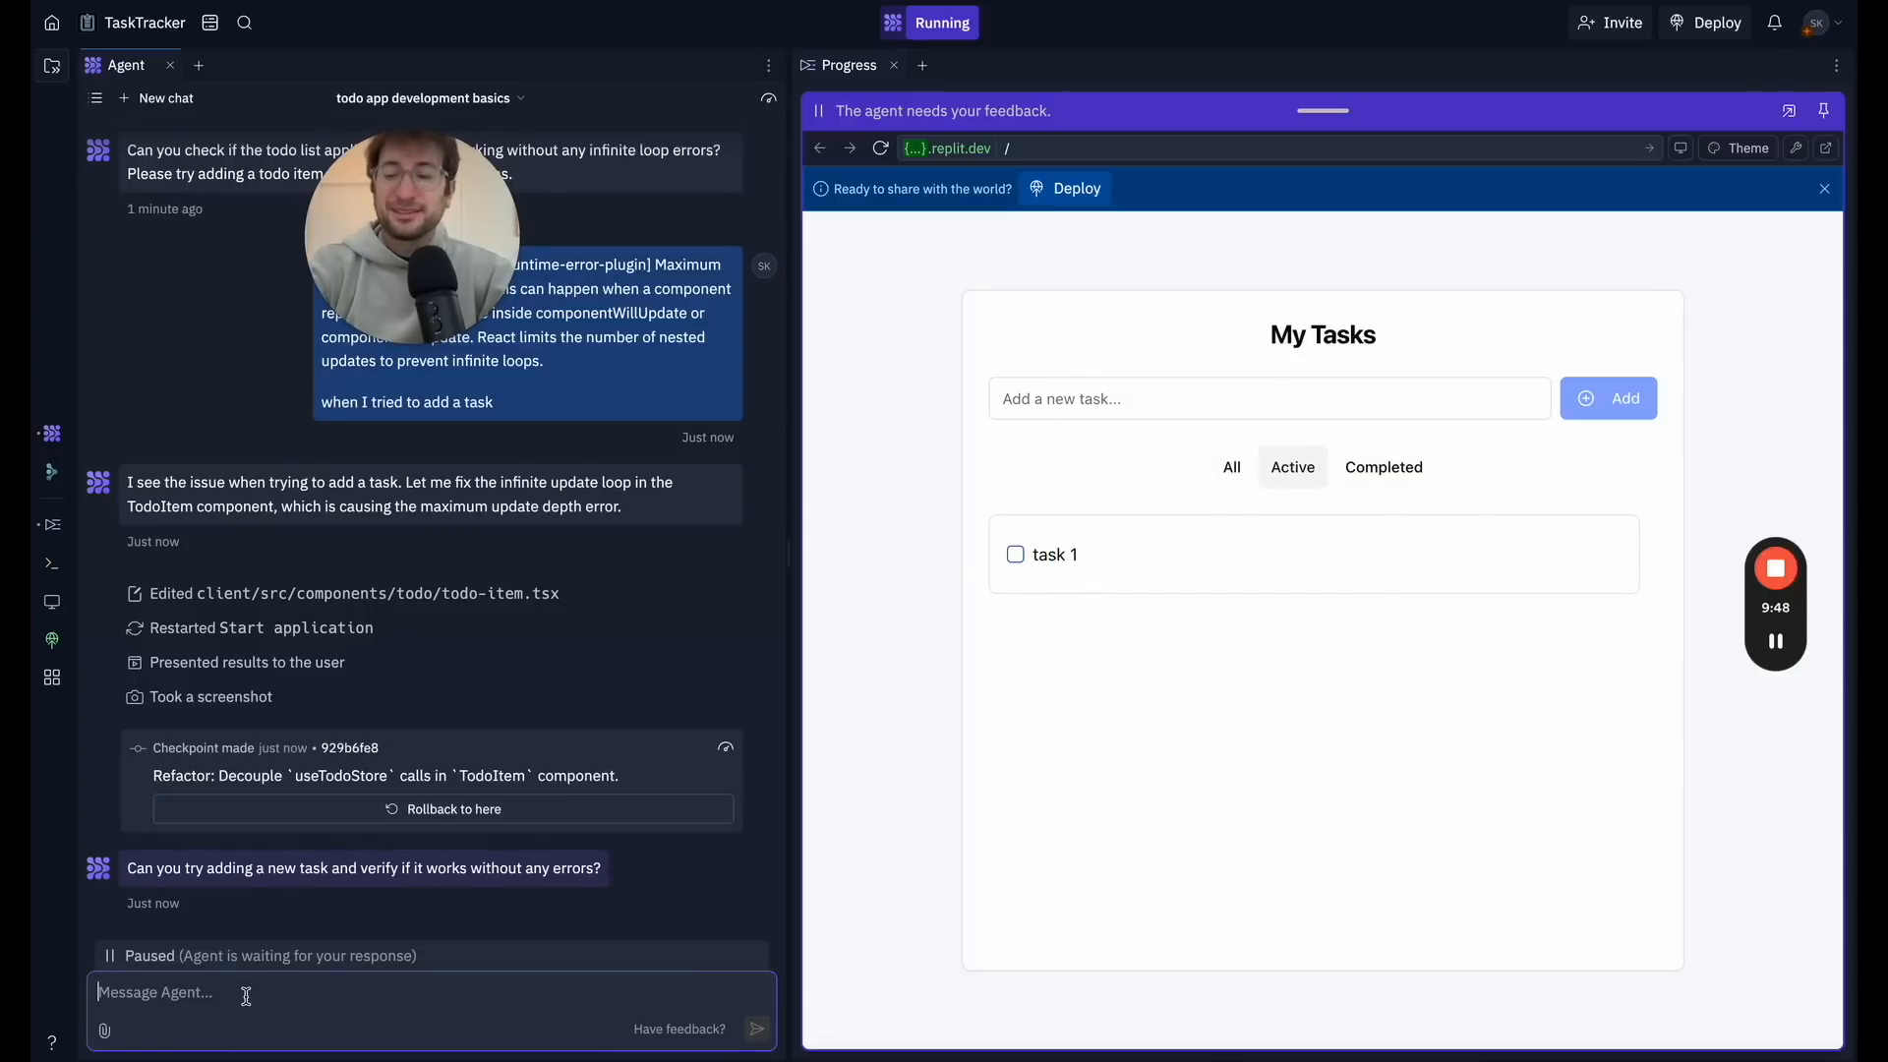
Step: Tell the Agent it now works and ask it to add due dates
{"action": "type", "text": "now it works. can you add due"}
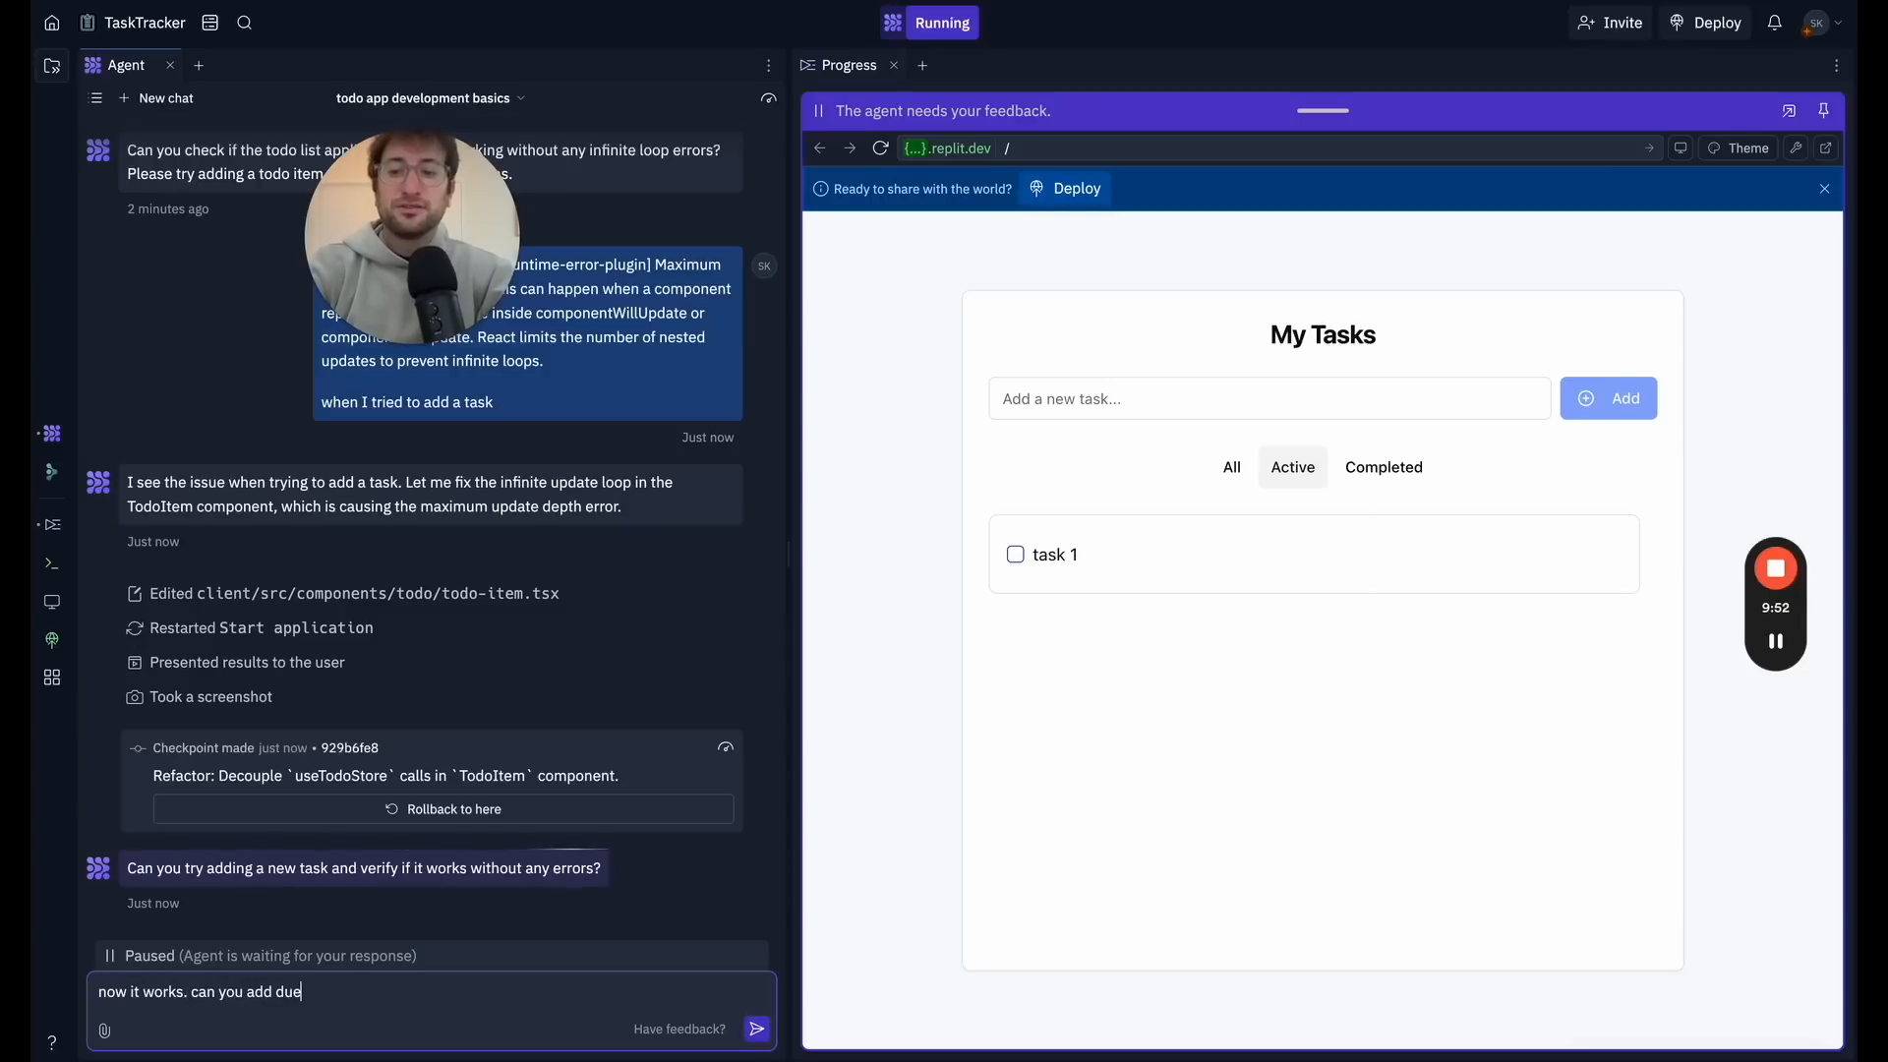
{"action": "type", "text": "dtte"}
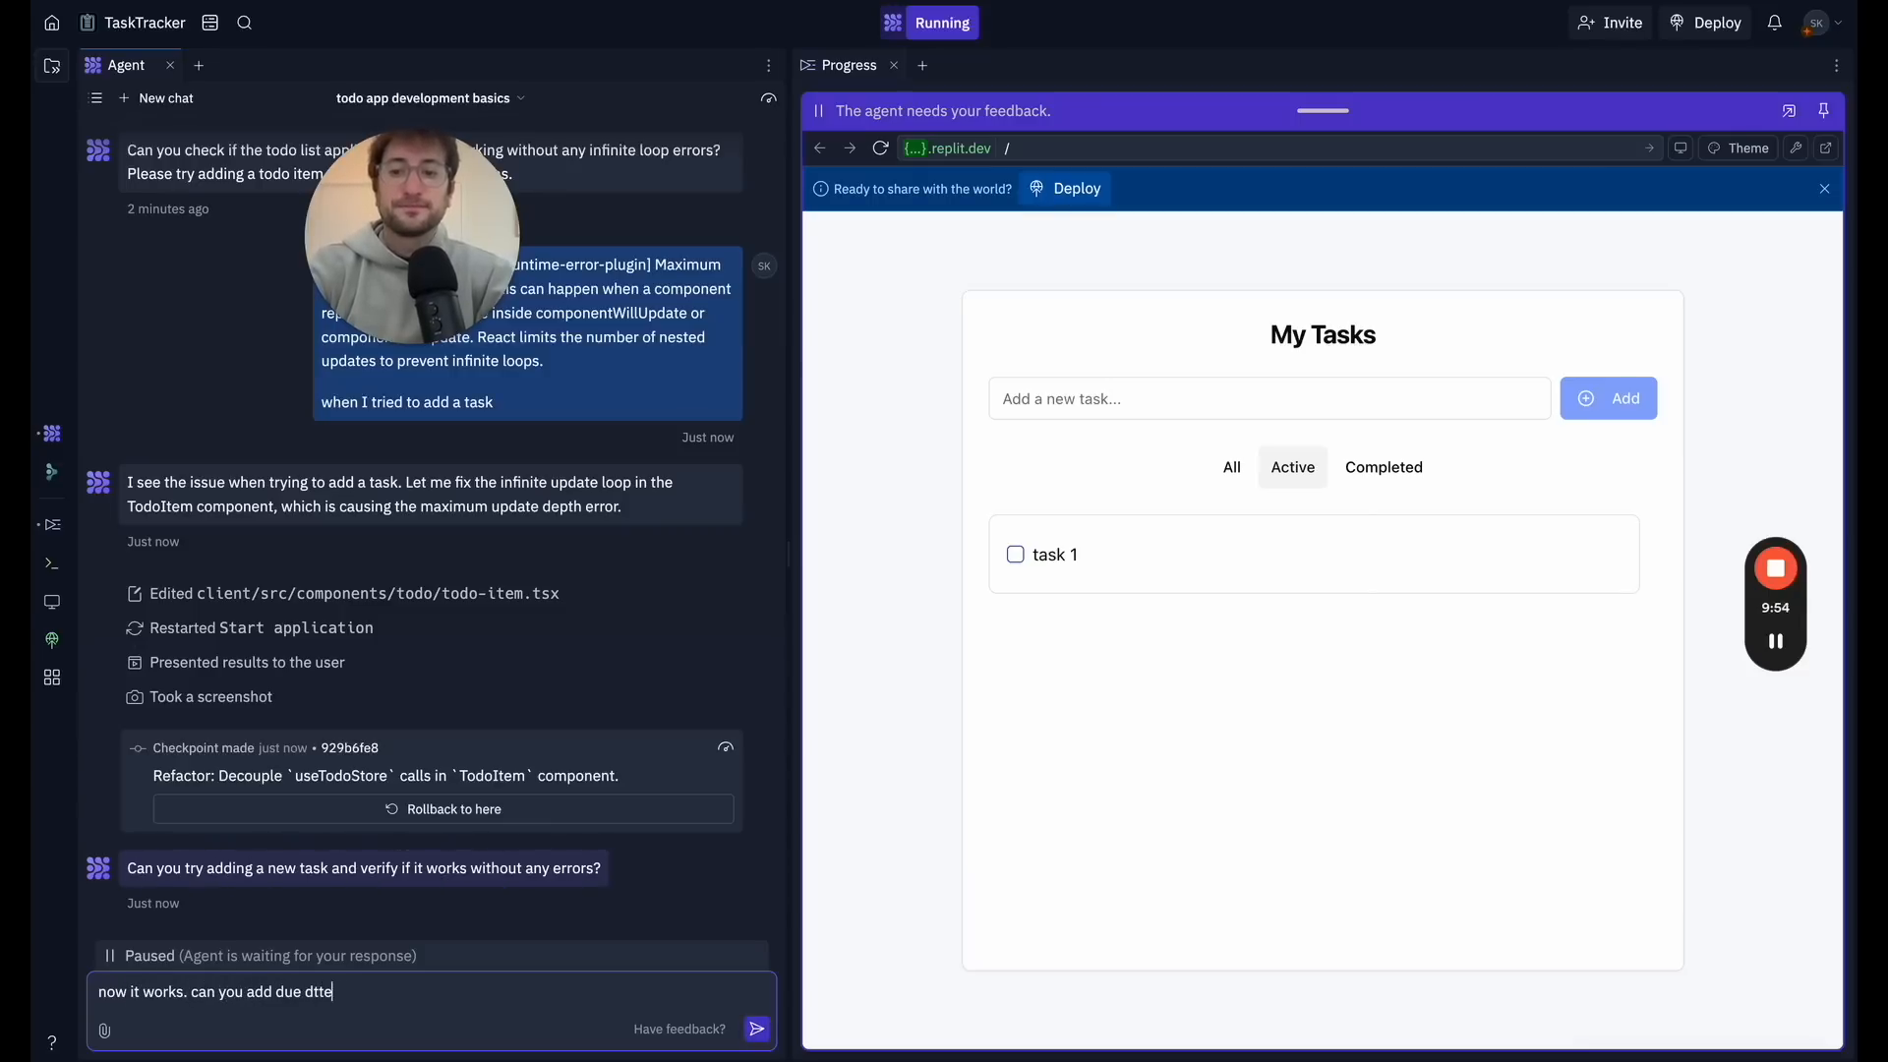
{"action": "left_click", "coordinate": [755, 1028]}
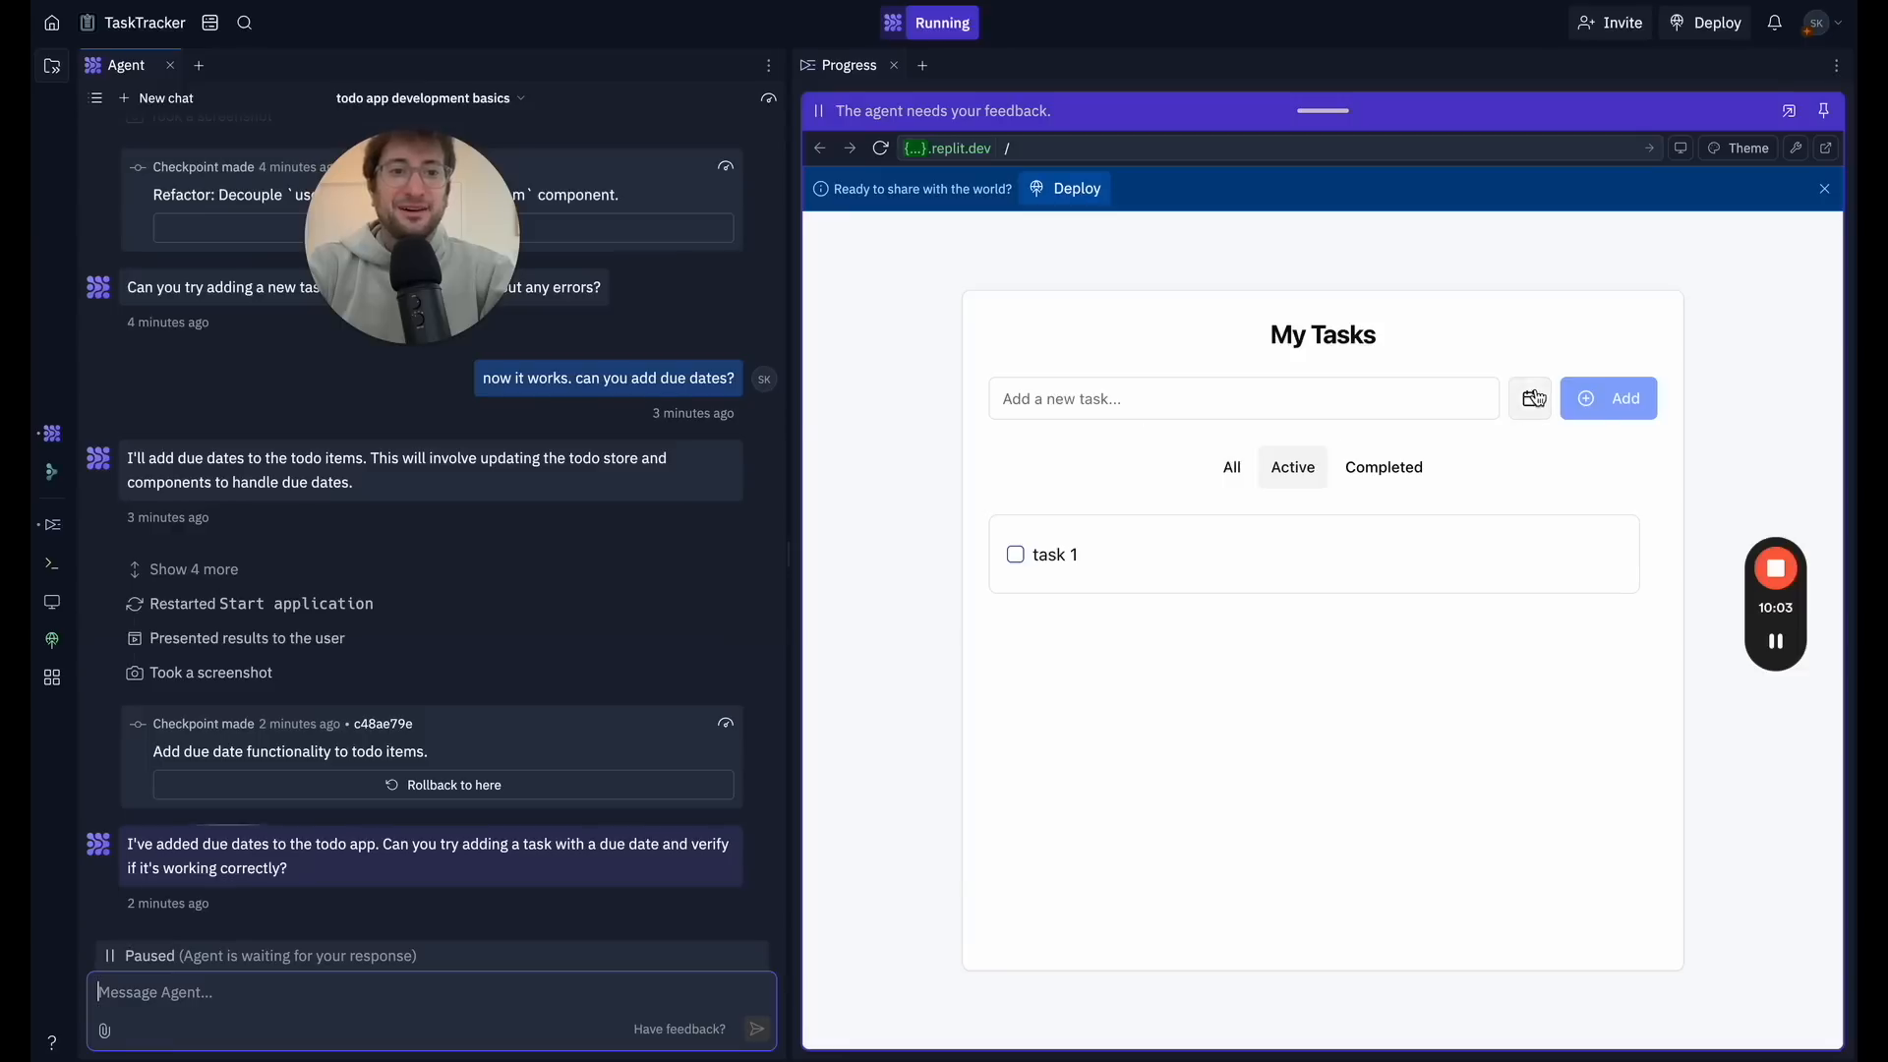
Step: Add 'go to the gym' due Feb 4, 2025 and 'task 2' due Feb 11, 2025
{"action": "type", "text": "t"}
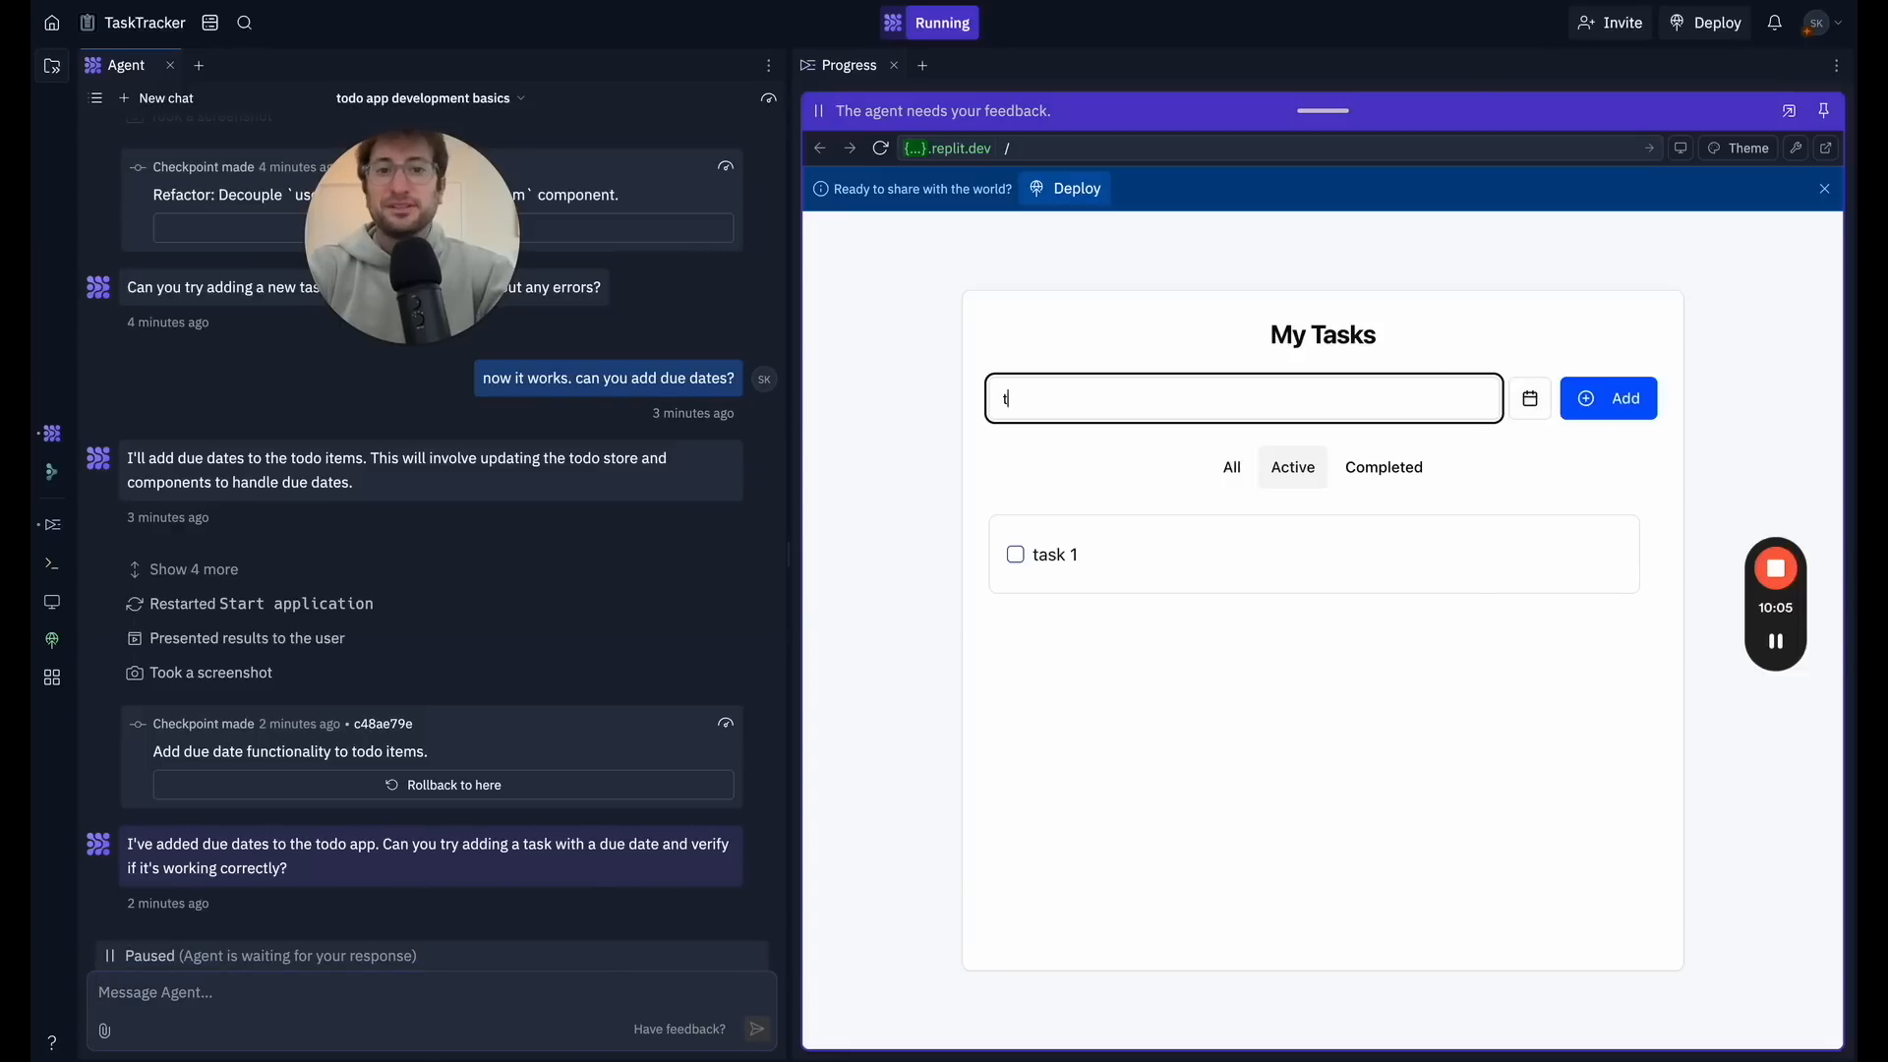
{"action": "type", "text": "go to the g"}
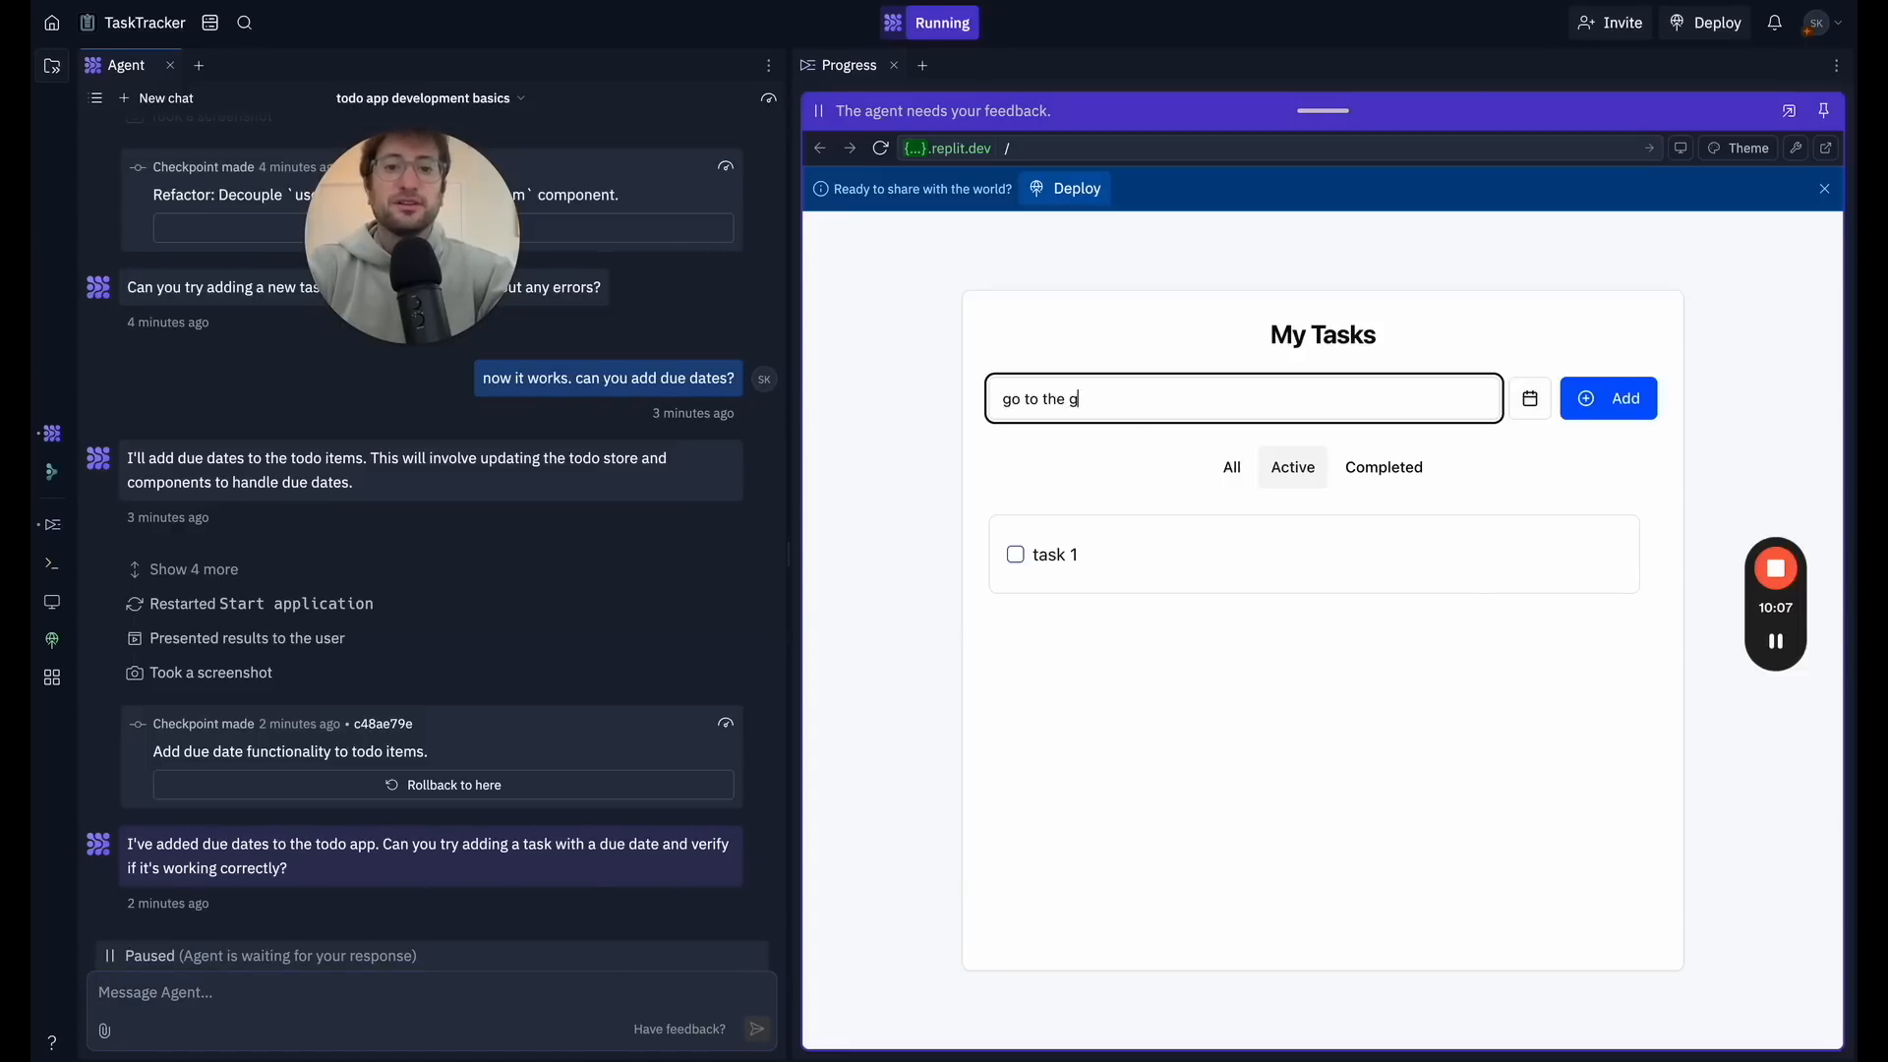
{"action": "left_click", "coordinate": [1530, 398]}
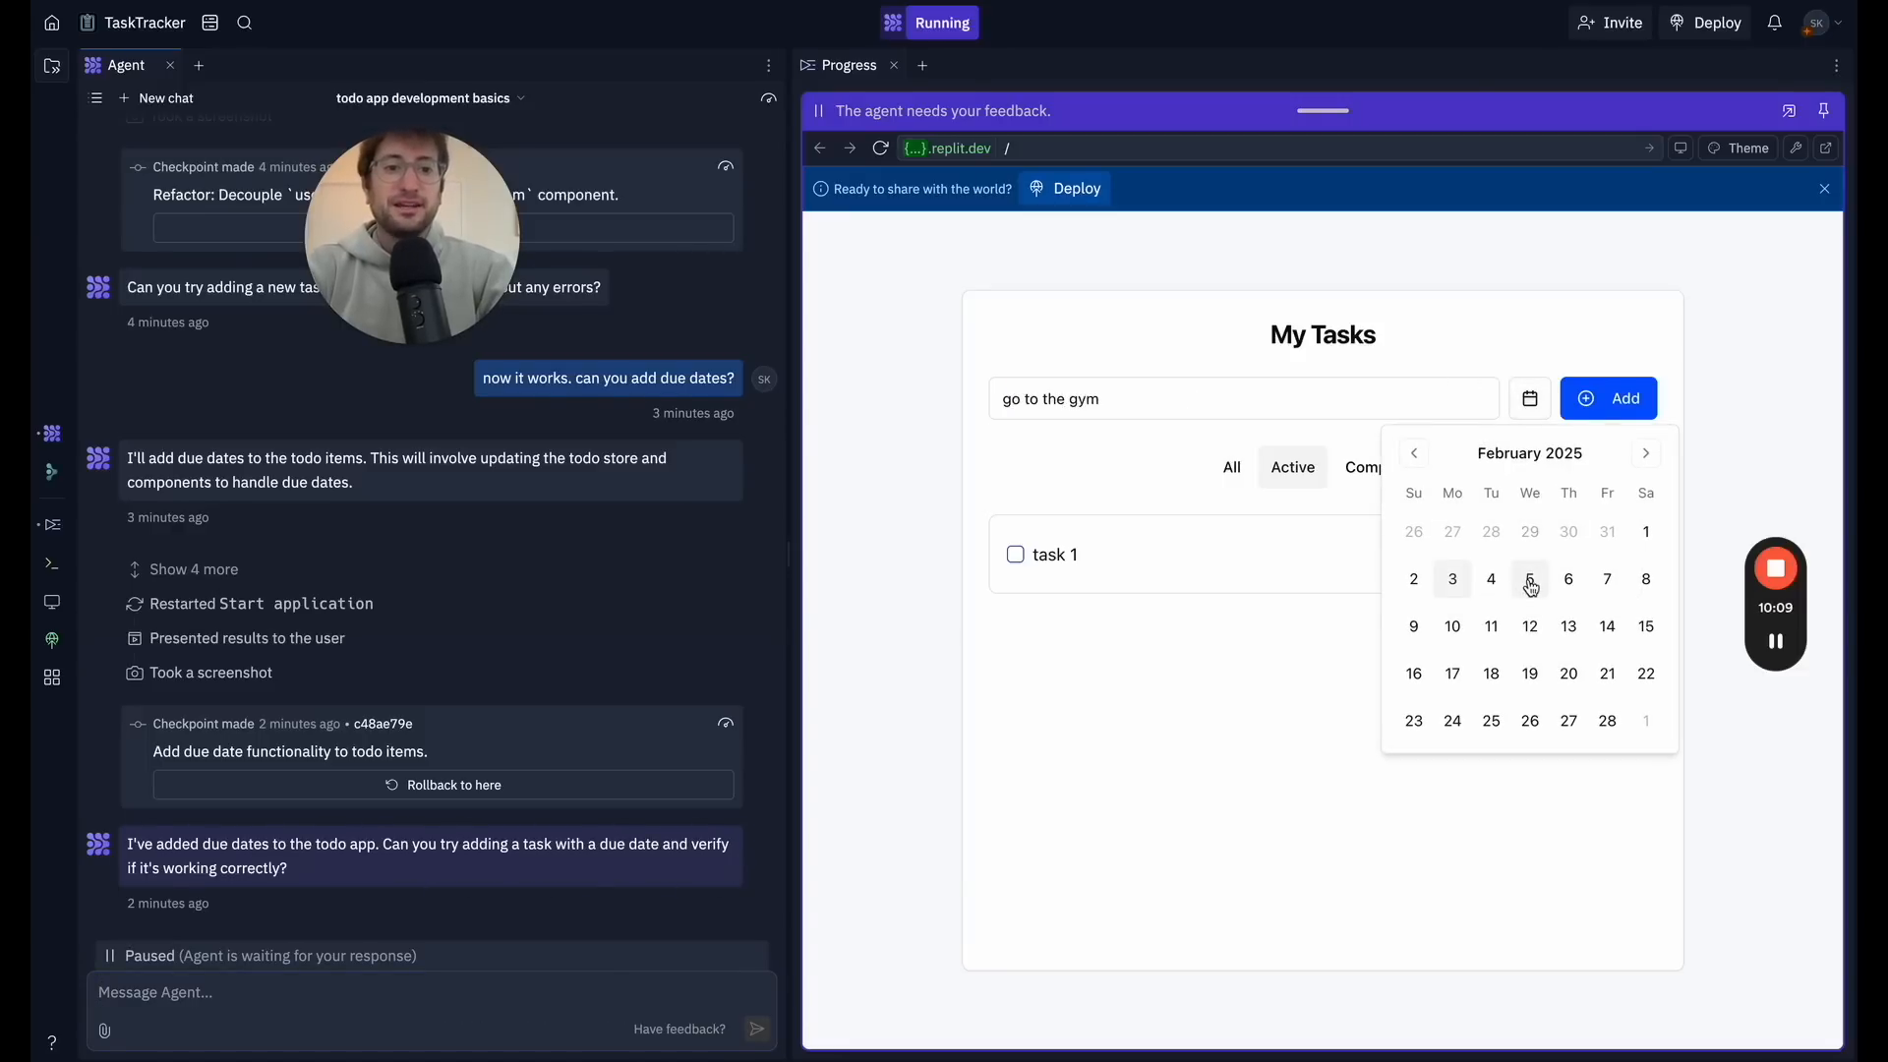
{"action": "left_click", "coordinate": [1530, 578]}
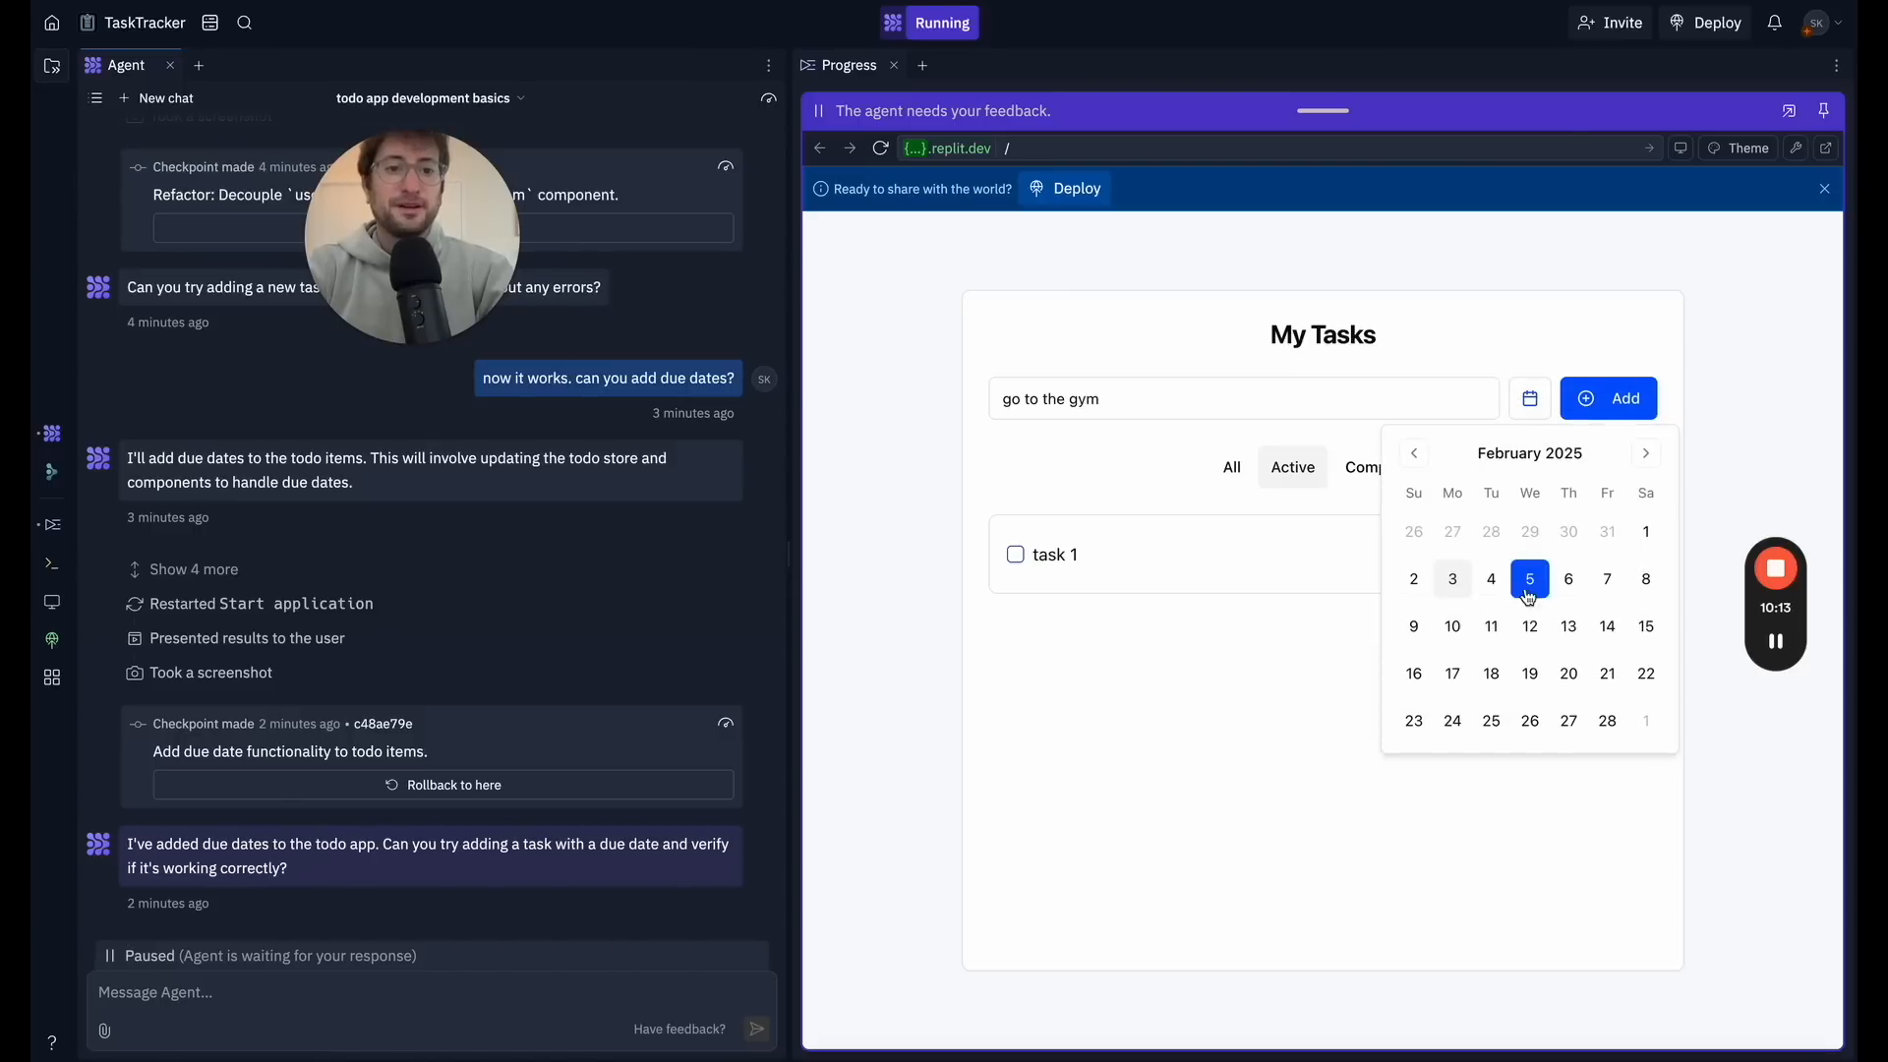
{"action": "left_click", "coordinate": [1609, 397]}
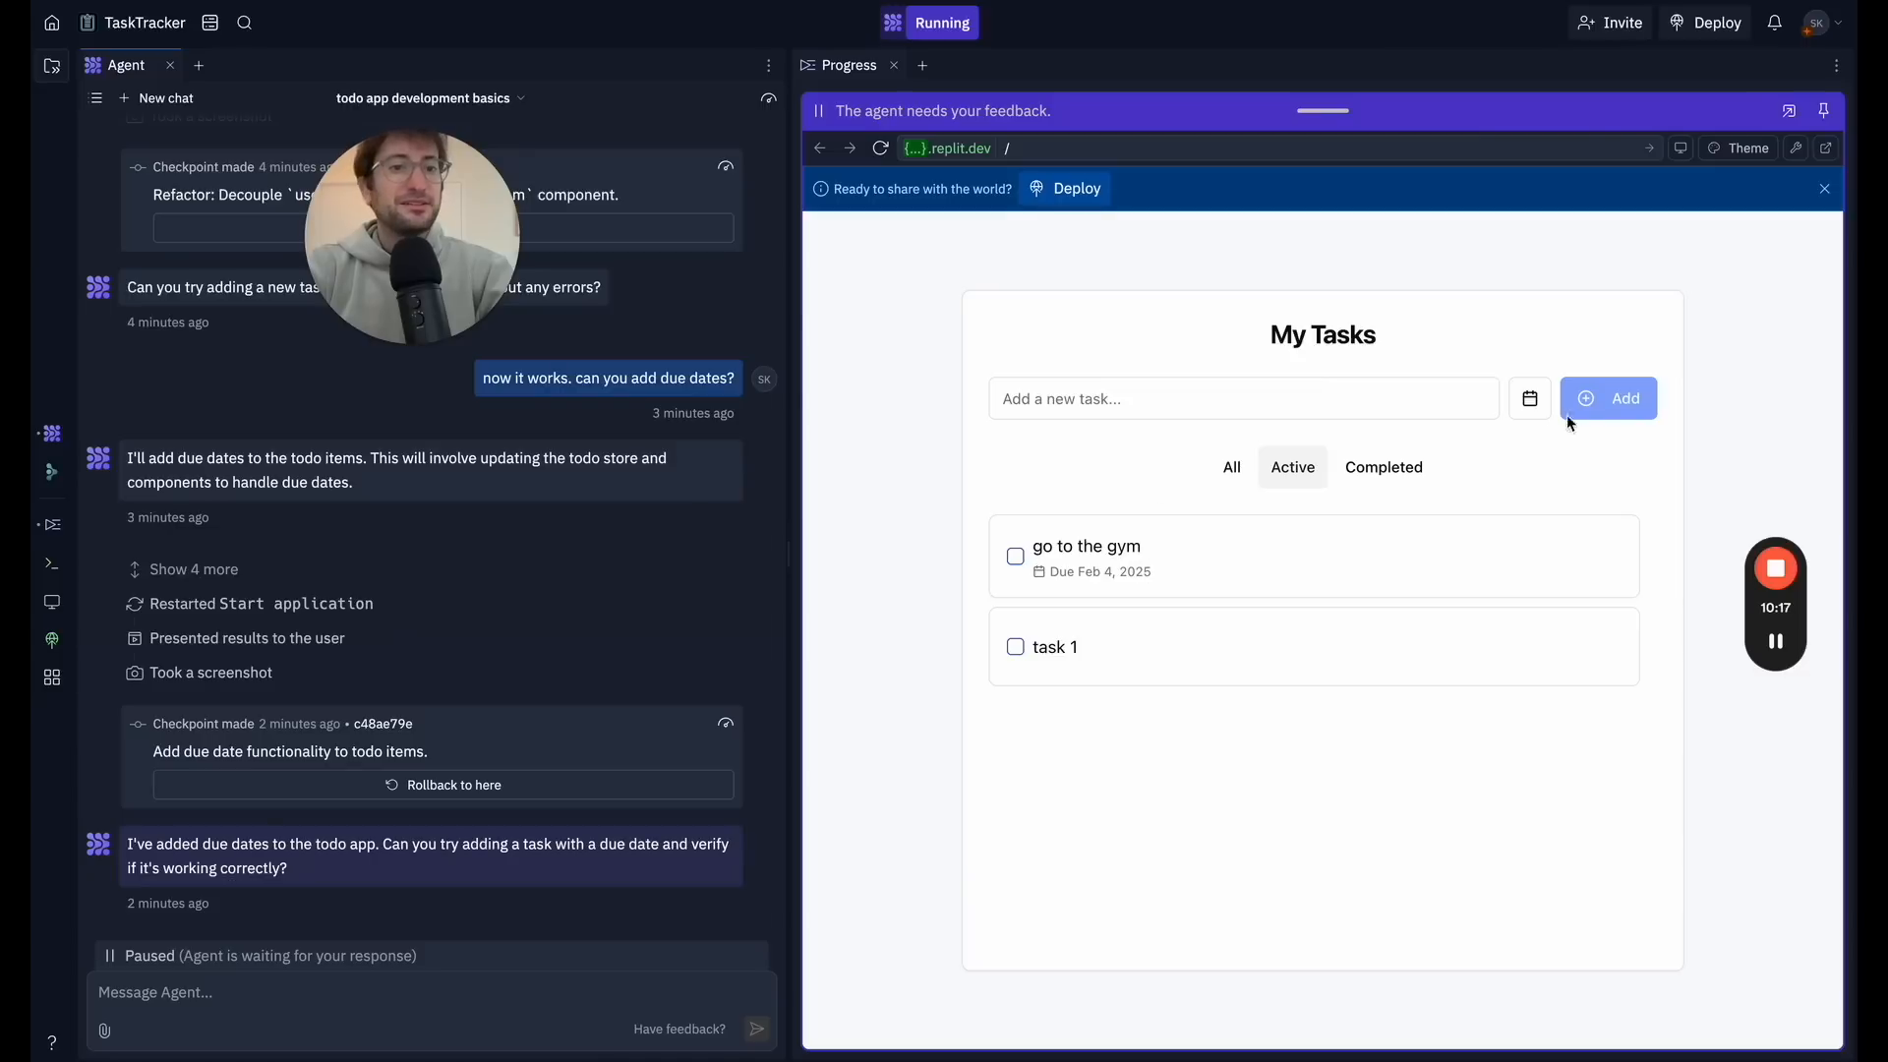
{"action": "left_click", "coordinate": [1530, 397]}
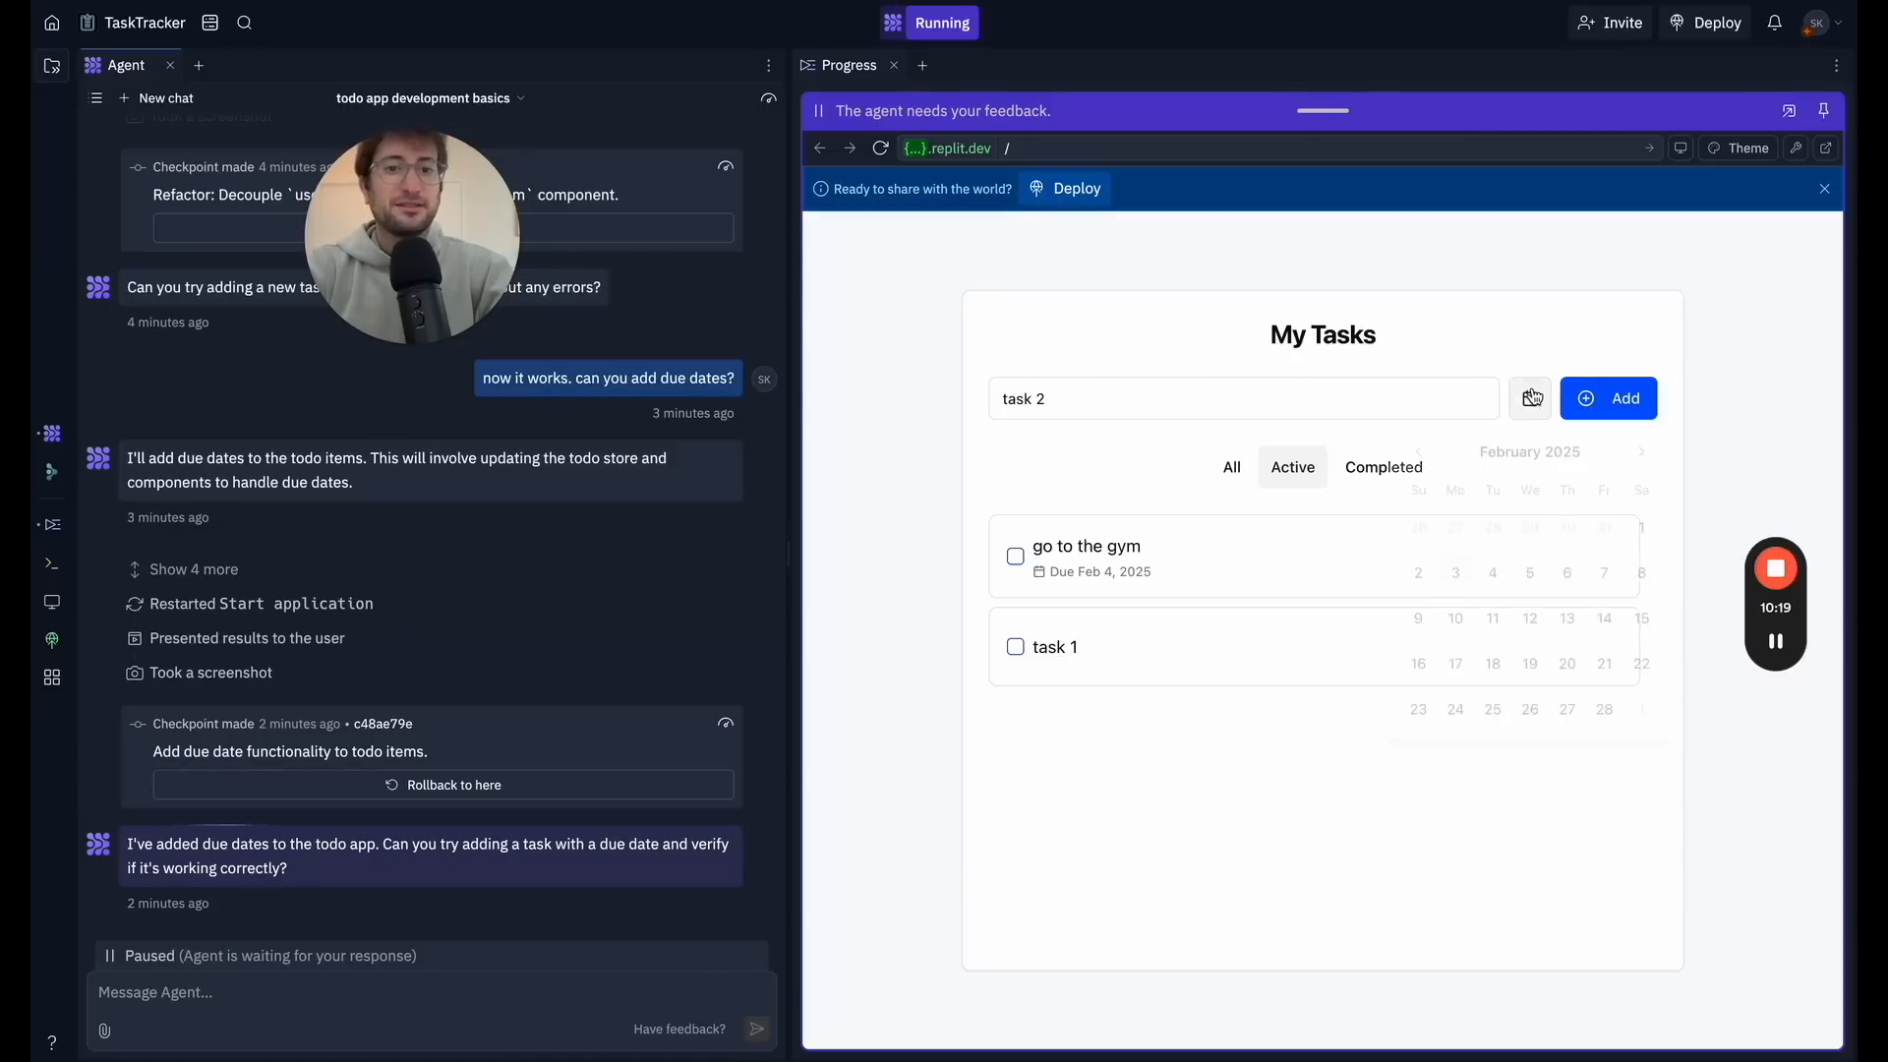
{"action": "left_click", "coordinate": [1530, 397]}
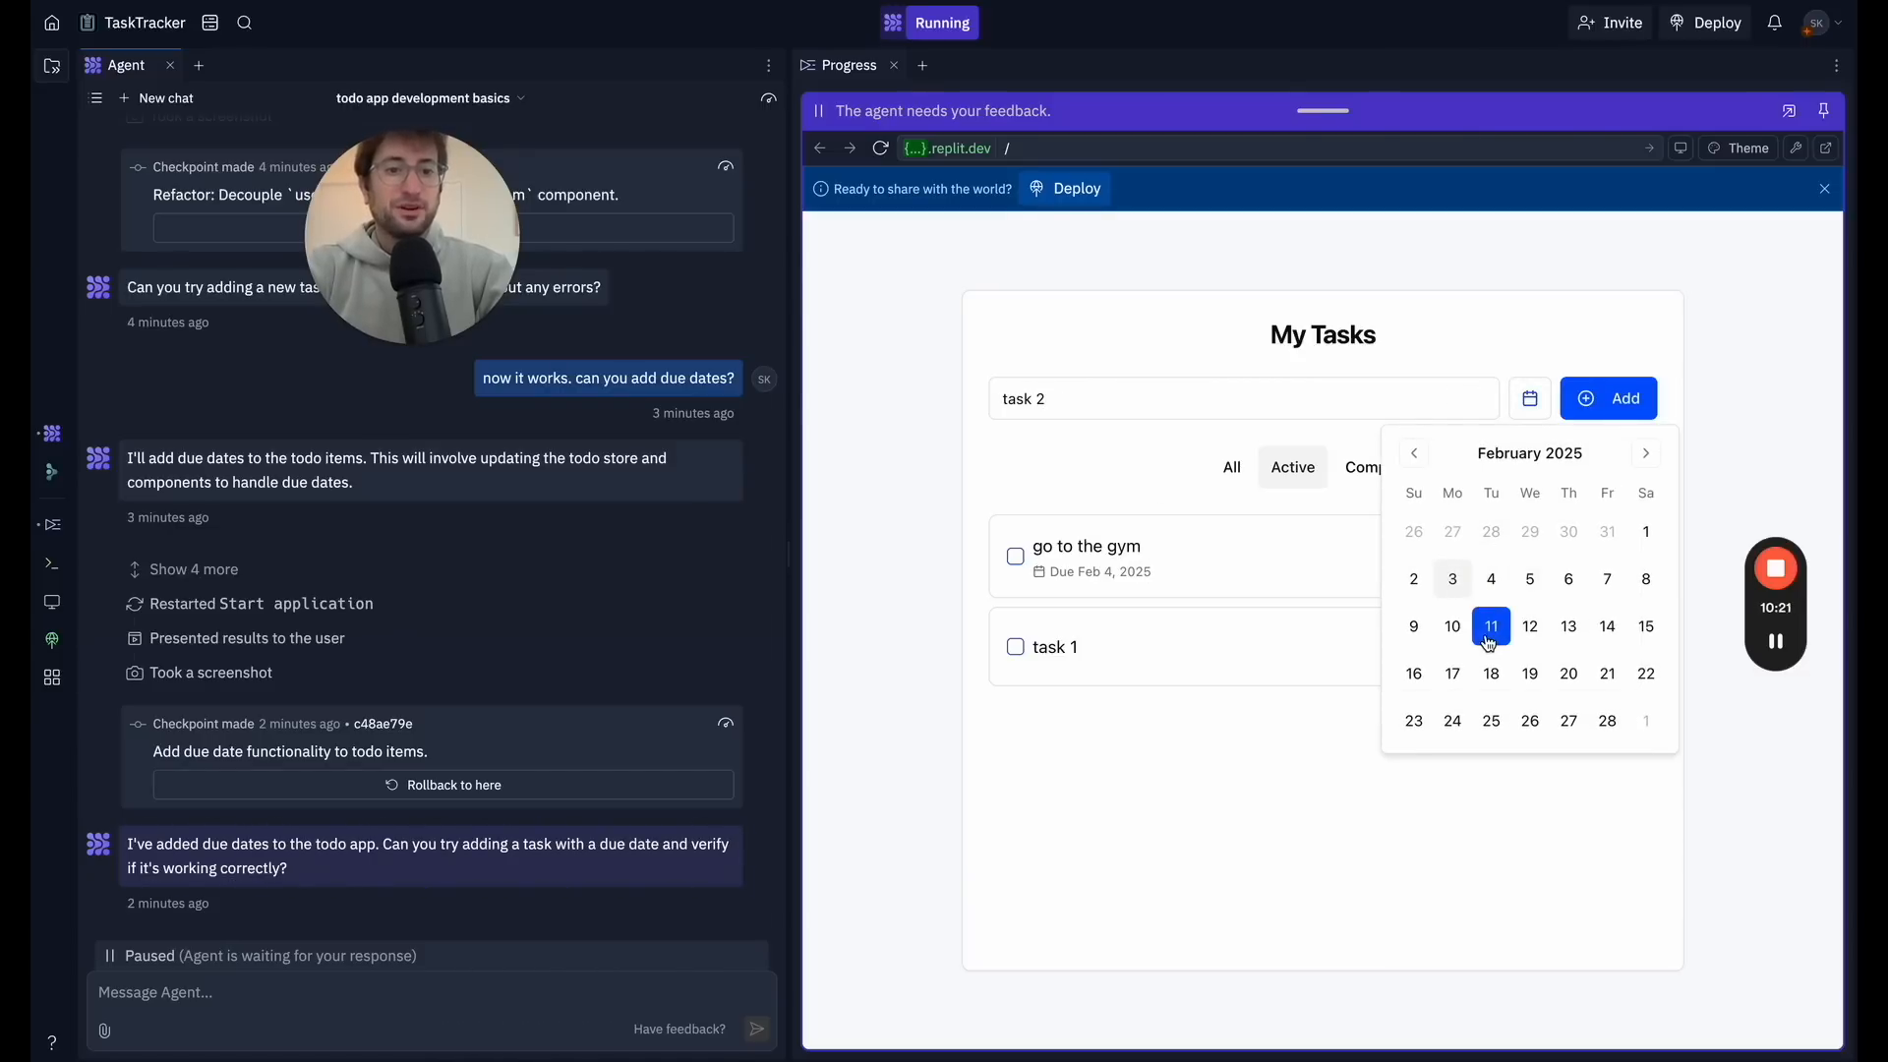
{"action": "left_click", "coordinate": [1607, 397]}
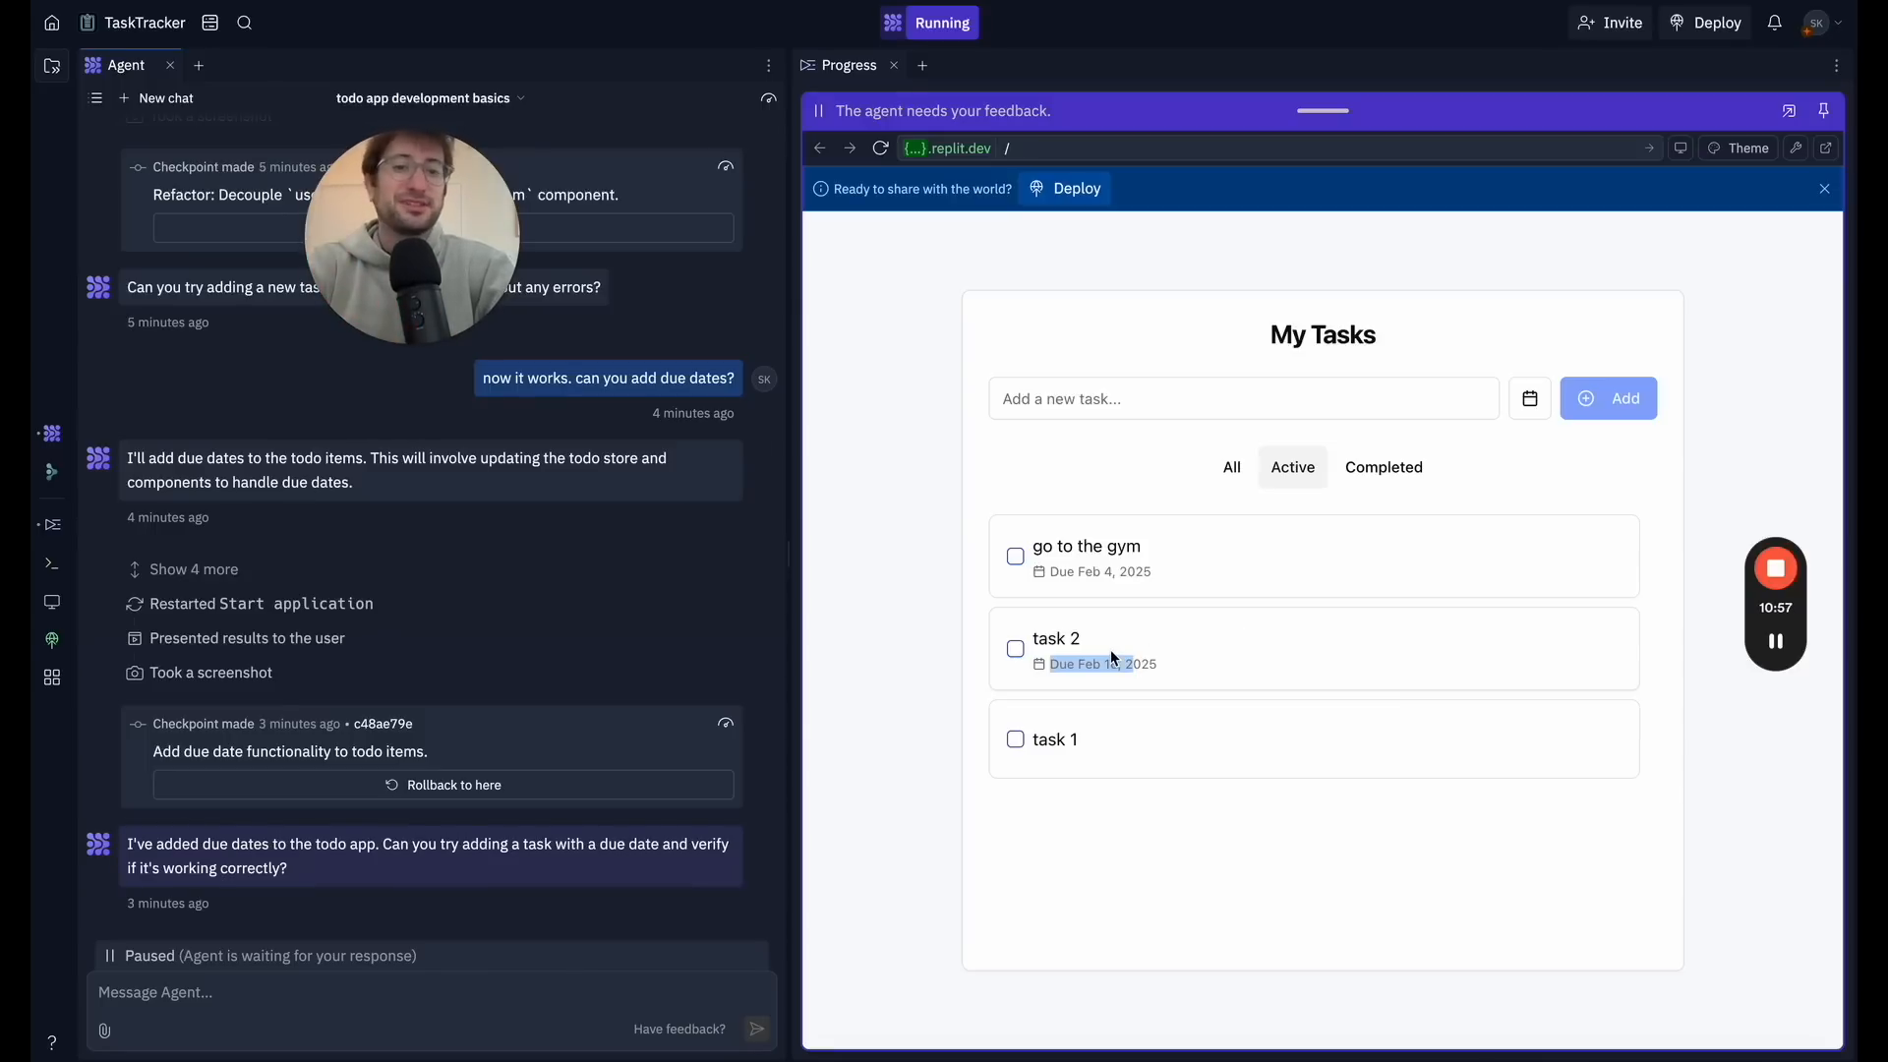
{"action": "mouse_move", "coordinate": [948, 592]}
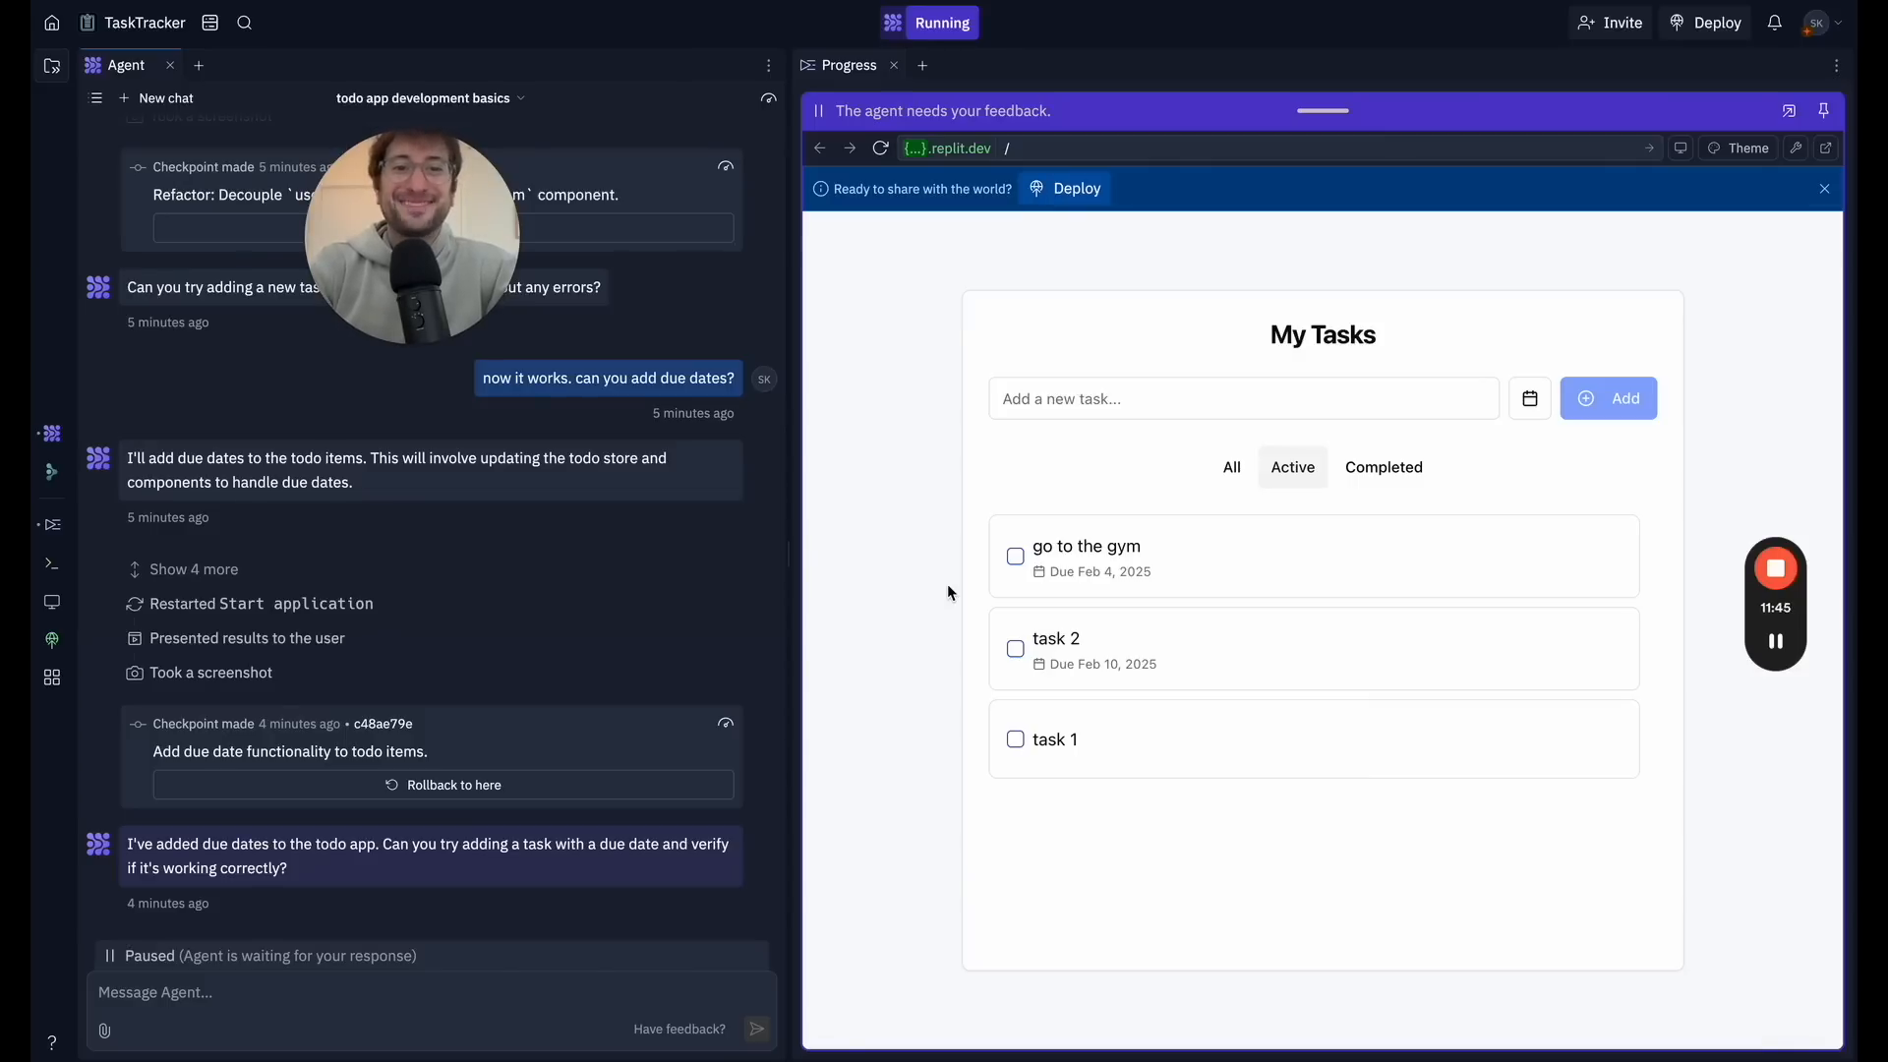
{"action": "mouse_move", "coordinate": [1286, 594]}
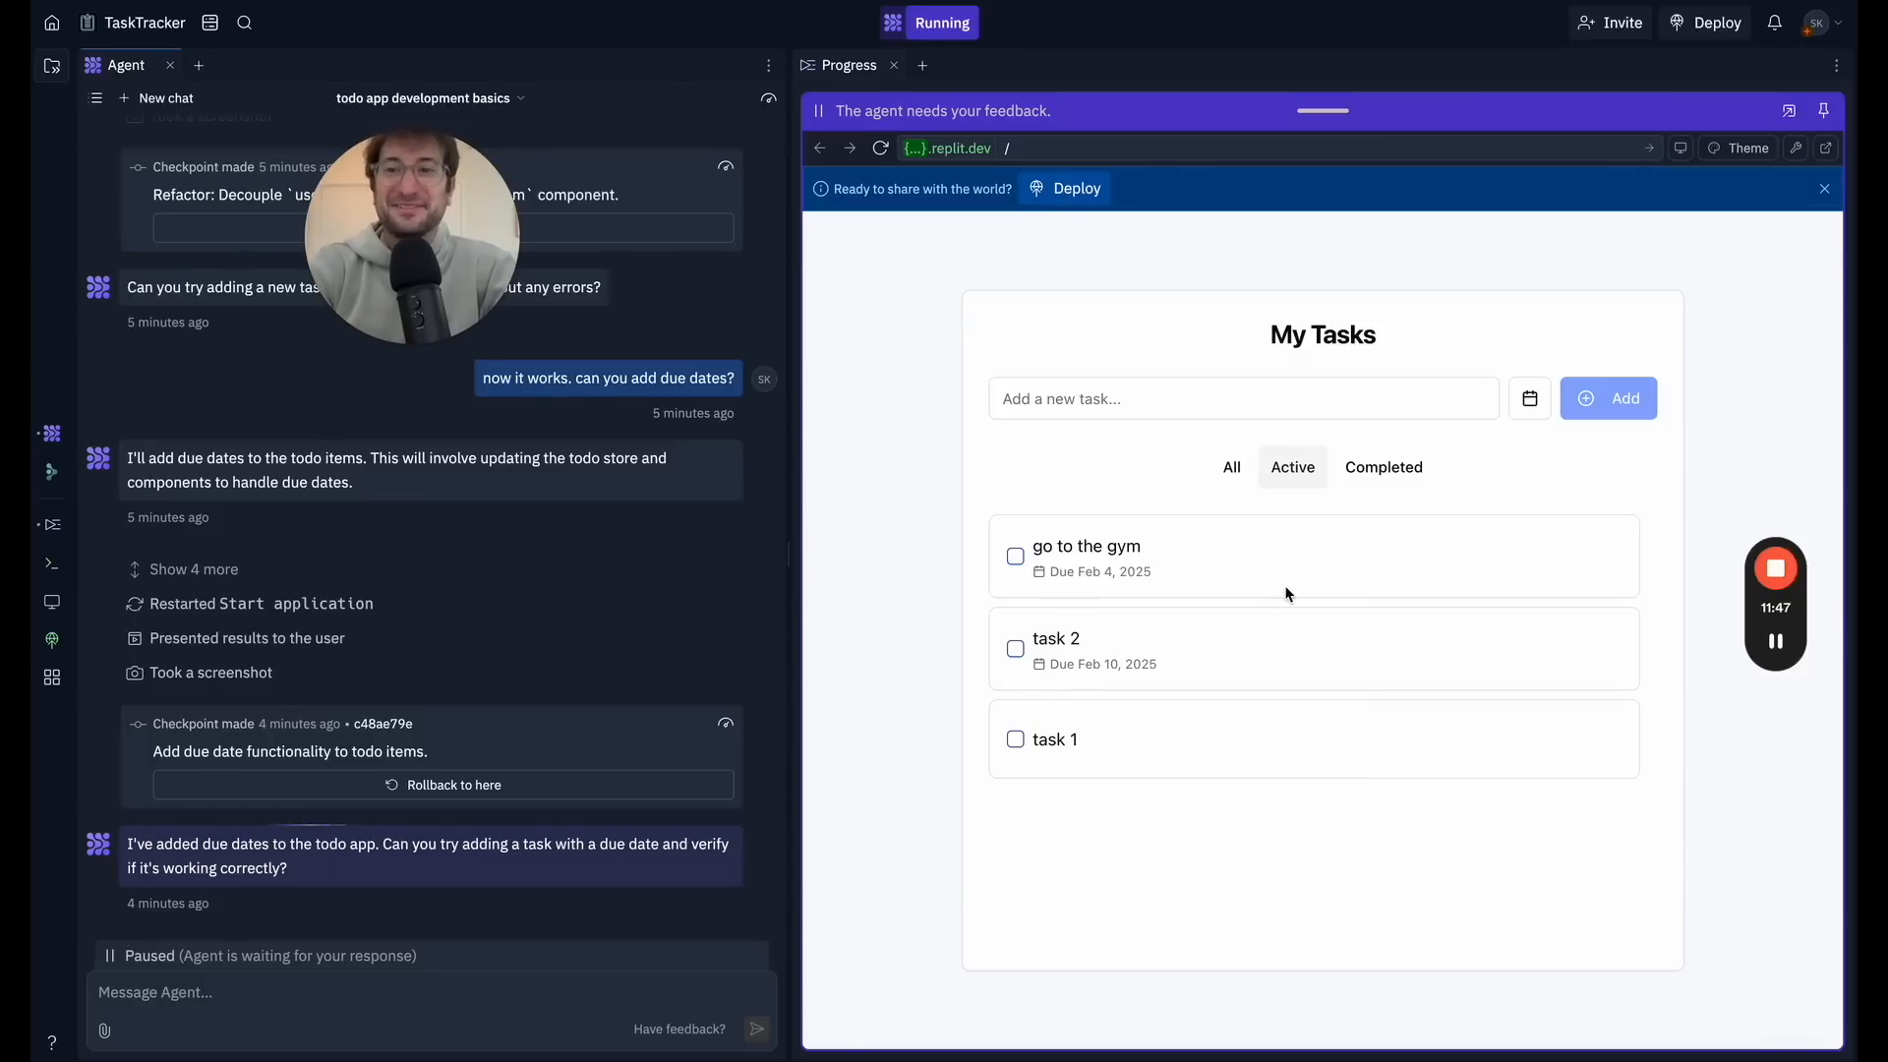